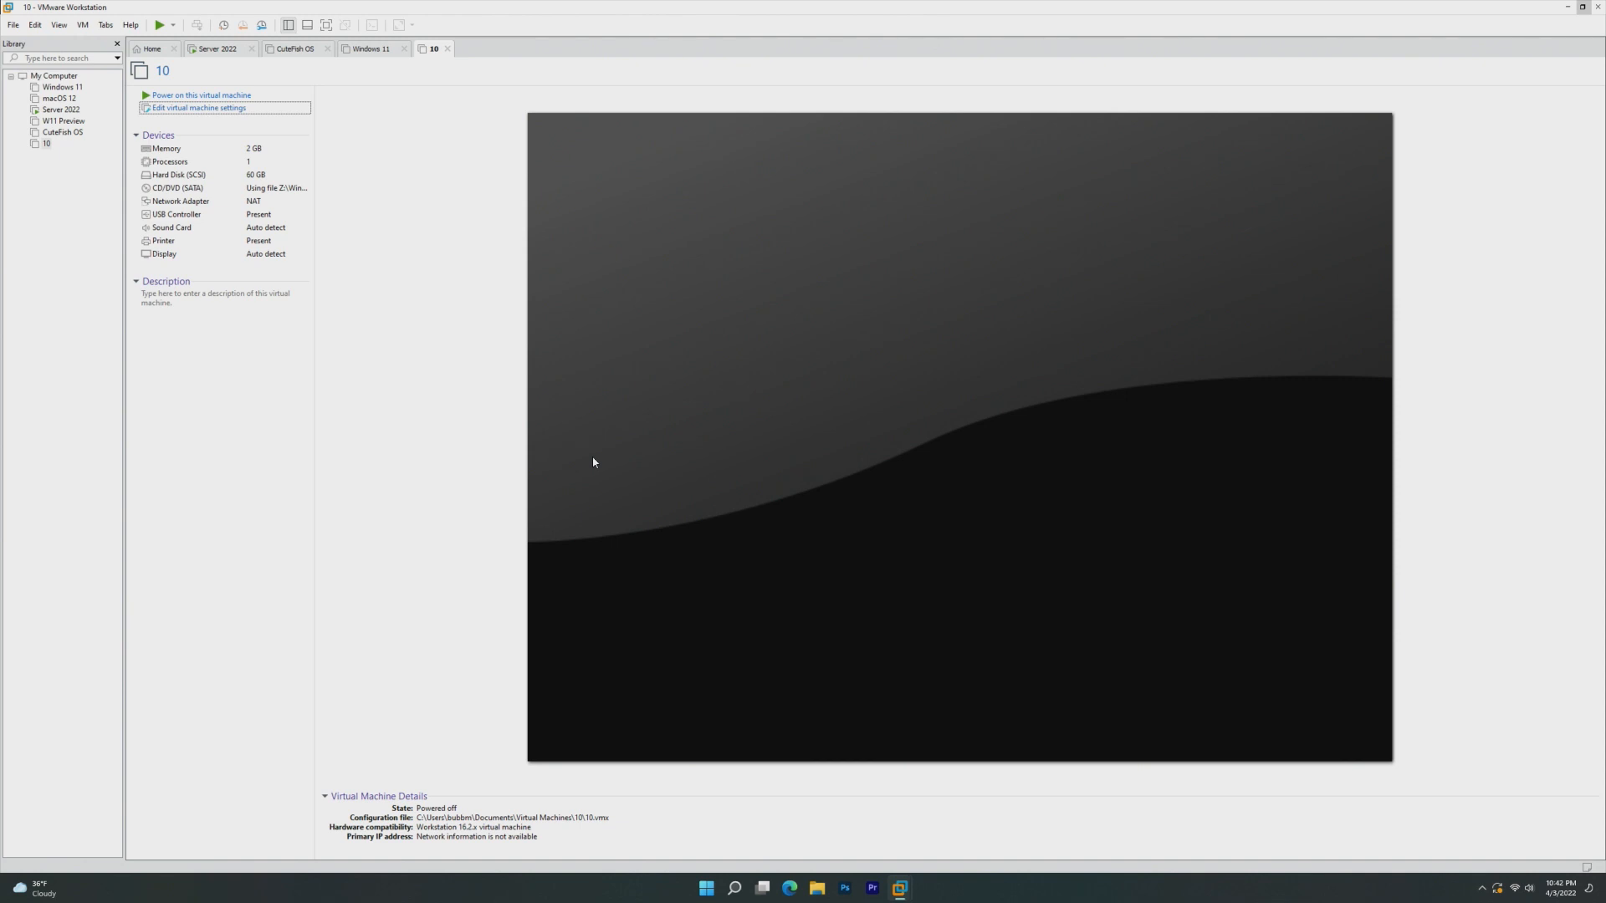
mouse_move(398, 196)
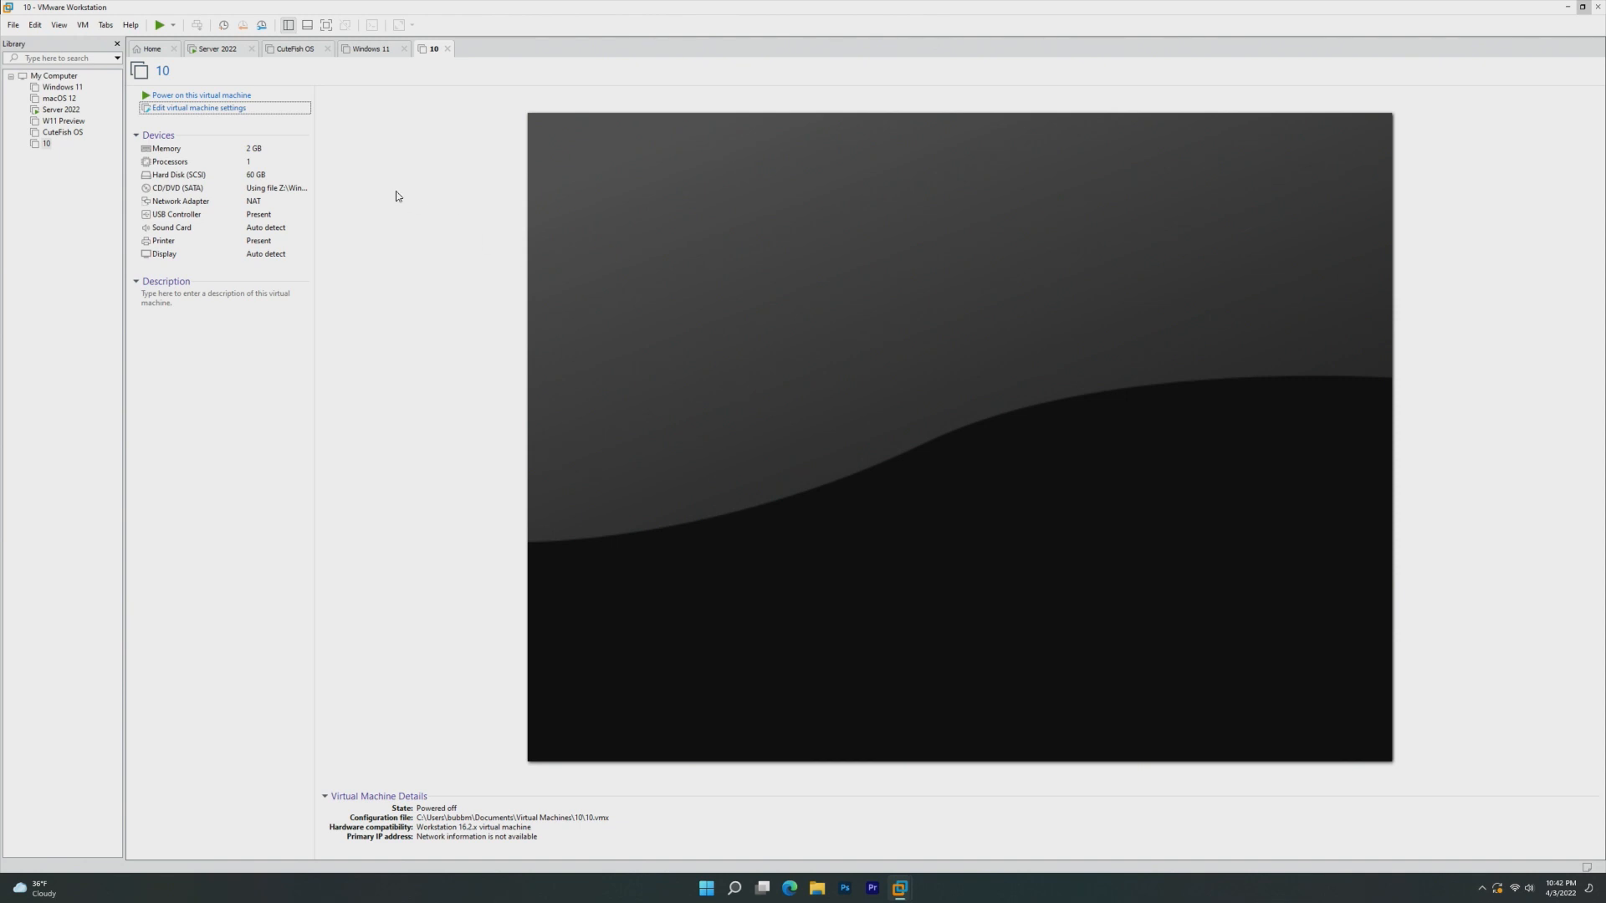
mouse_move(200, 94)
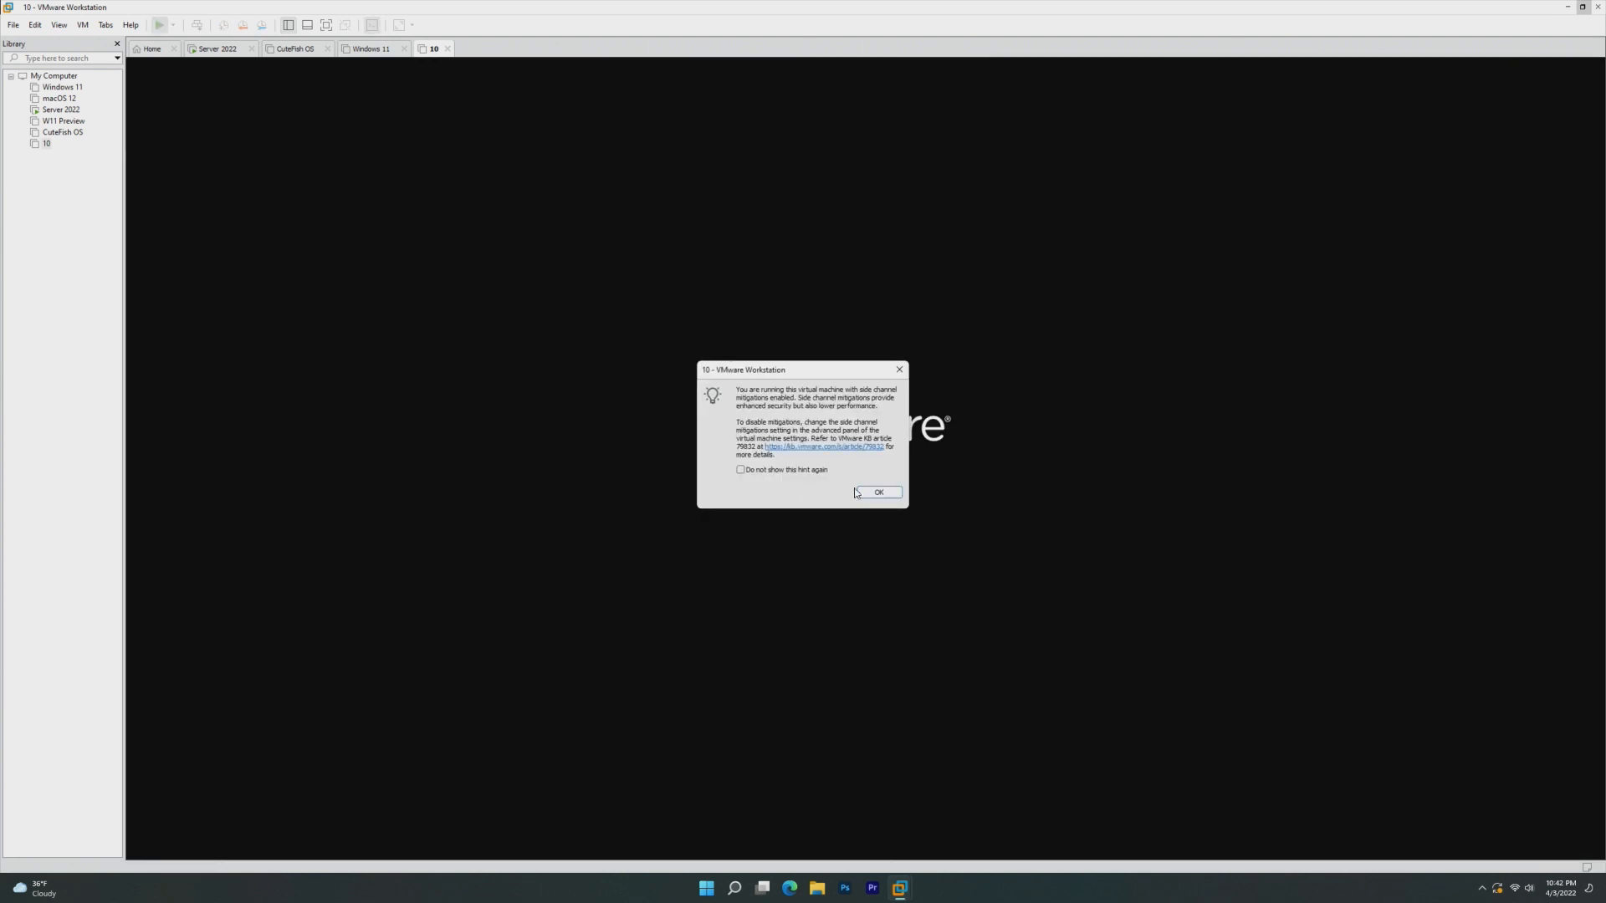
- Dismiss the side-channel mitigations hint and let the VM boot into Windows Setup
click(875, 492)
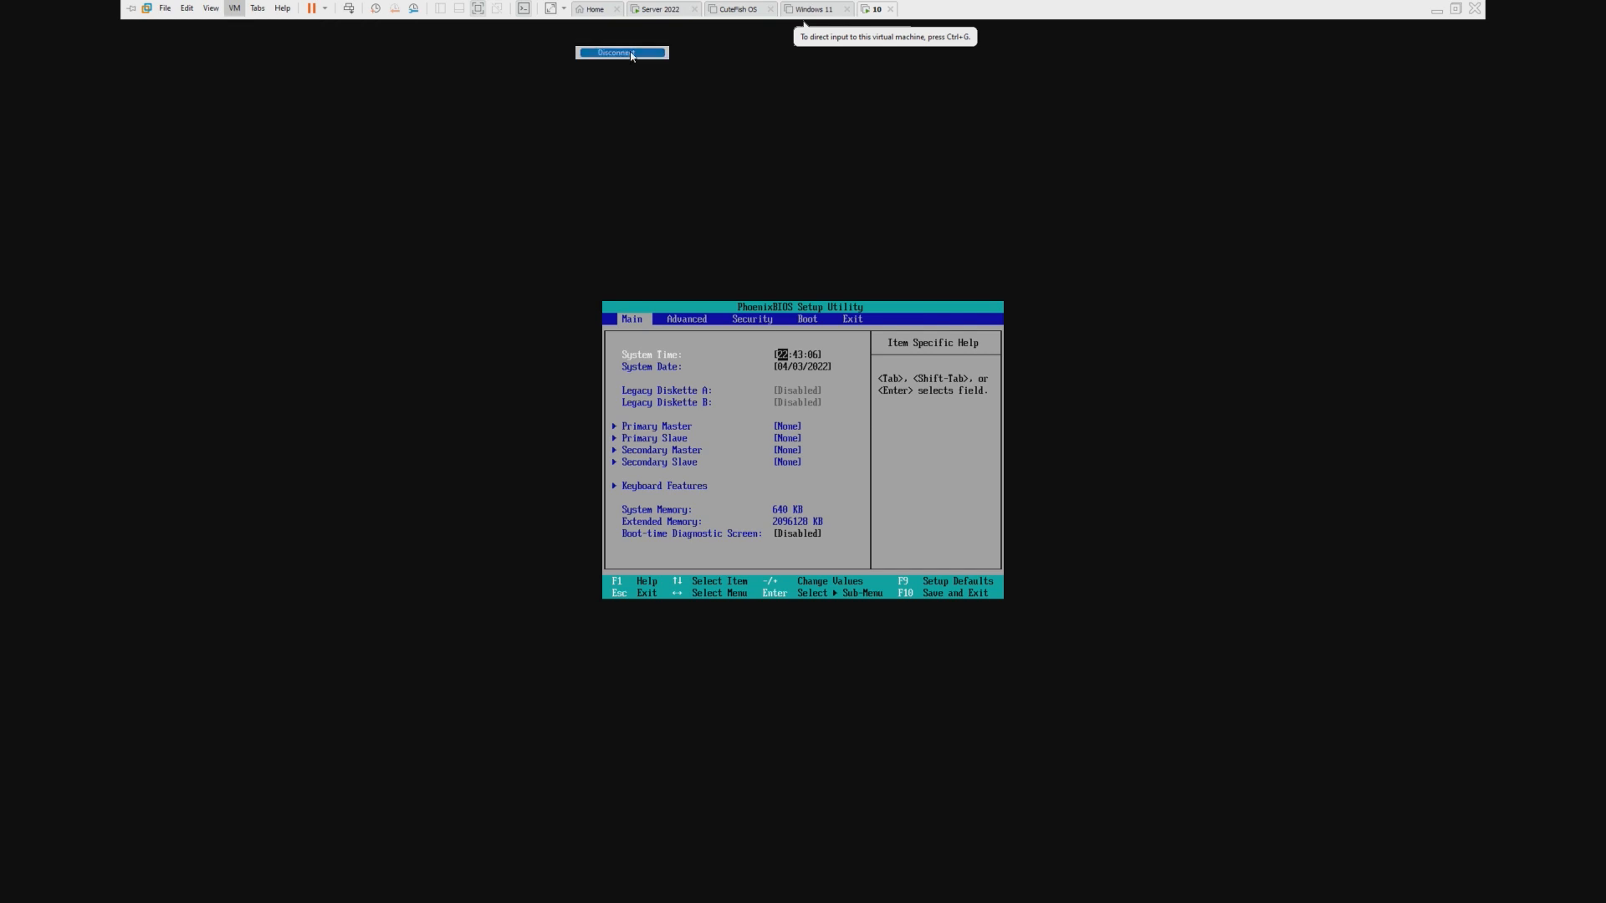
click(622, 52)
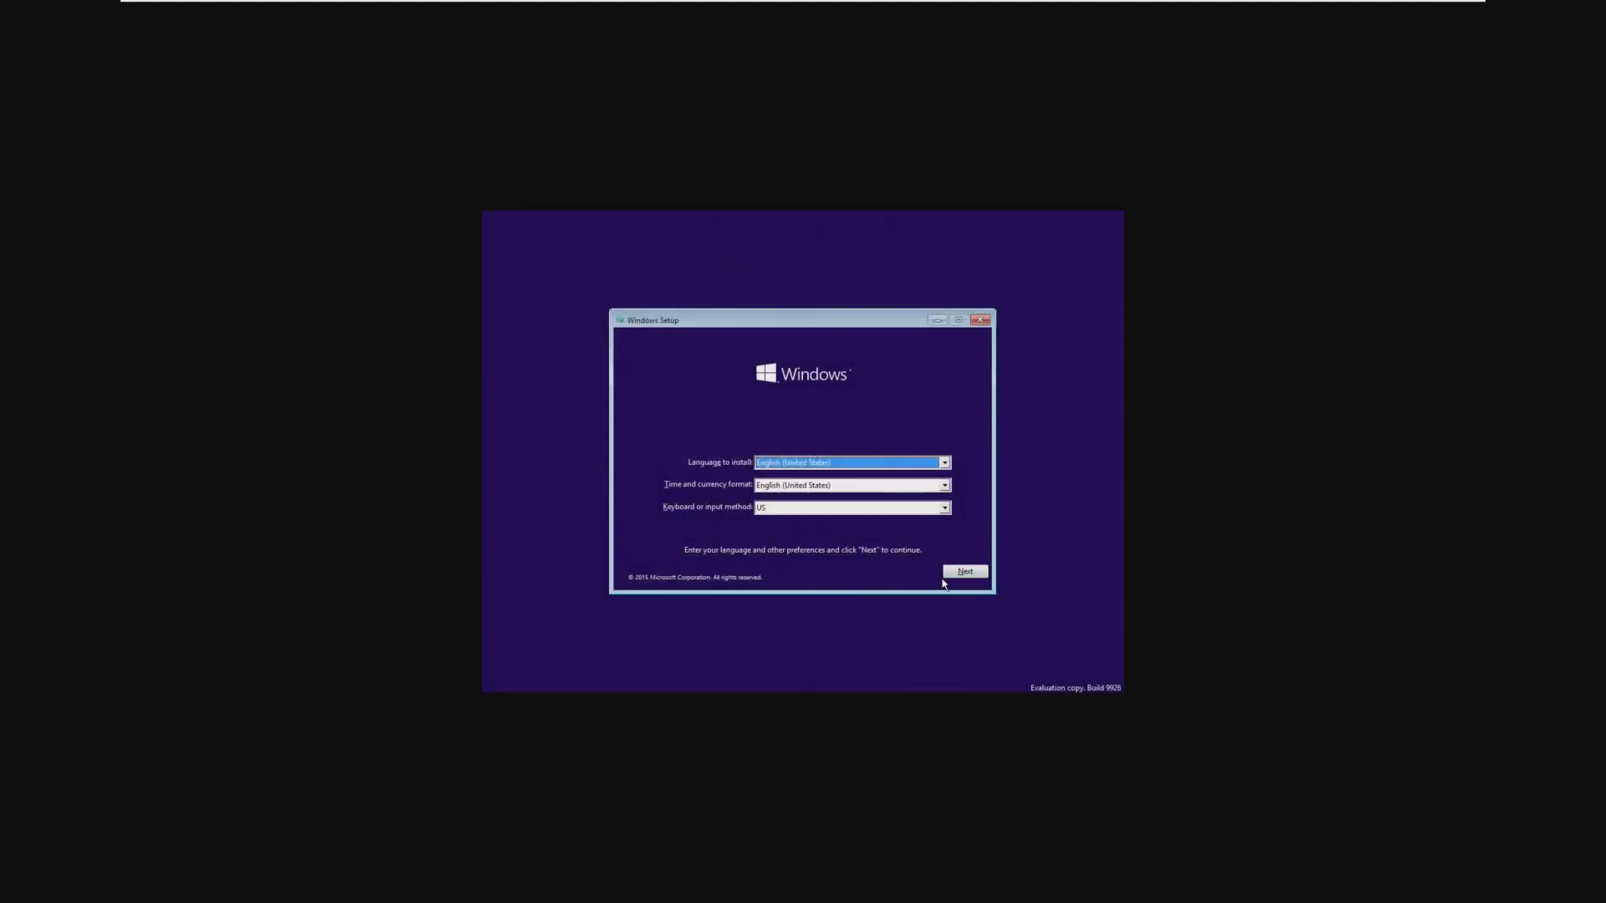
- Accept the license terms and install Windows onto Drive 0's 60 GB unallocated space
click(964, 572)
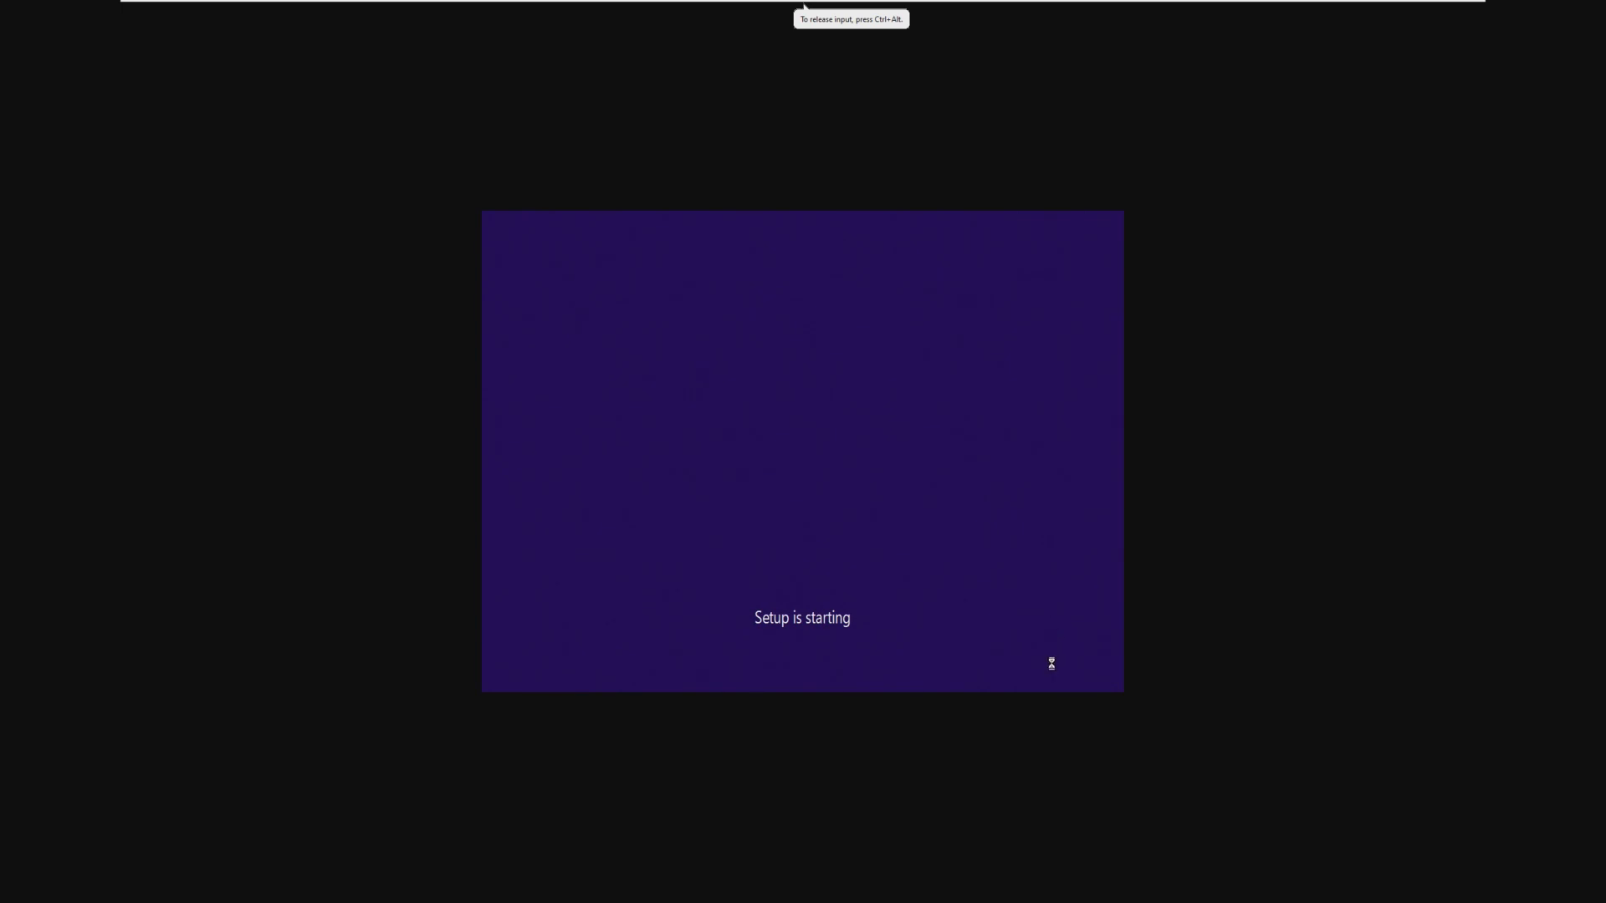
mouse_move(970, 555)
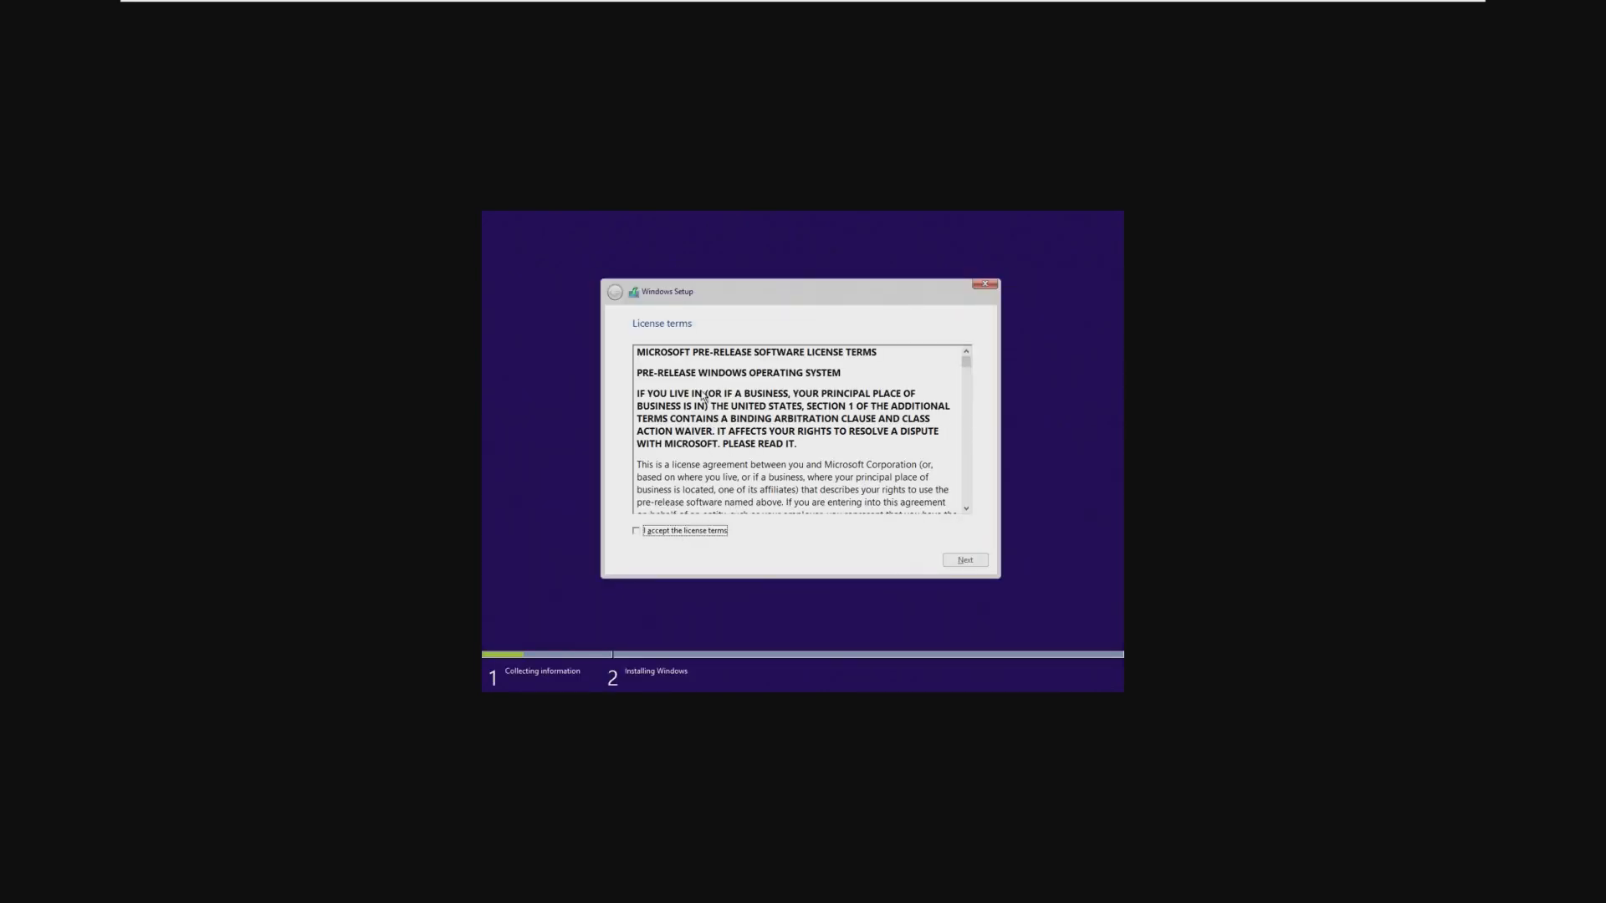
click(636, 530)
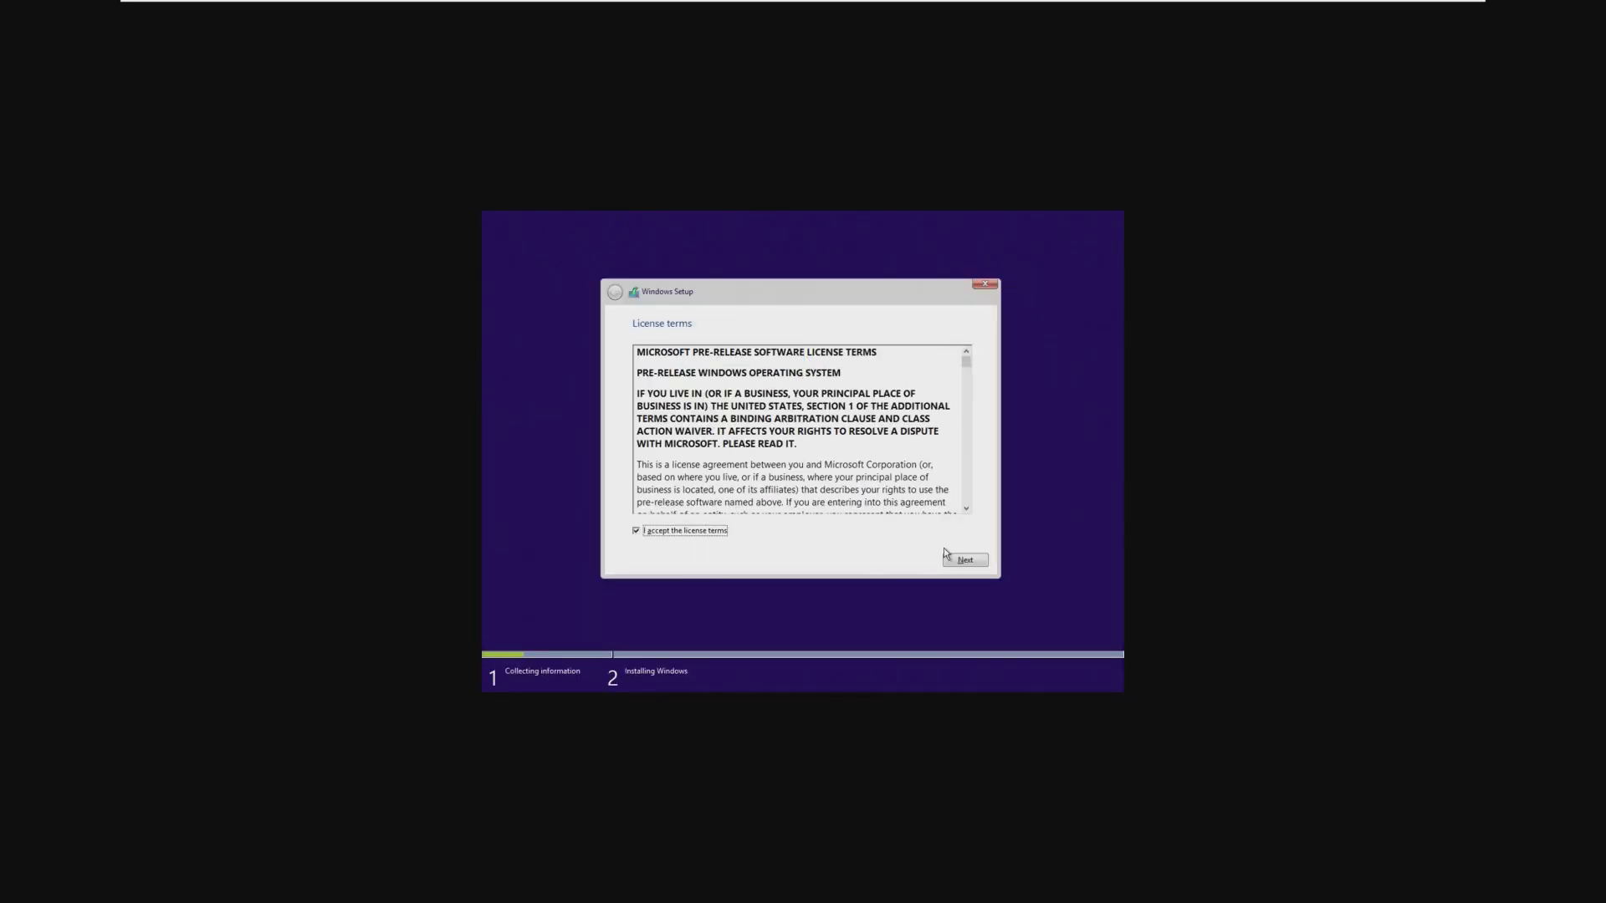
click(963, 560)
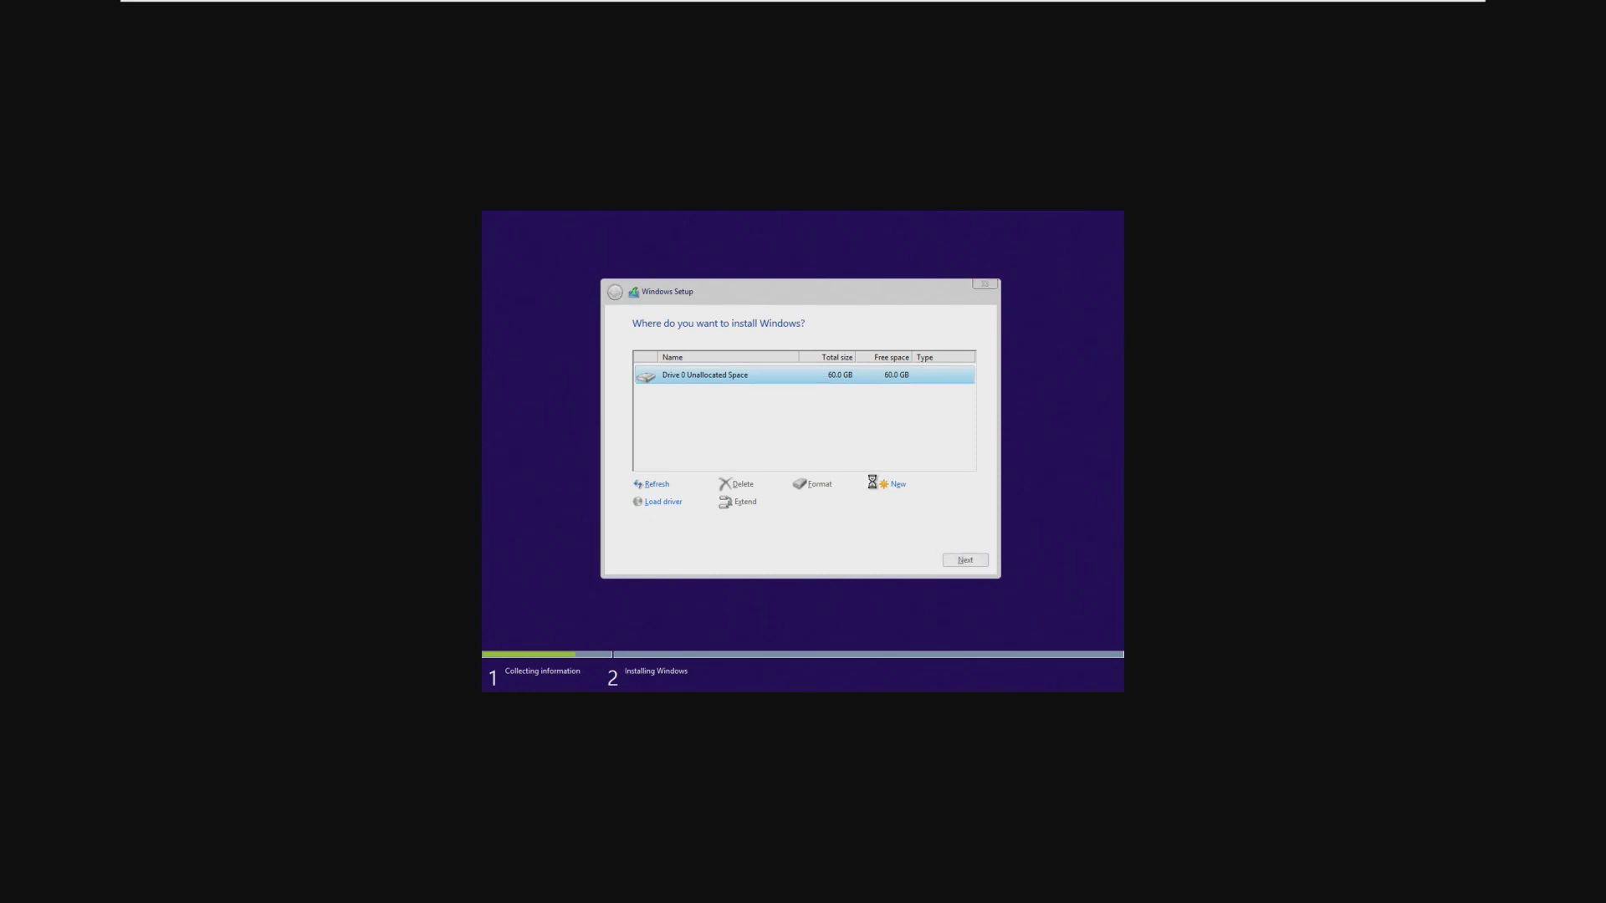
click(963, 561)
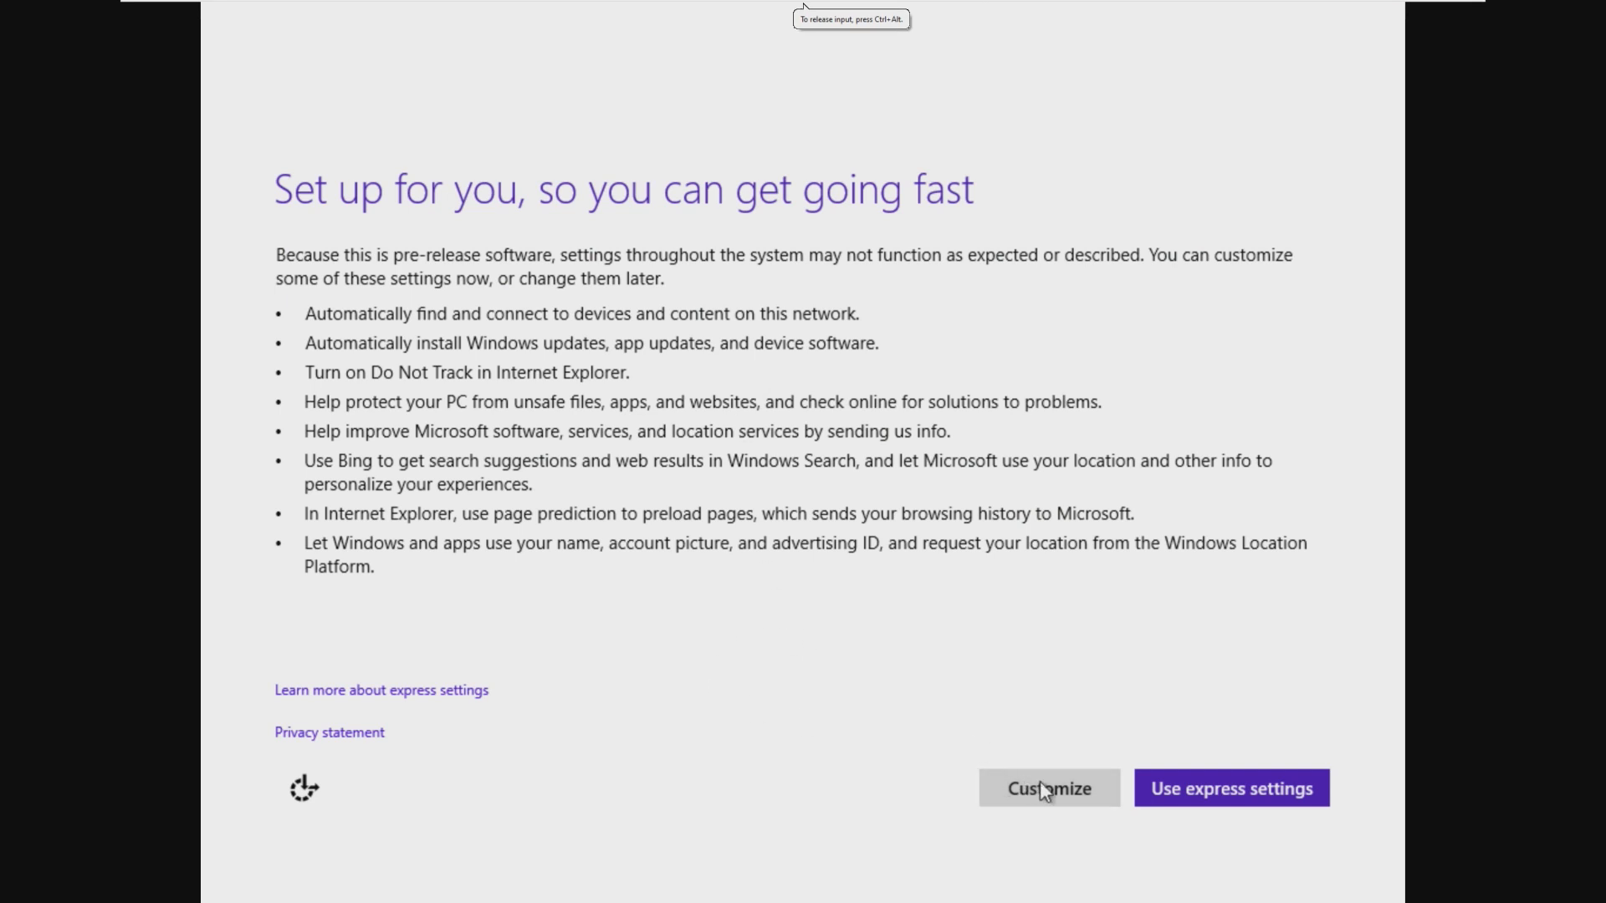
mouse_move(837, 592)
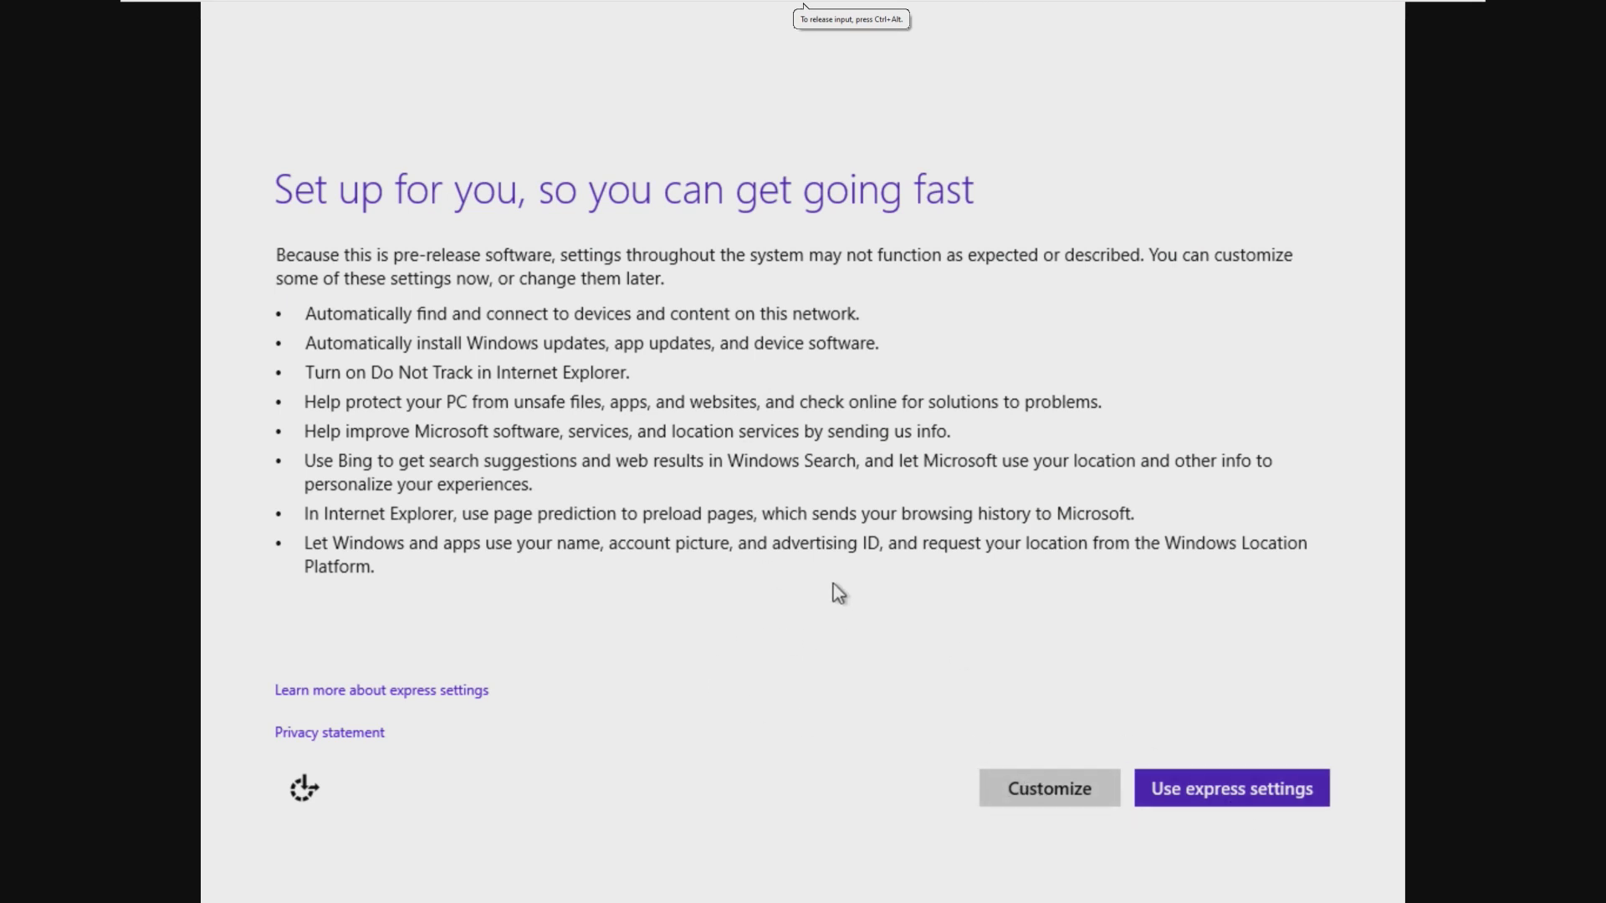
mouse_move(1160, 772)
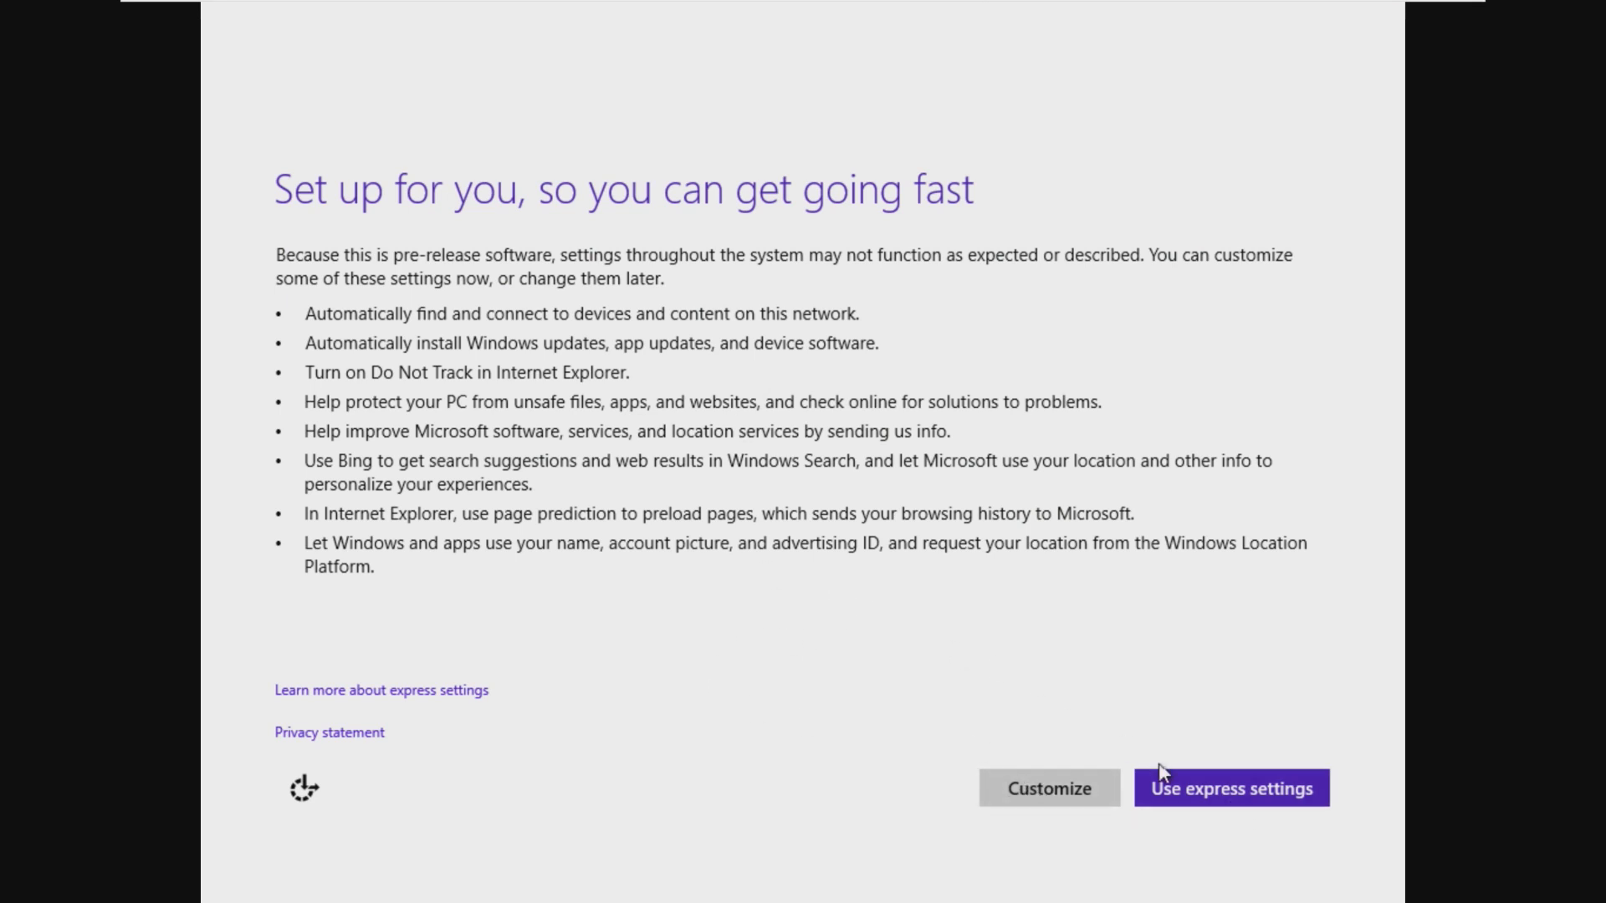
- Use express settings and create local user 'Win', finishing setup at the desktop
click(1229, 788)
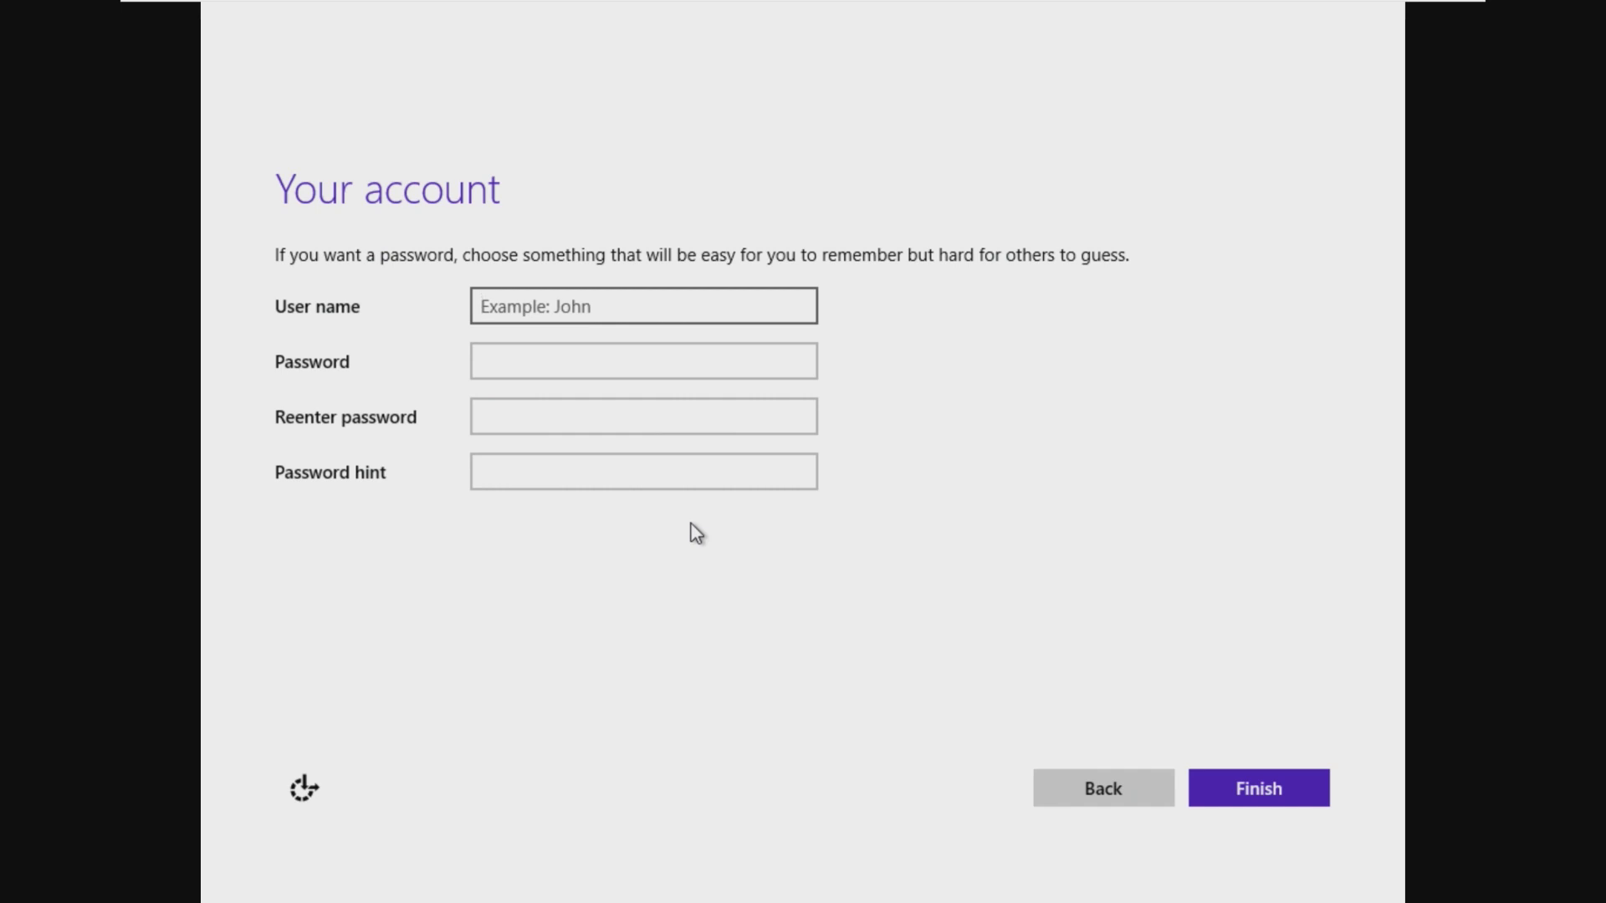
text(Win)
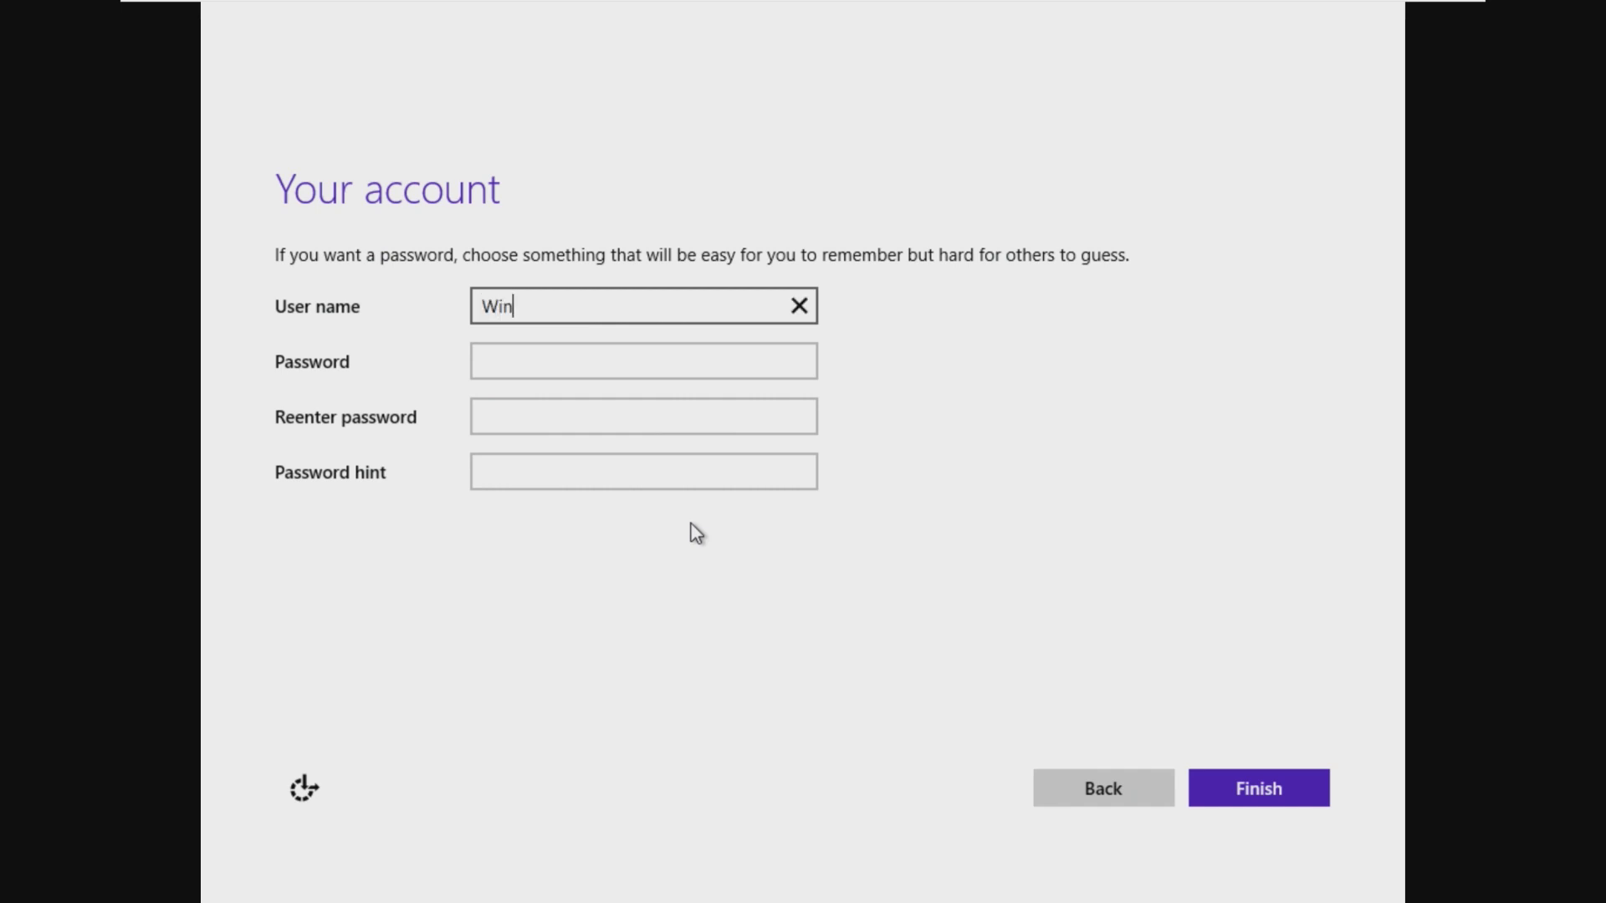
click(1258, 787)
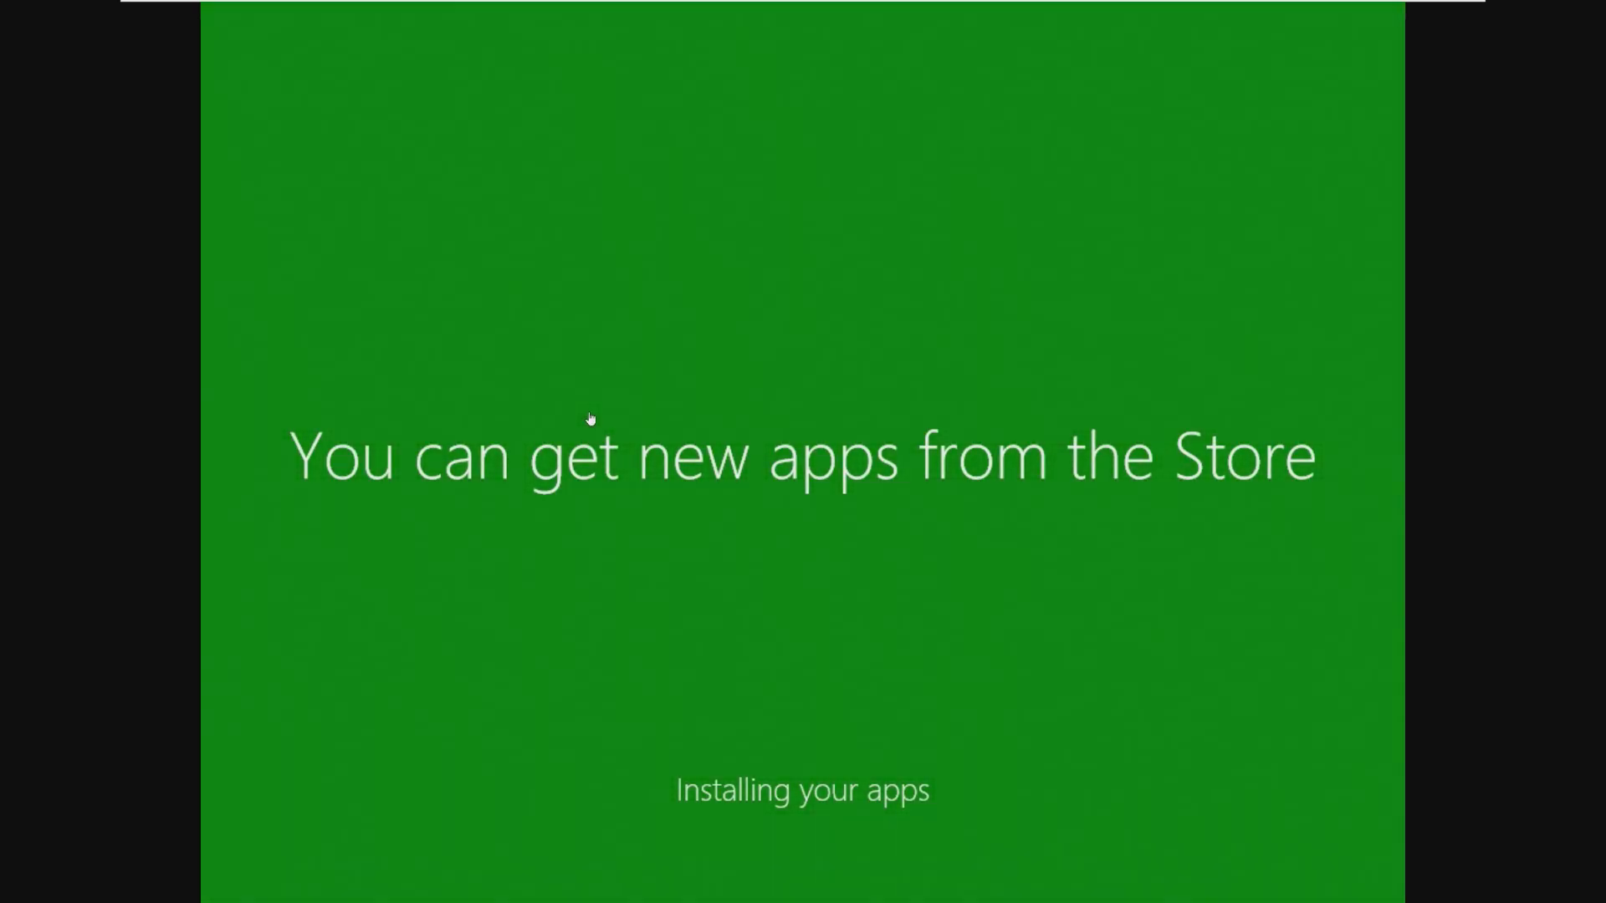
click(257, 8)
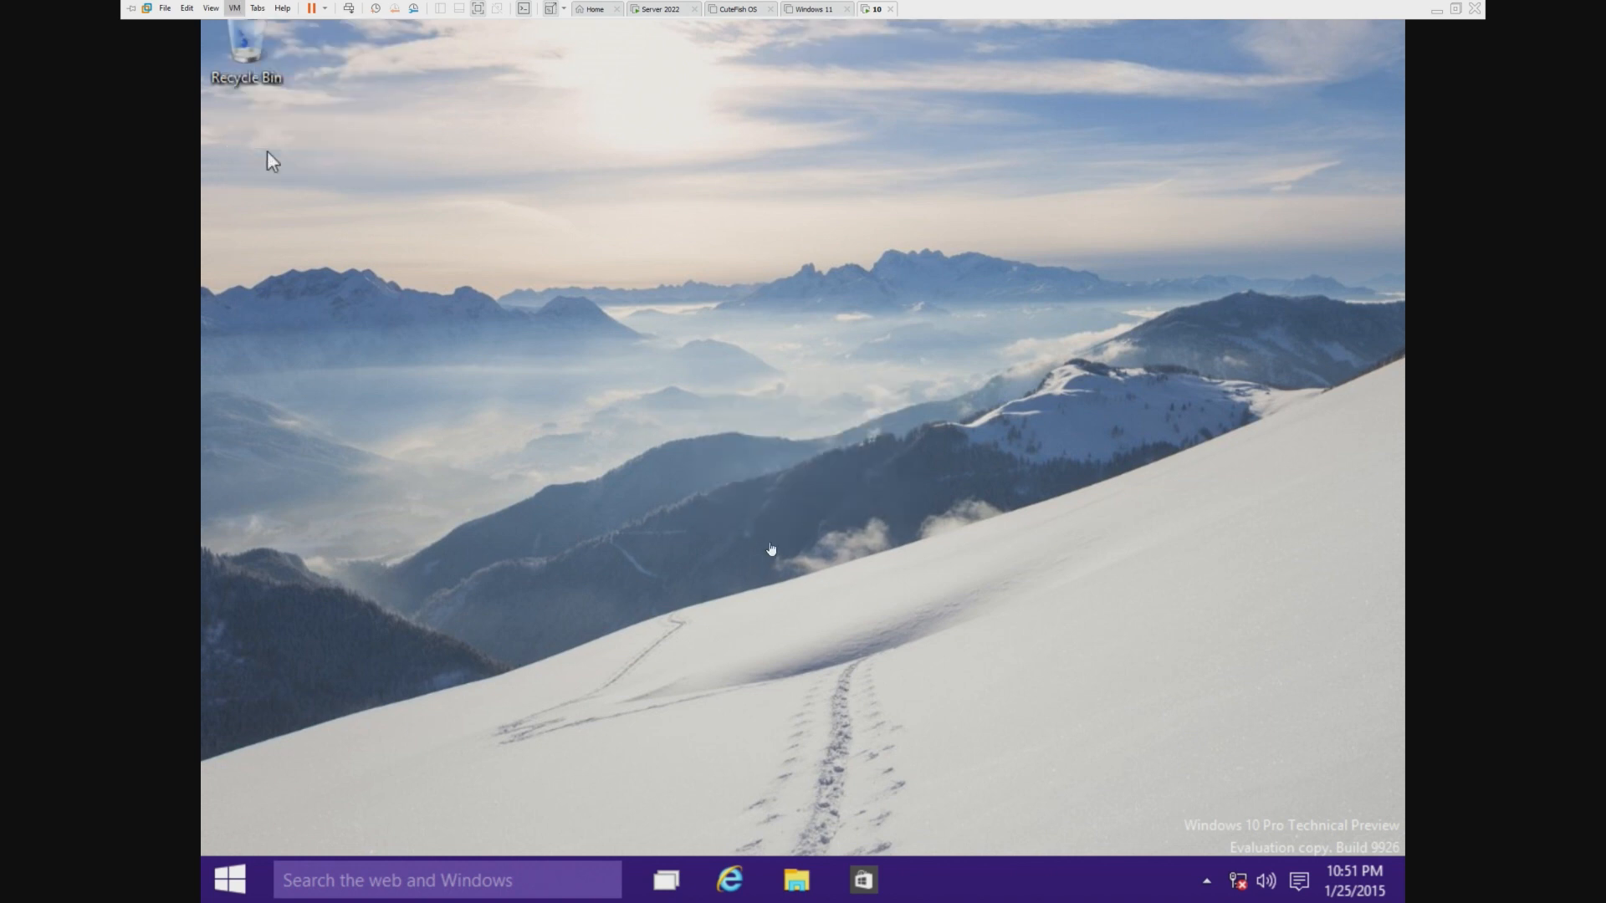
- Run VMware Tools setup from the DVD drive, allow UAC, and postpone the restart
click(796, 878)
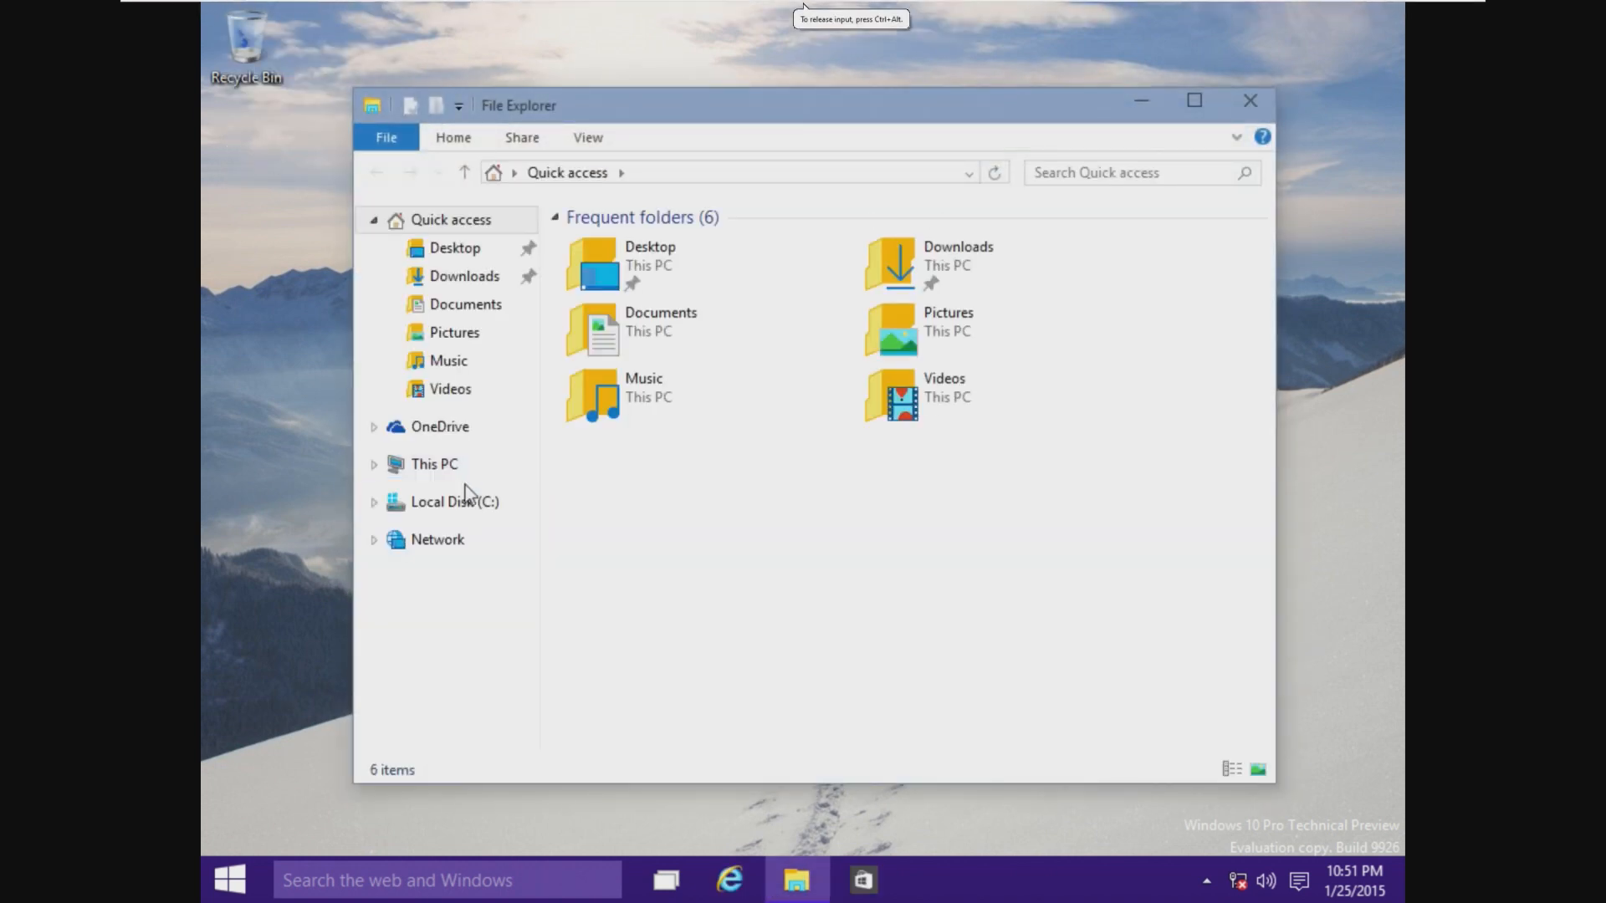
click(455, 502)
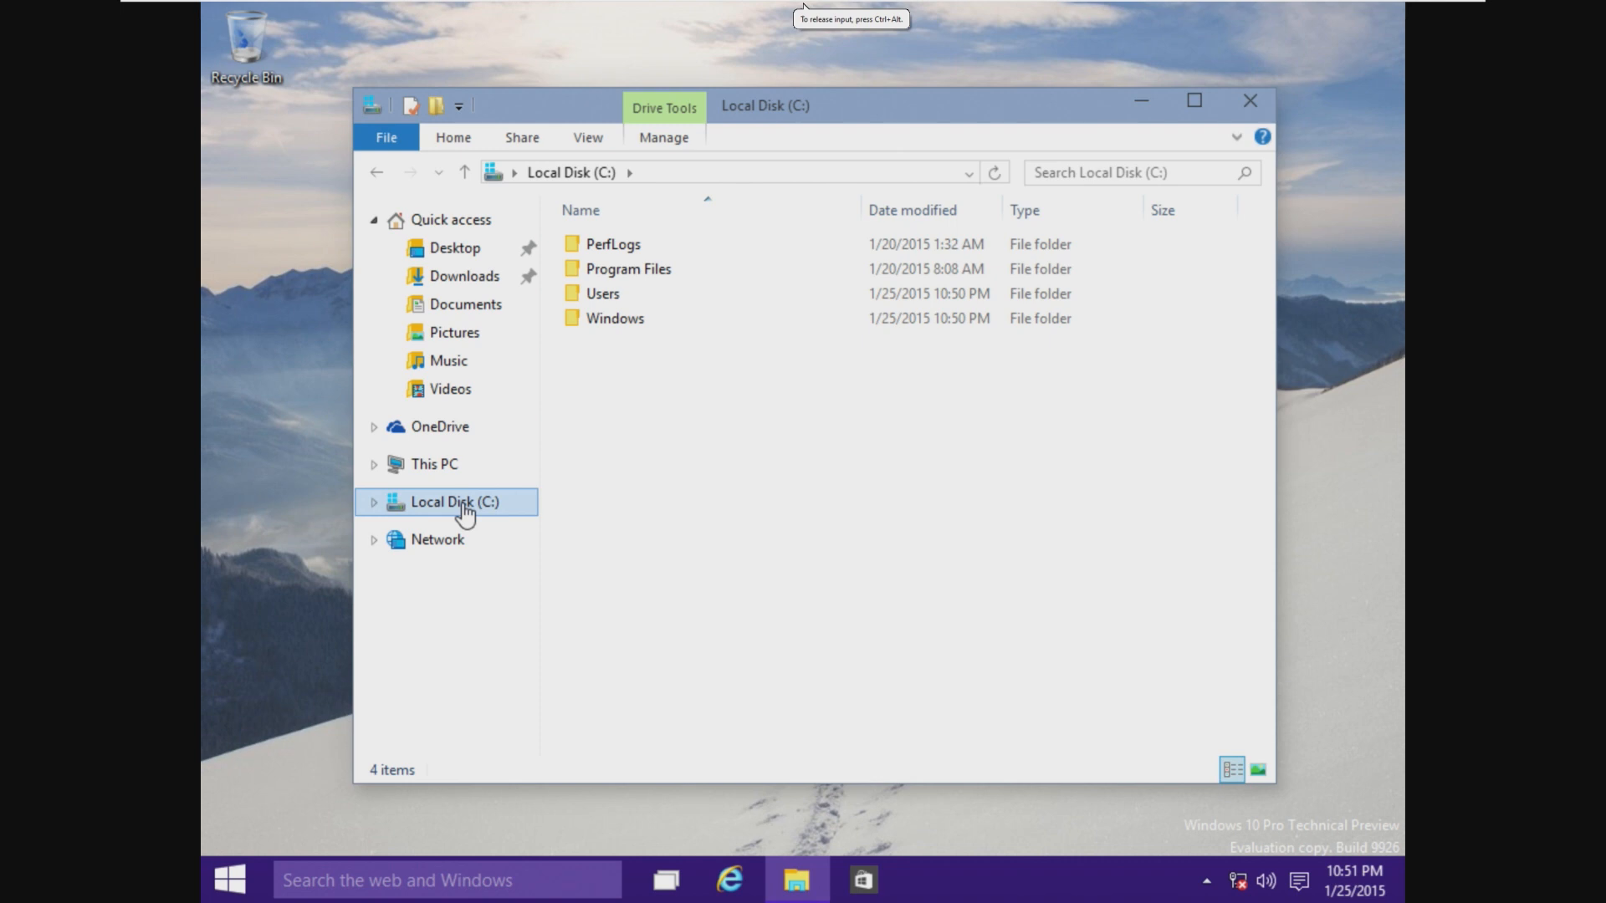
click(433, 463)
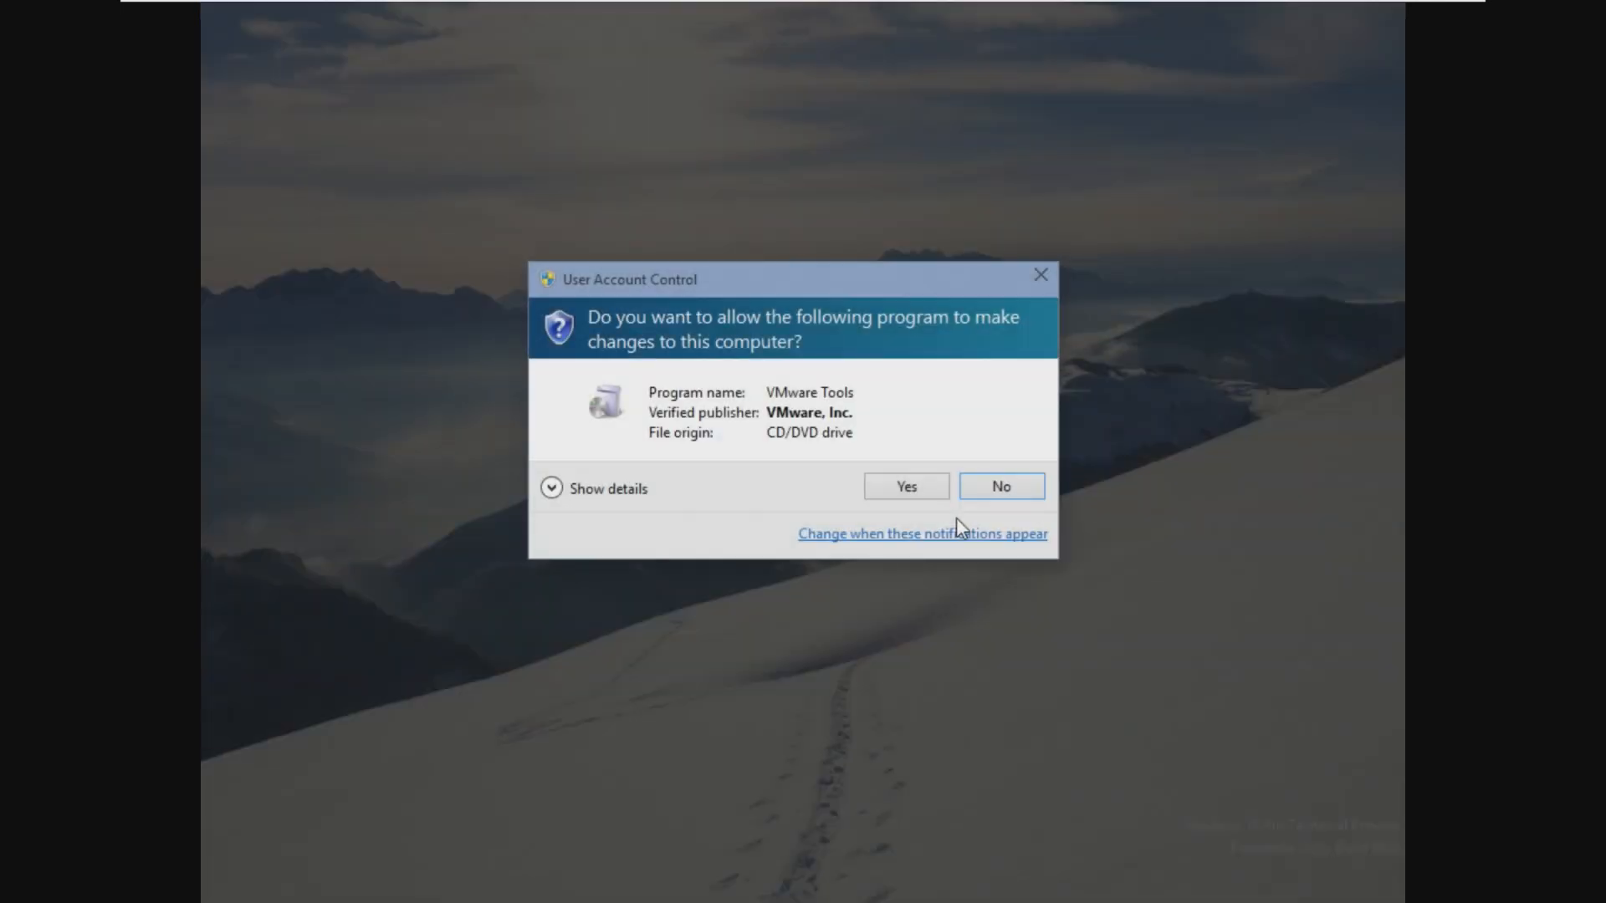
click(905, 485)
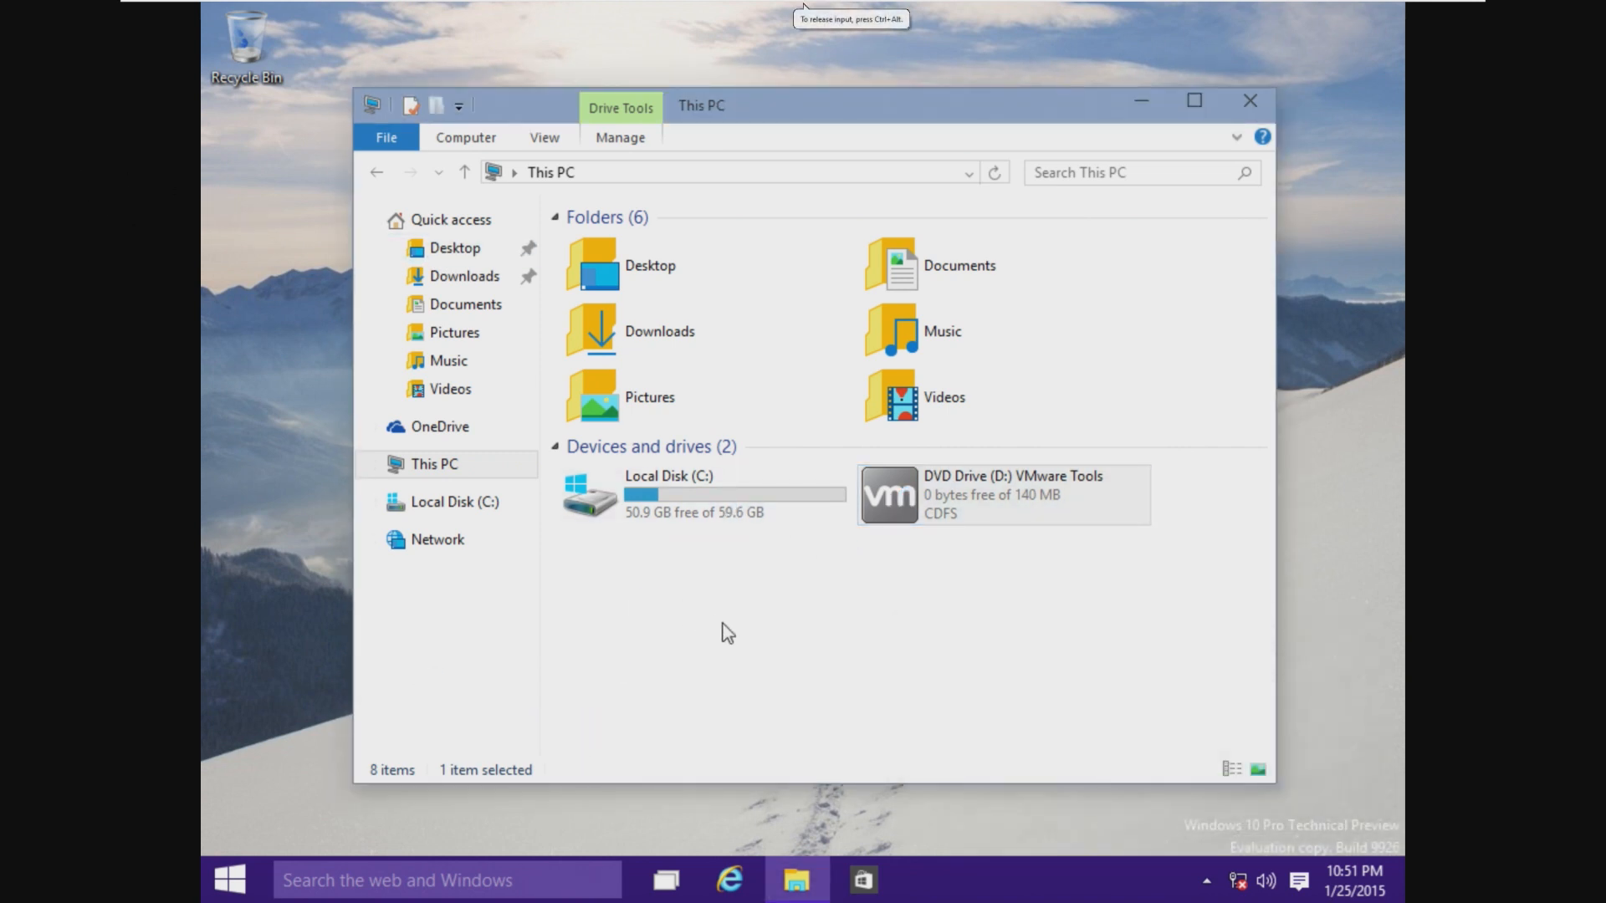
double_click(1002, 494)
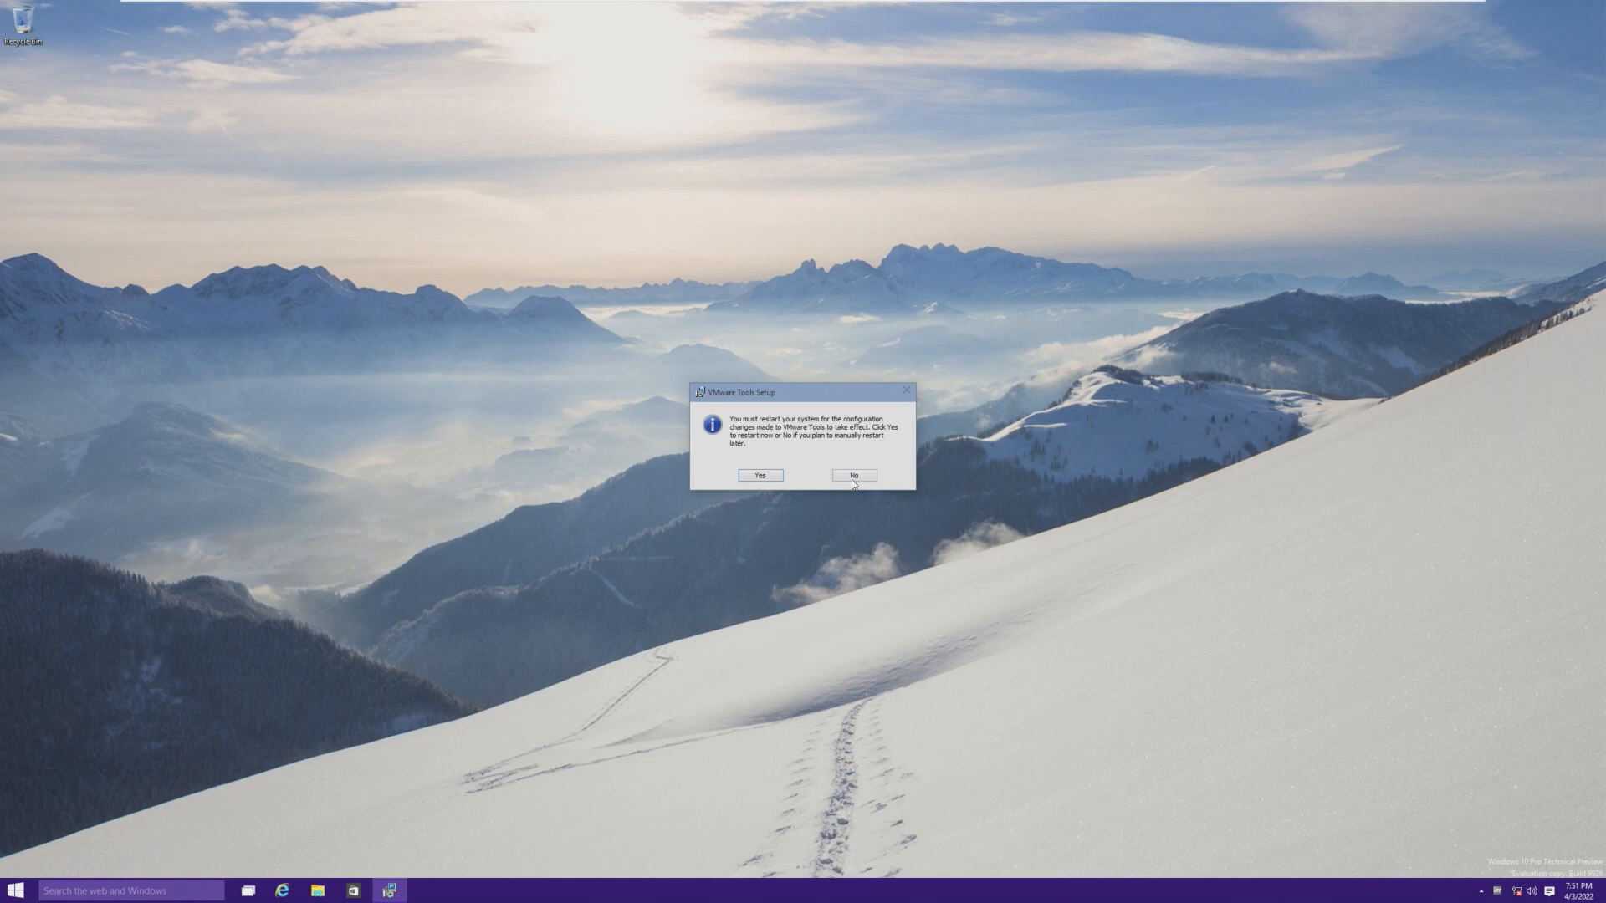
click(853, 475)
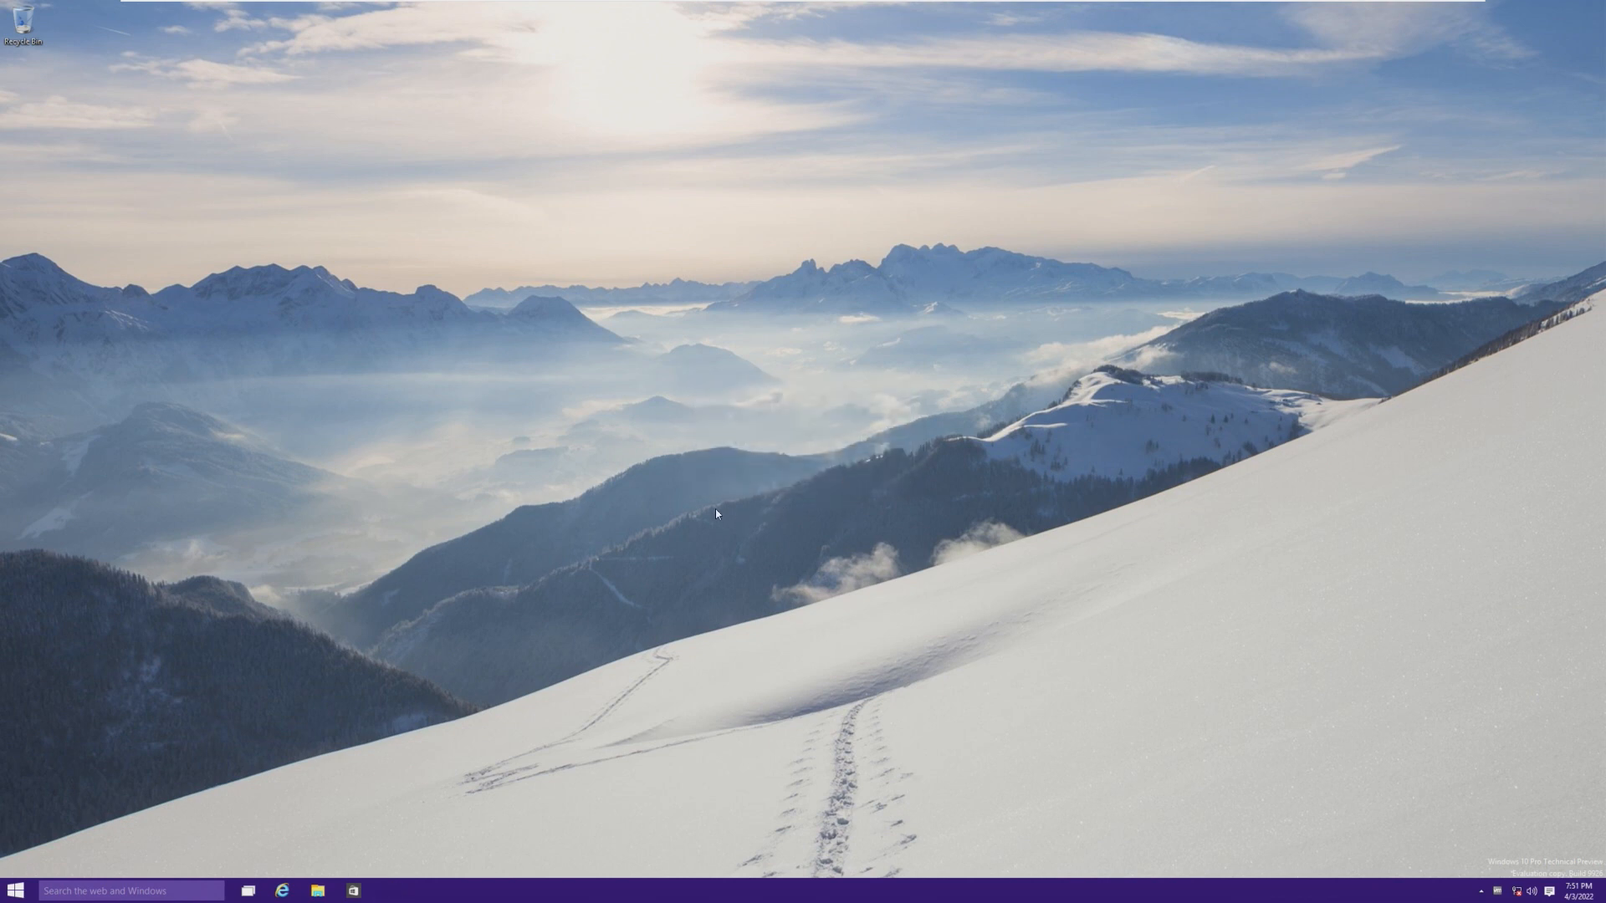
mouse_move(450, 714)
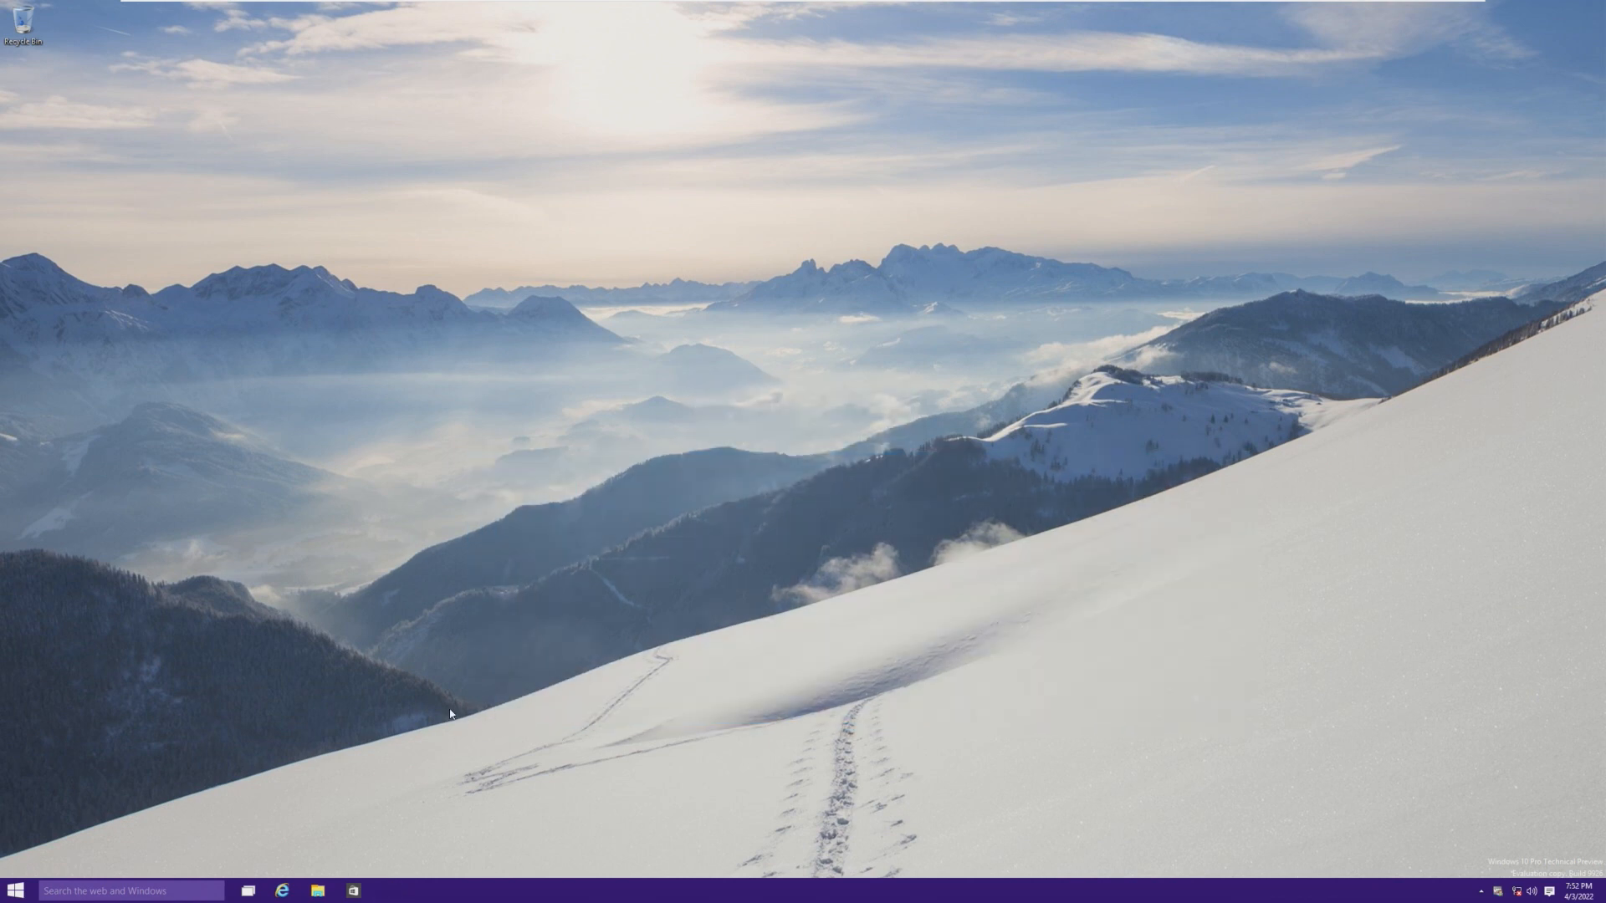
mouse_move(632, 581)
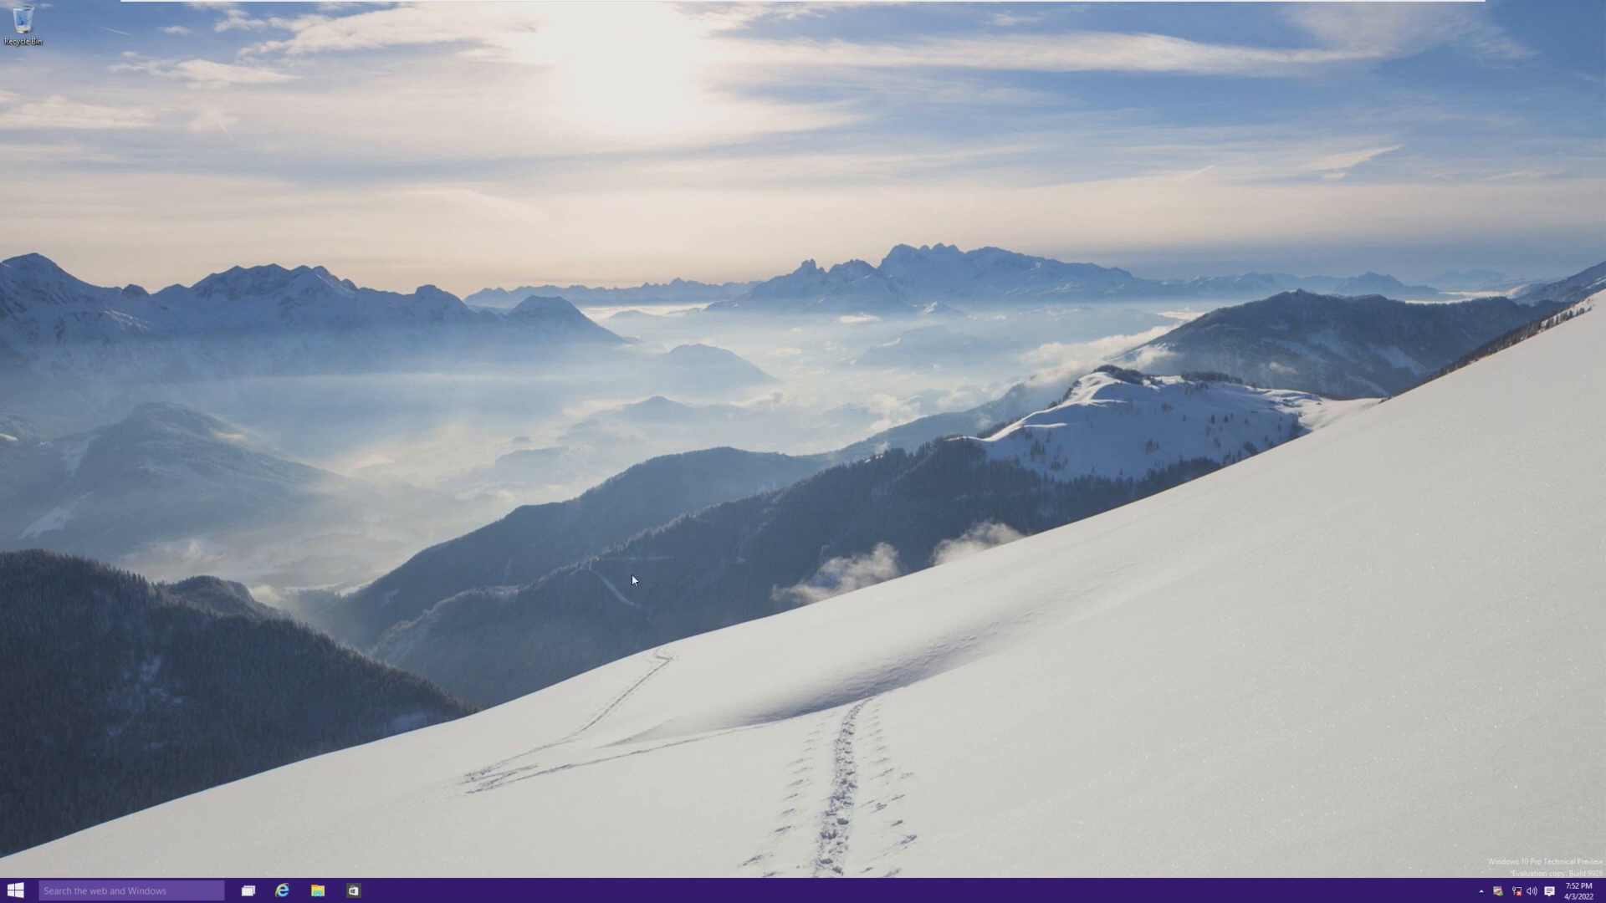
mouse_move(604, 555)
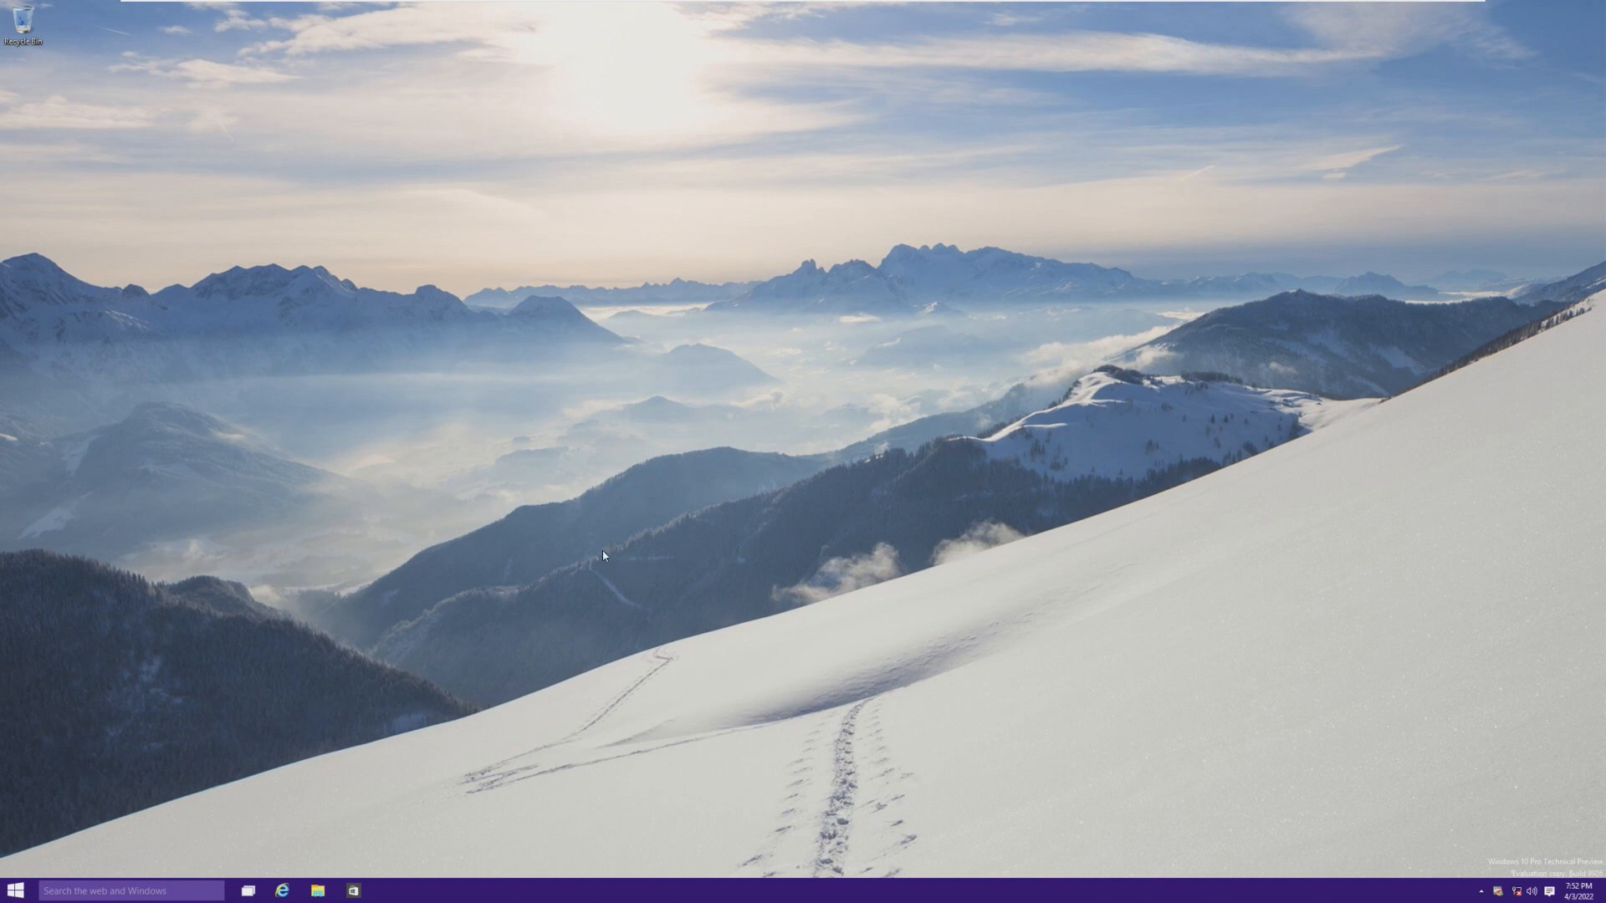
mouse_move(15, 886)
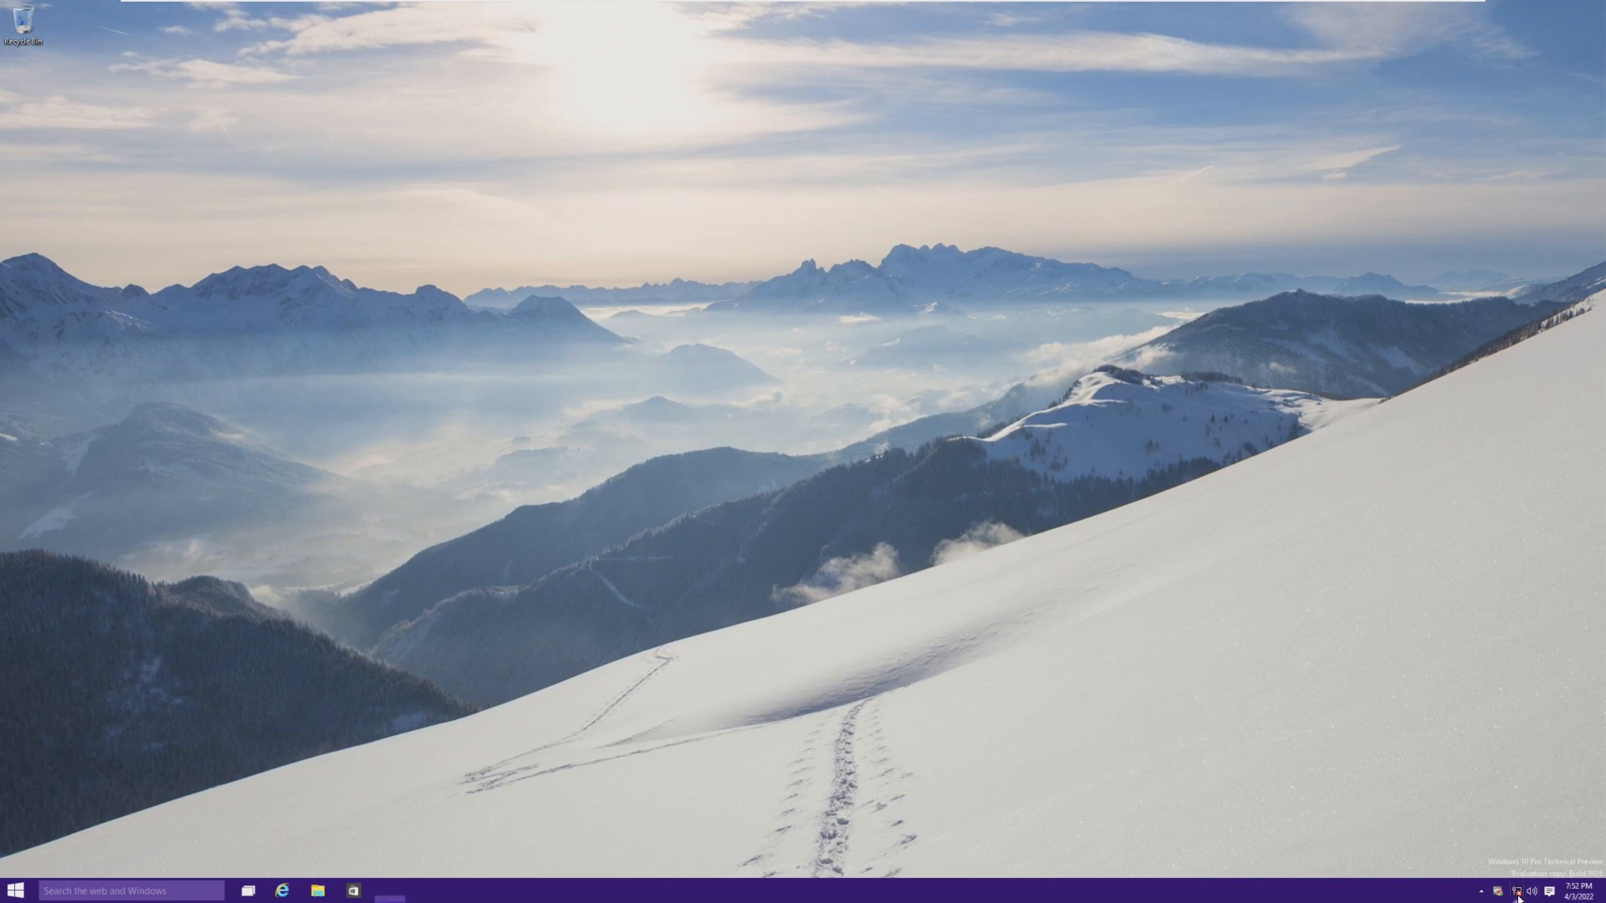
click(388, 888)
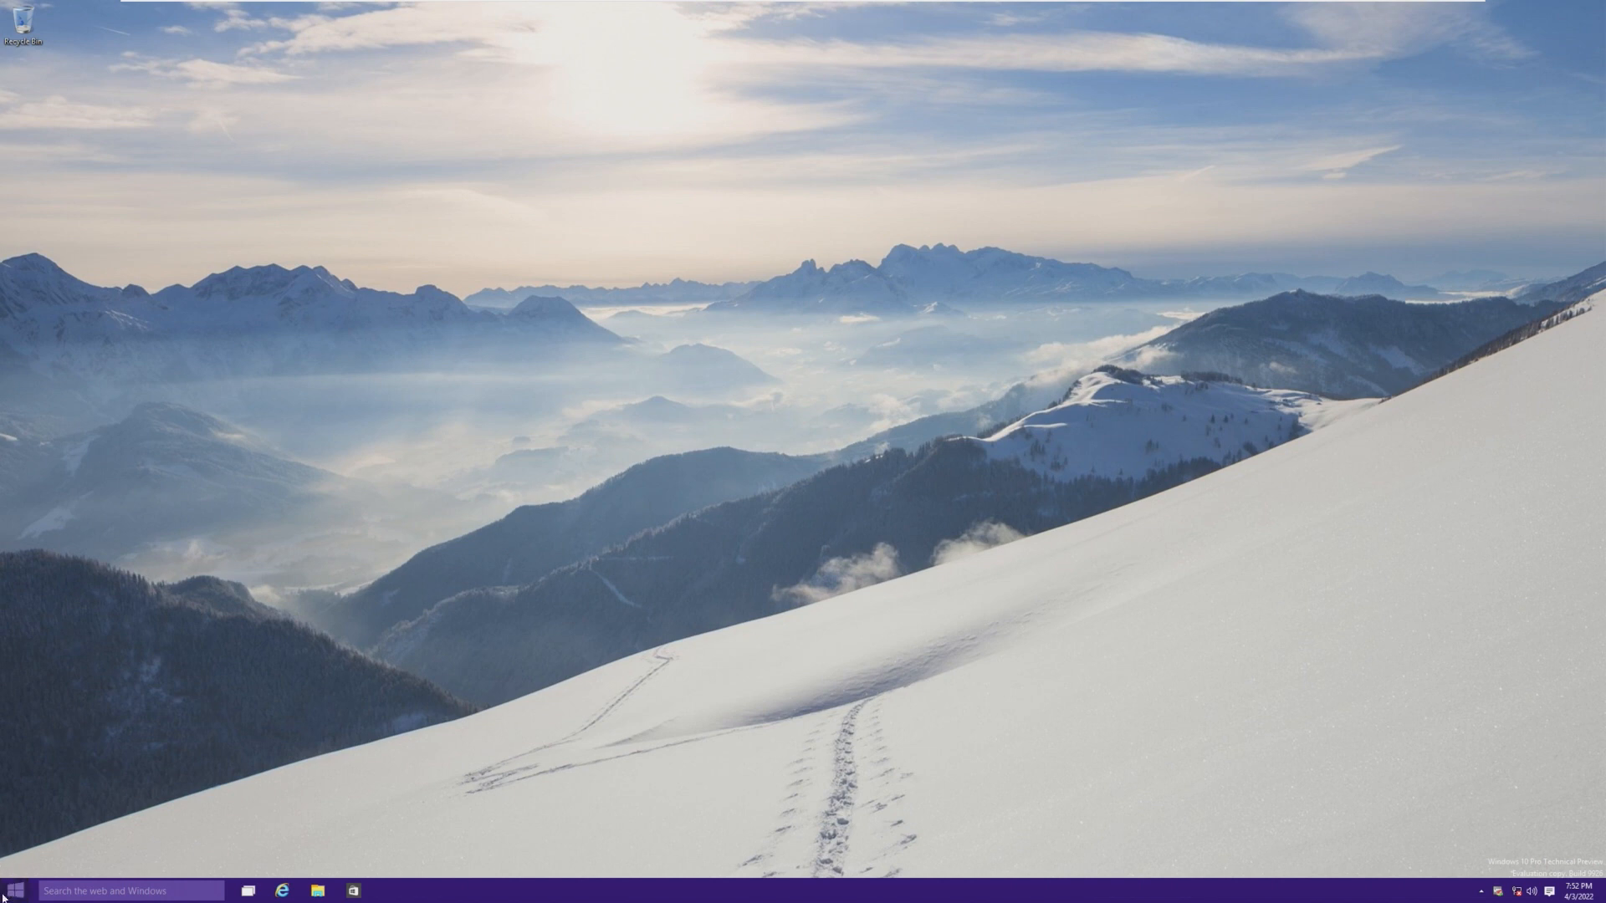
click(129, 889)
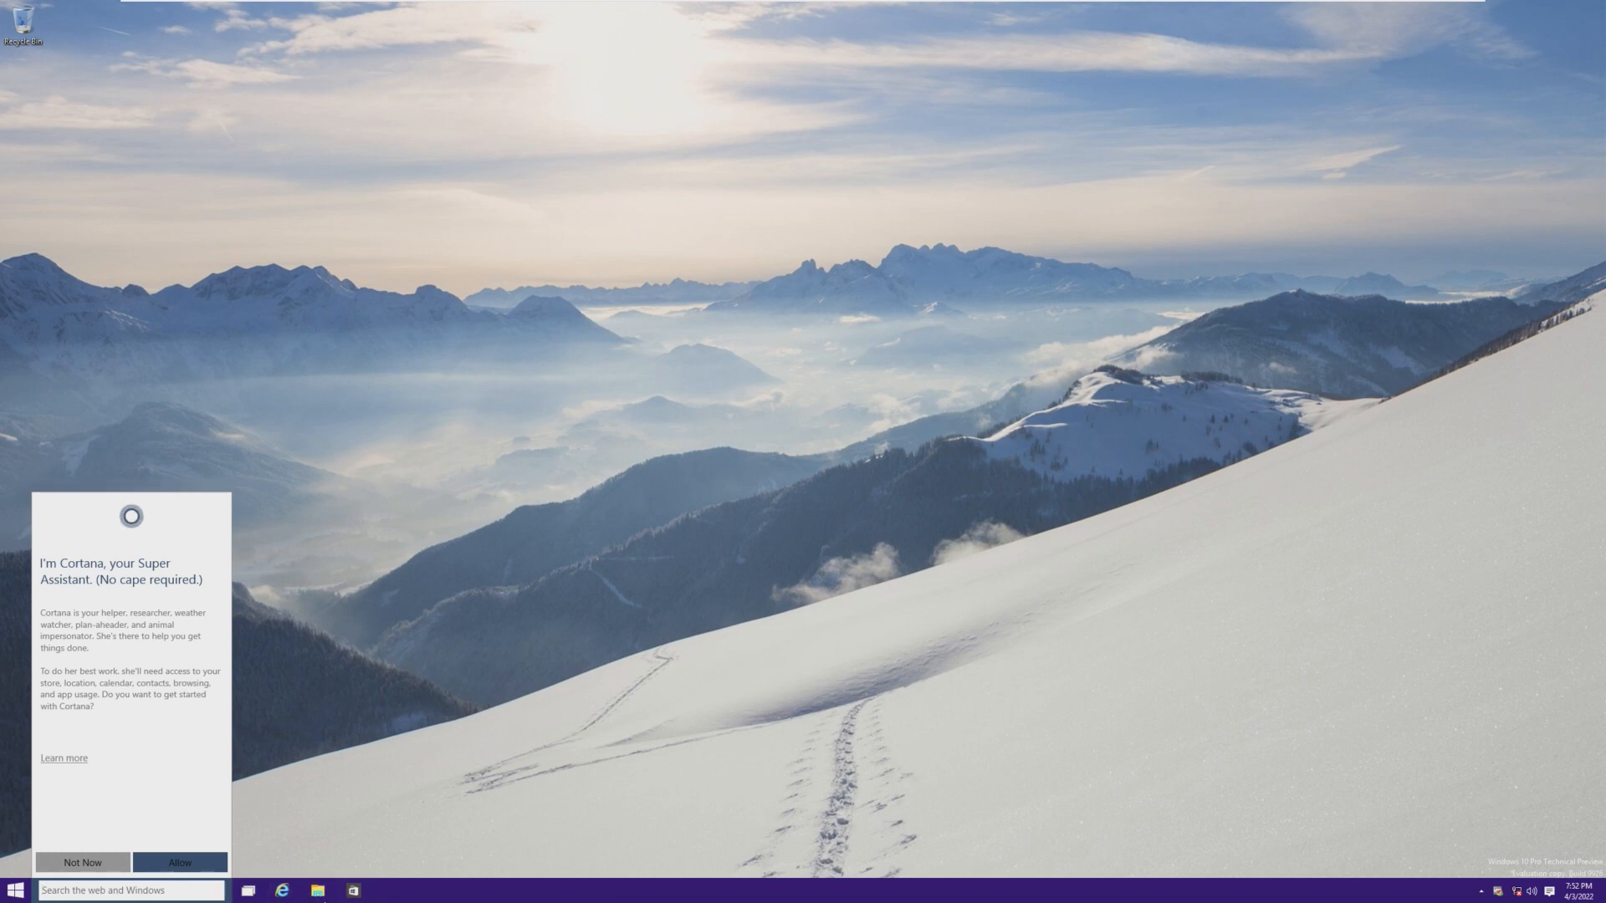
click(82, 862)
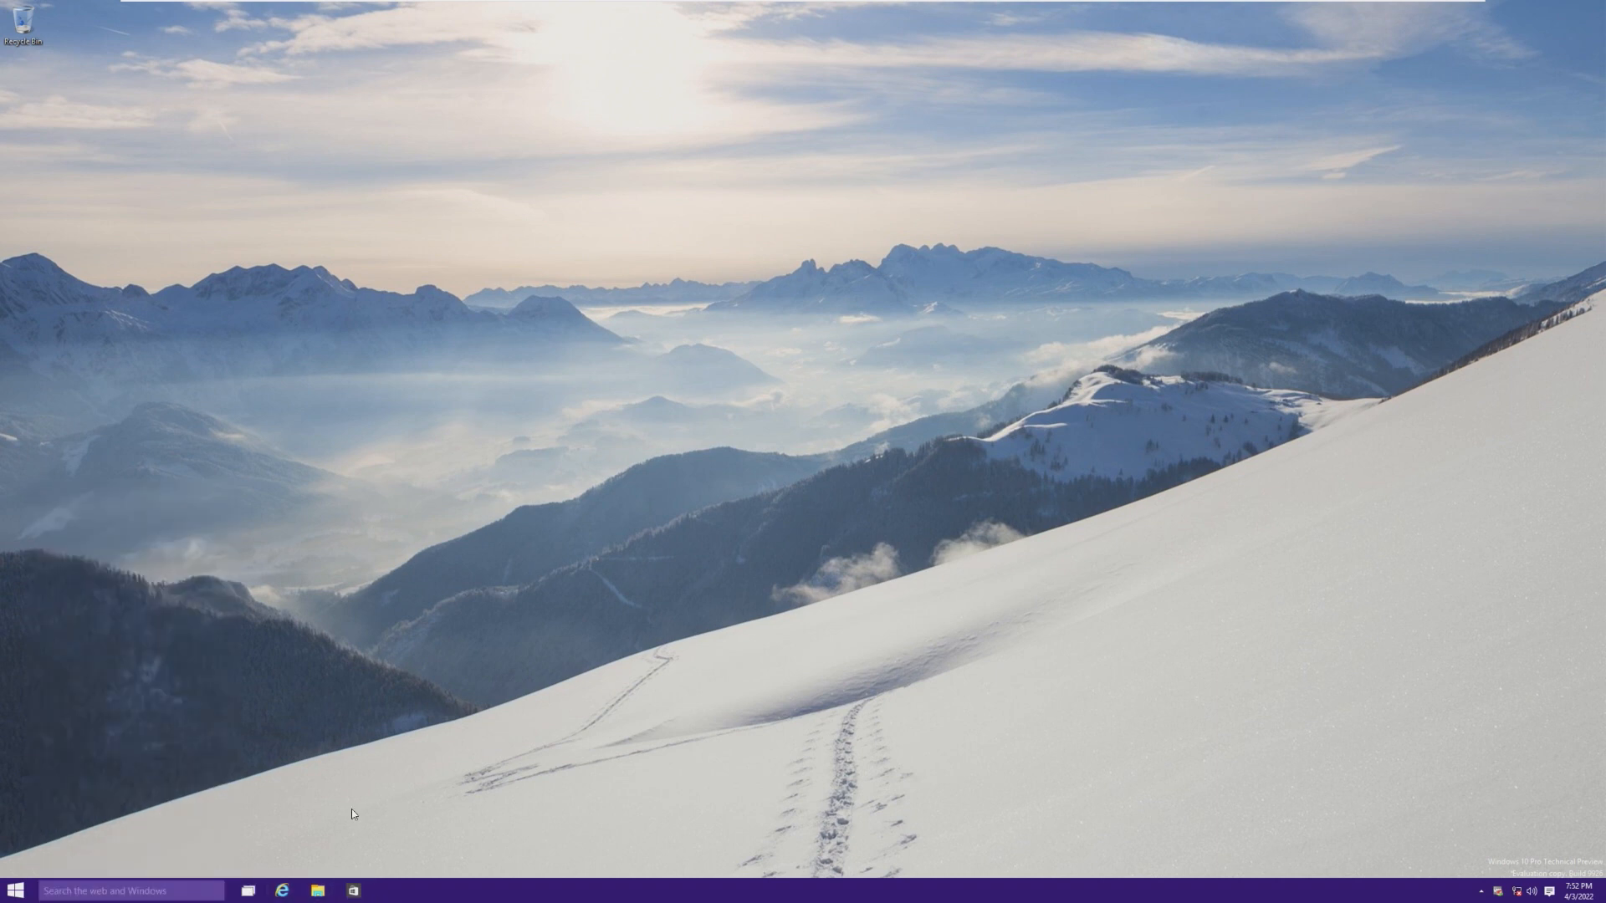
mouse_move(259, 781)
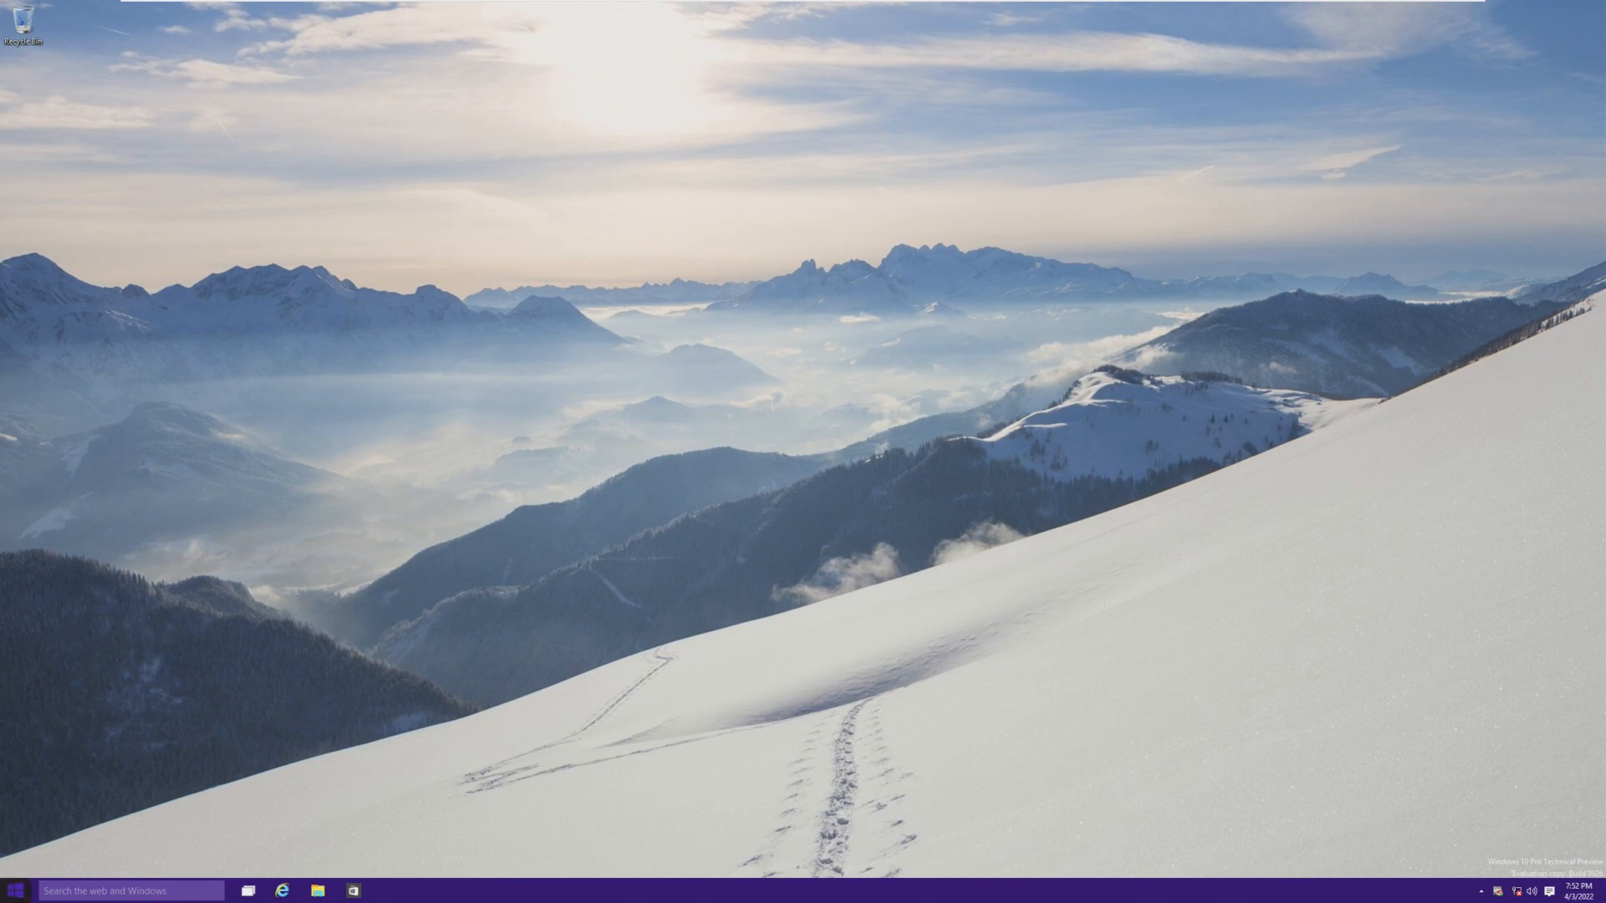
- Toggle the Start menu full screen and back, close it, and bring up Cortana's intro
click(12, 890)
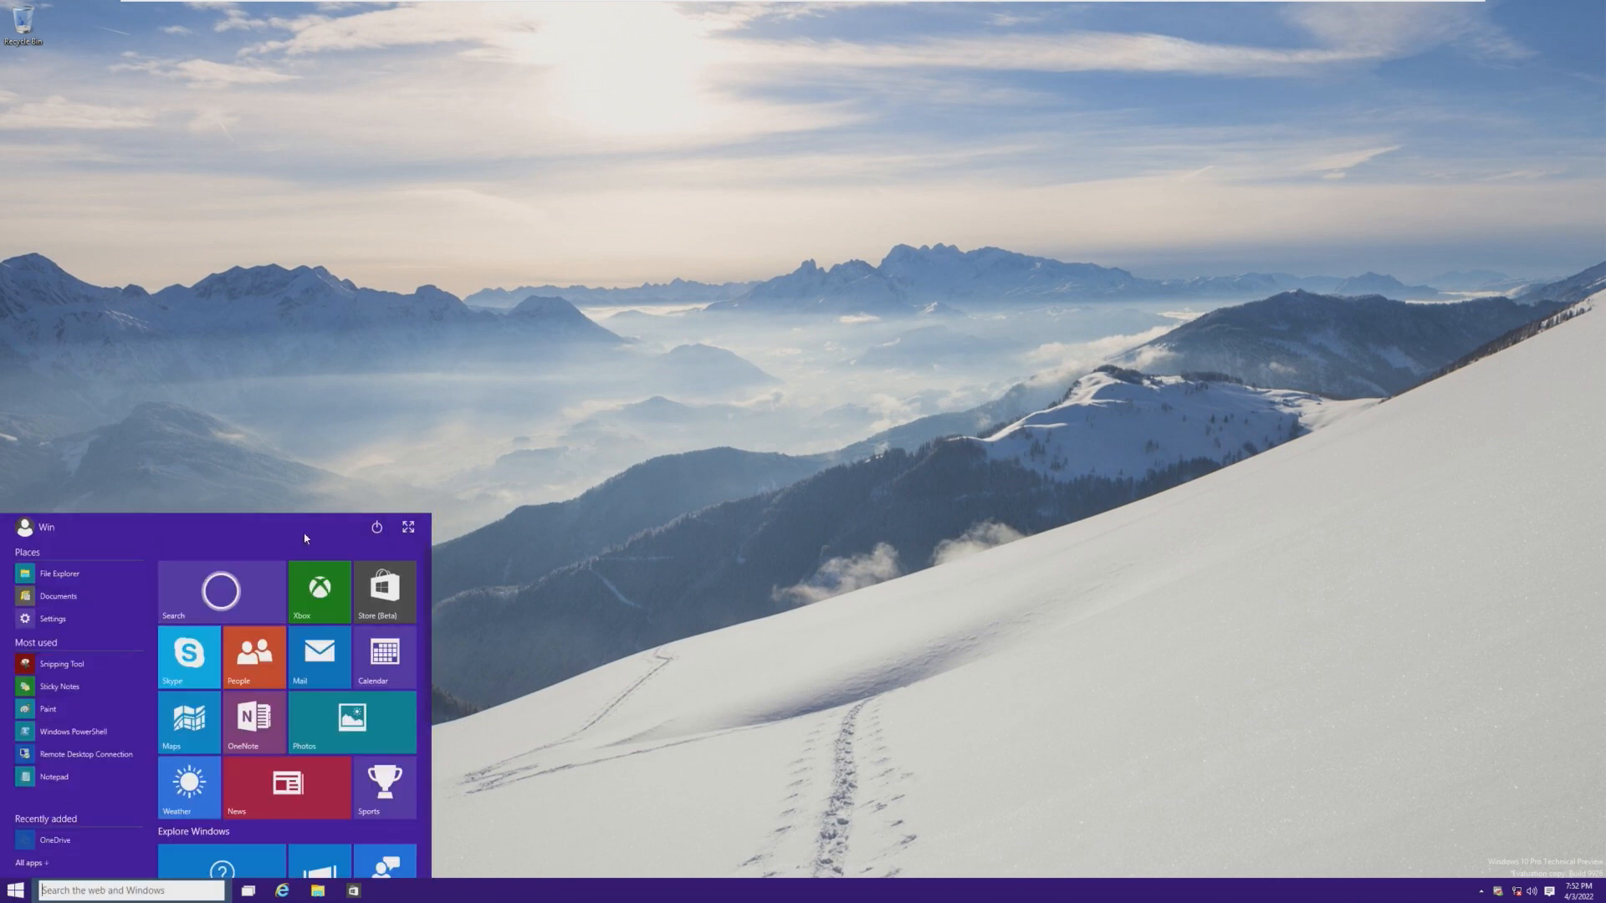
mouse_move(59, 595)
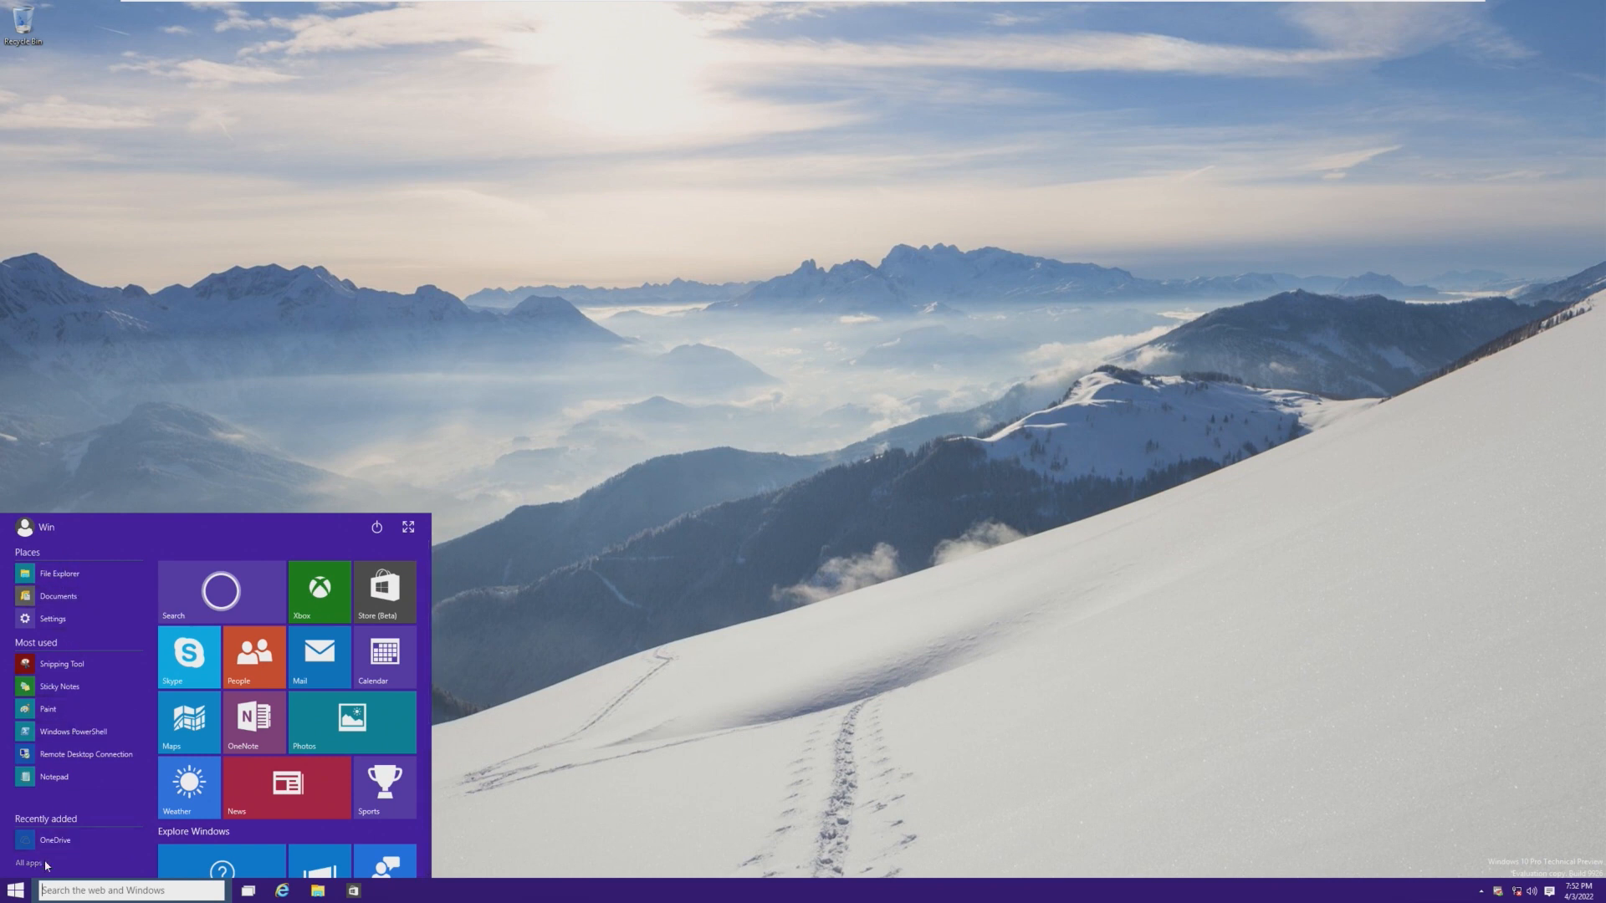
mouse_move(58, 595)
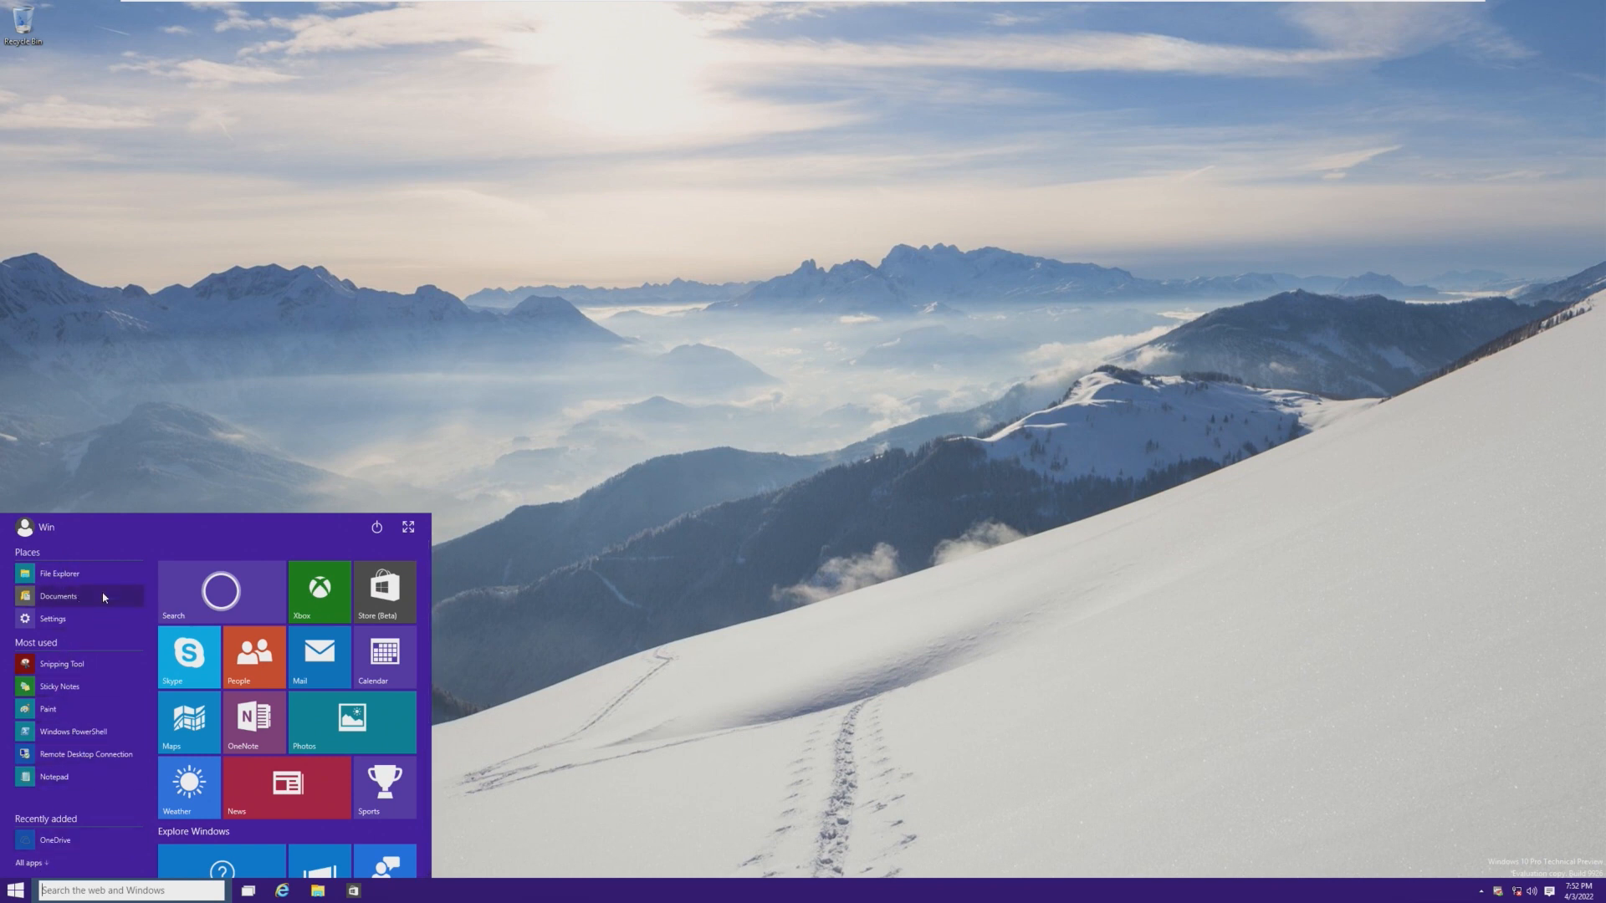
mouse_move(58, 596)
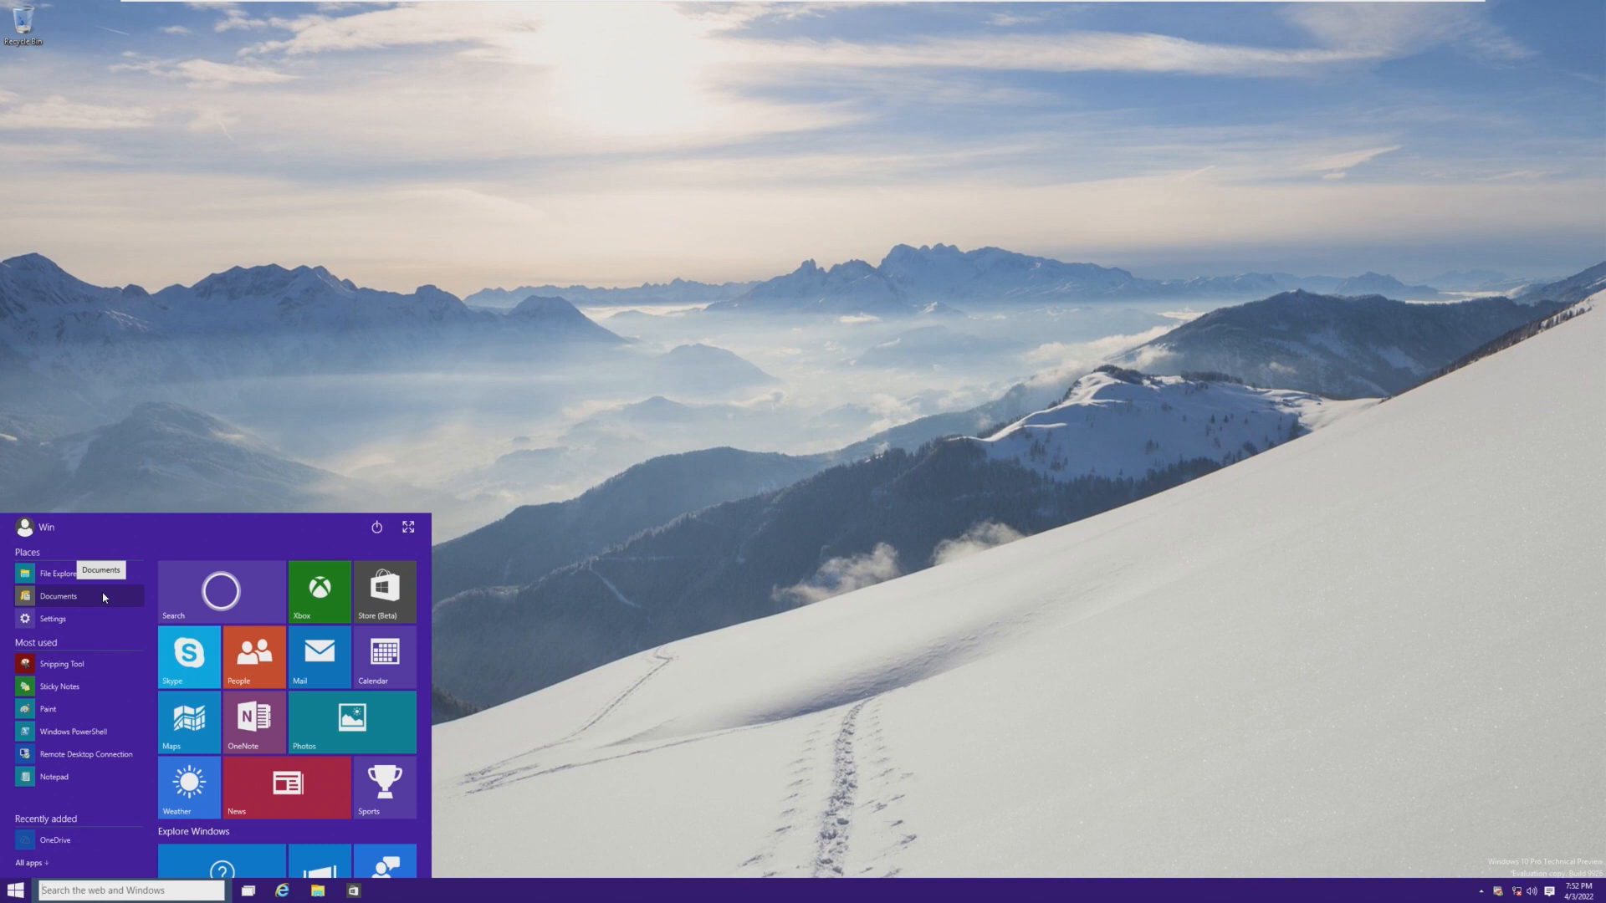
scroll(down, 3)
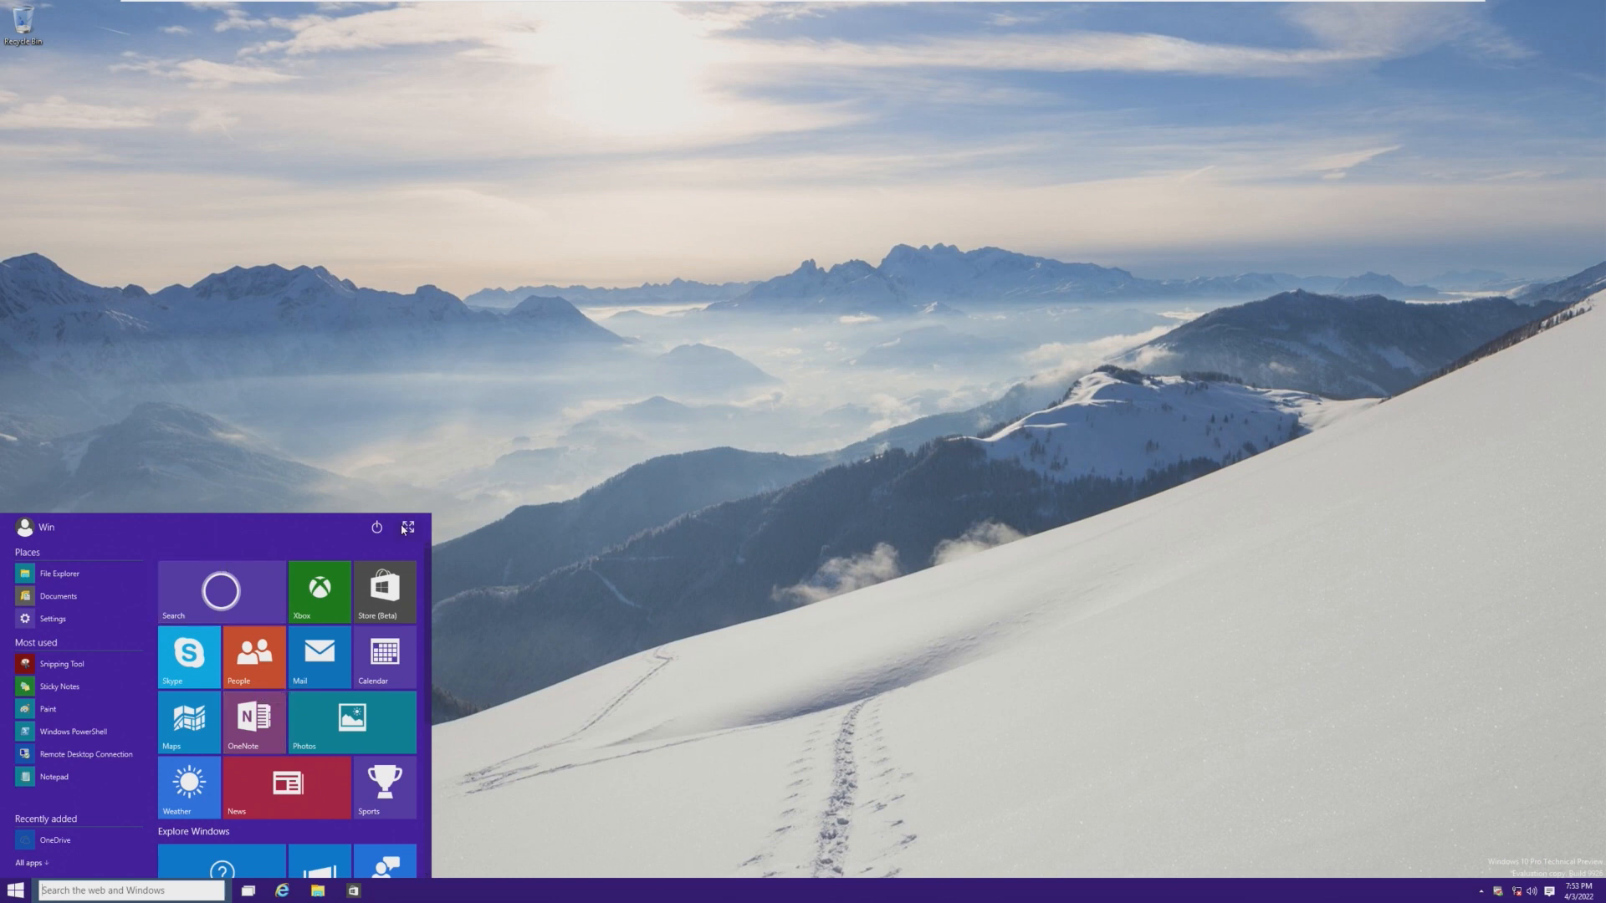
click(408, 527)
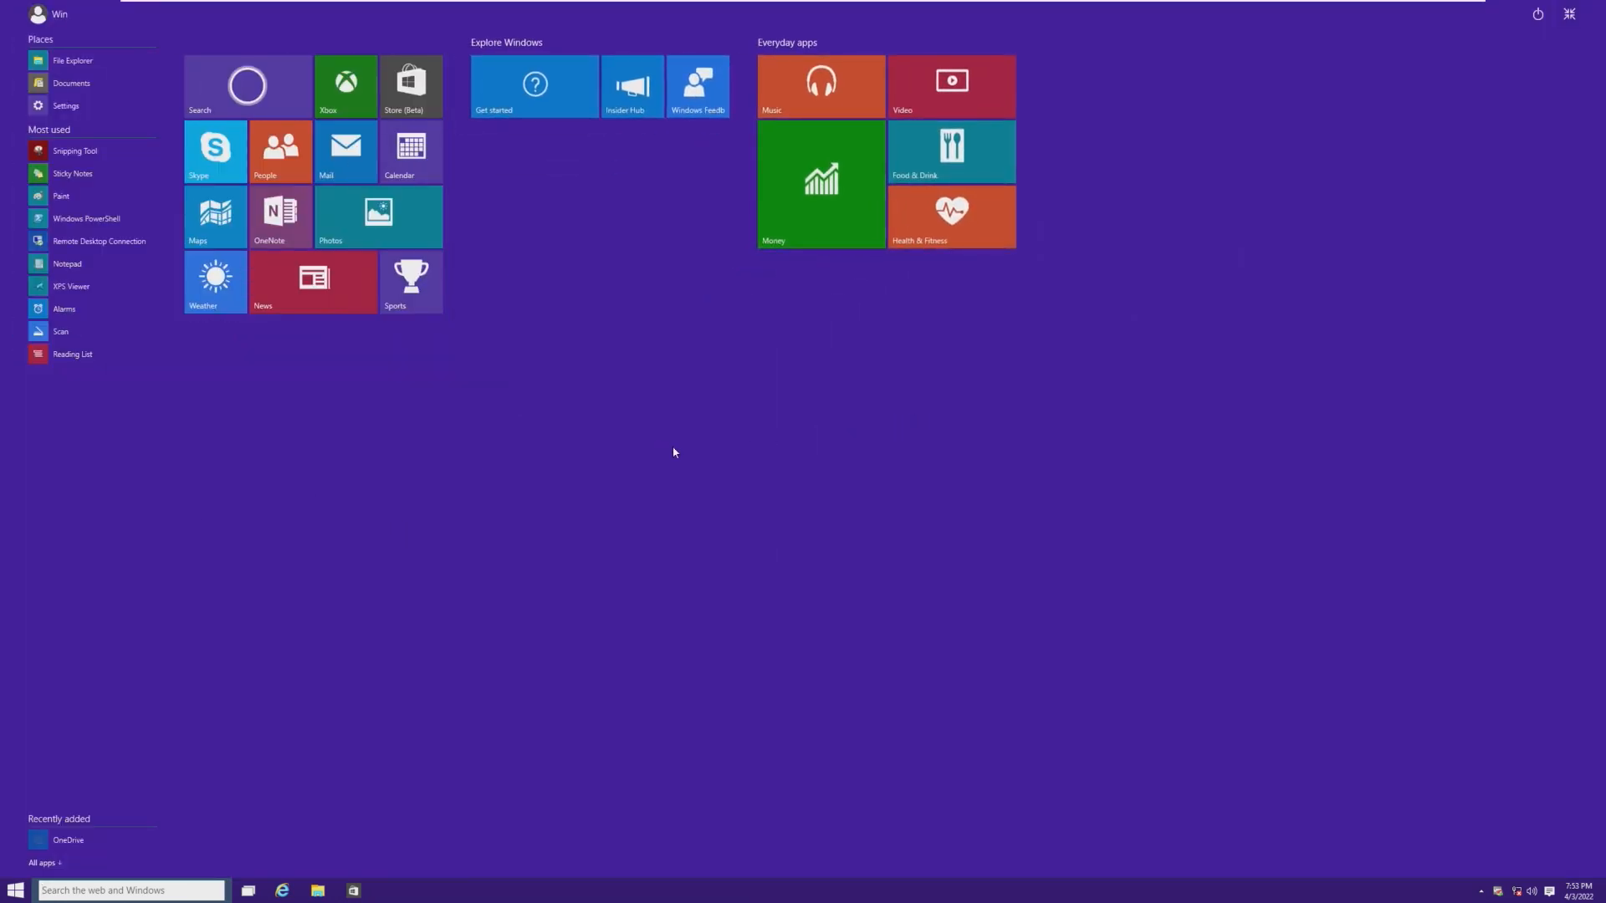
mouse_move(61, 863)
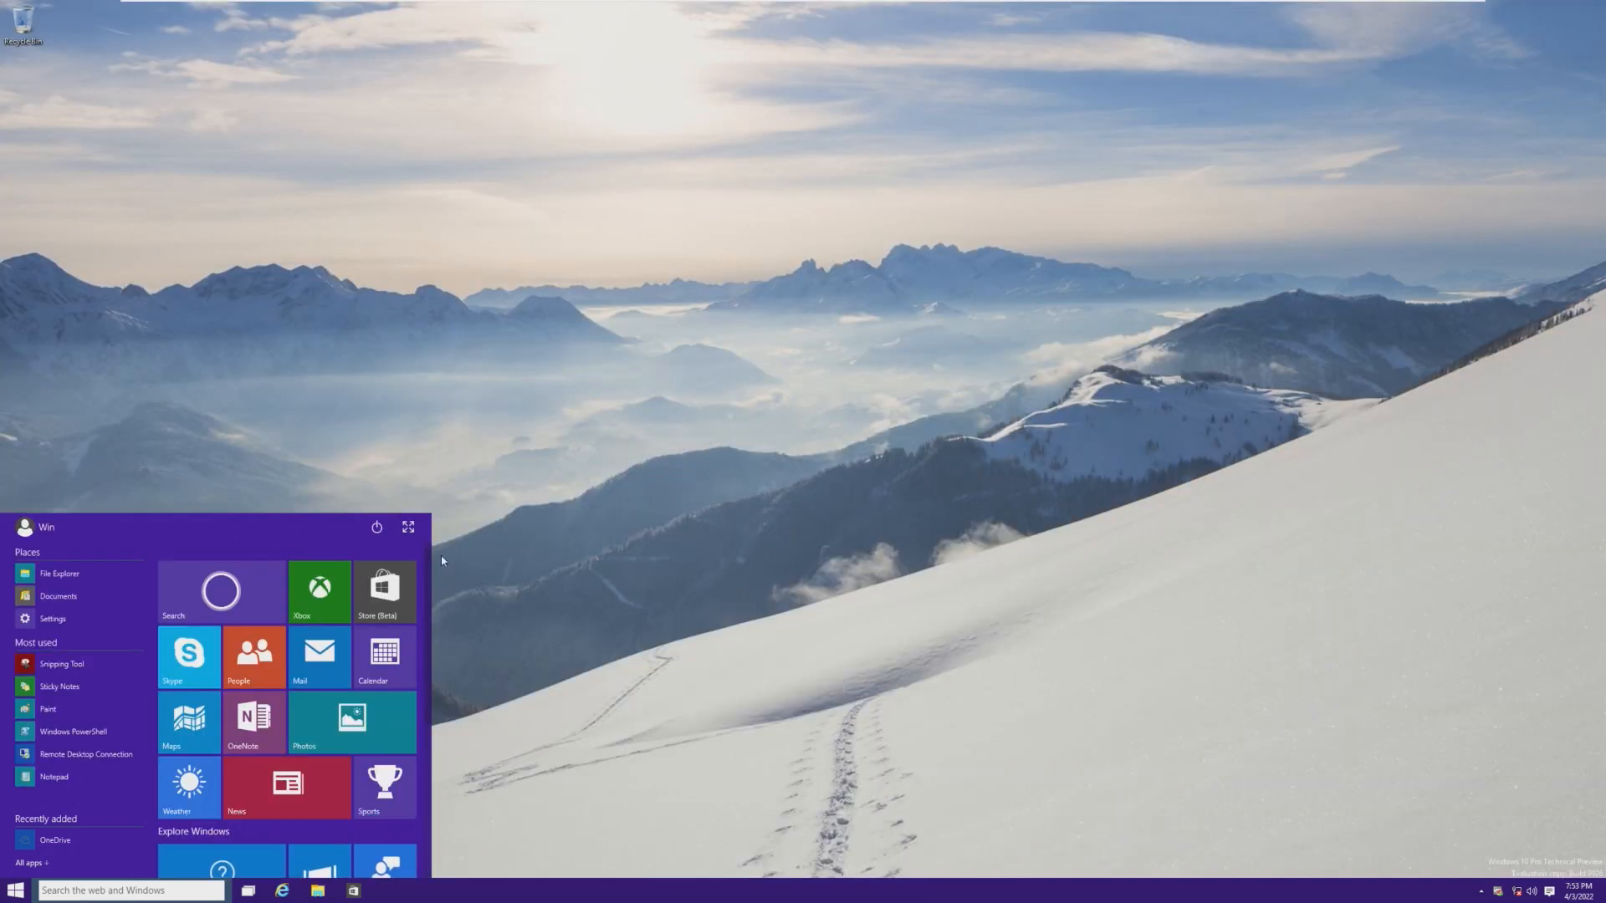
click(376, 527)
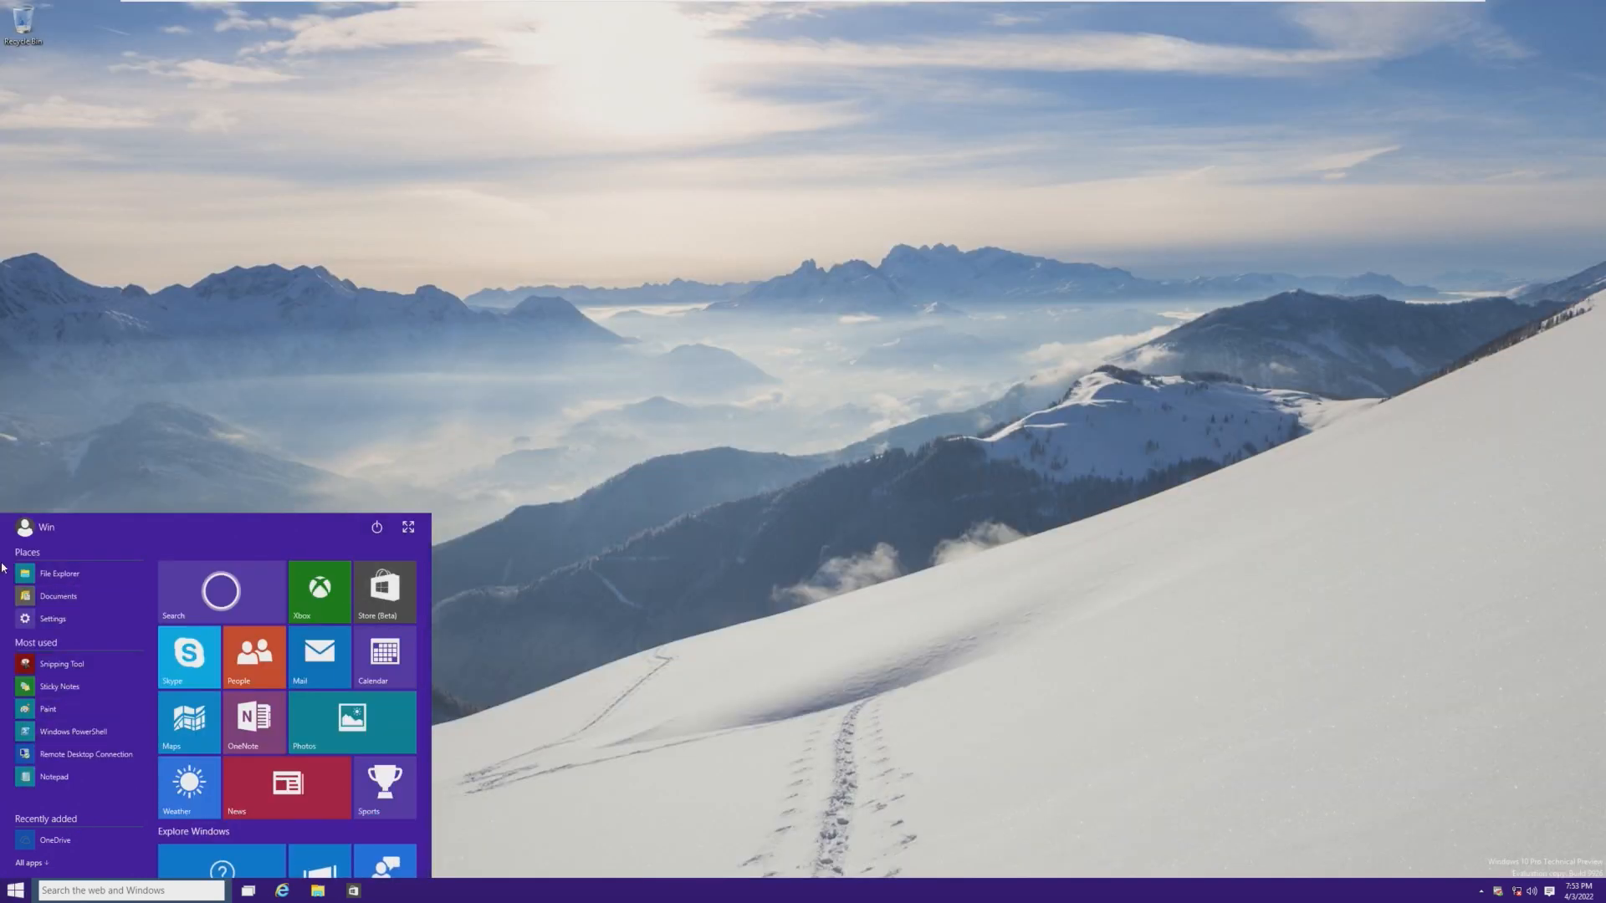
mouse_move(61, 574)
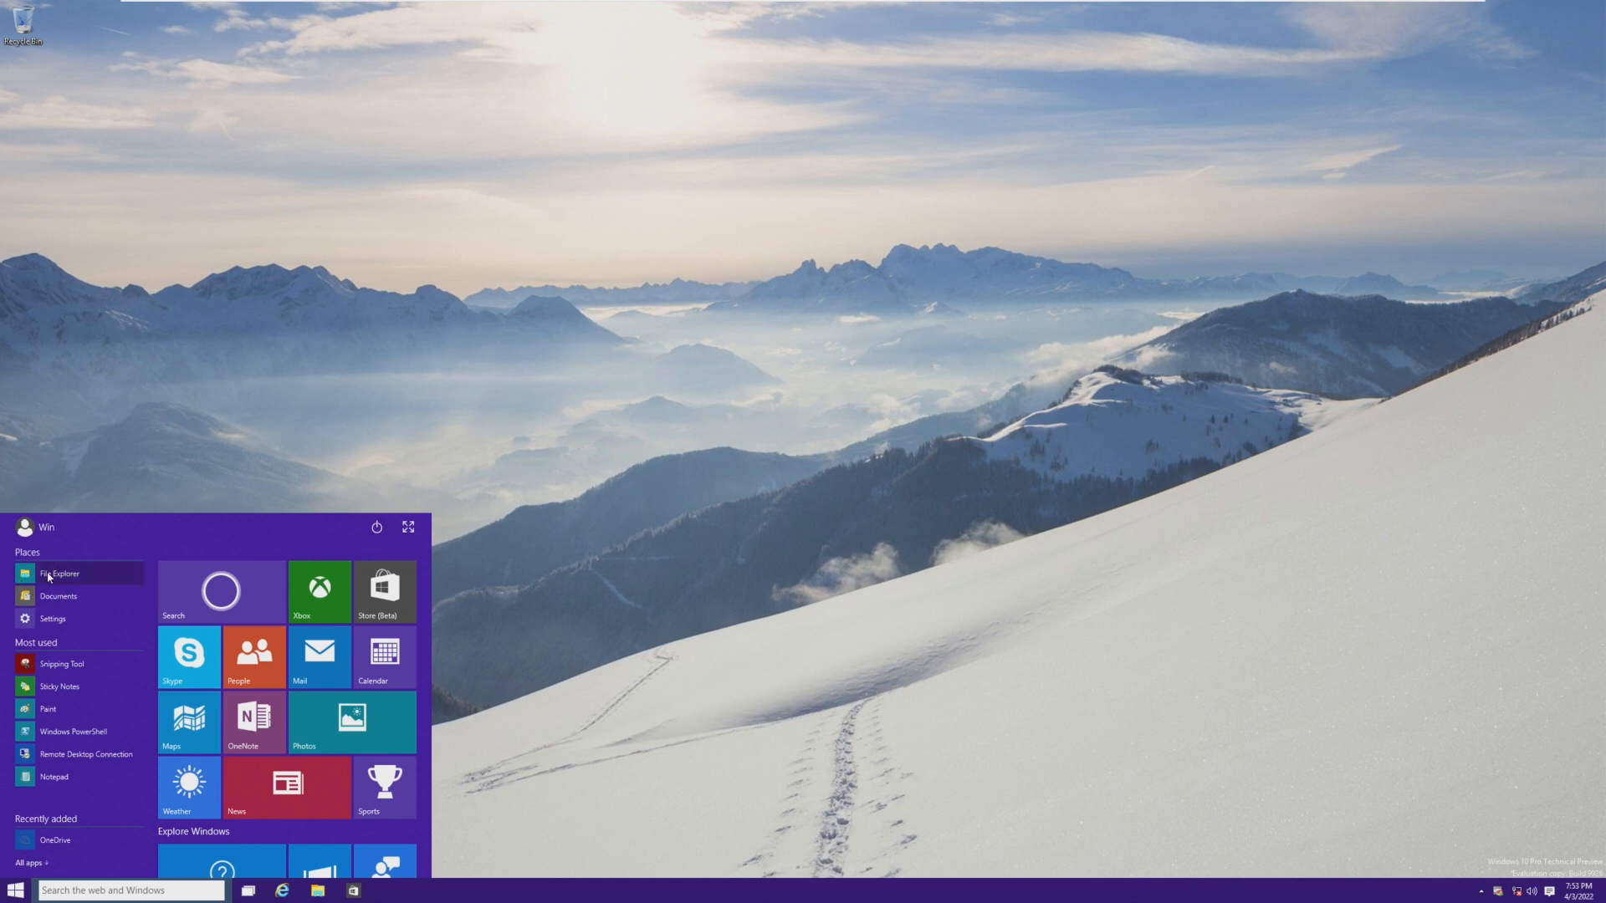
mouse_move(46, 664)
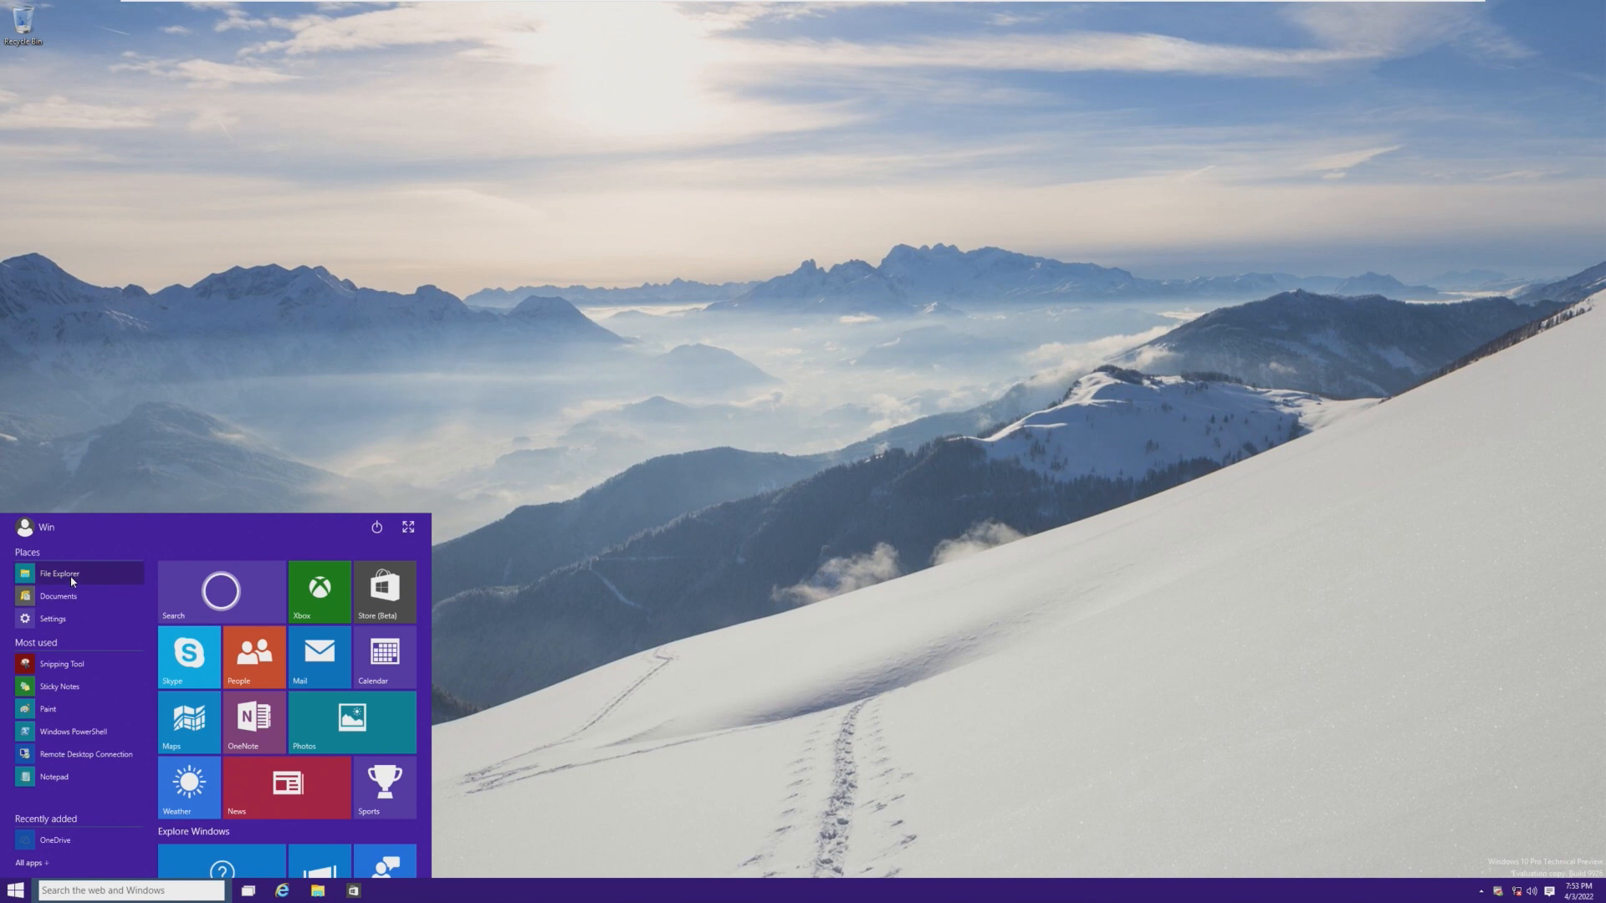
mouse_move(58, 573)
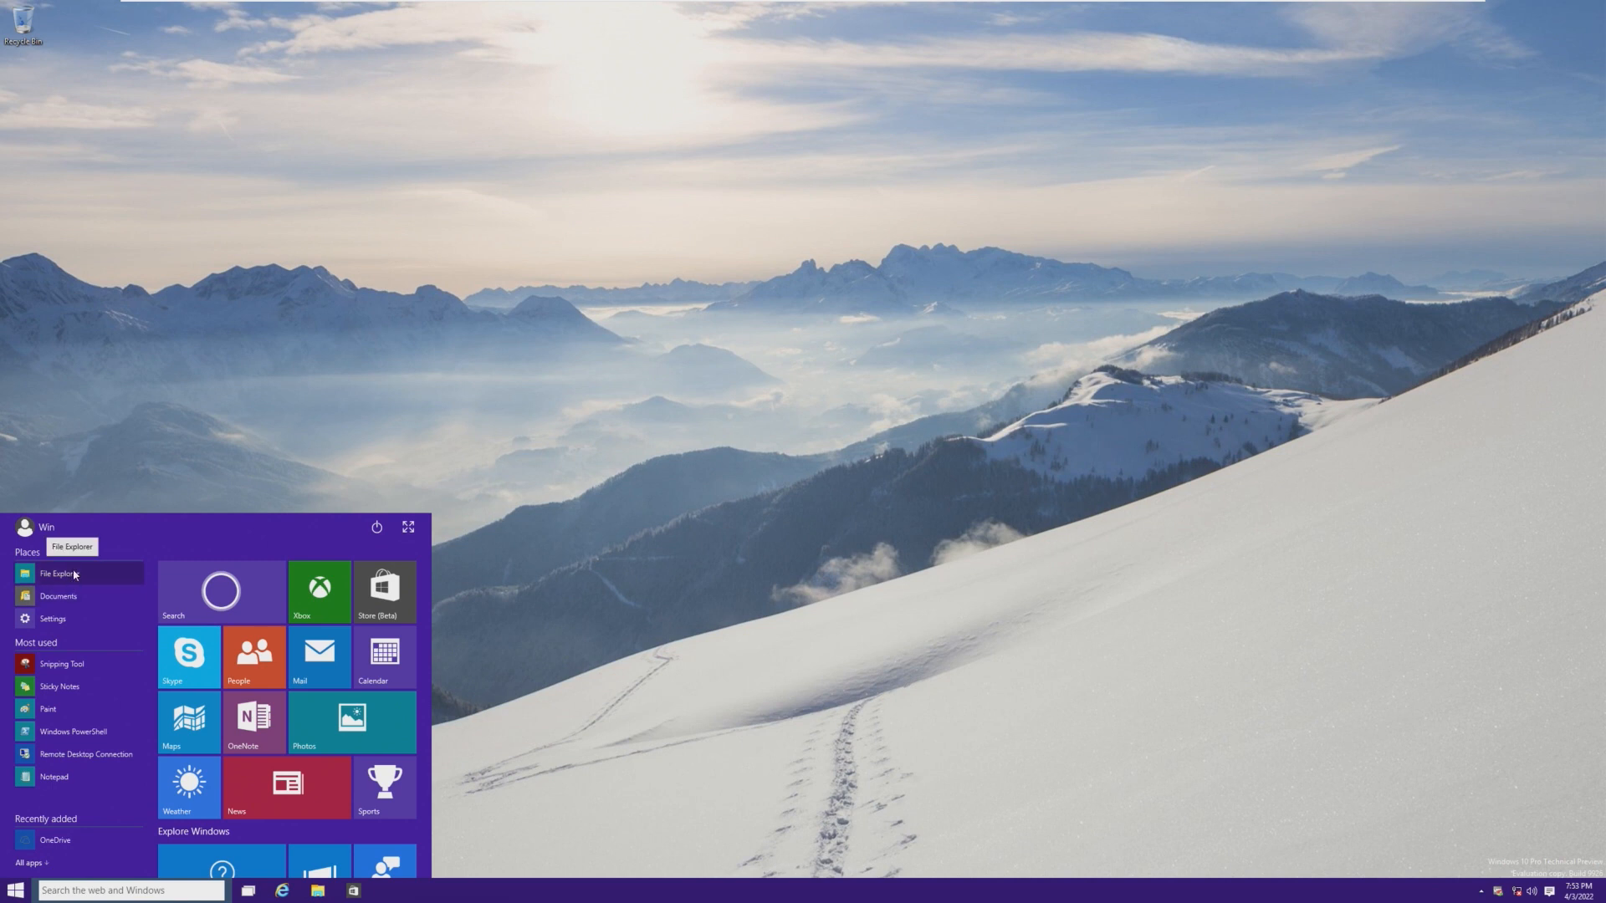
right_click(59, 573)
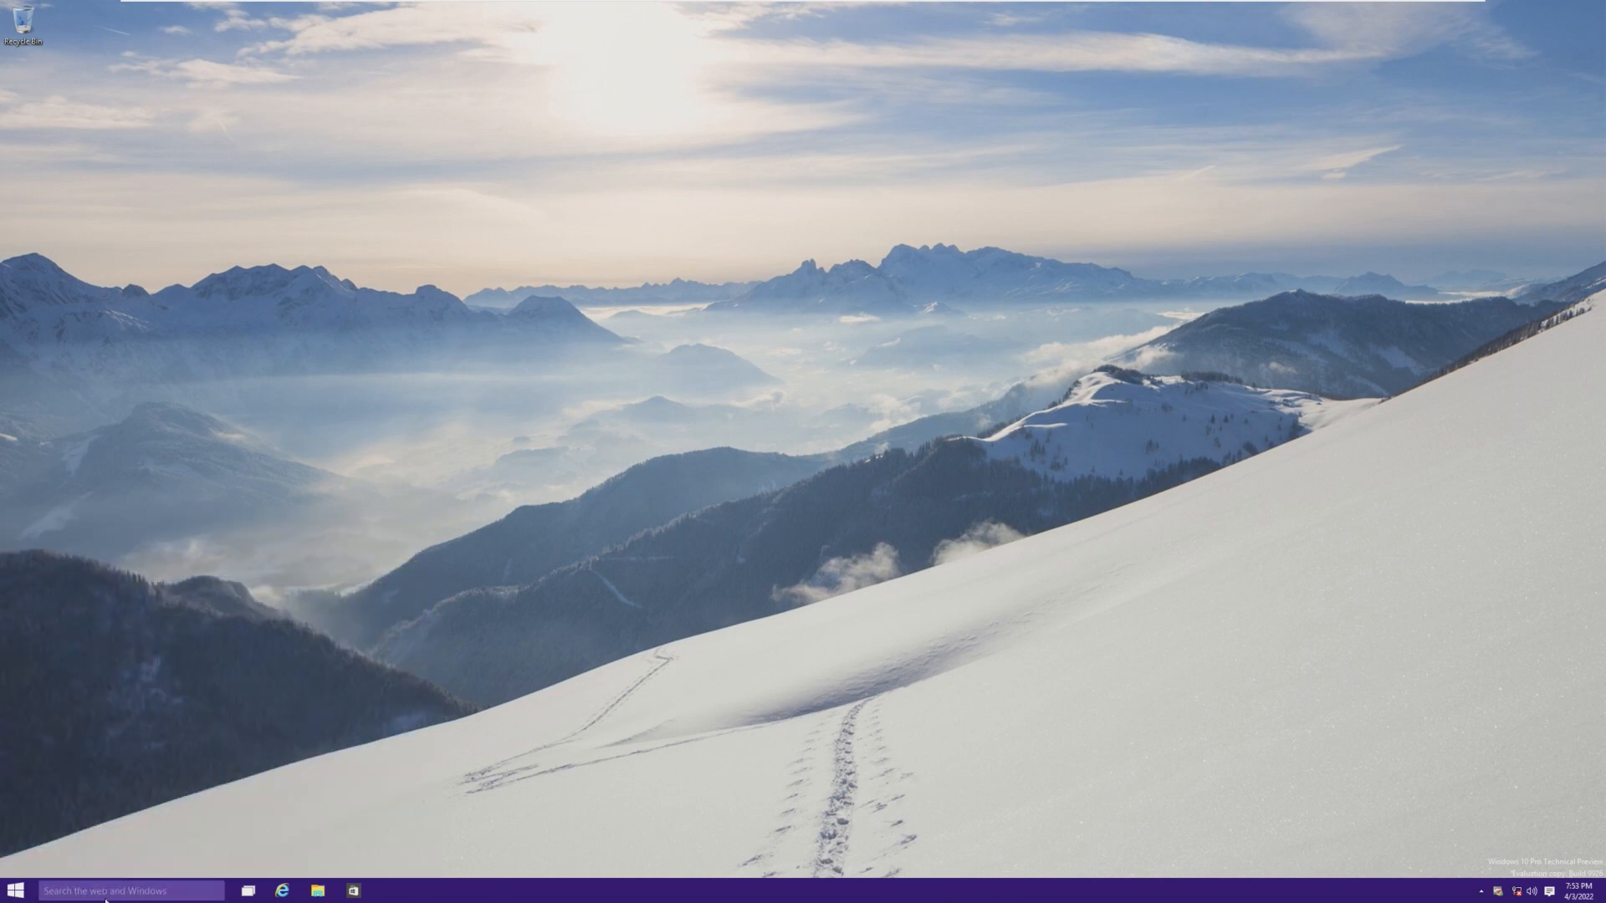
click(122, 890)
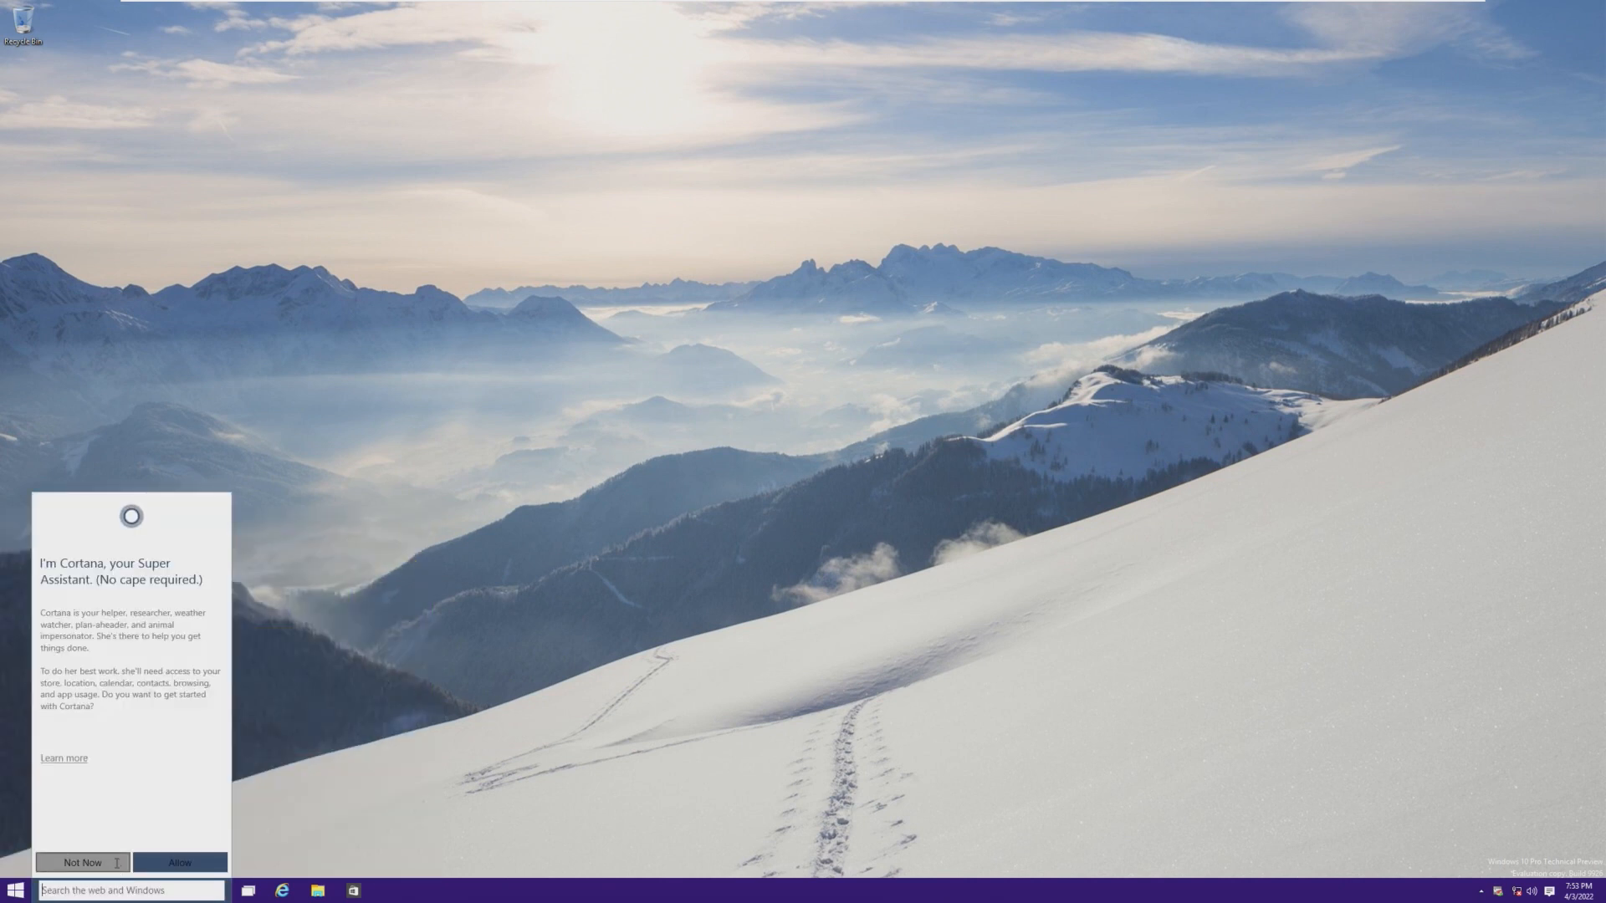
- Dismiss Cortana with Not Now, then open This PC from search and close it
click(82, 862)
text(this pc)
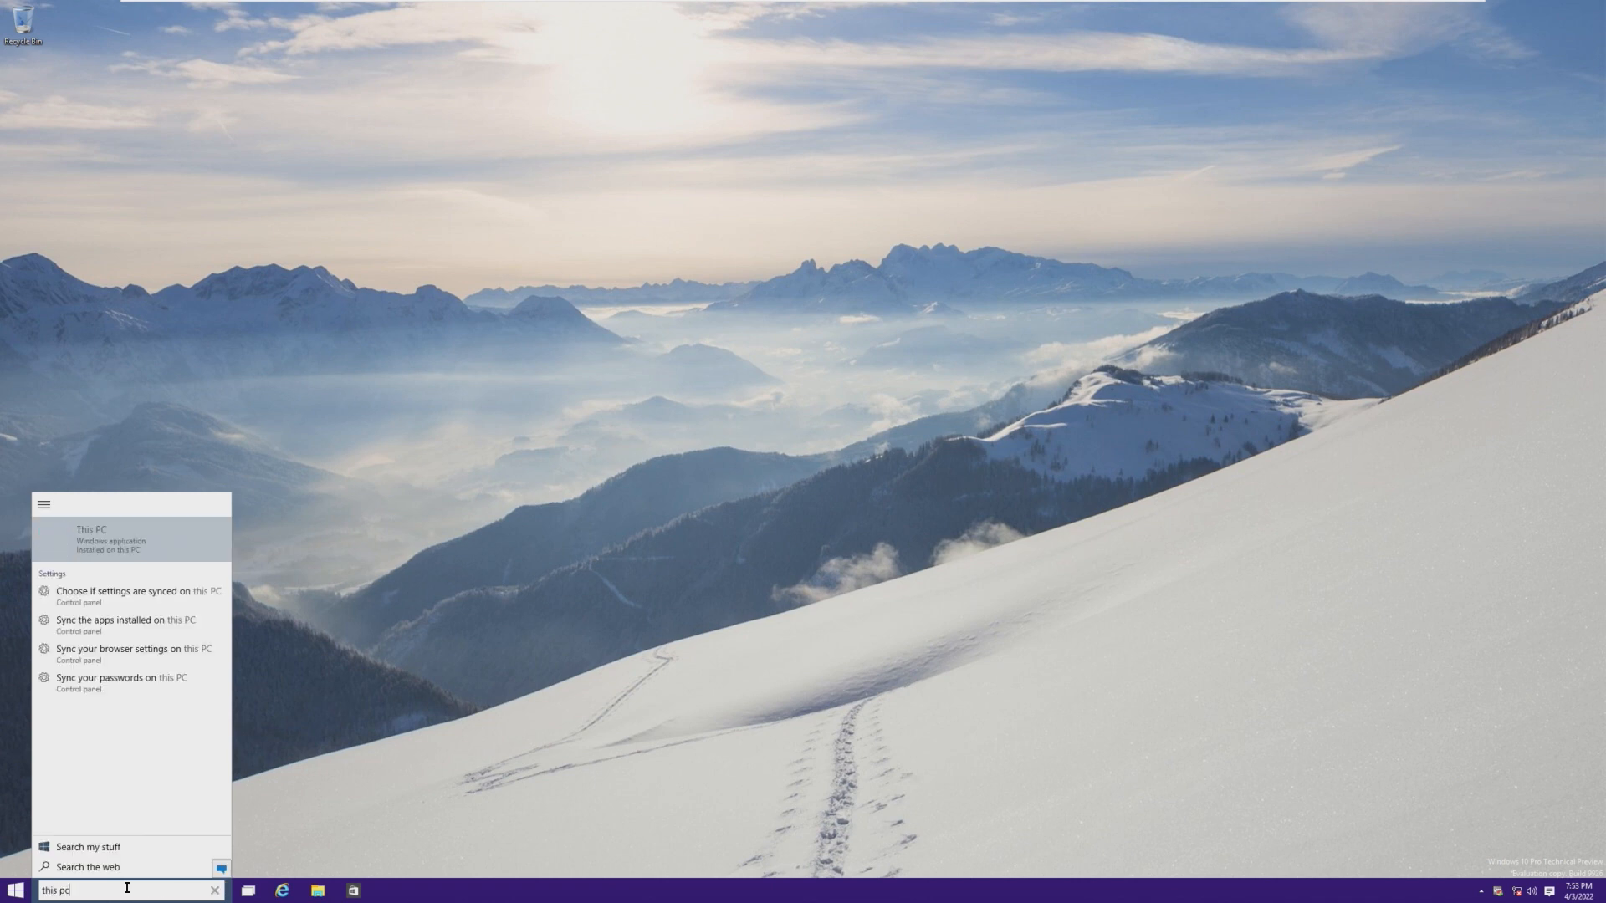
click(92, 534)
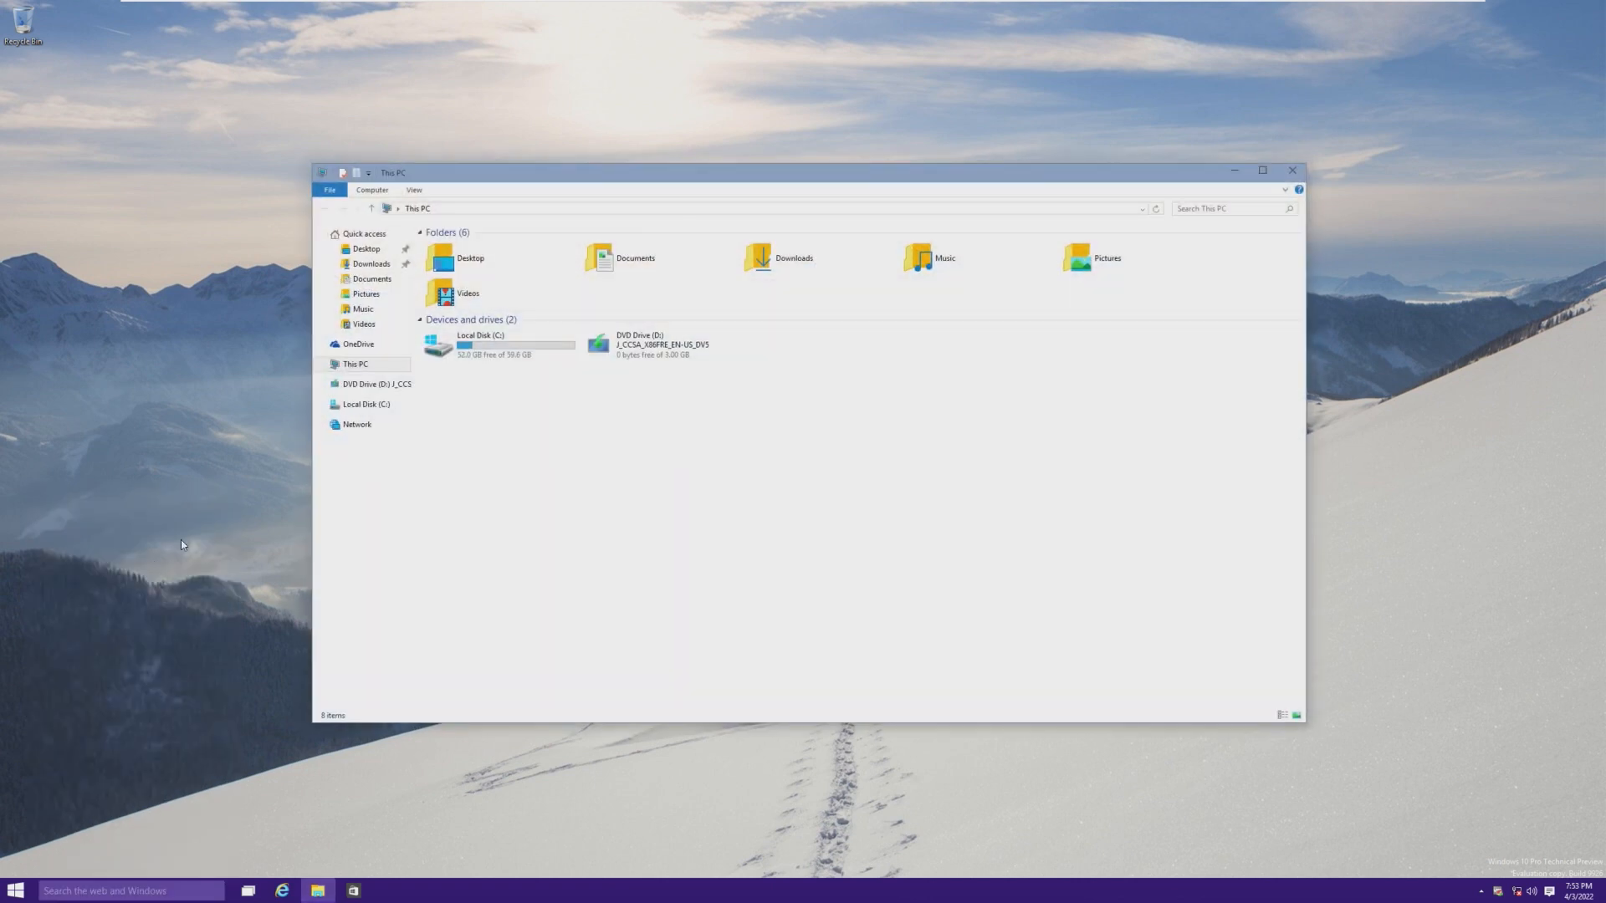
click(1289, 170)
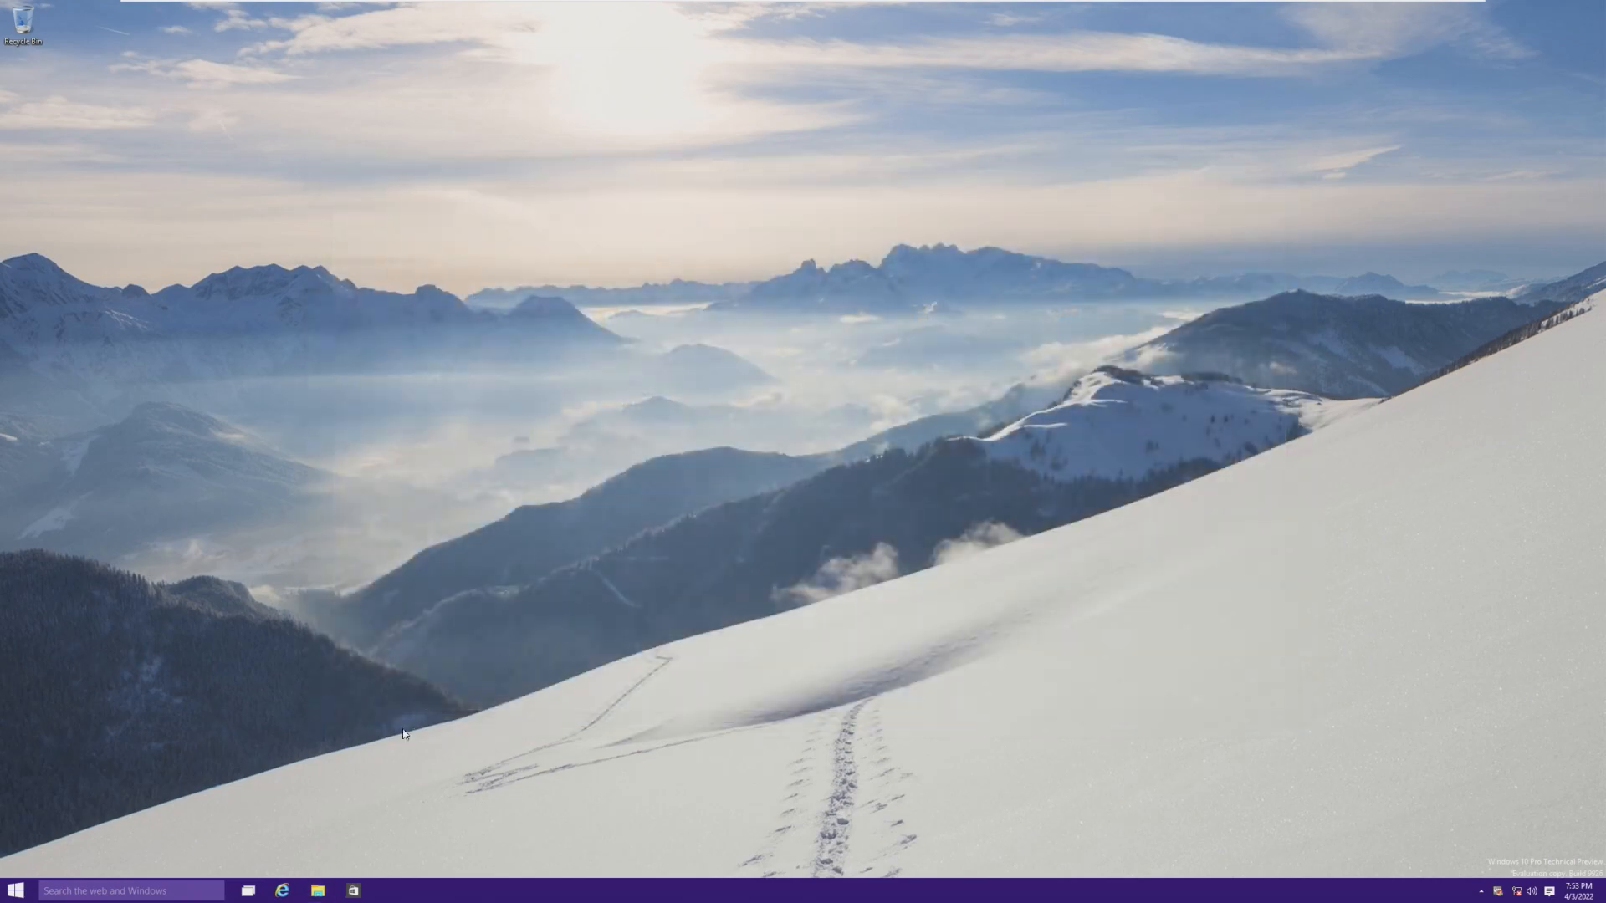
click(248, 889)
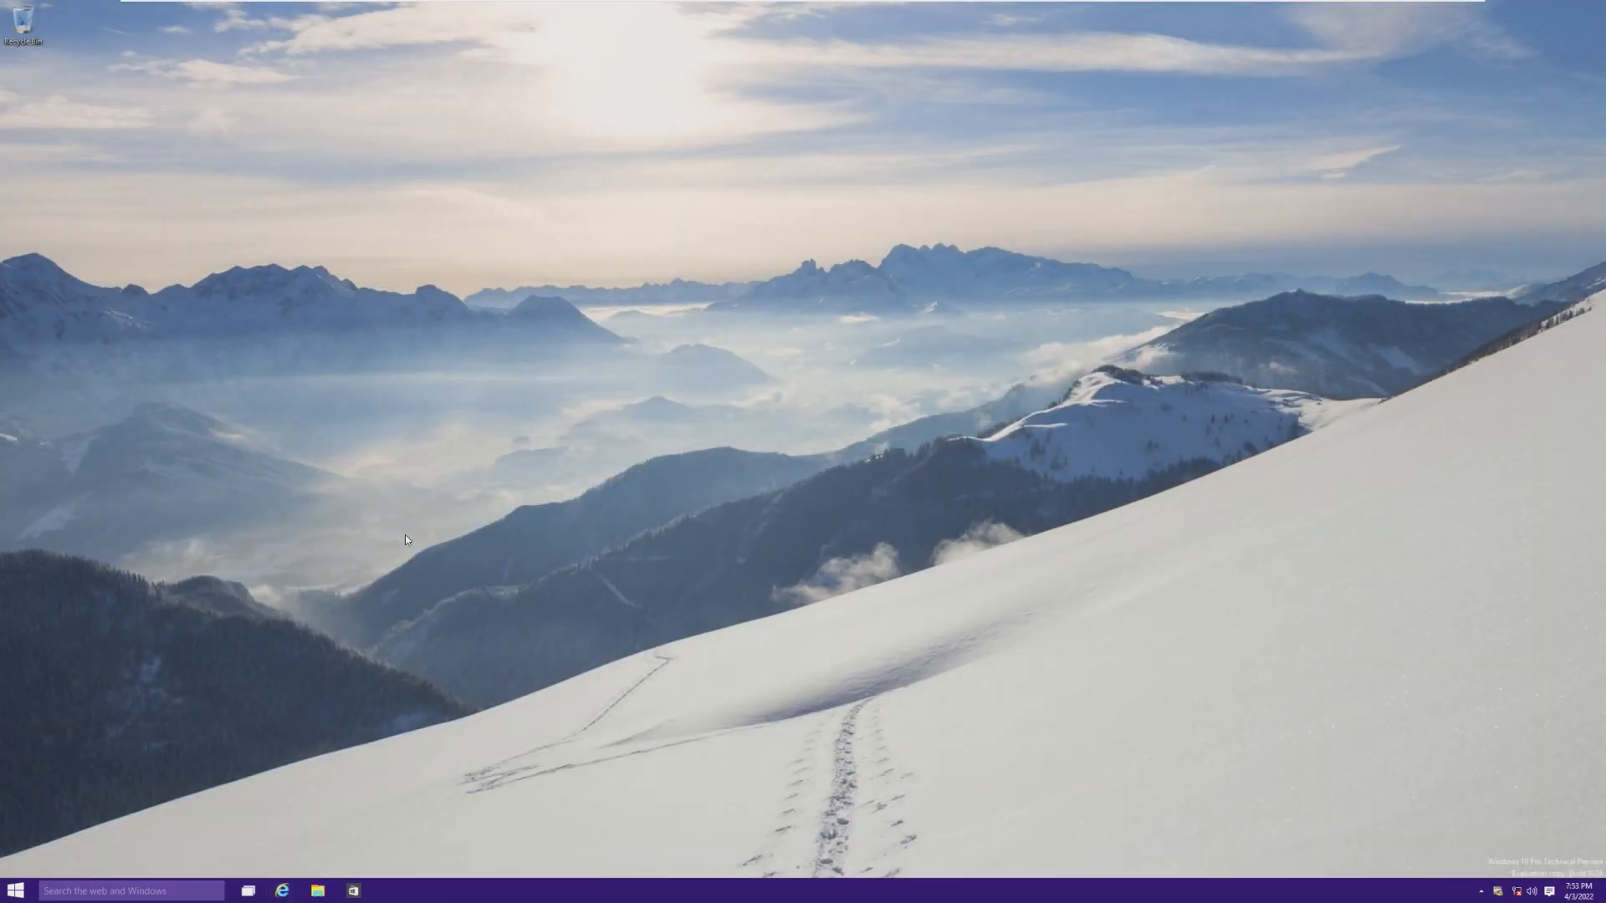
- Open and close Internet Explorer, show the Start menu, then launch File Explorer on Quick access
click(283, 889)
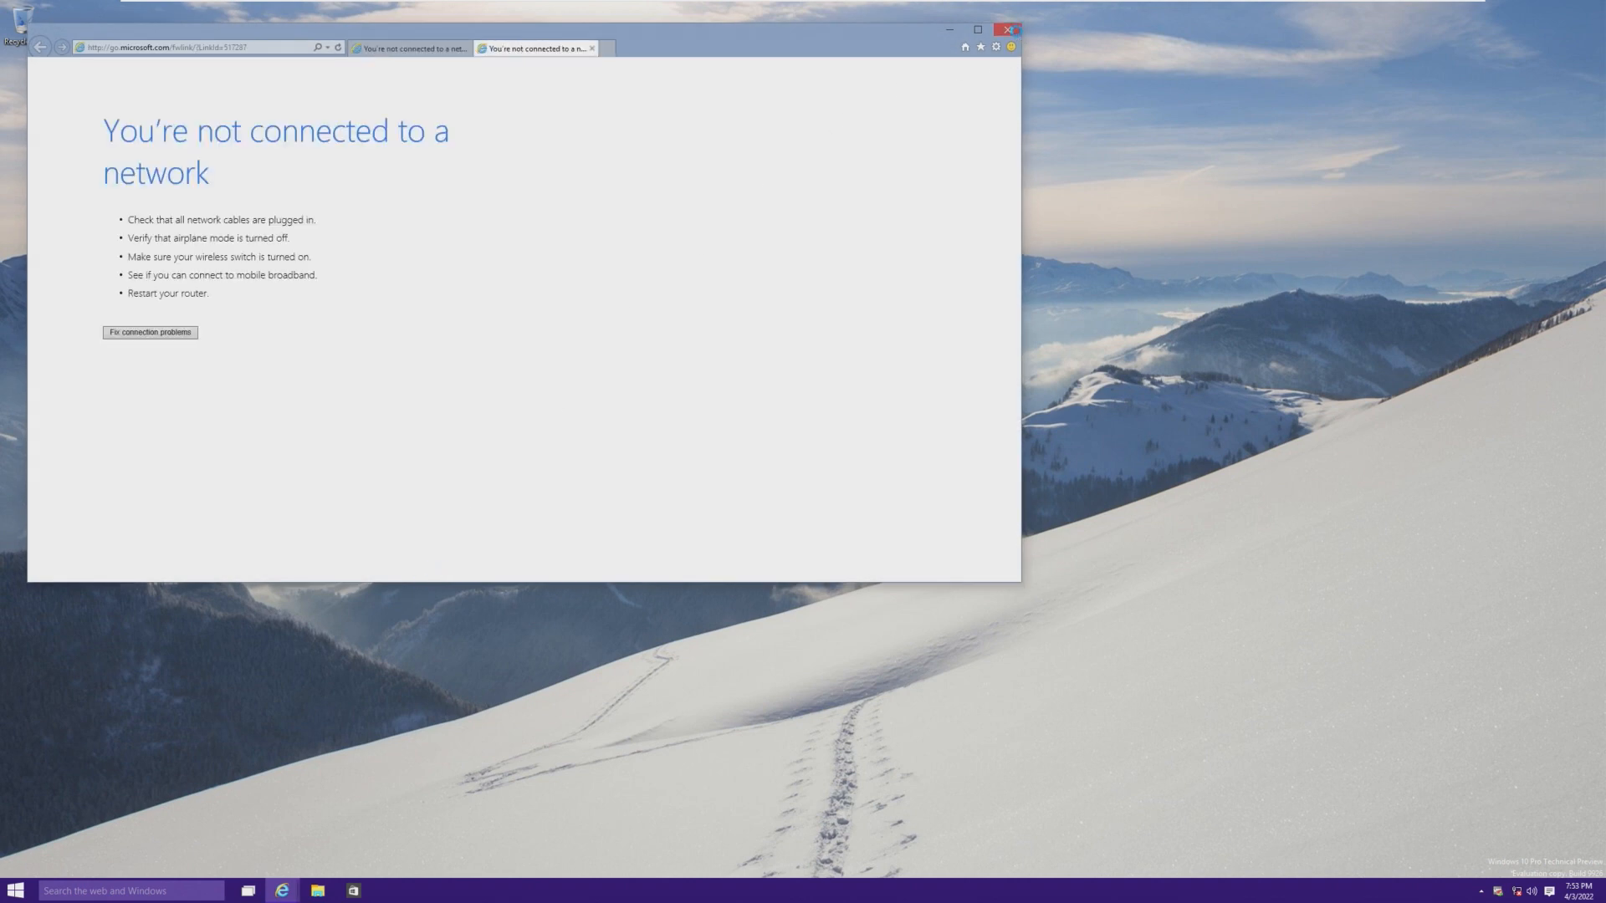
click(1007, 30)
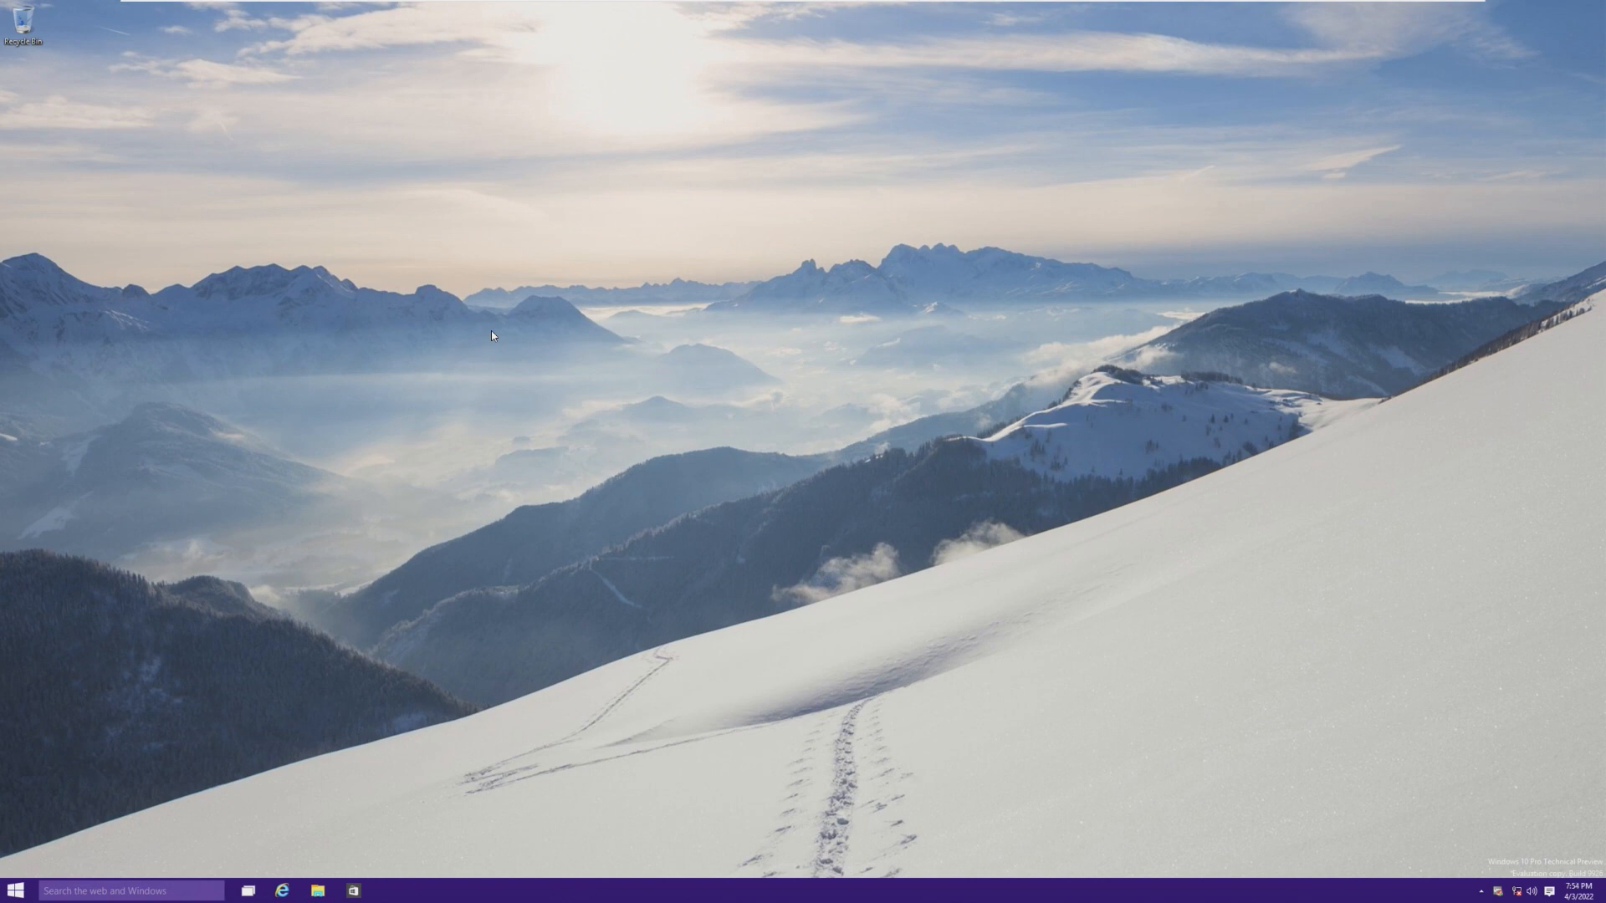
click(15, 890)
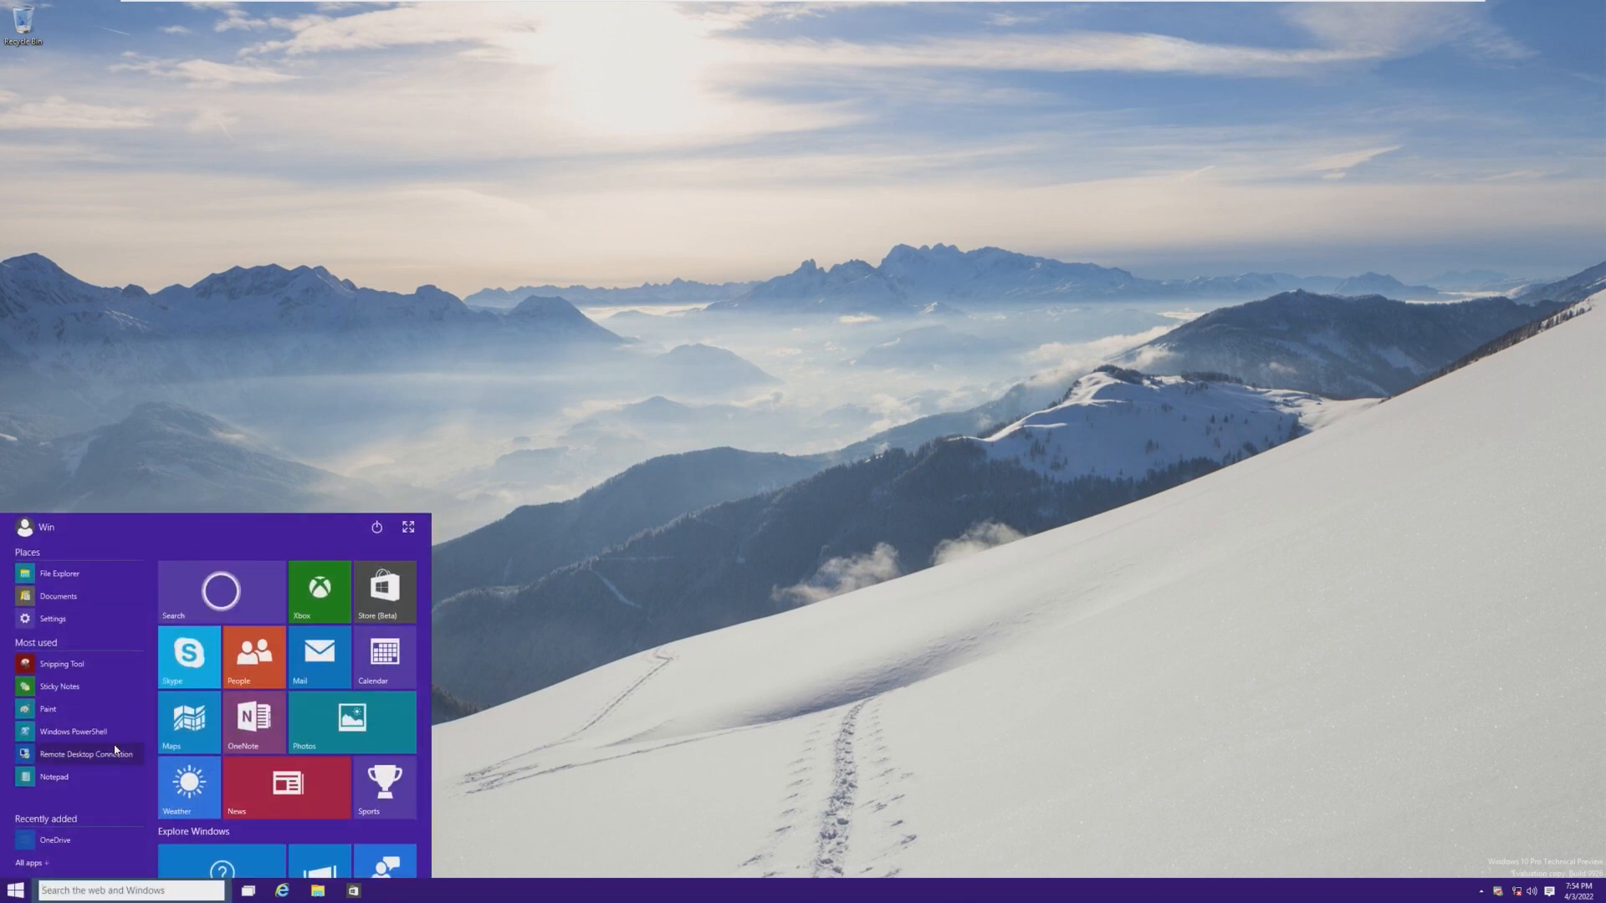
text(sparrt)
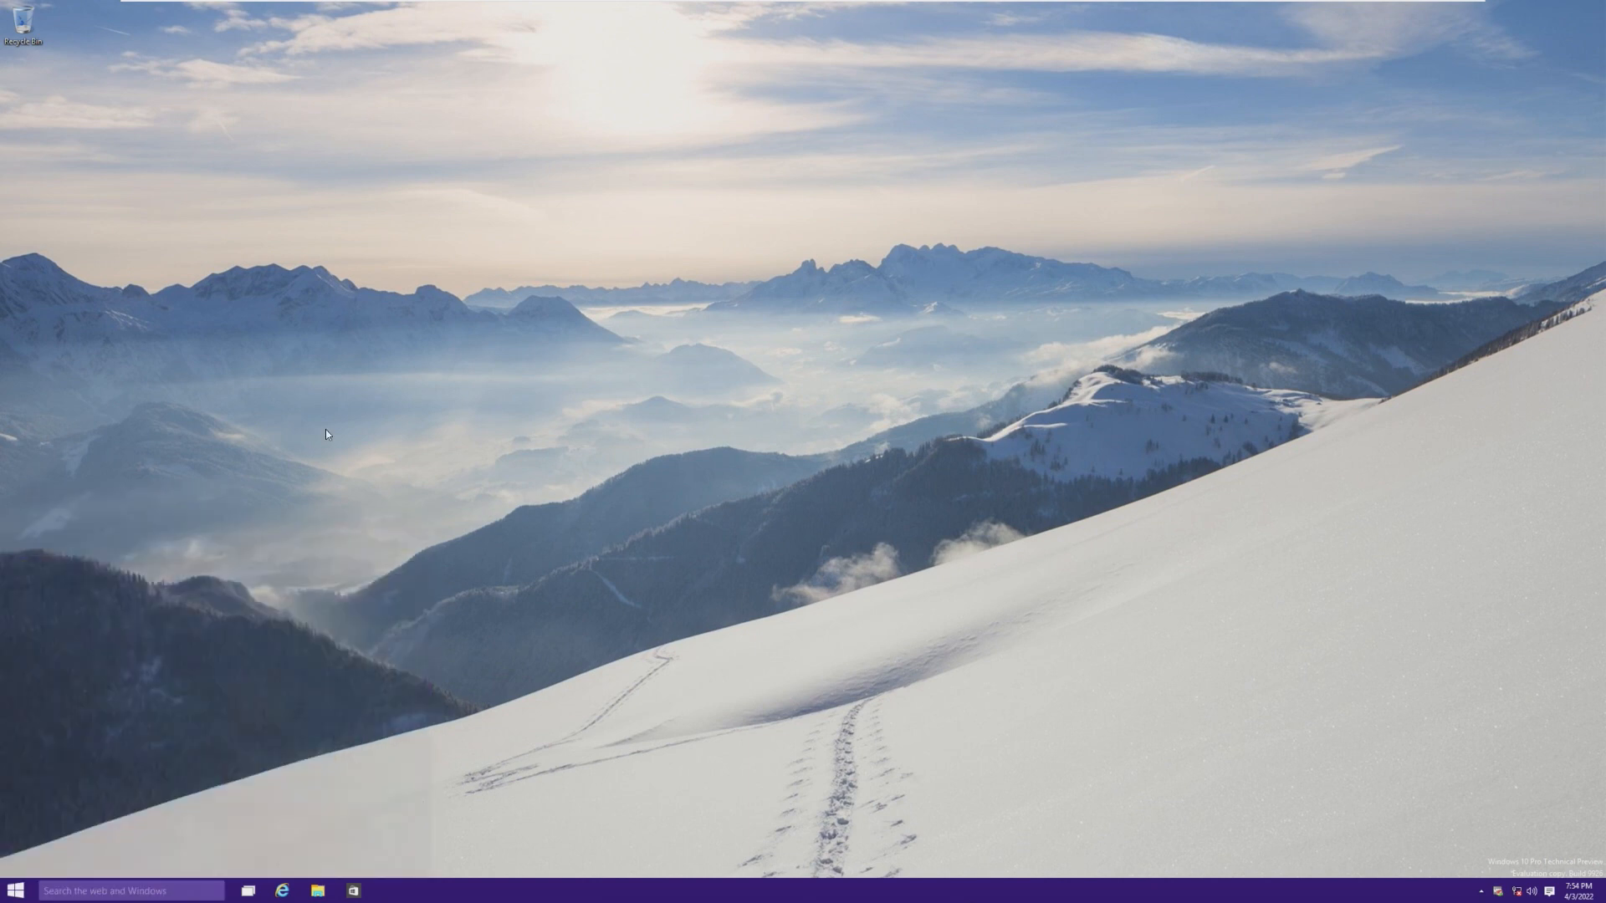
click(317, 890)
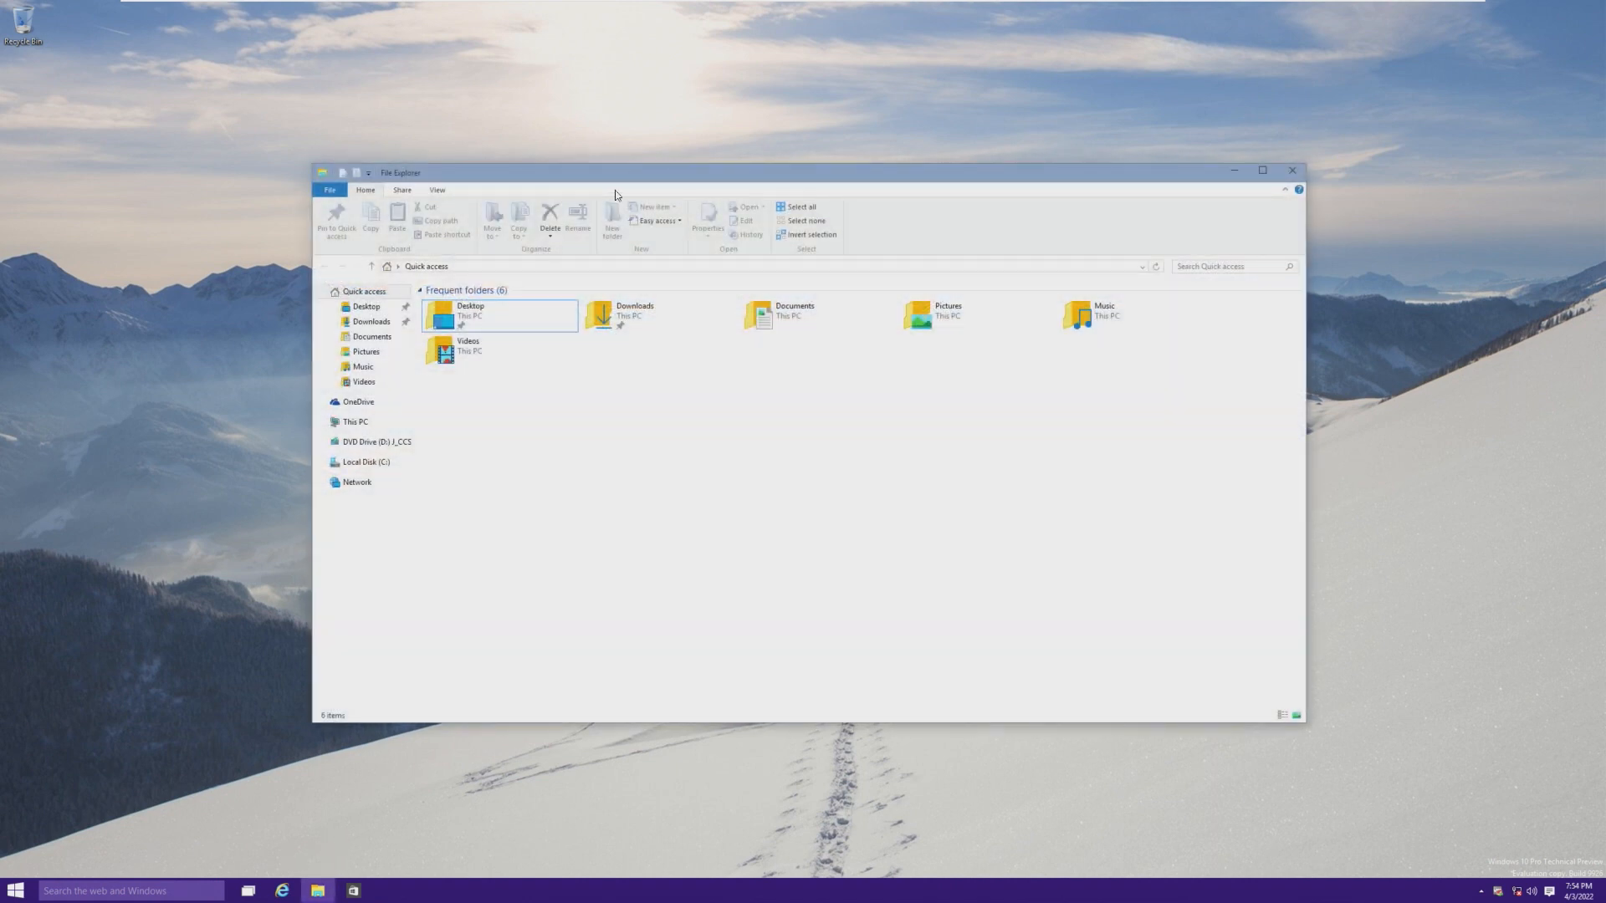
- Browse the empty Pictures folder and This PC in File Explorer, then close it
click(466, 350)
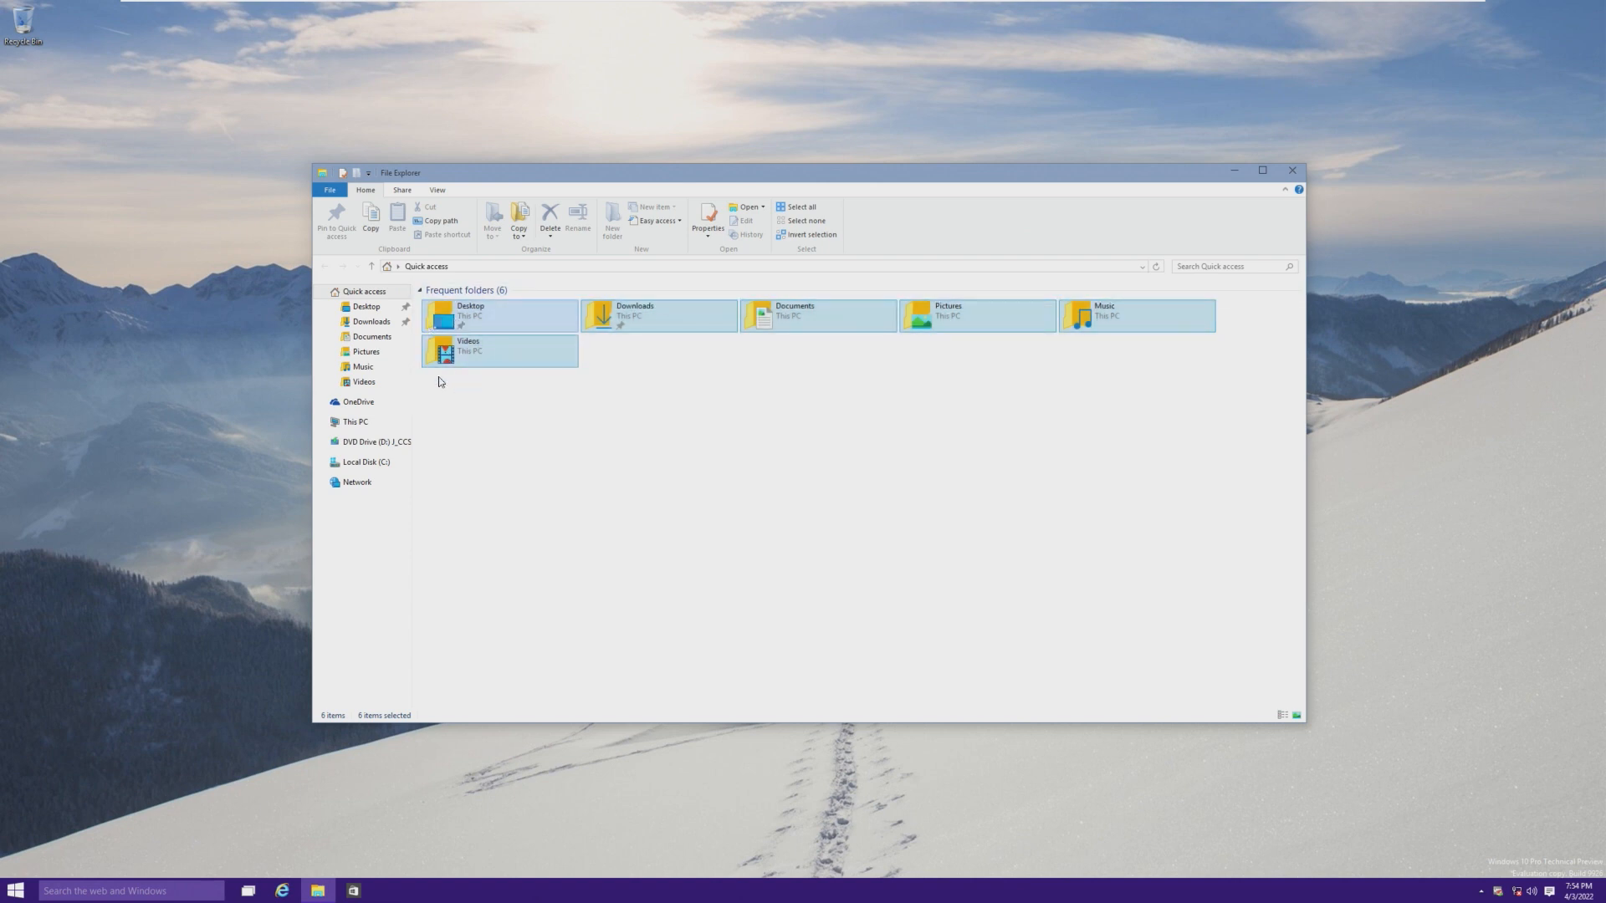
click(367, 351)
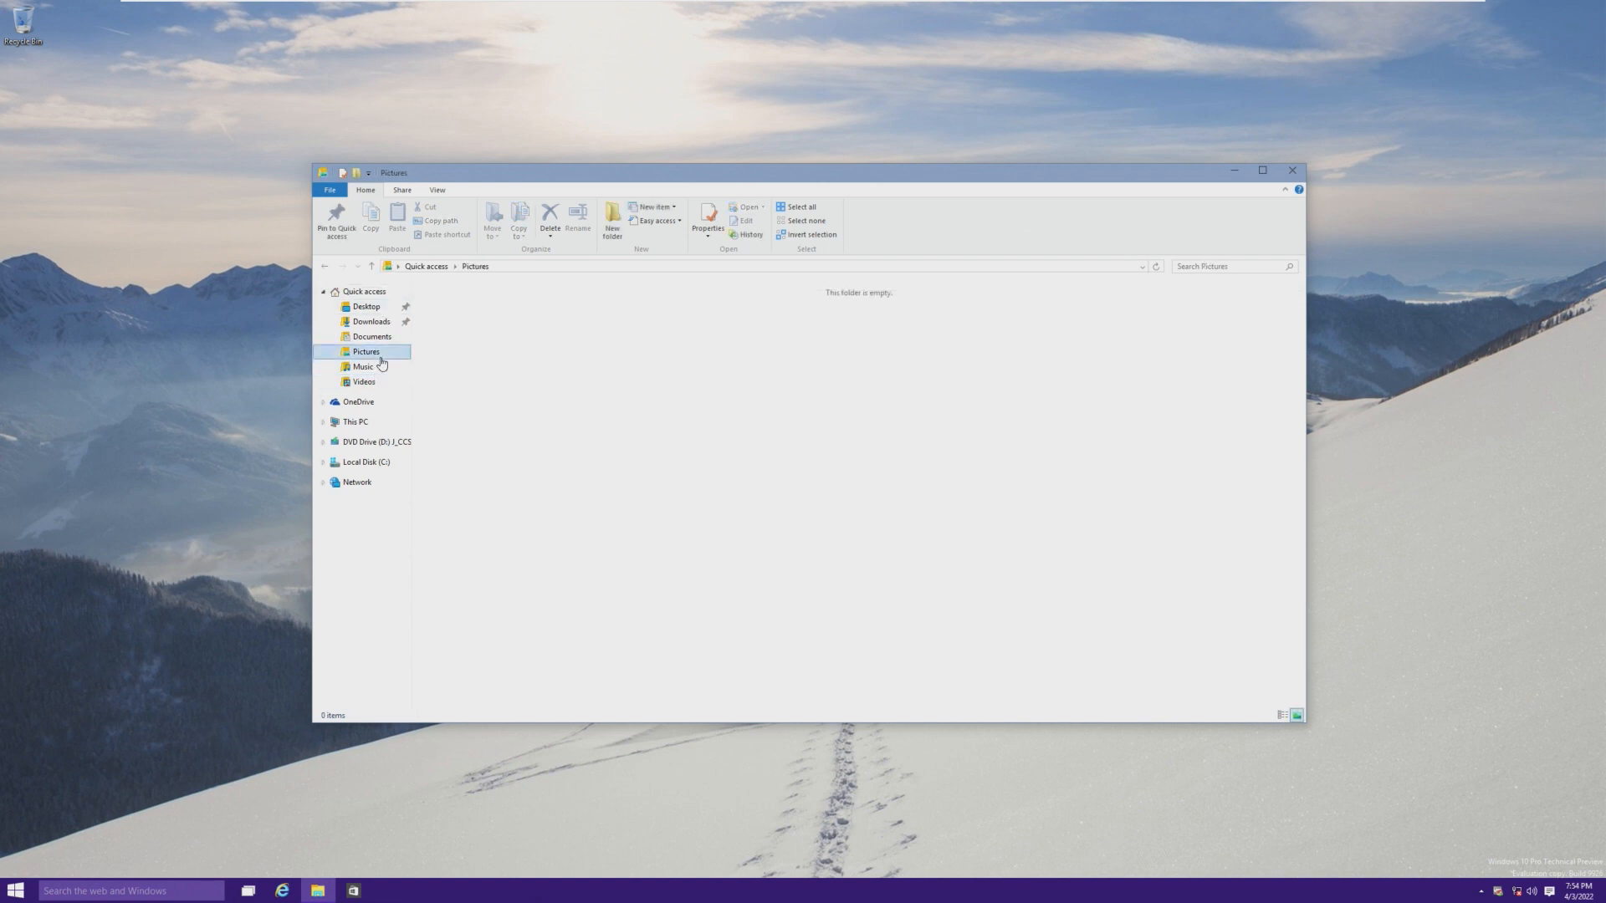
click(437, 189)
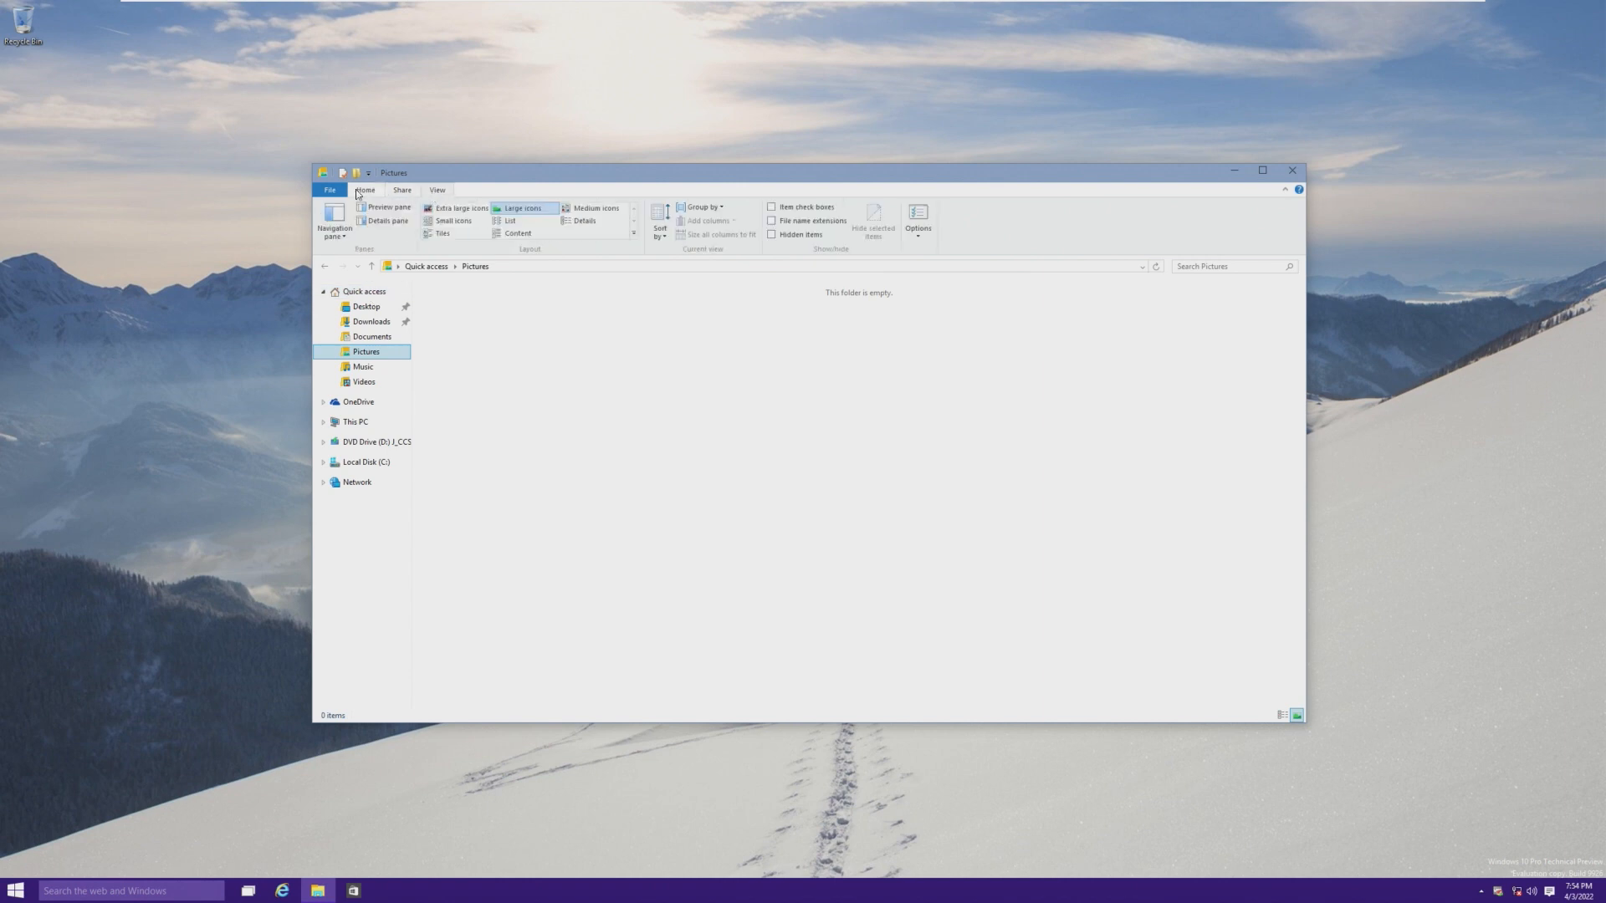
click(365, 191)
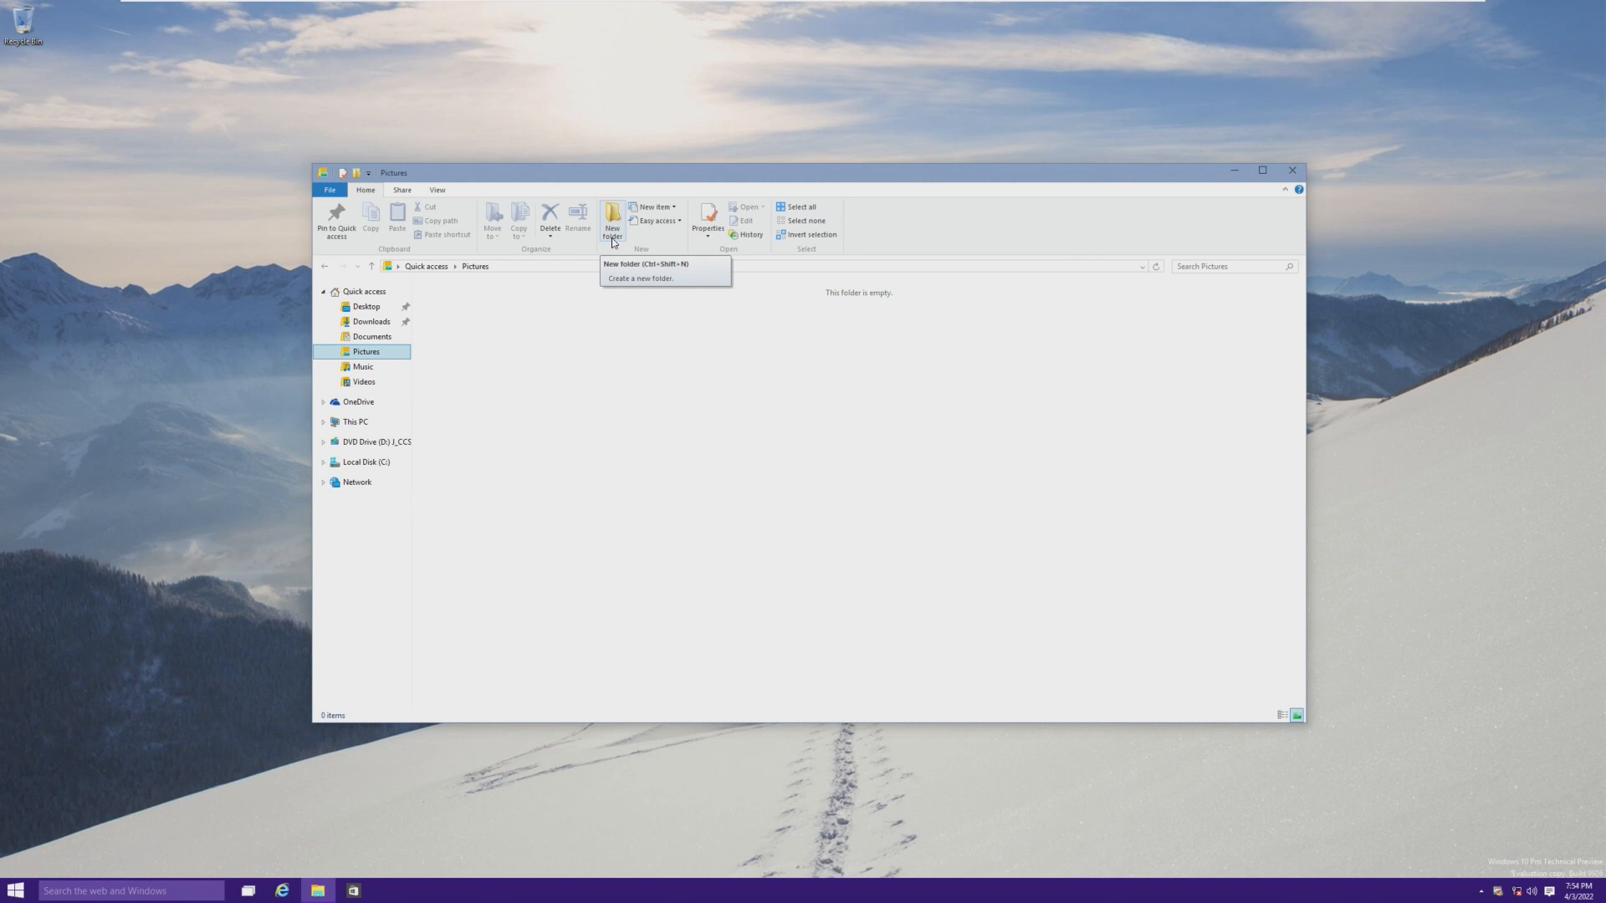
click(355, 421)
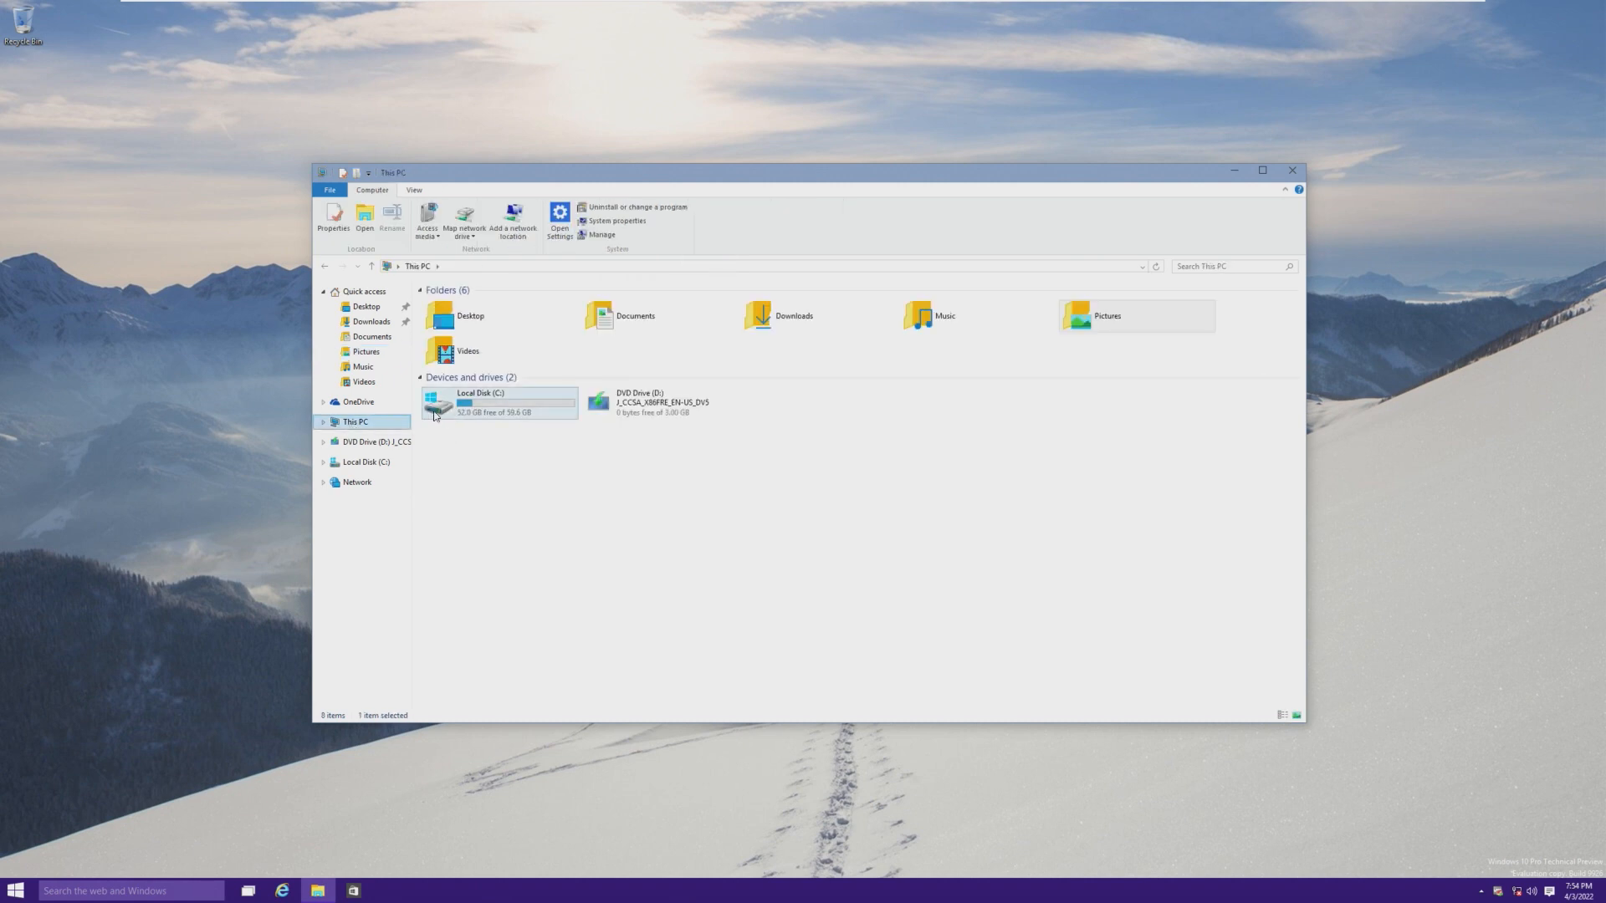
mouse_move(681, 313)
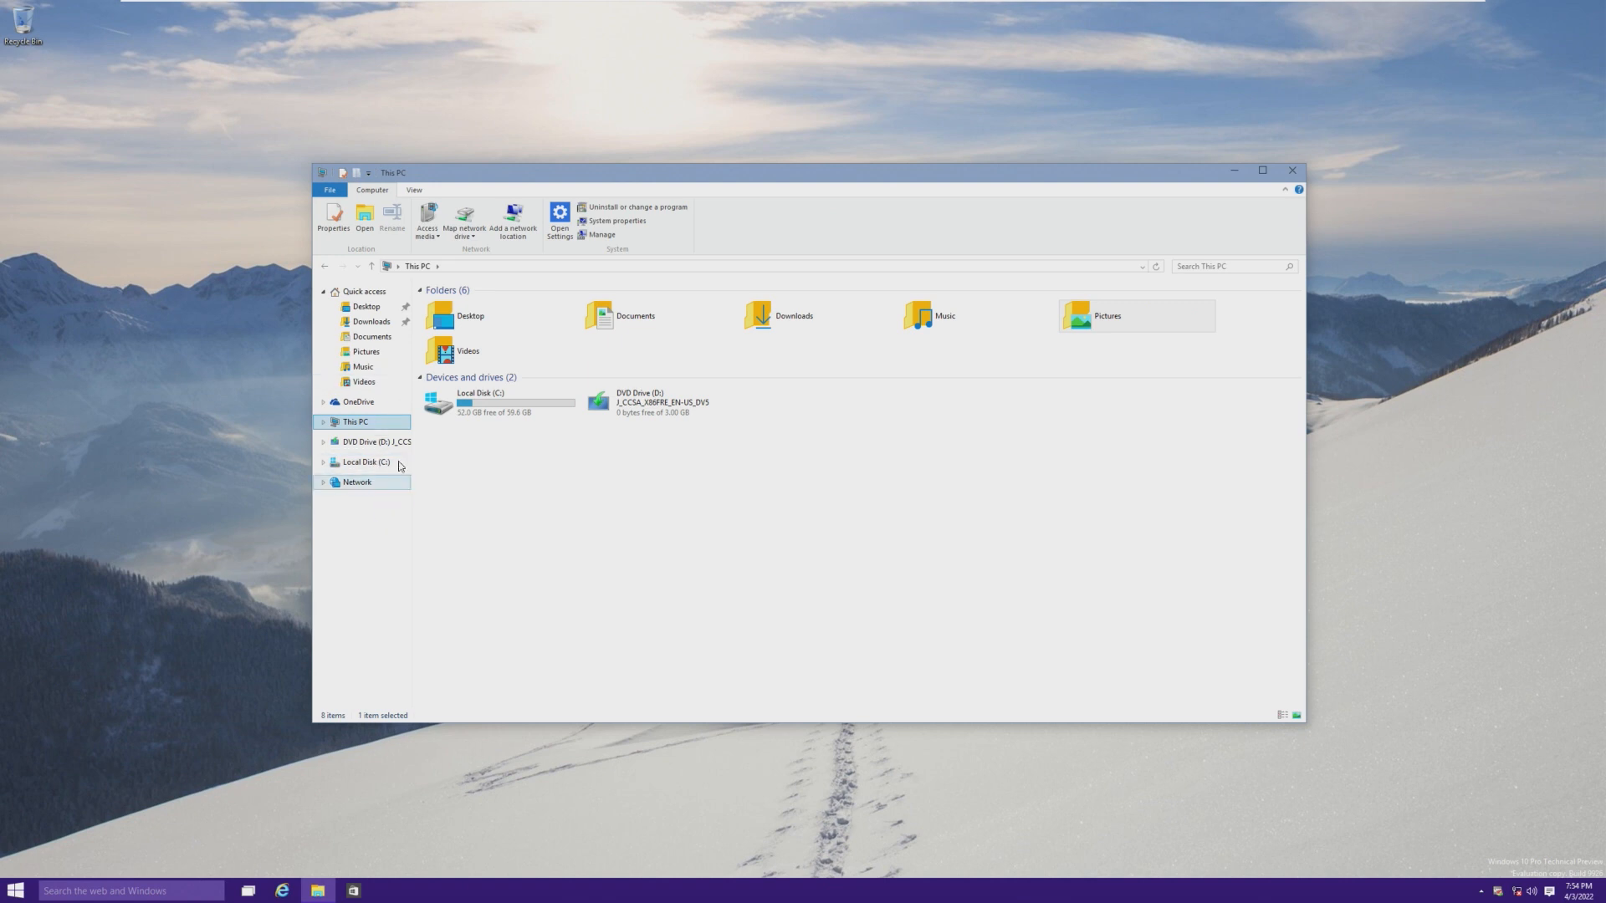
mouse_move(438, 402)
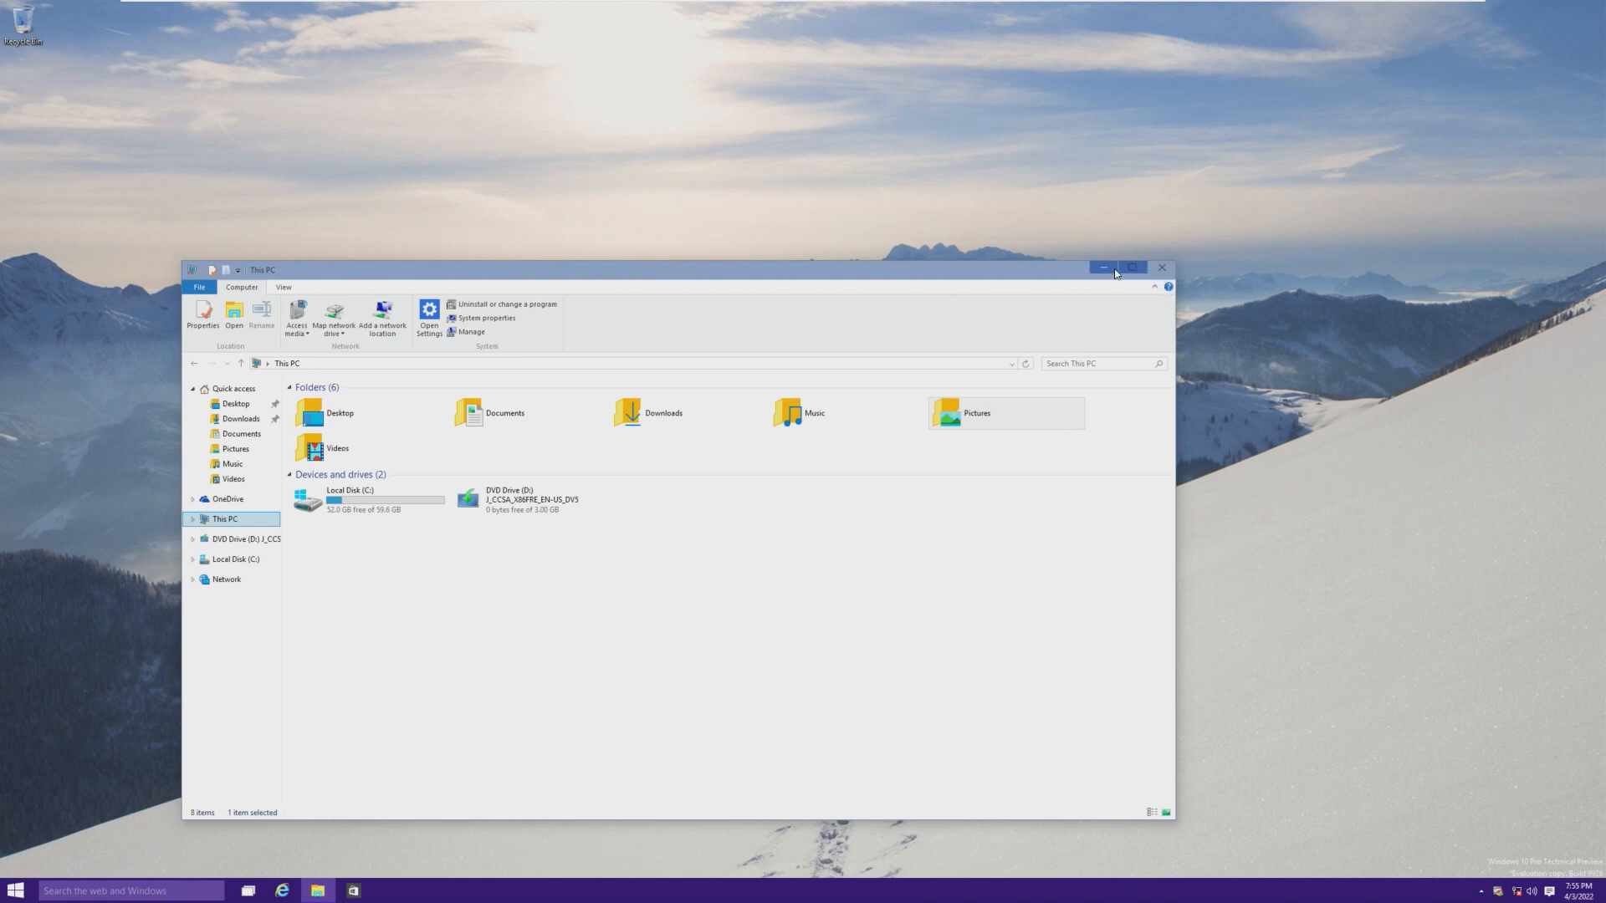
mouse_move(1102, 267)
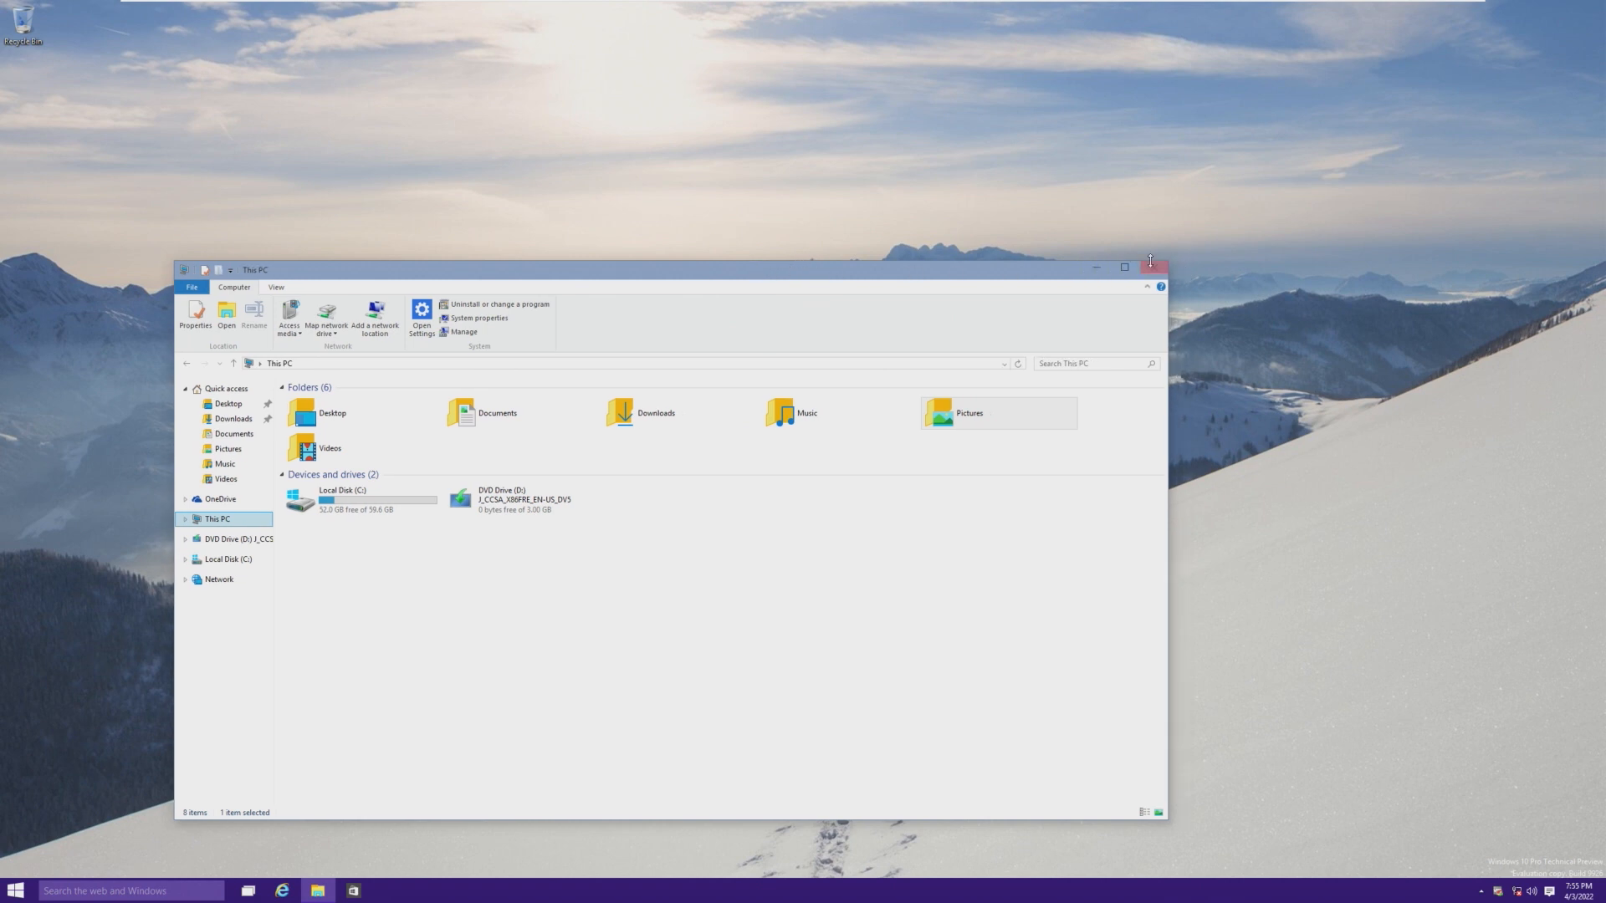
click(1151, 267)
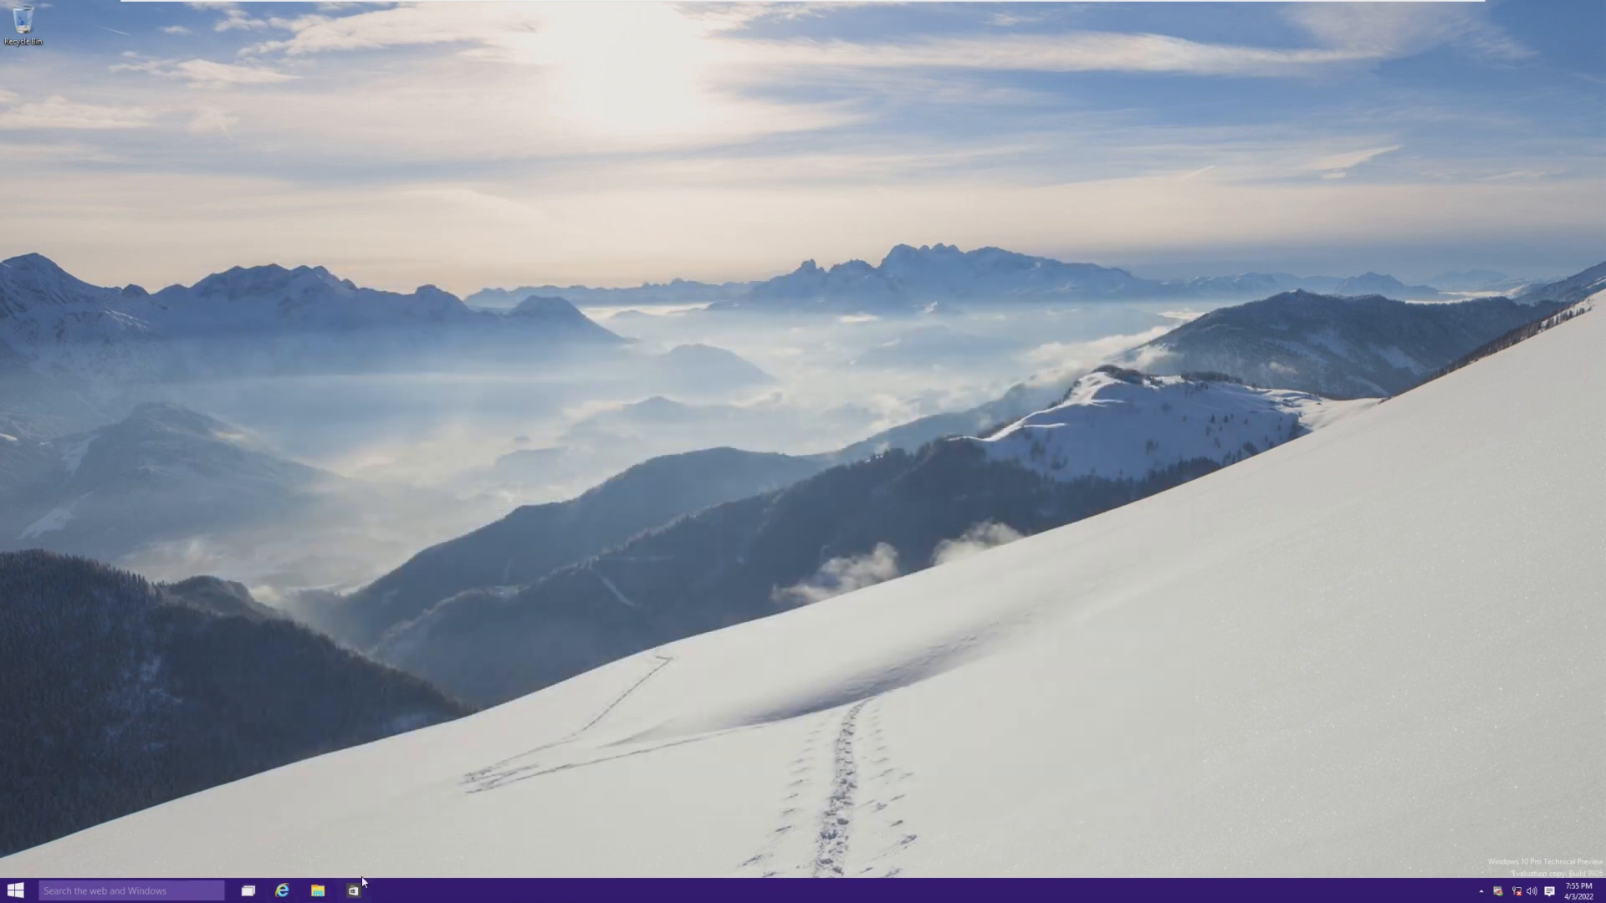
- Click around the taskbar and reopen the Start menu
click(352, 888)
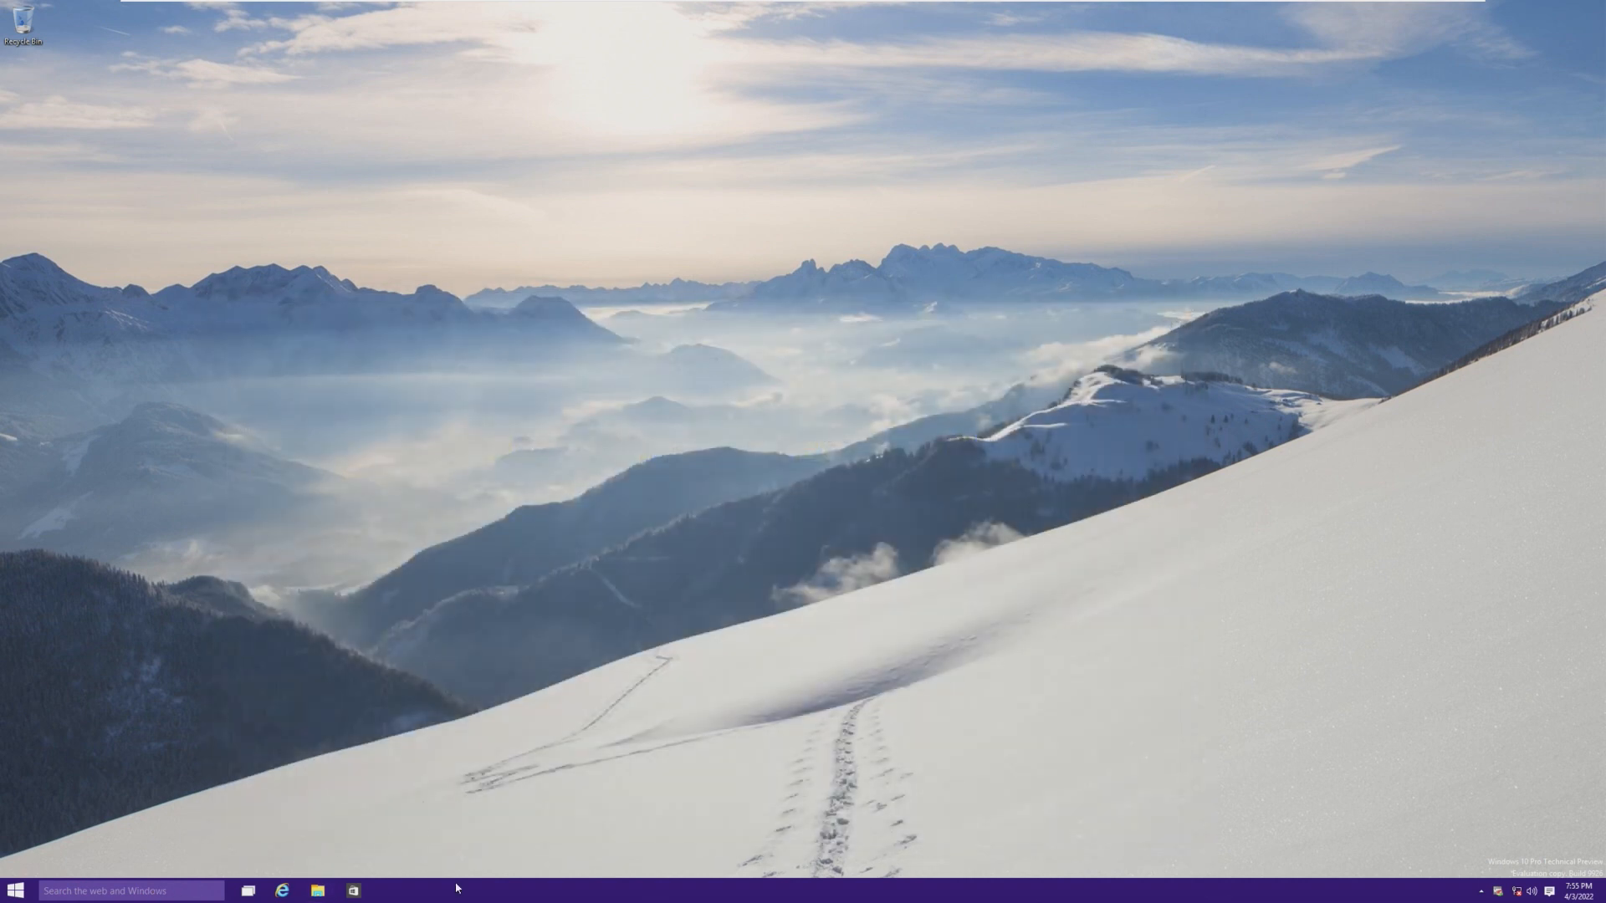
mouse_move(609, 810)
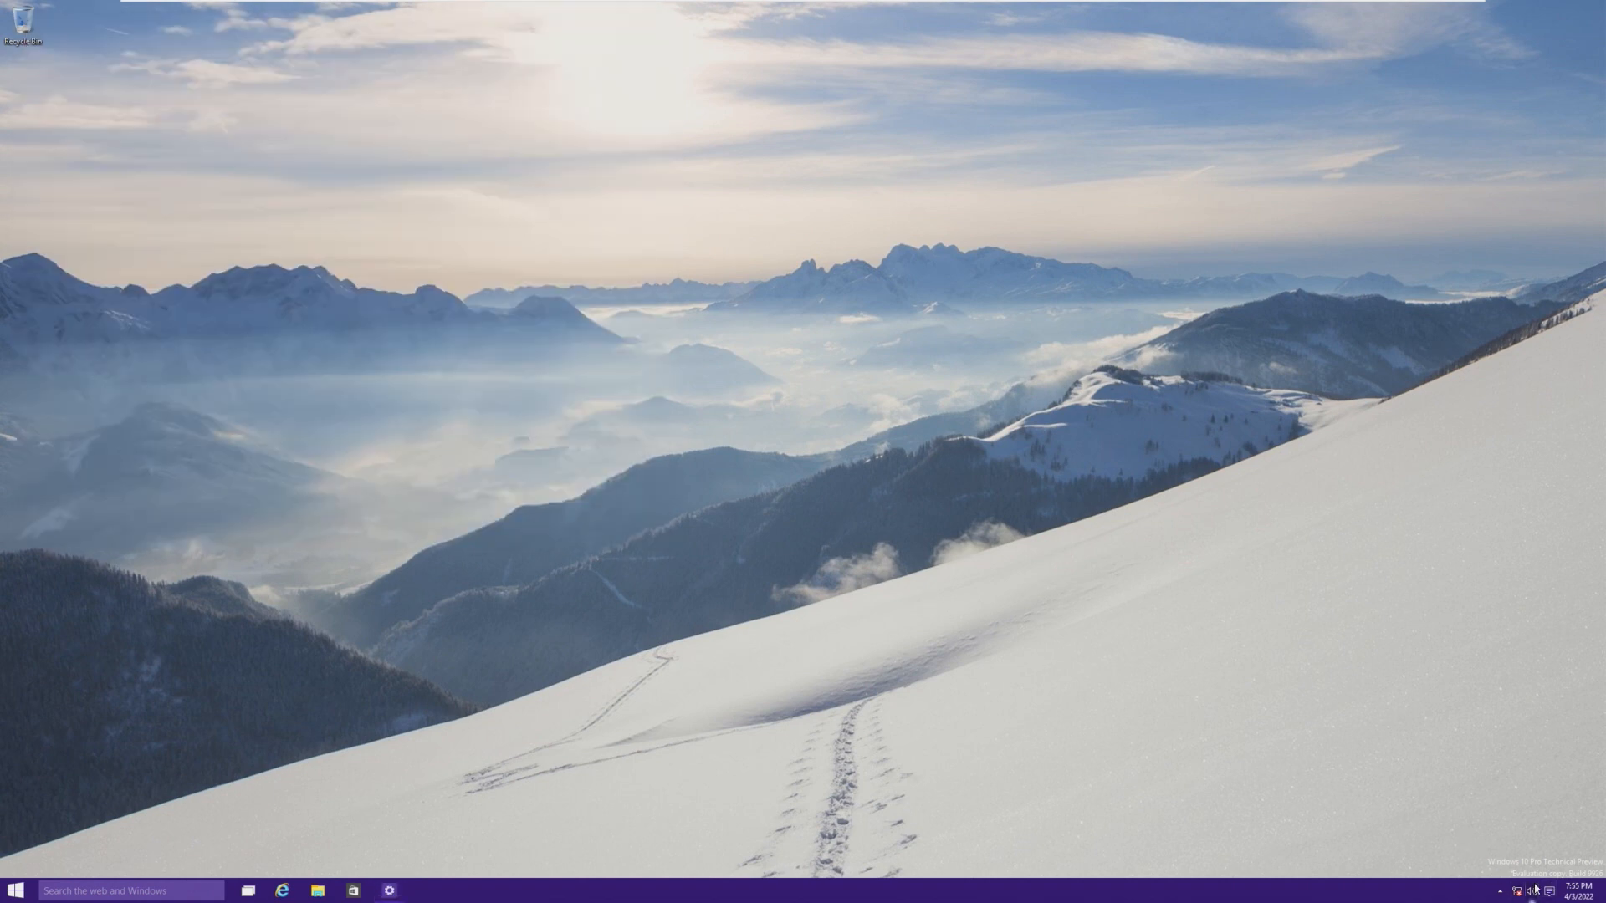
click(1560, 888)
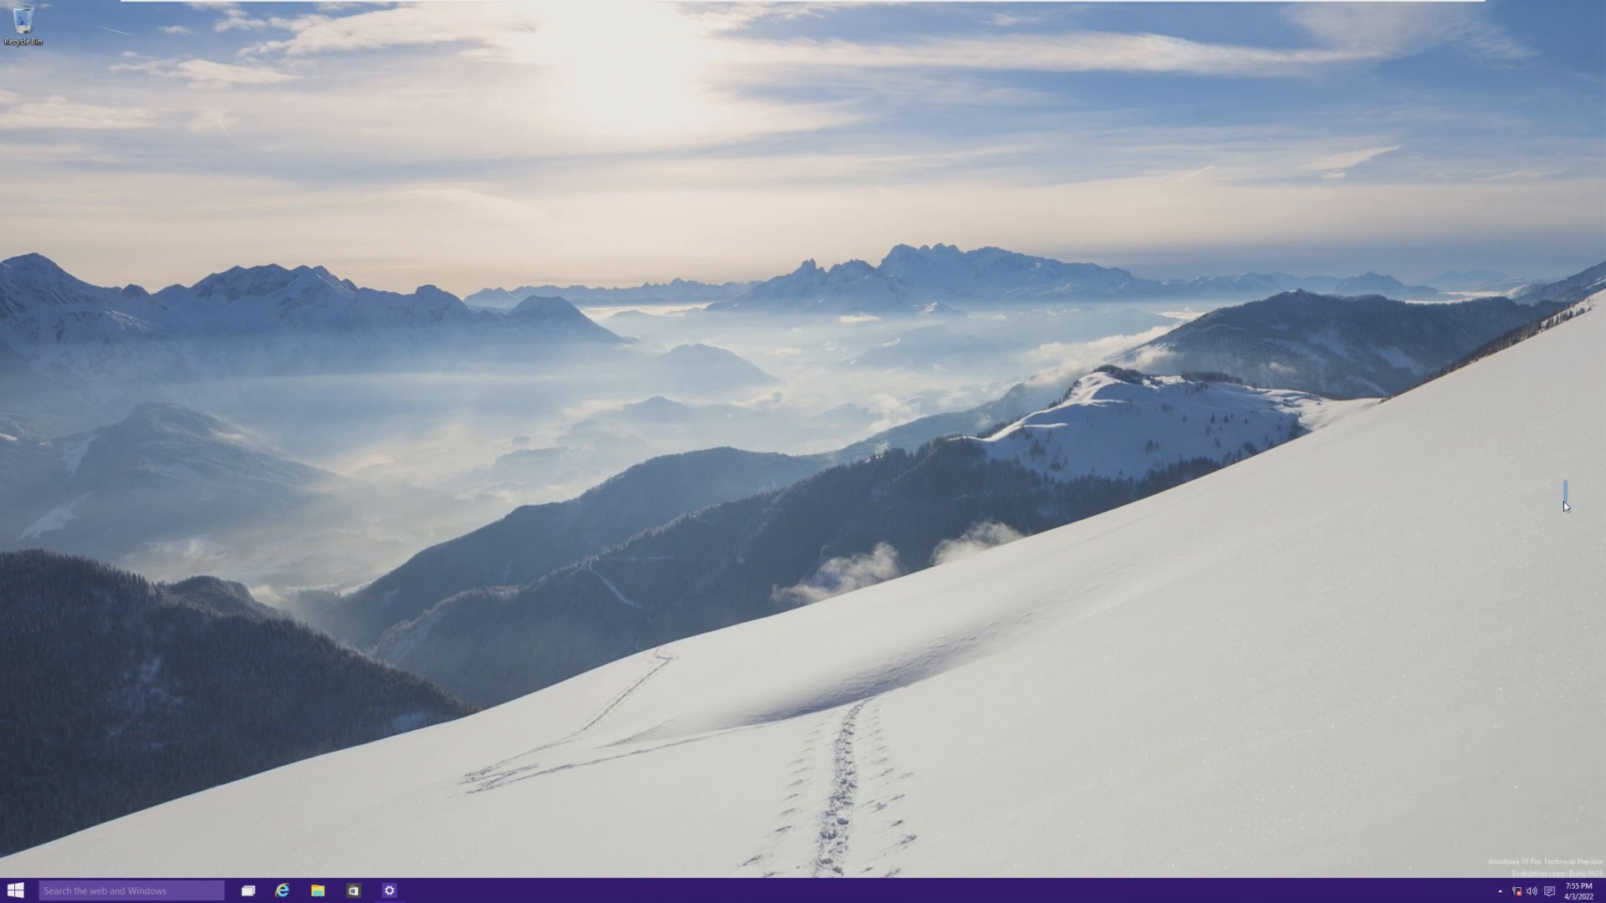
mouse_move(1276, 865)
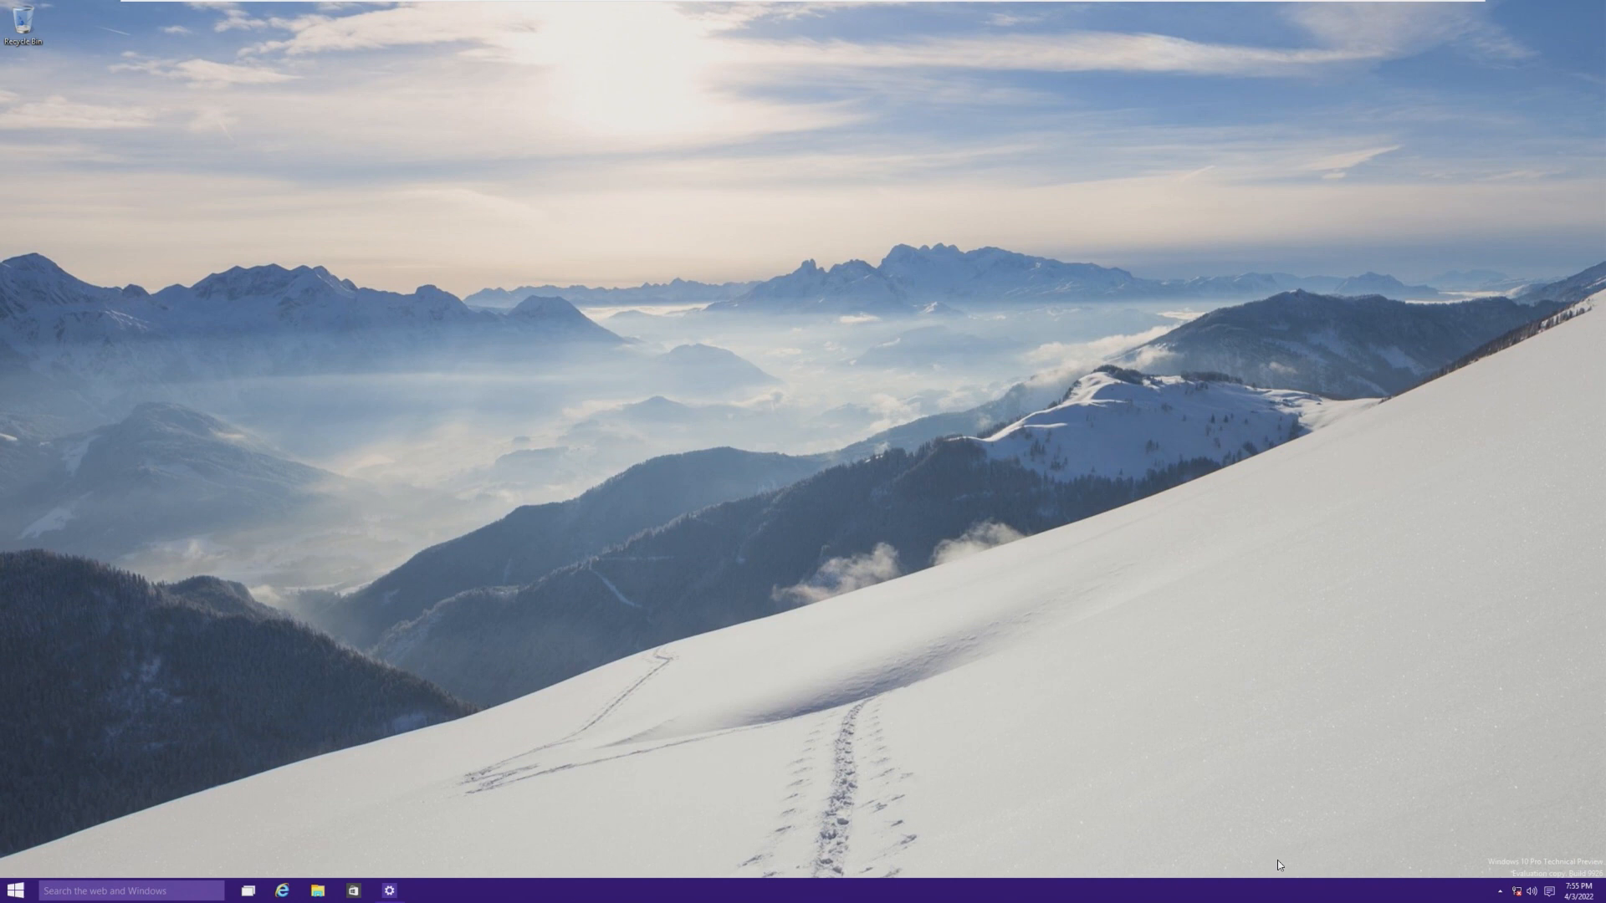
mouse_move(1554, 858)
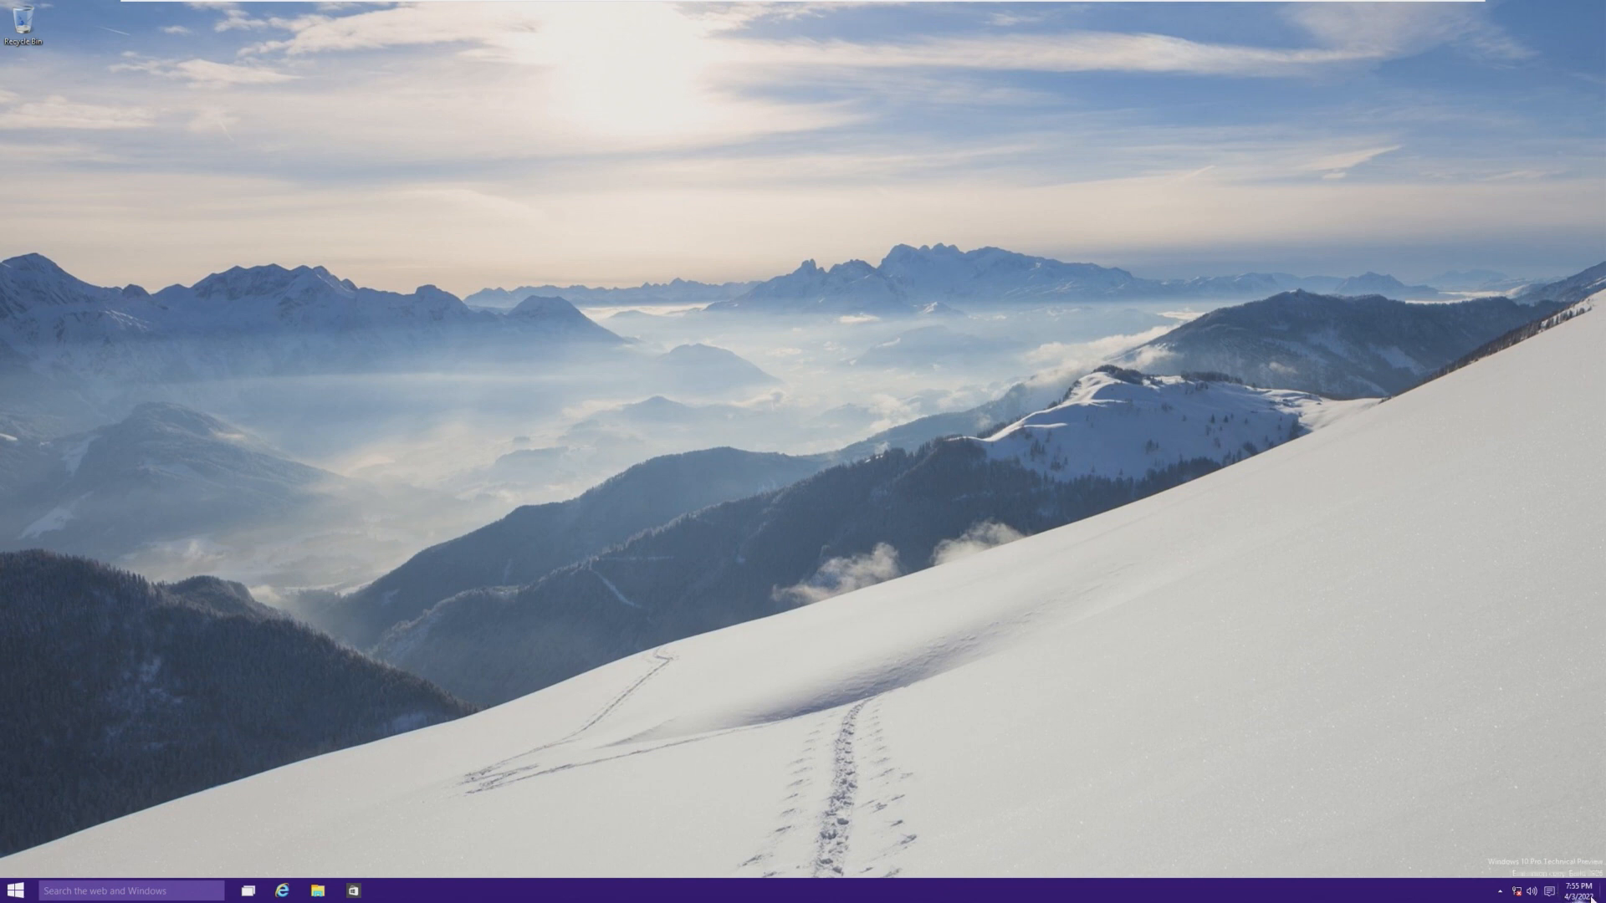
click(321, 889)
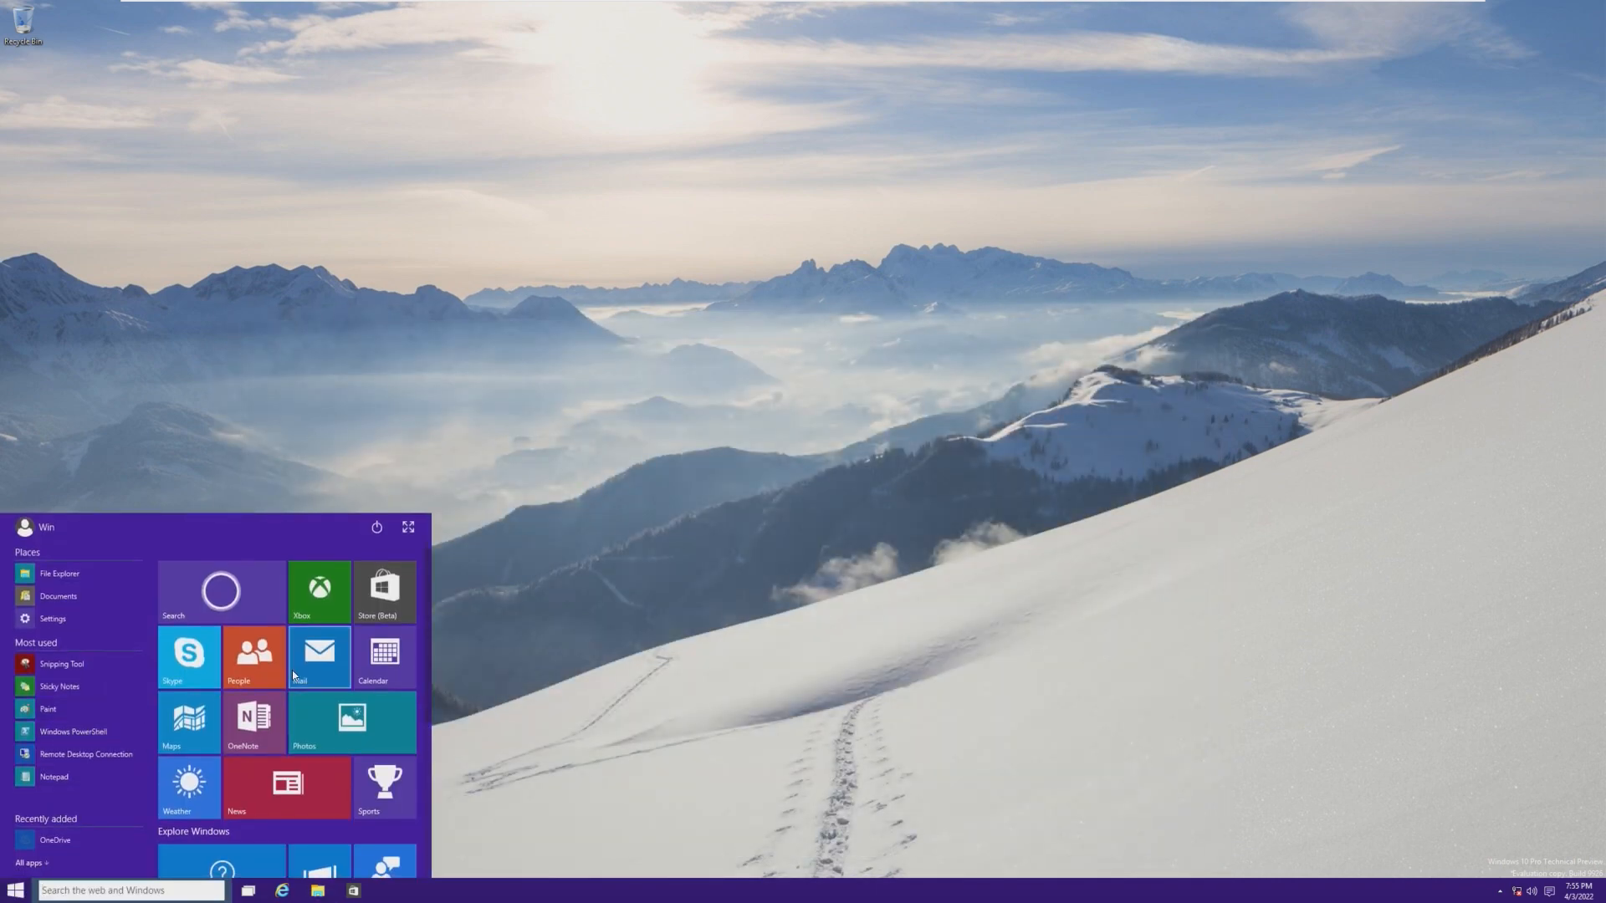
- Launch the People tile, dismiss its 'This app can't open' error, and return to the desktop
click(254, 656)
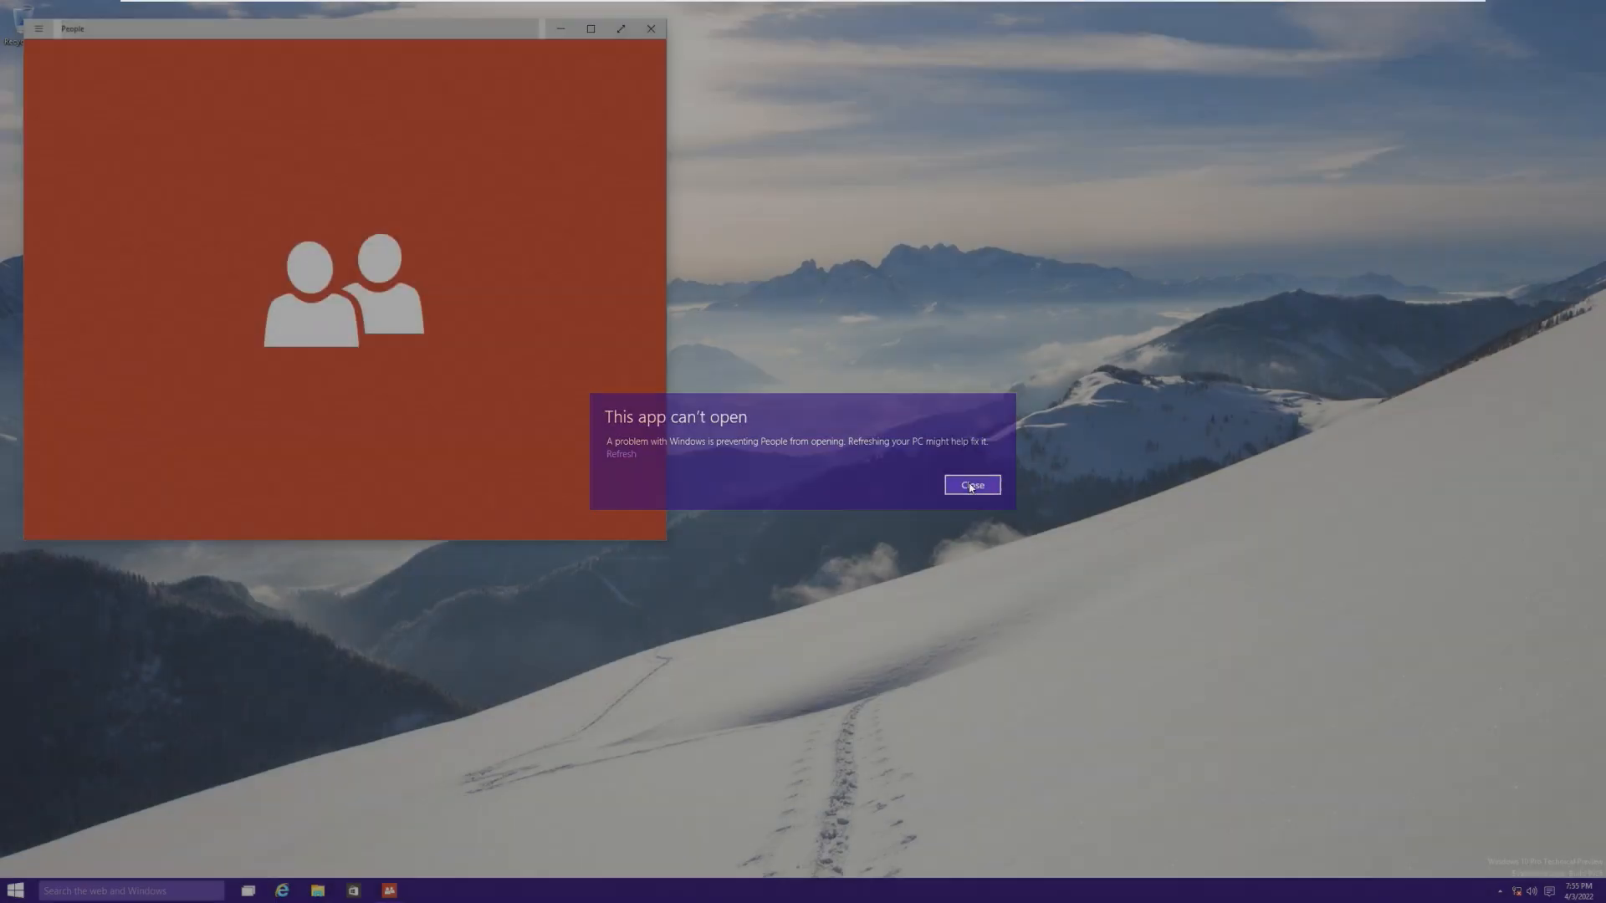
click(970, 485)
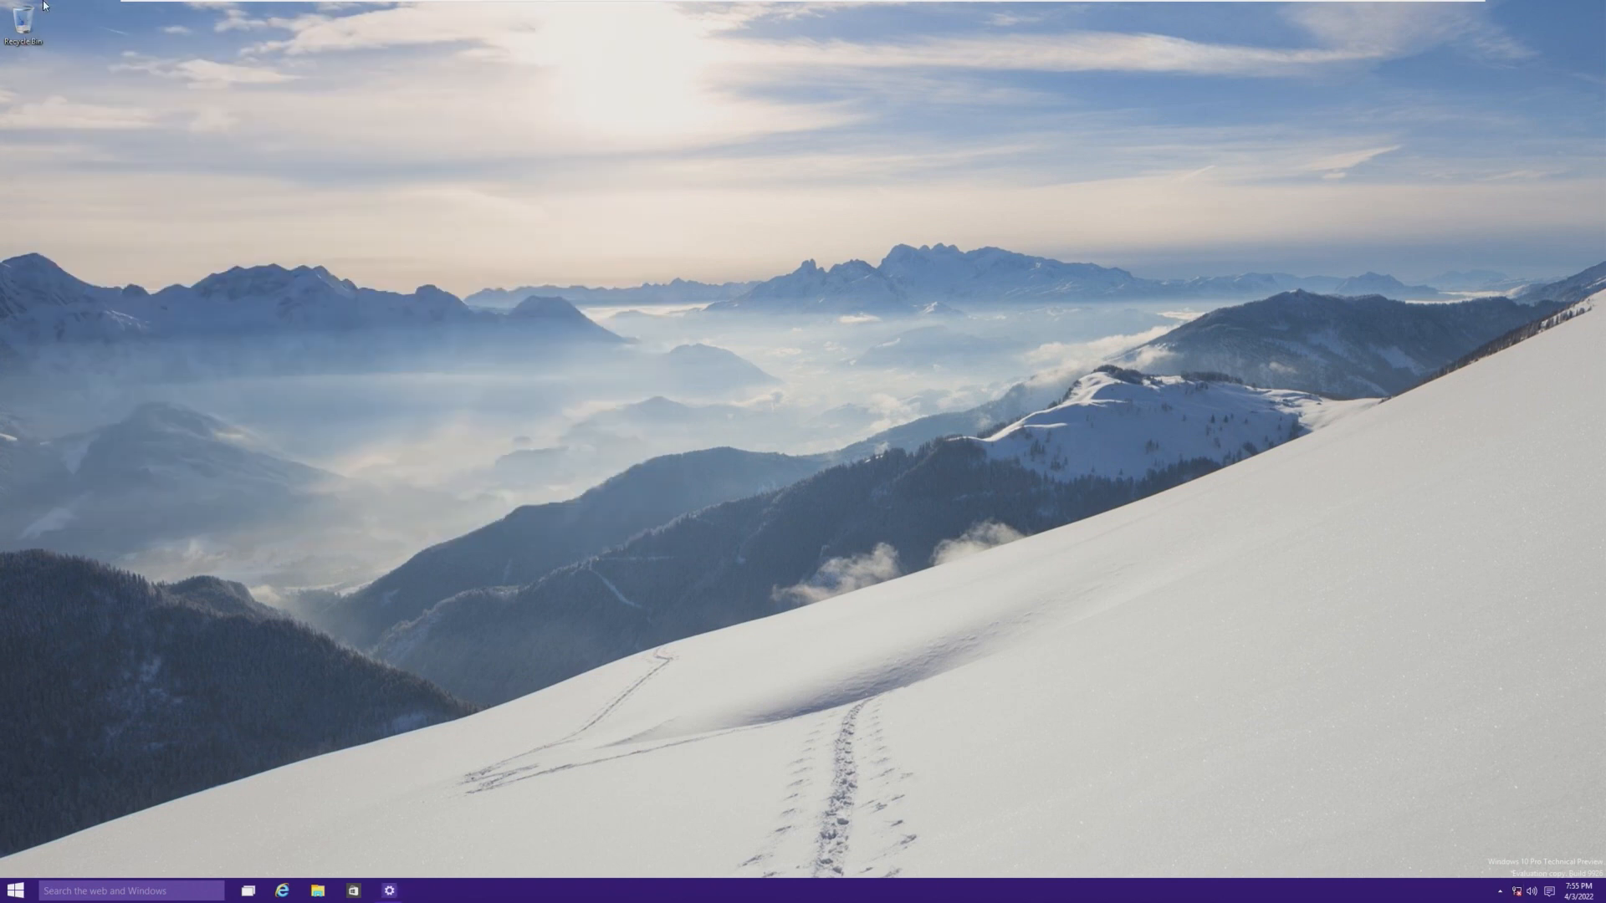
click(236, 9)
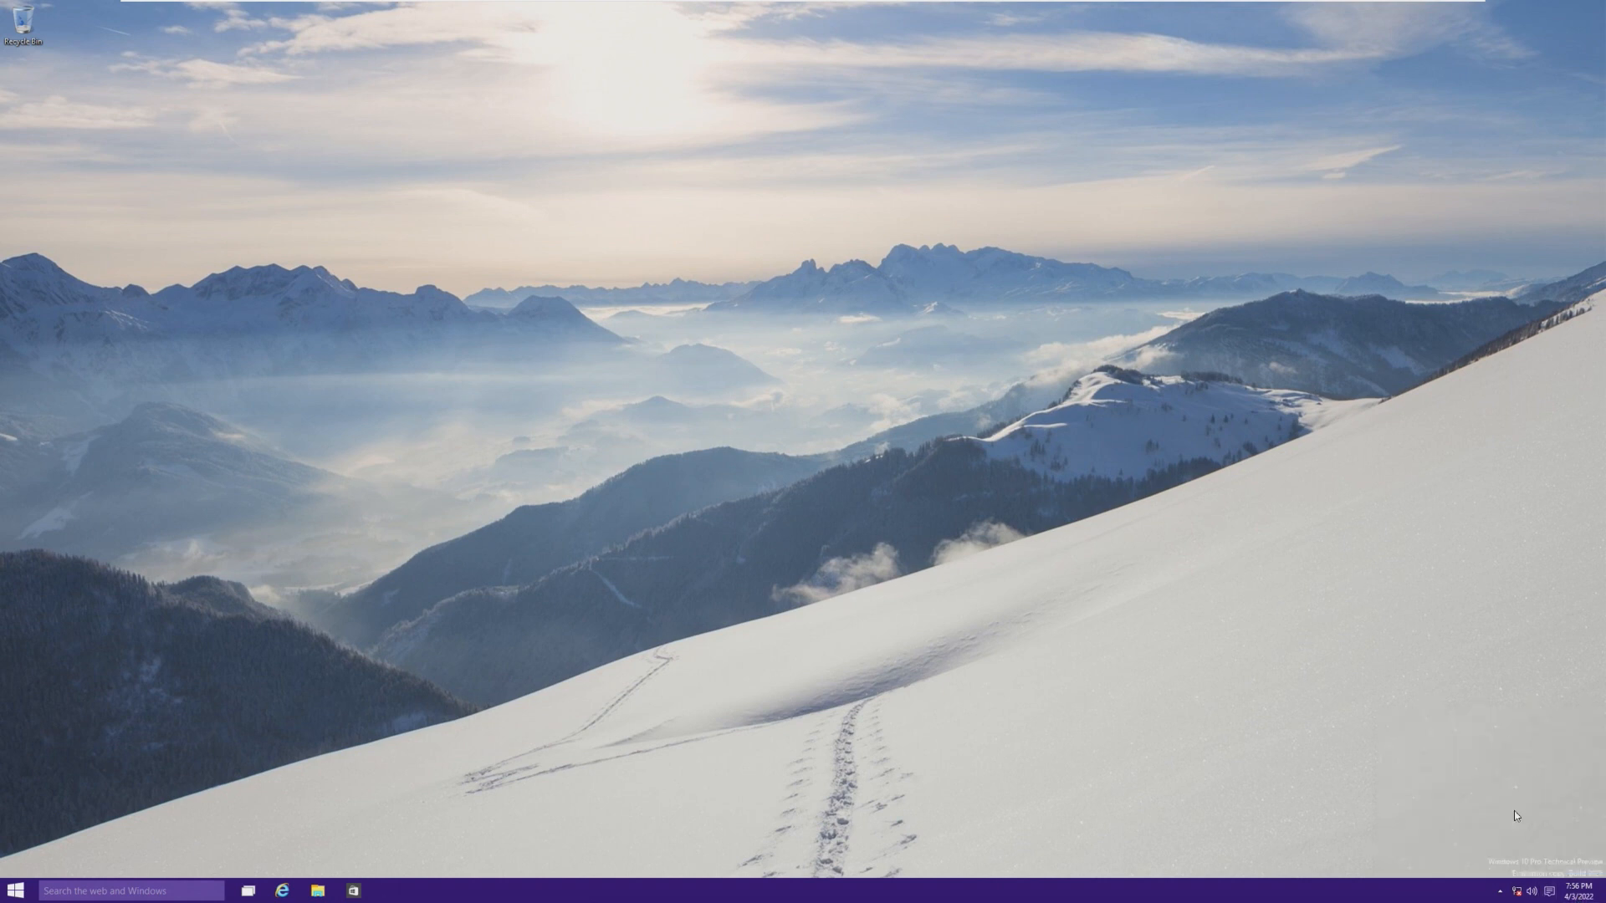
mouse_move(1089, 526)
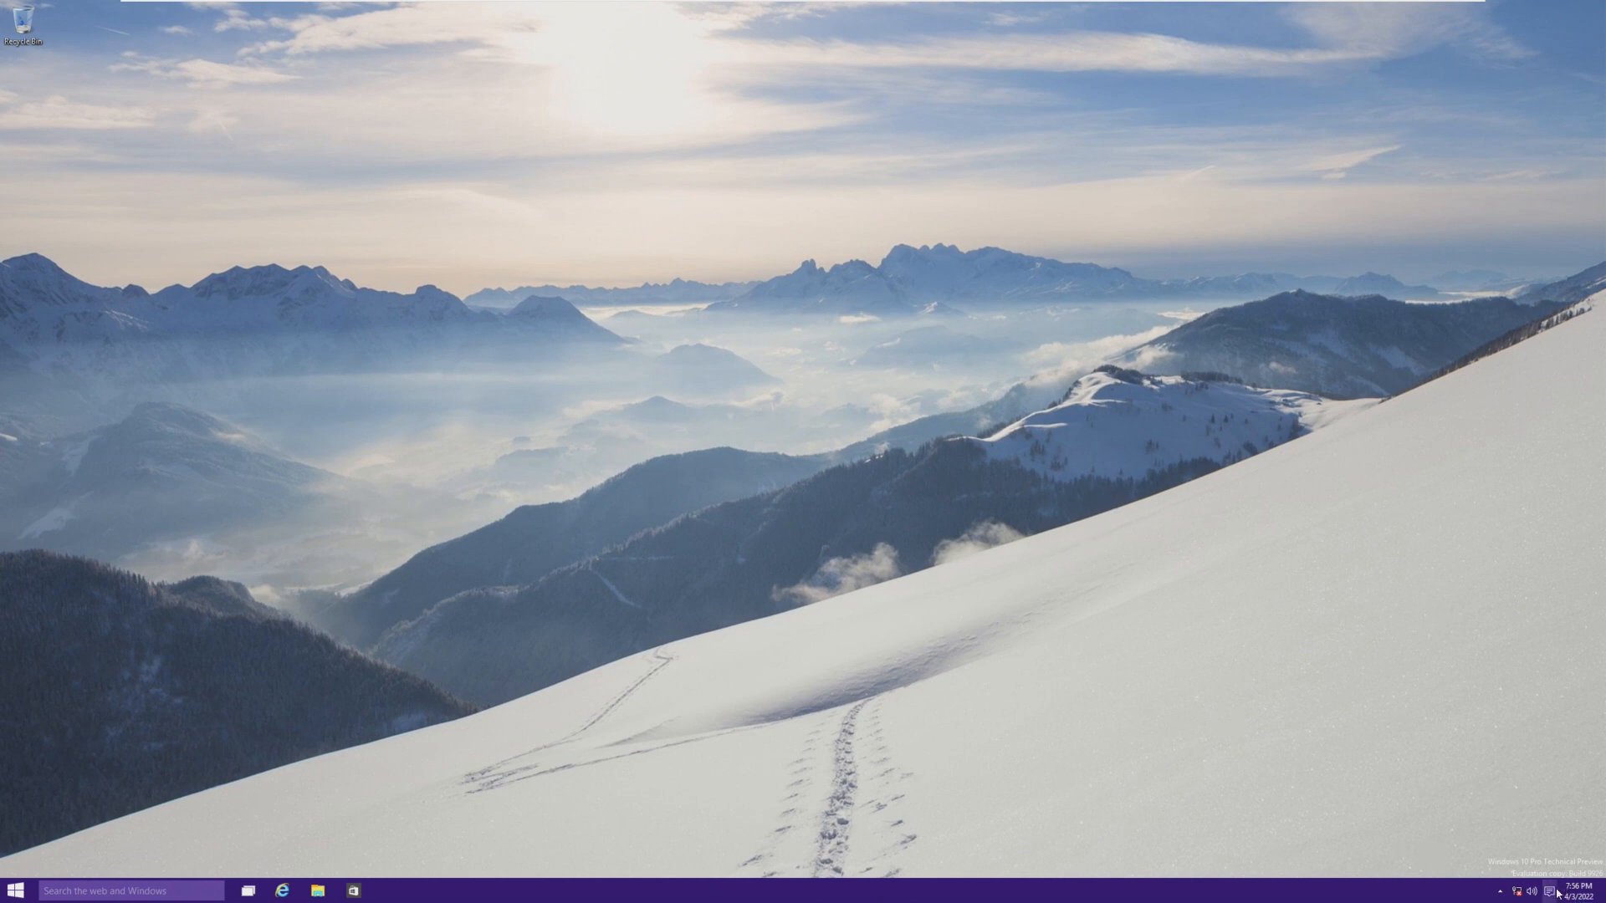
mouse_move(1468, 317)
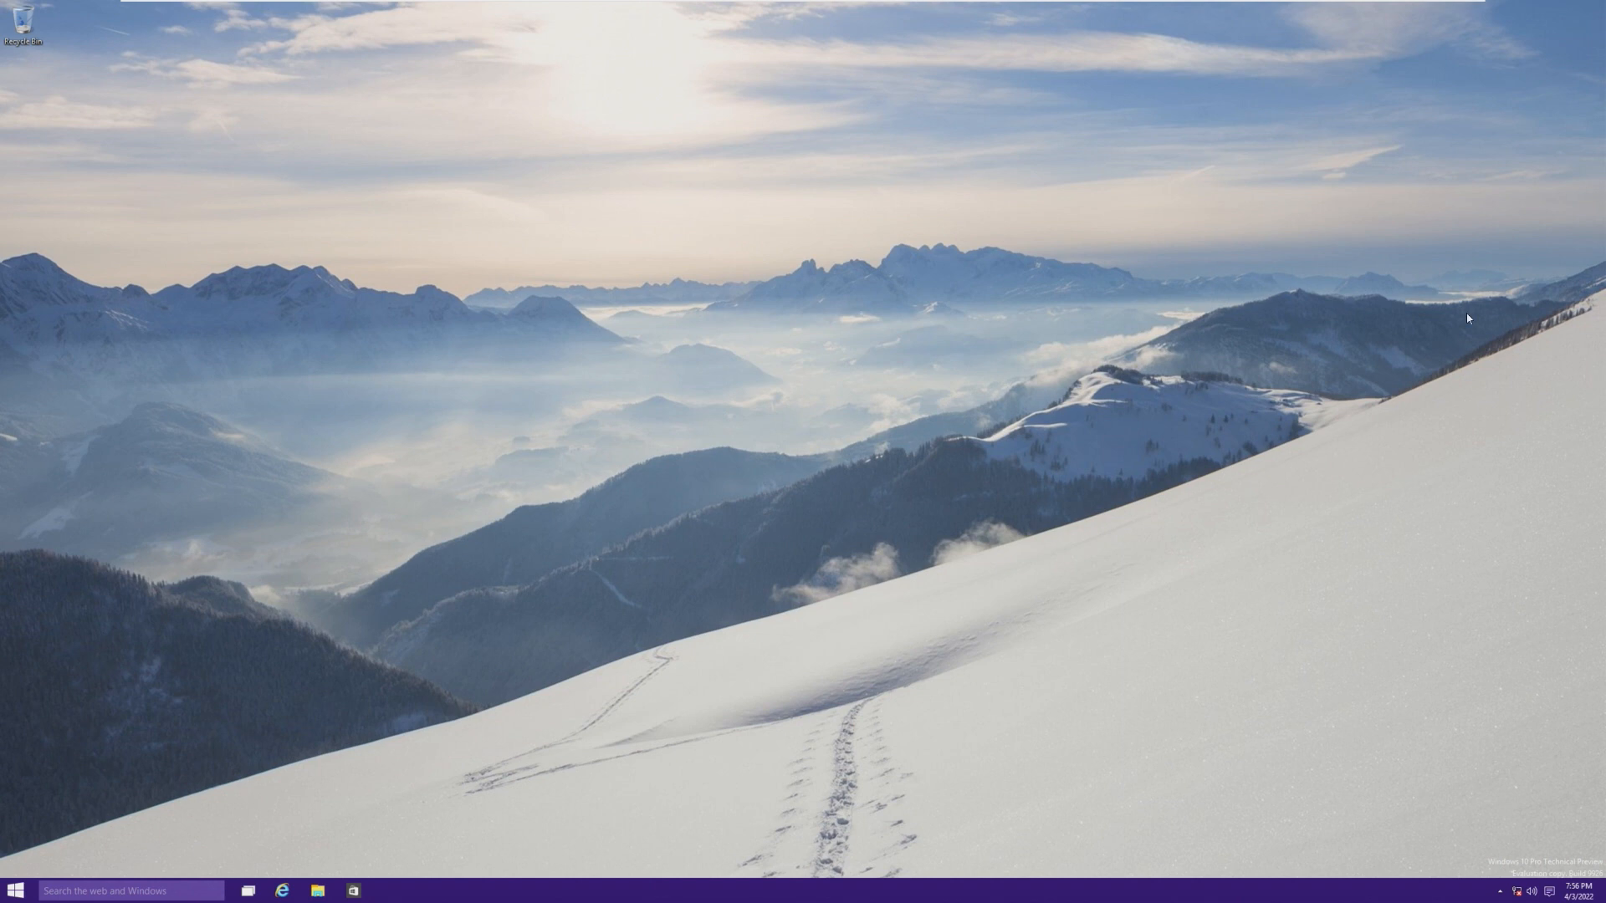
mouse_move(1495, 808)
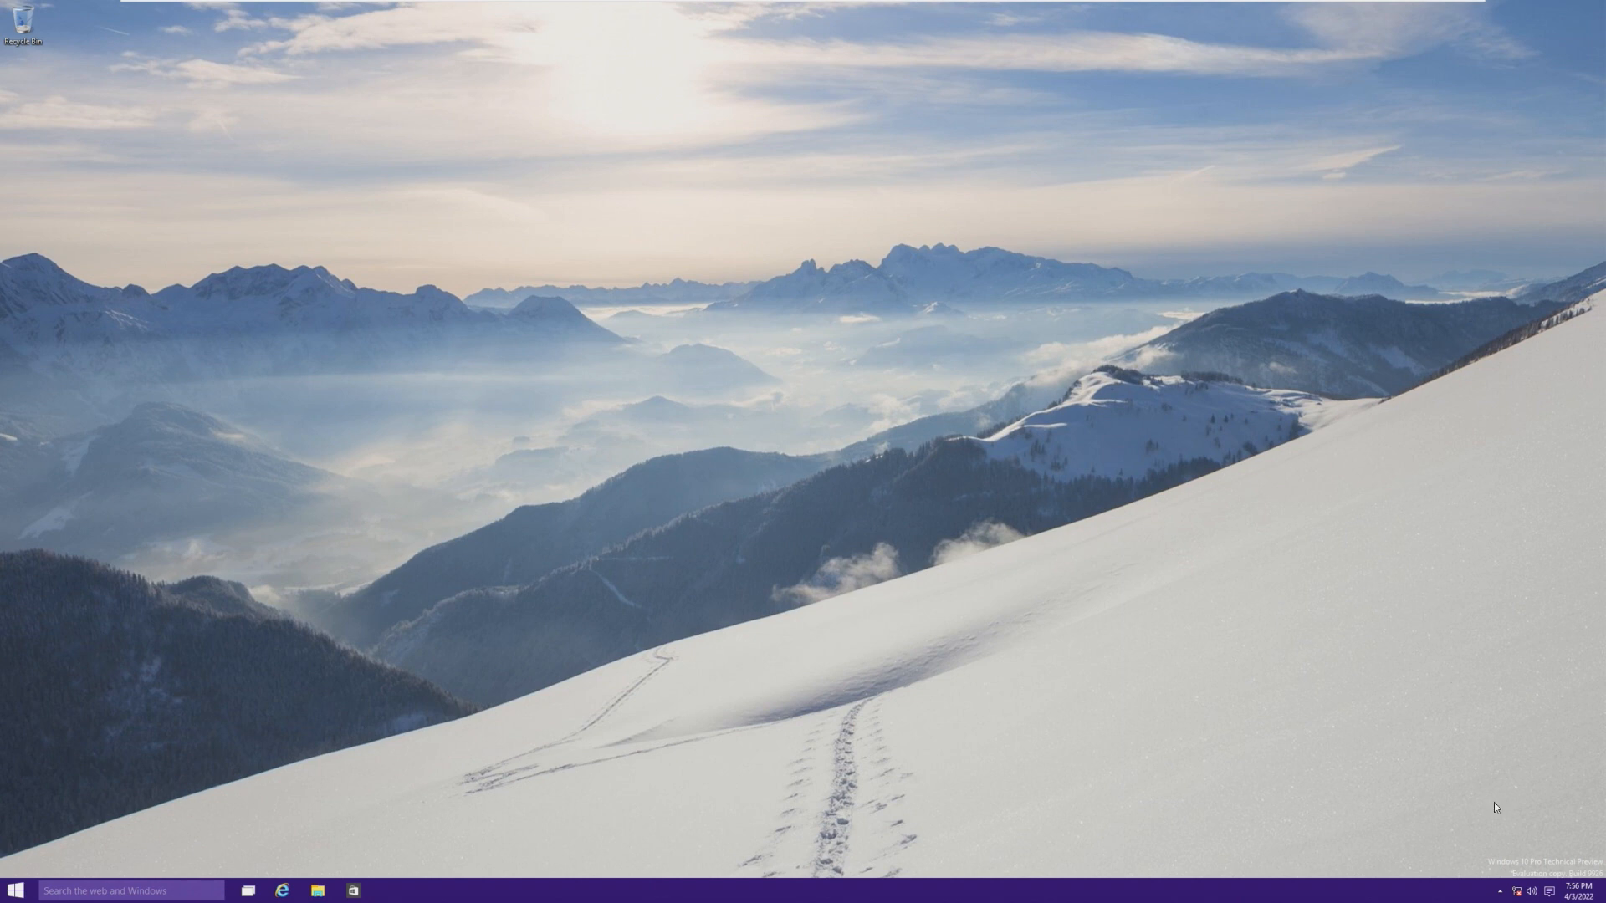
mouse_move(1545, 890)
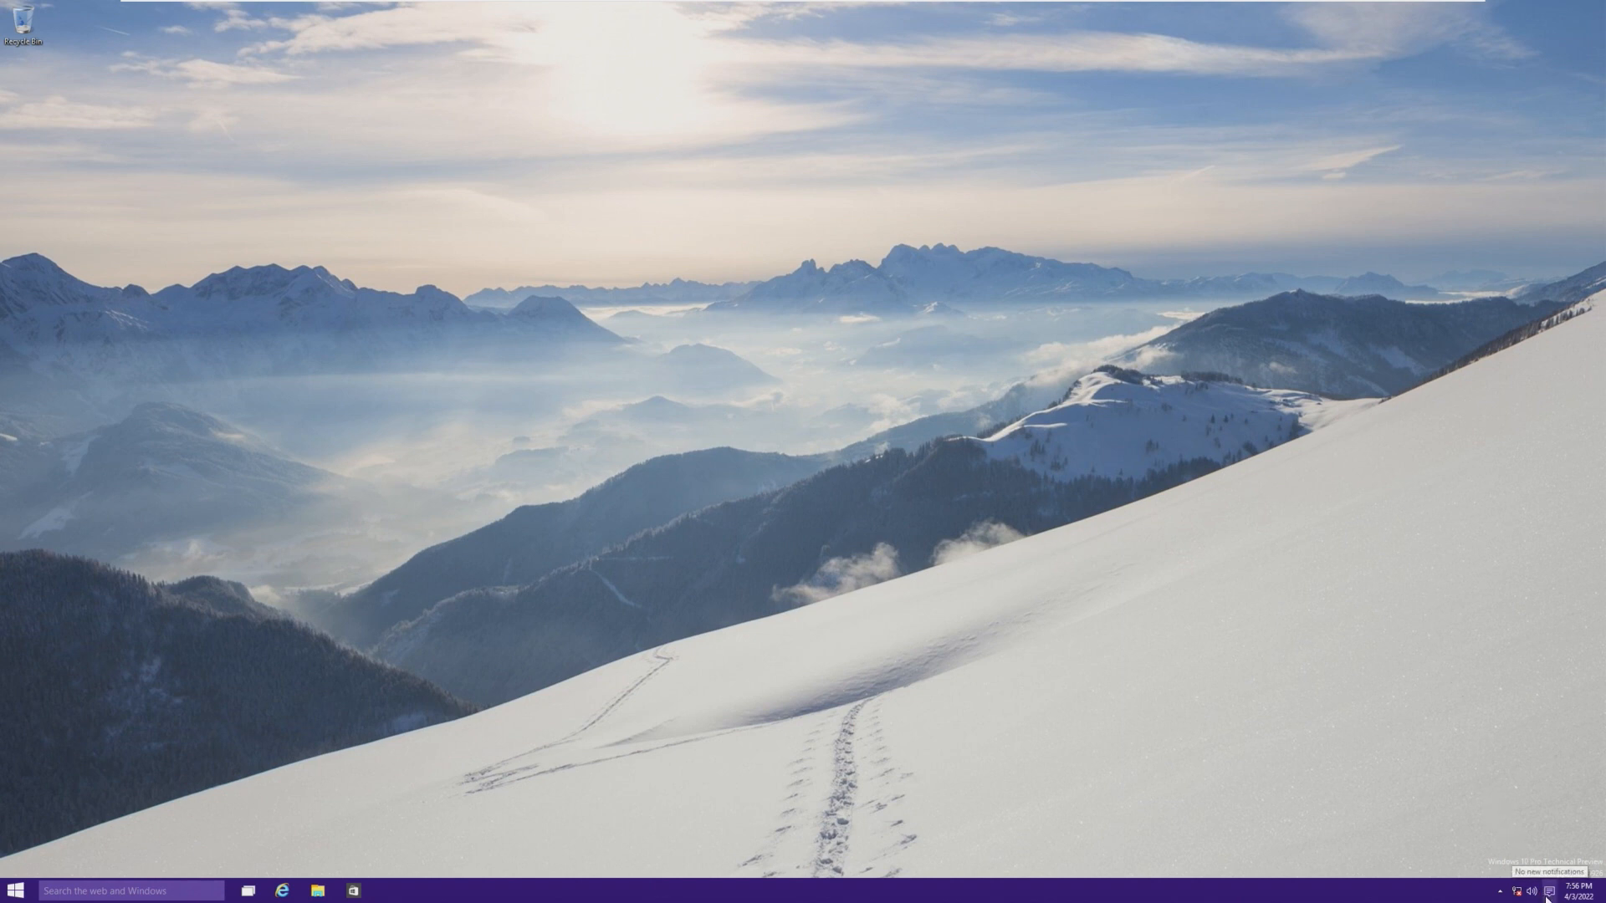
mouse_move(1484, 537)
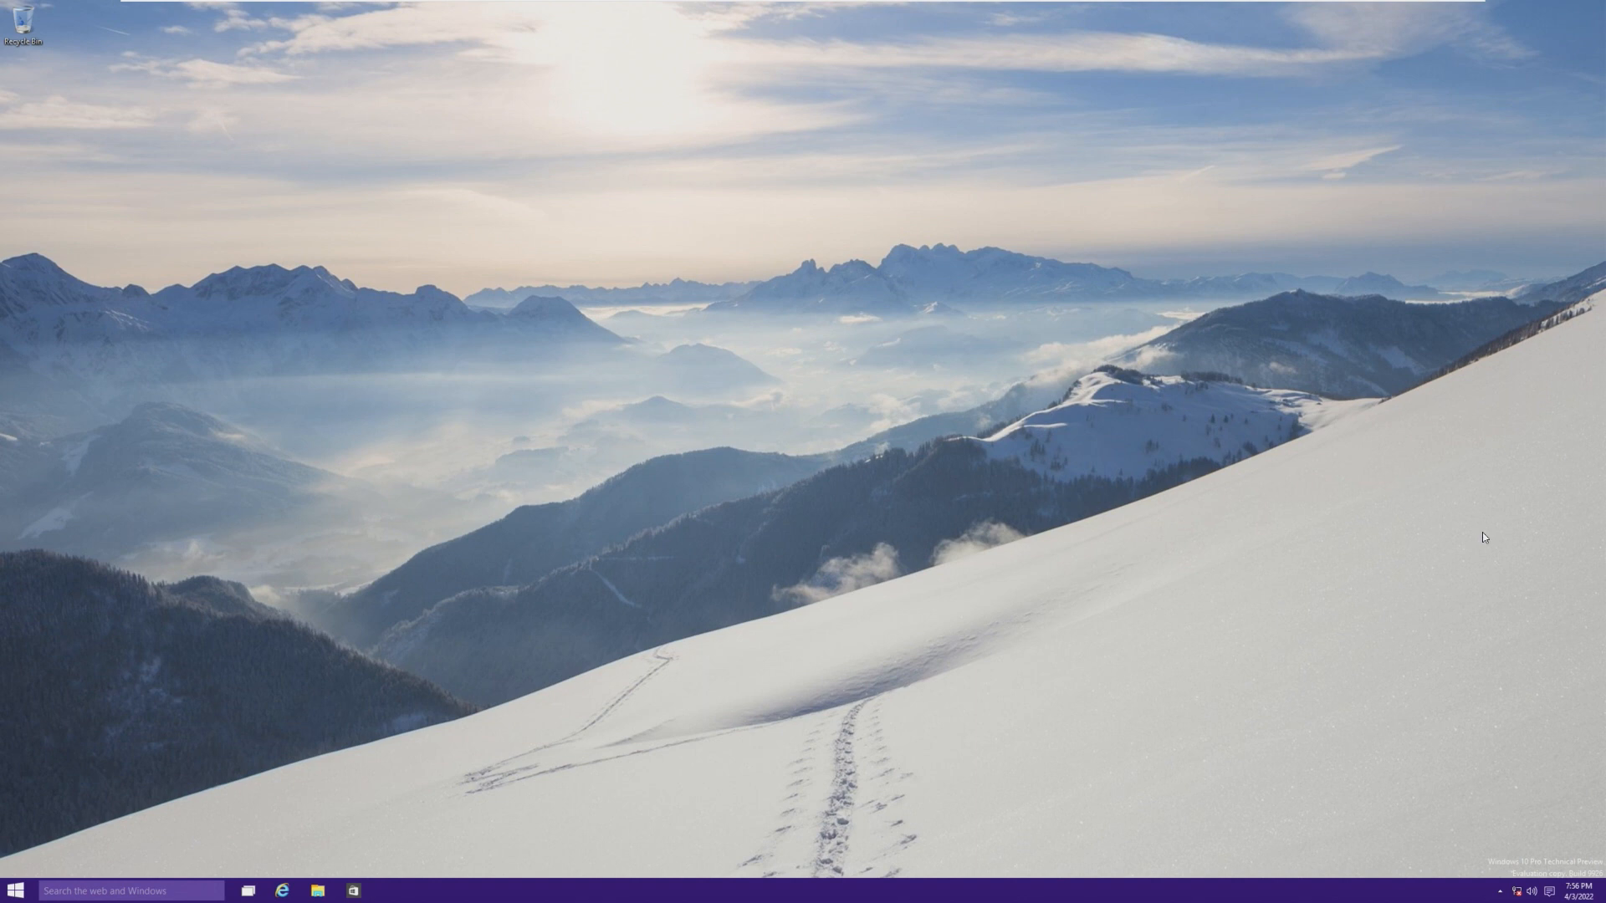
mouse_move(400, 678)
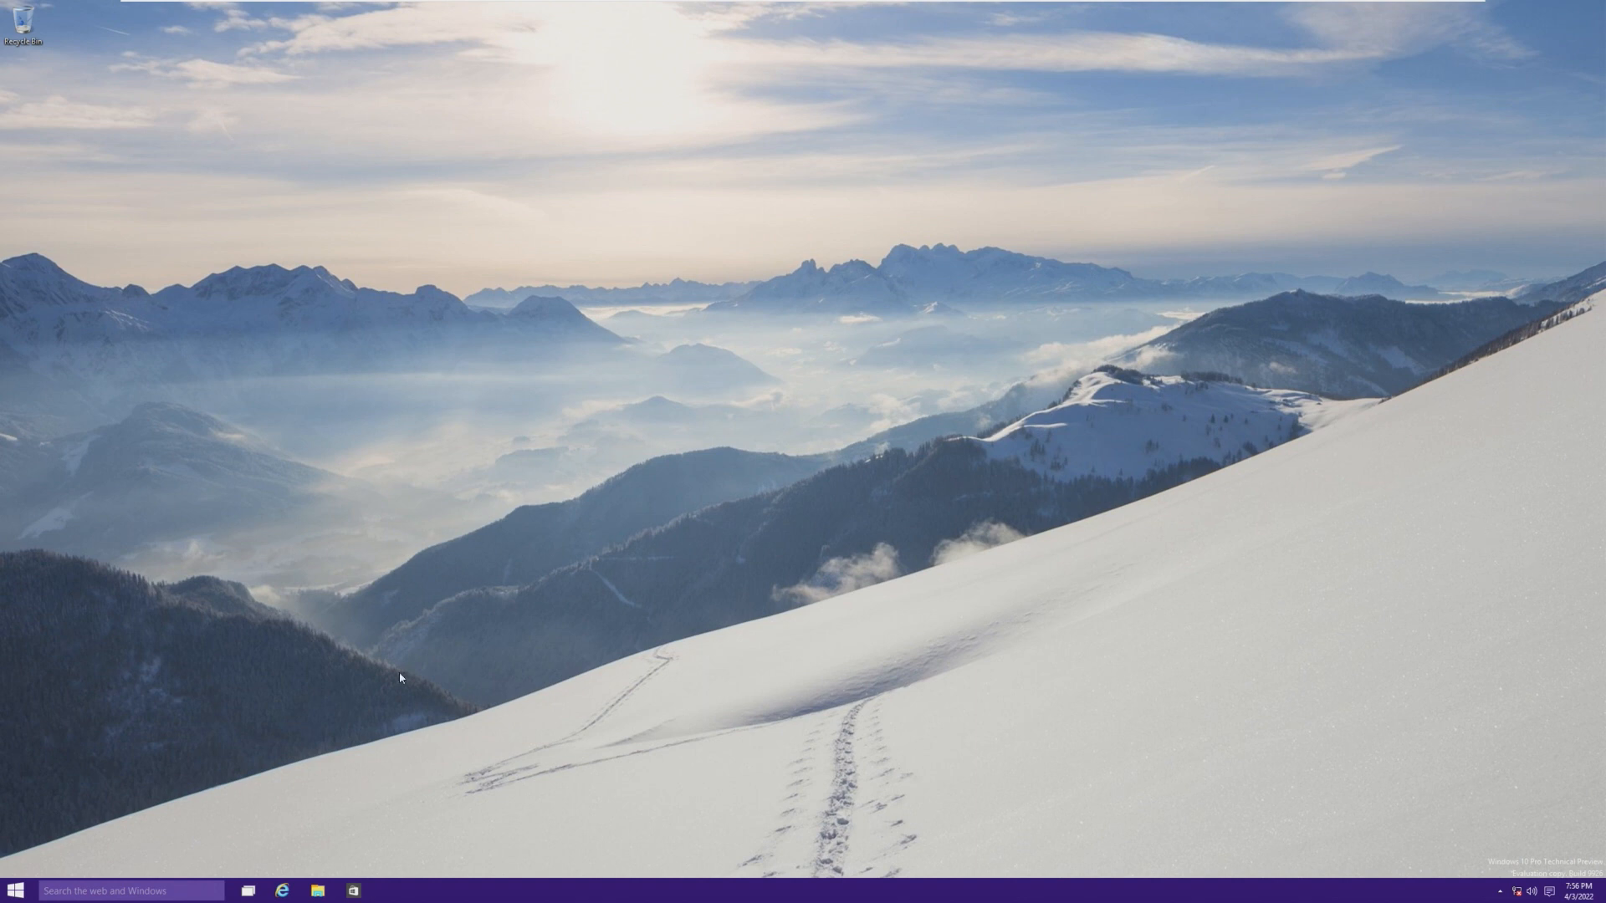
- Launch Store (Beta) from Start, which shows a 'Check your connection' error
click(15, 888)
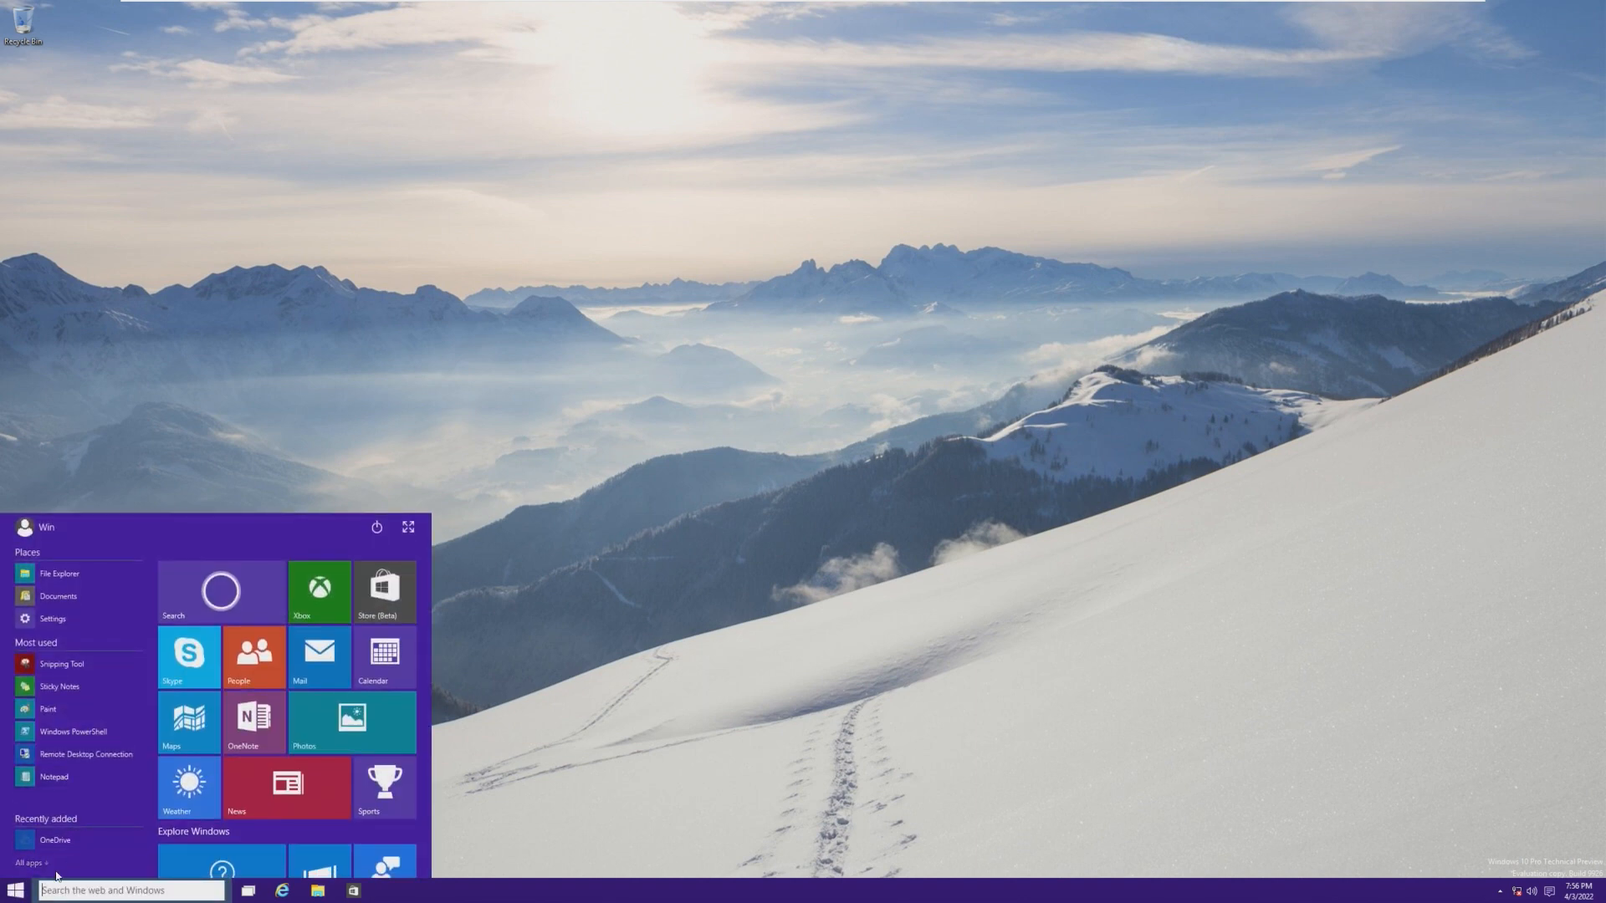
click(30, 863)
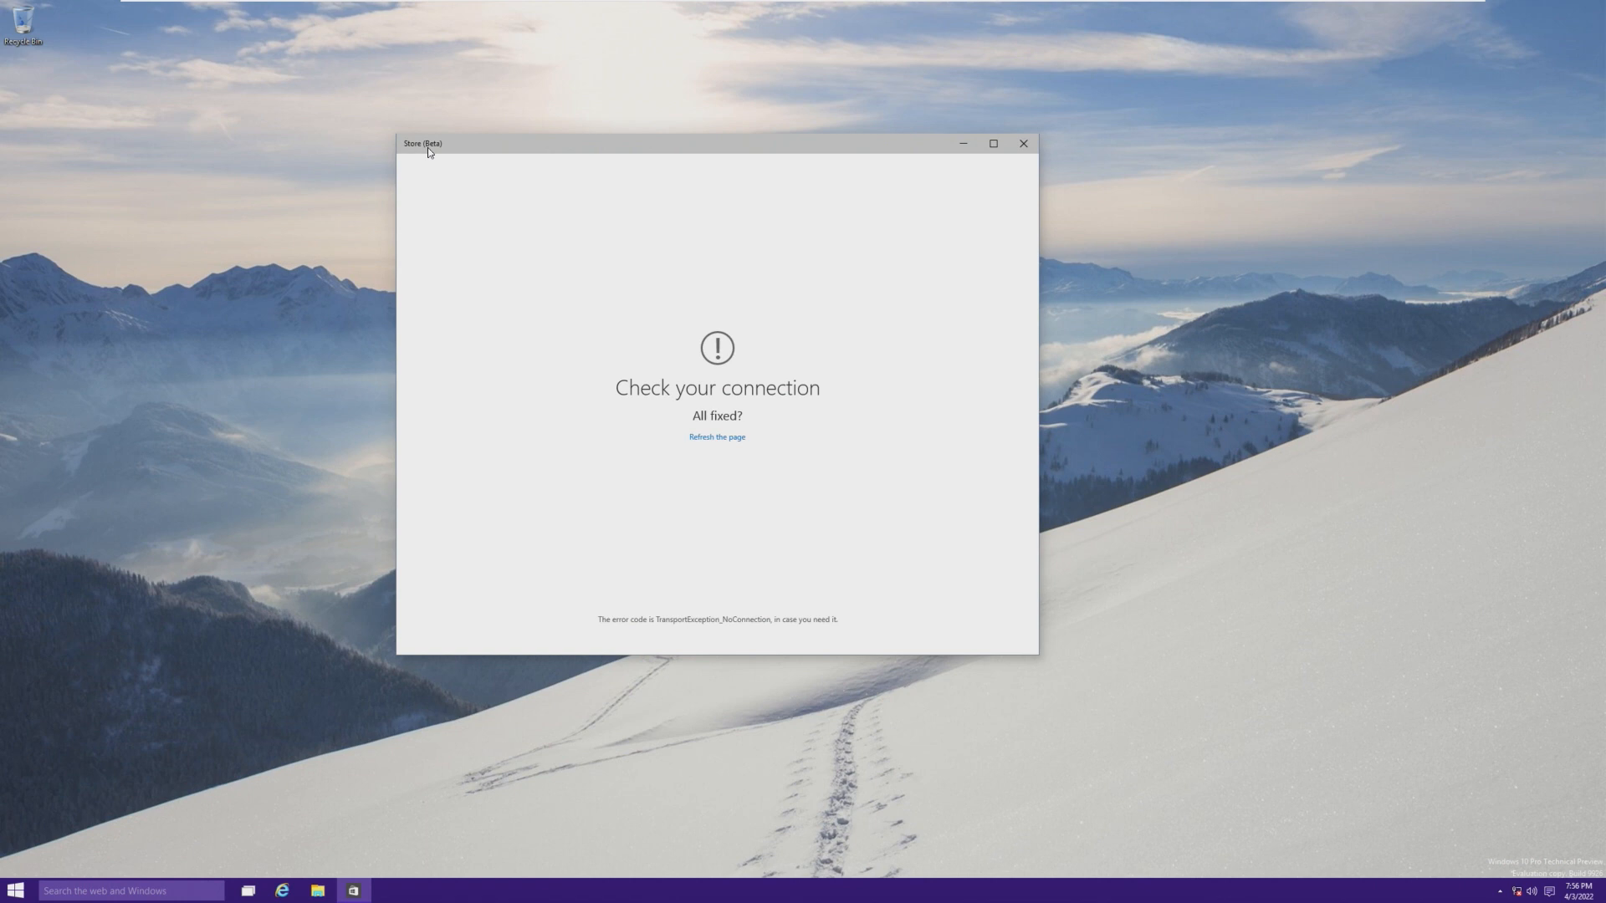
mouse_move(385, 140)
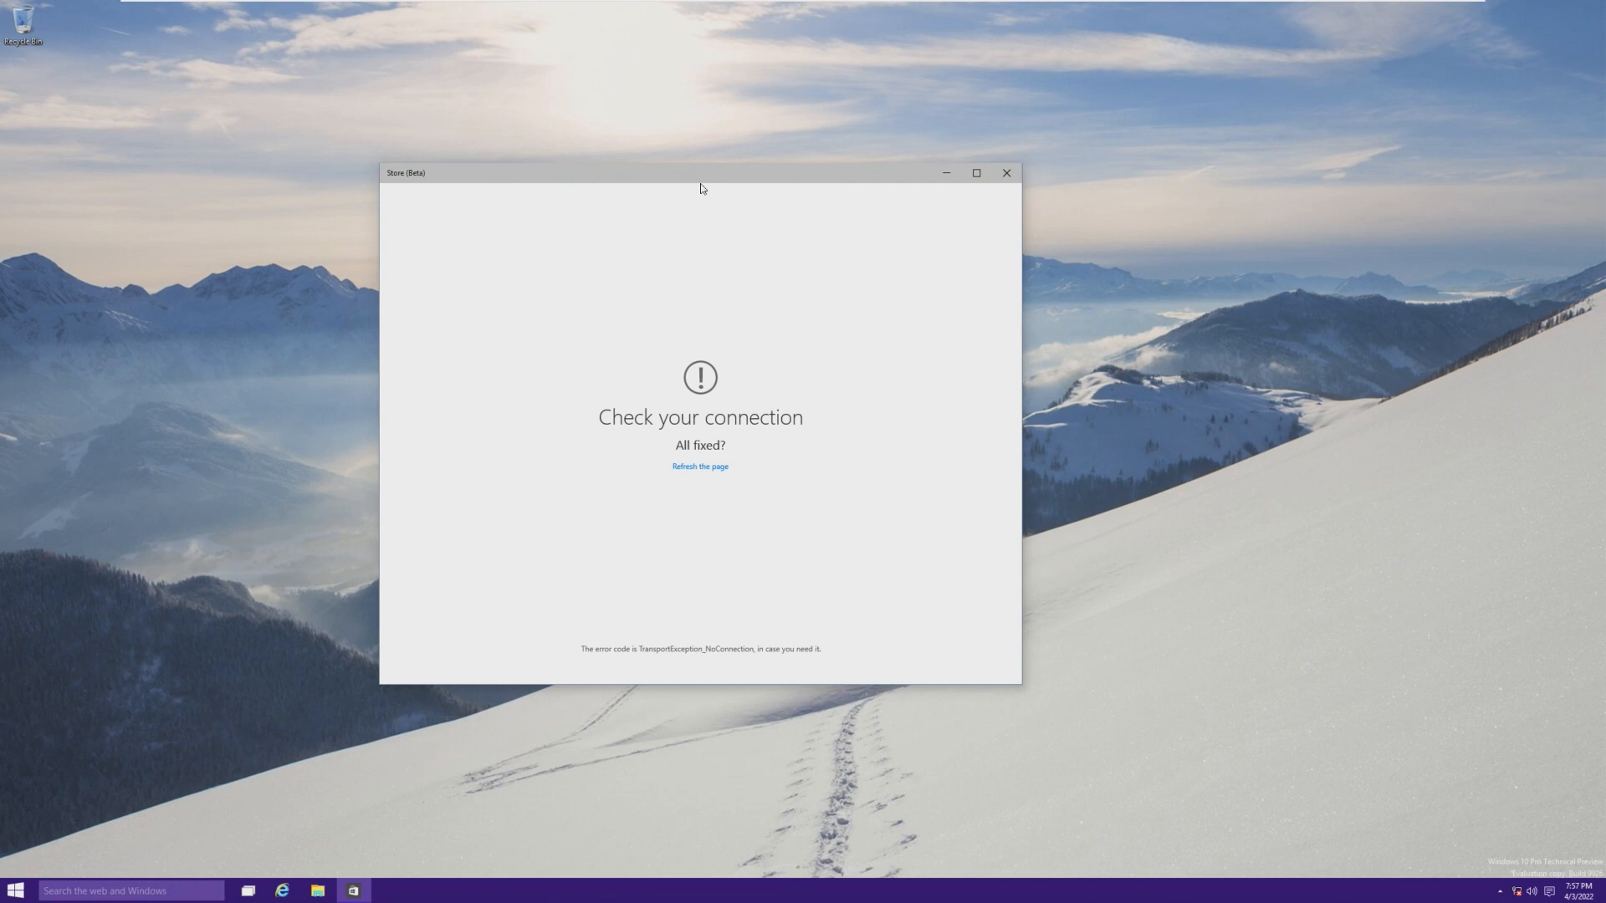
mouse_move(703, 189)
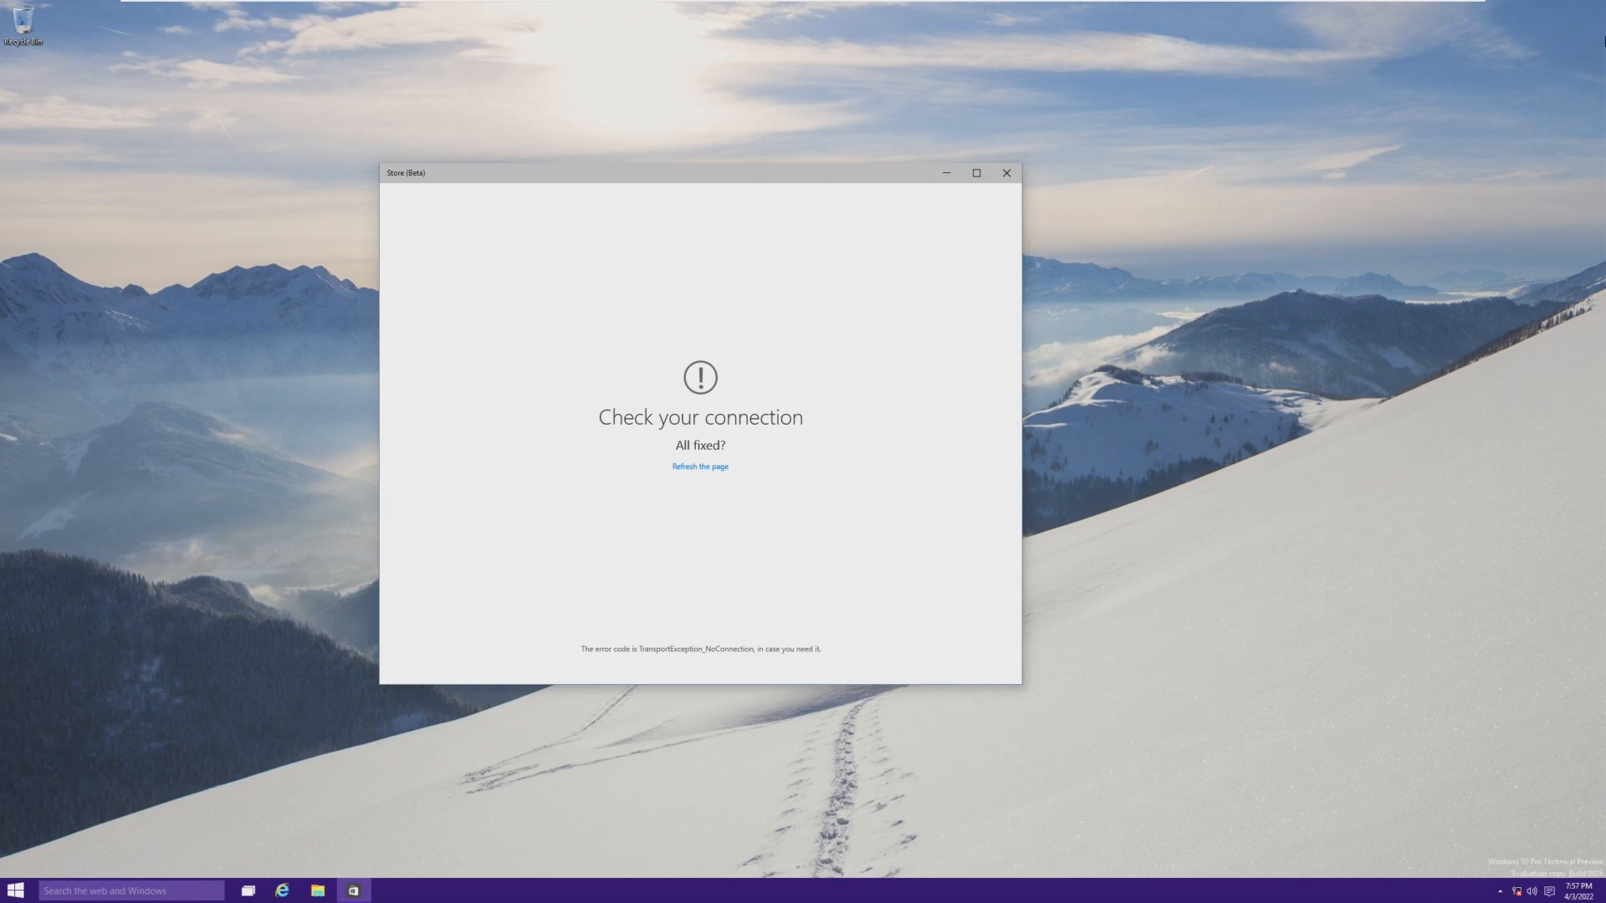
mouse_move(1257, 518)
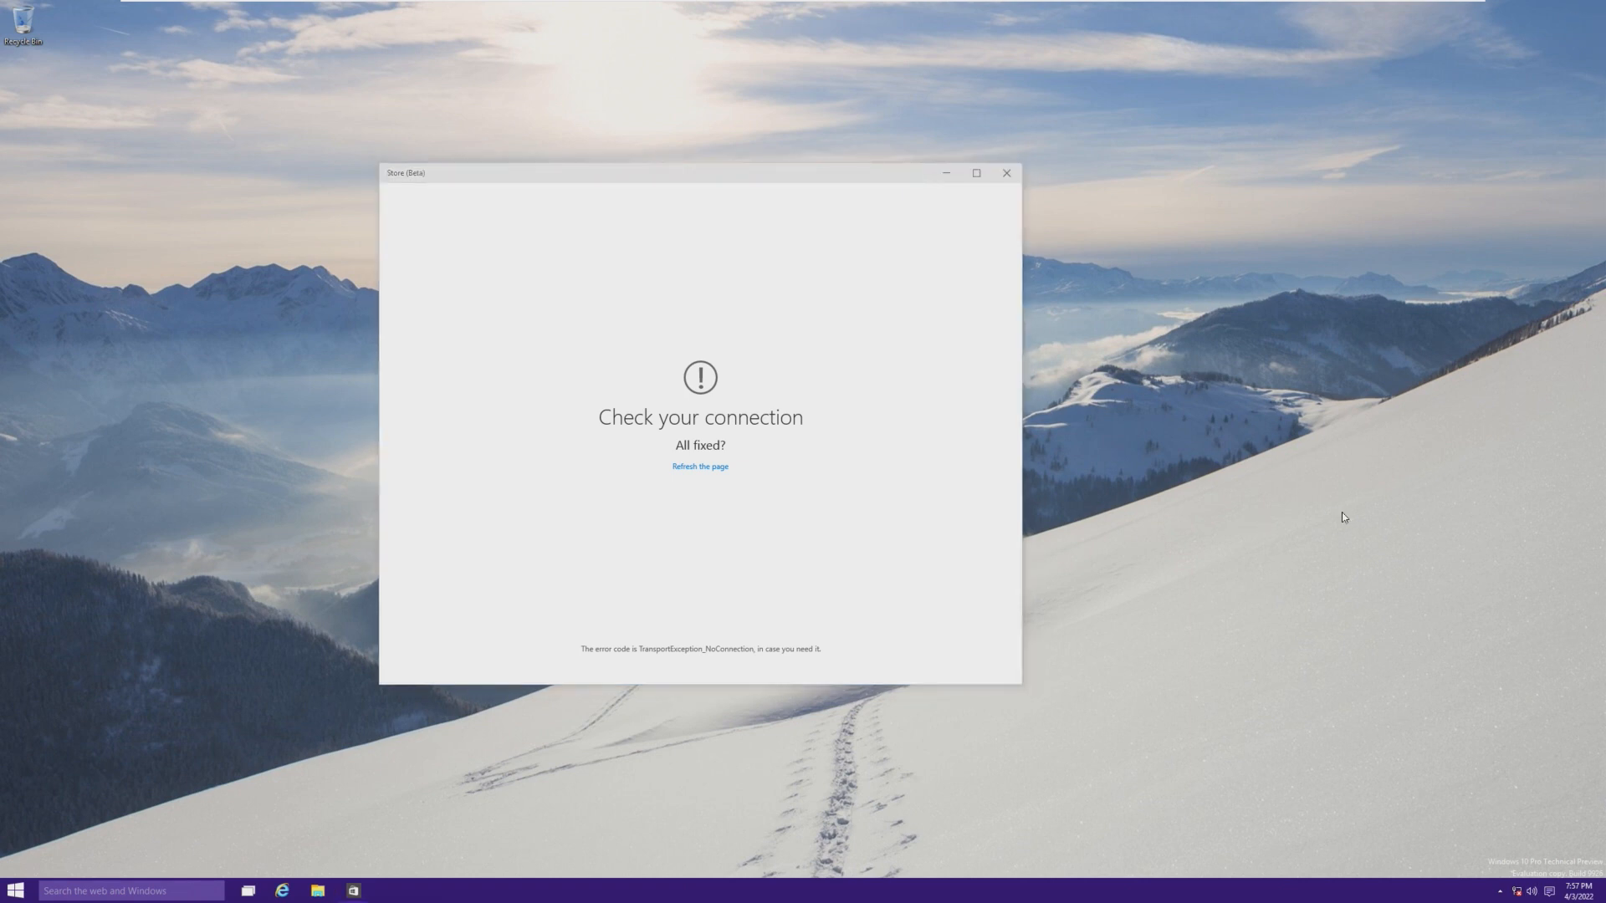
mouse_move(833, 440)
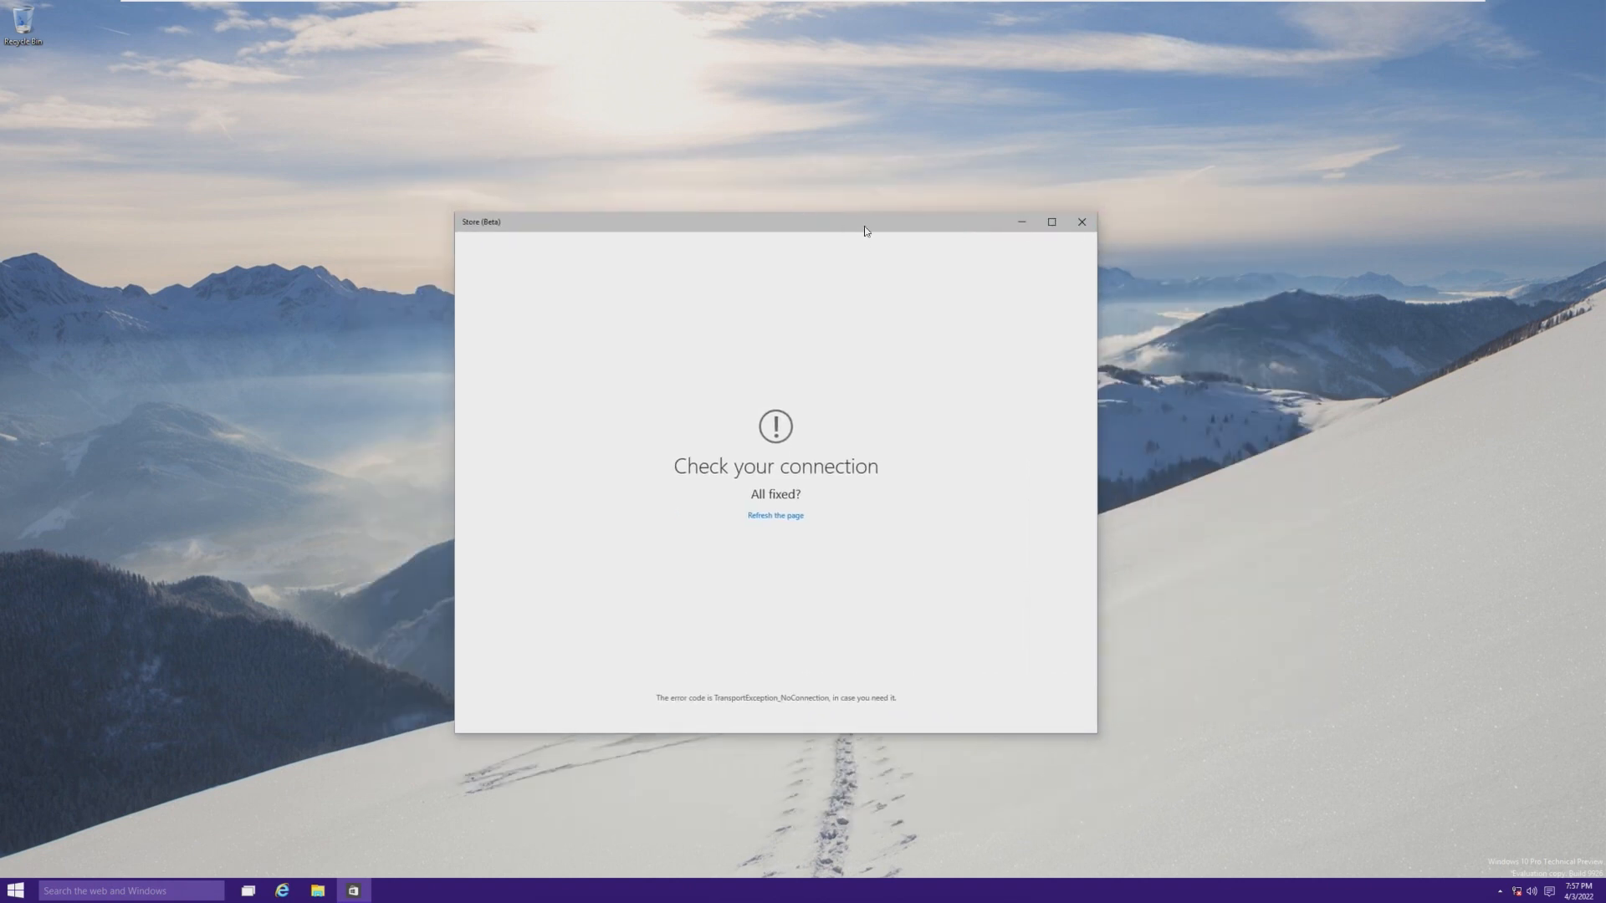
click(1050, 223)
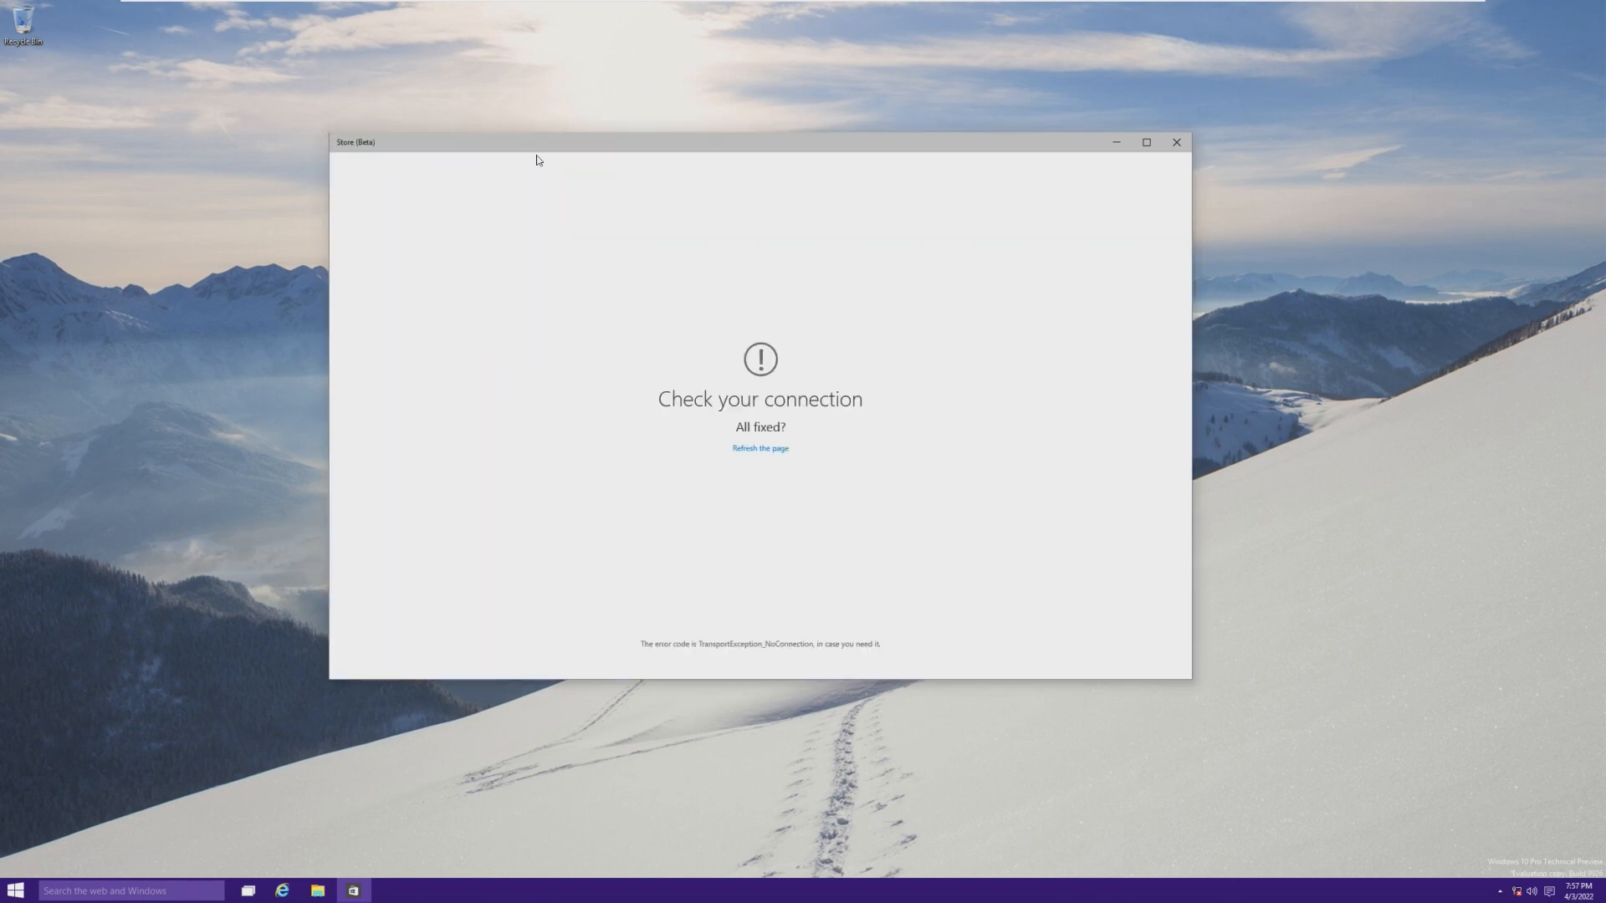
mouse_move(806, 83)
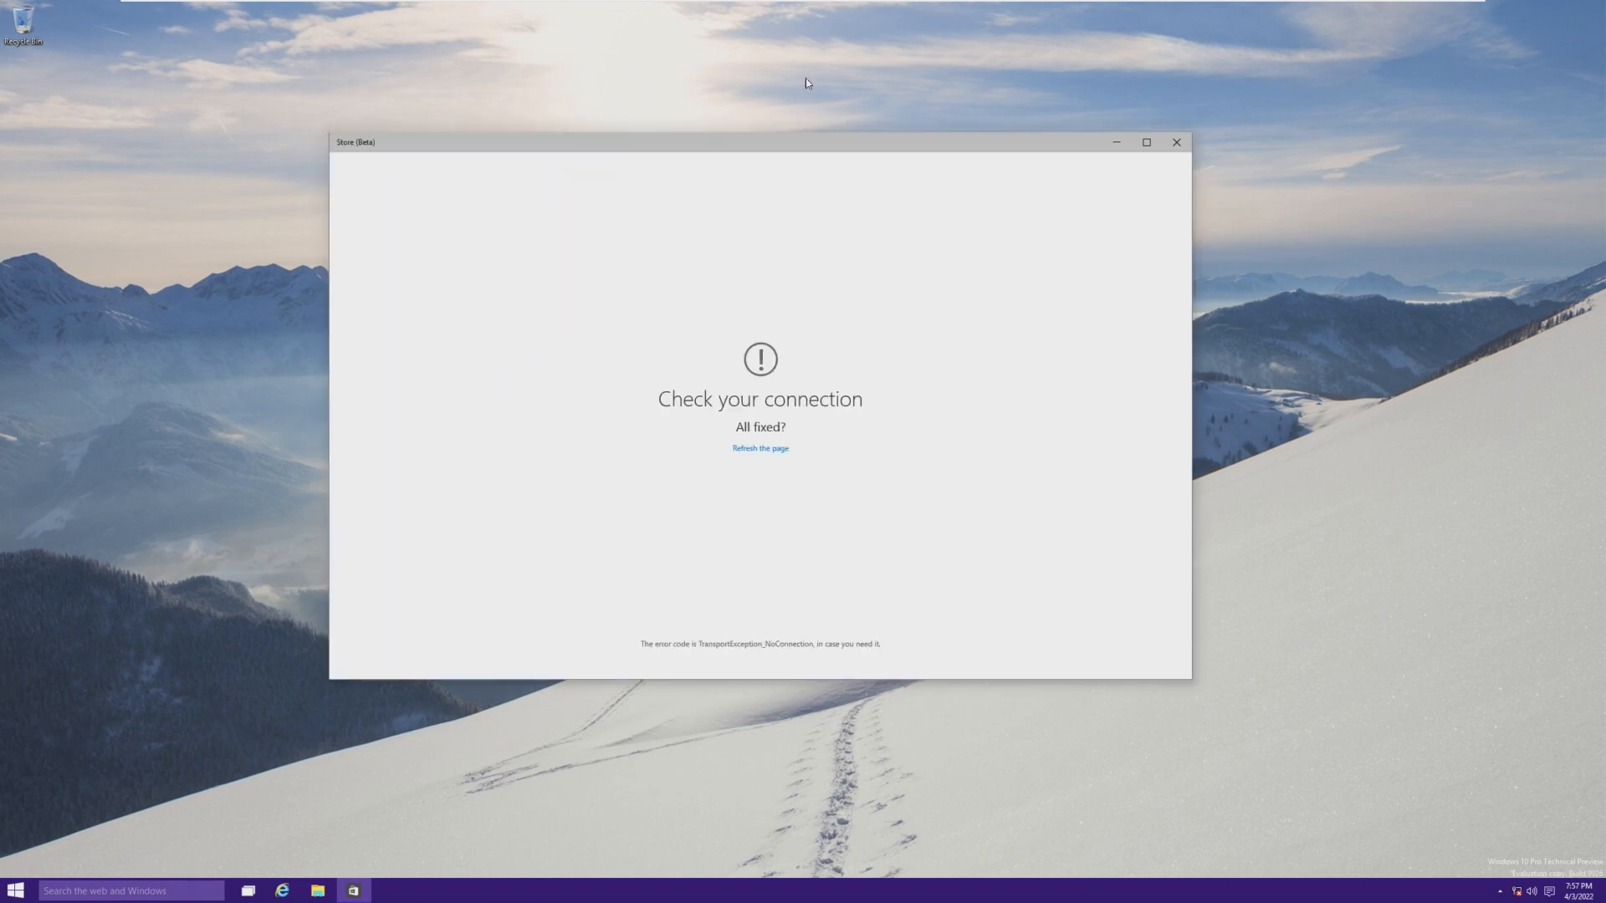
- Browse All apps in the Start menu, go back, then close and reopen Start
click(15, 890)
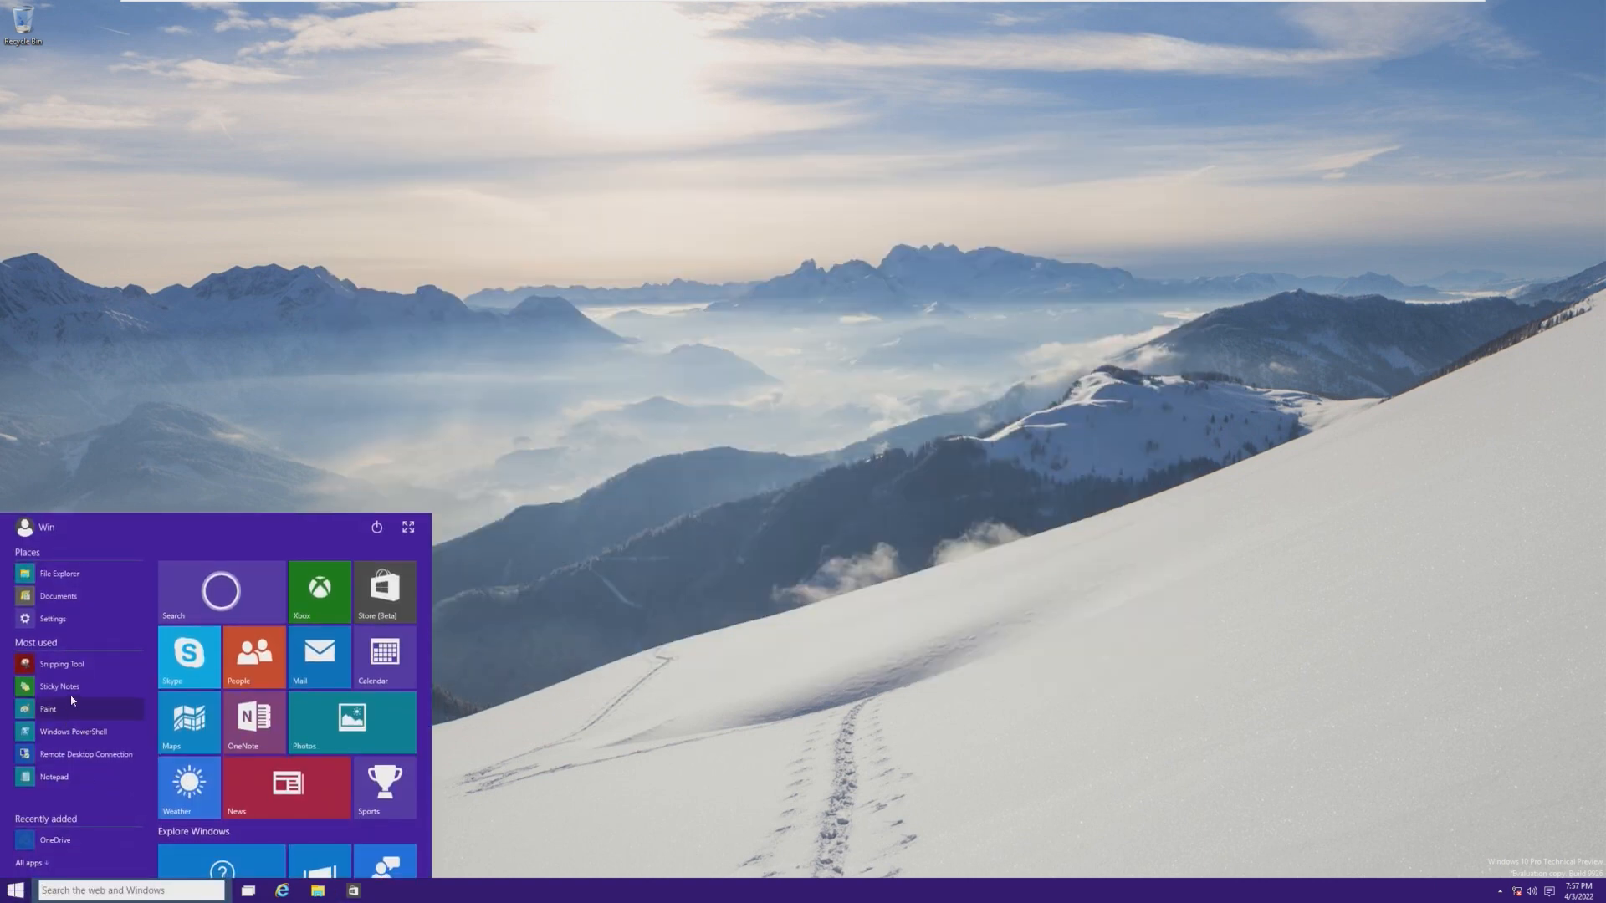
click(33, 863)
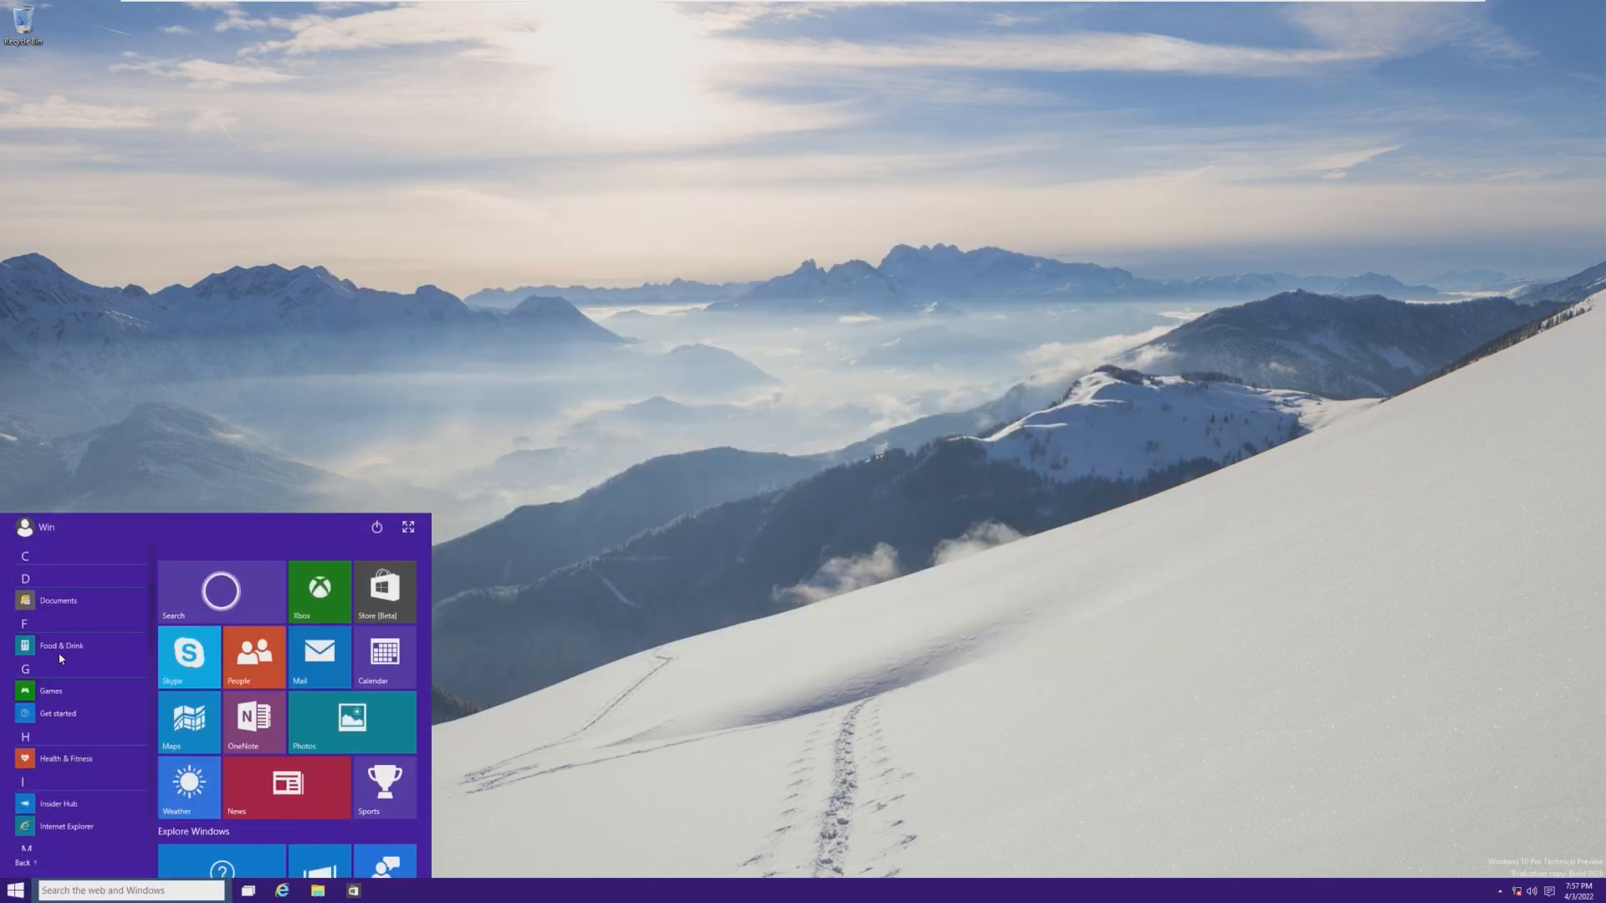
click(62, 646)
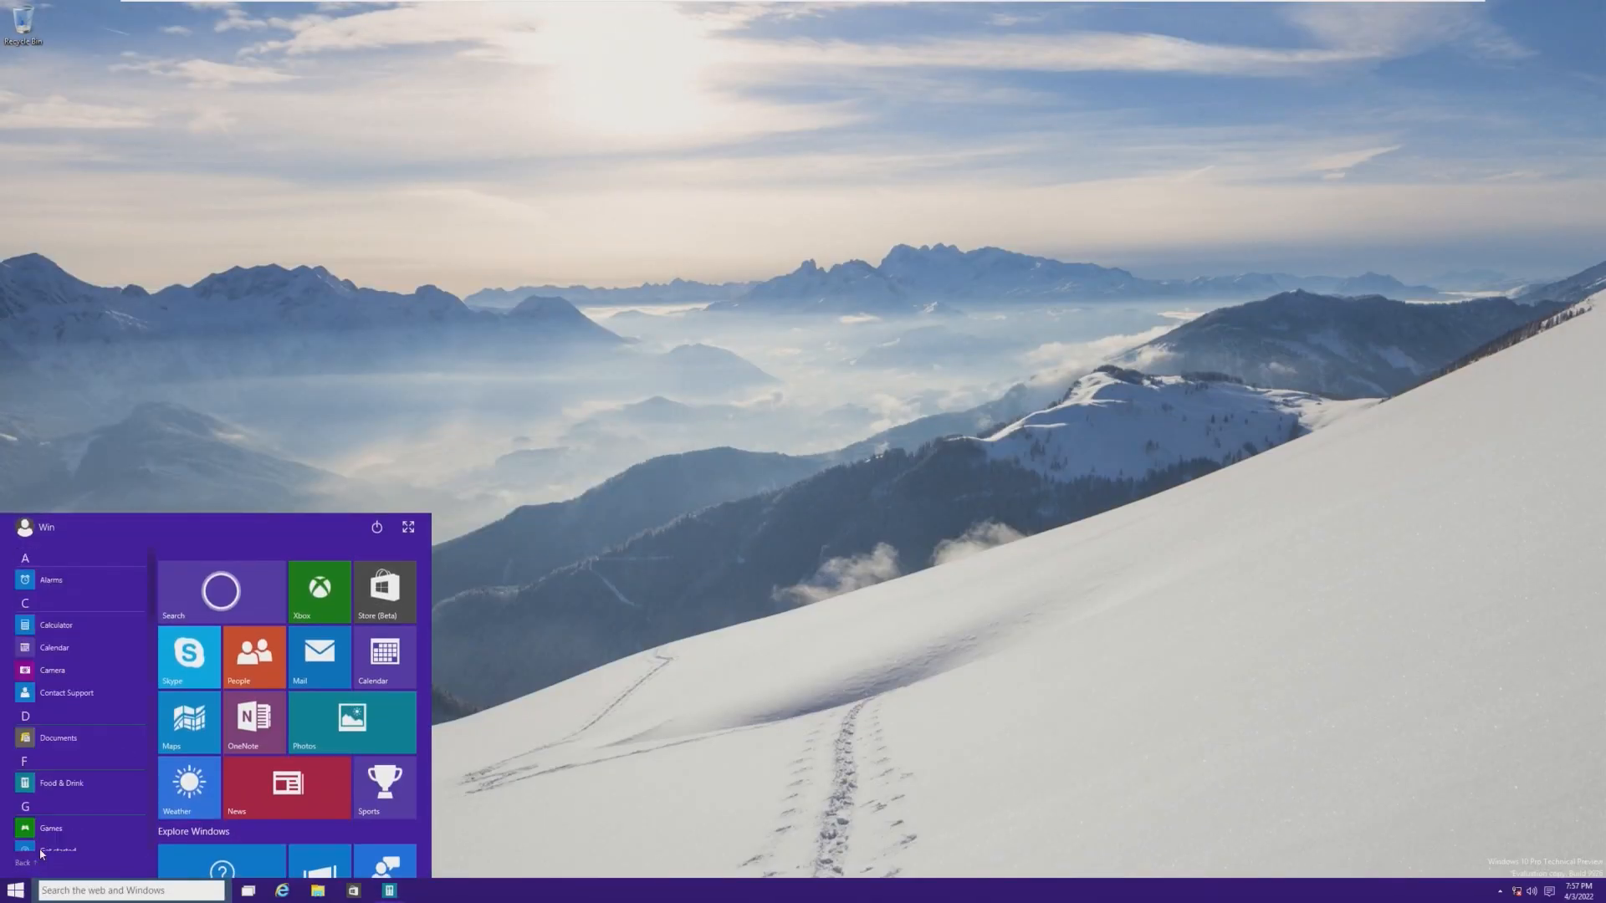
click(352, 722)
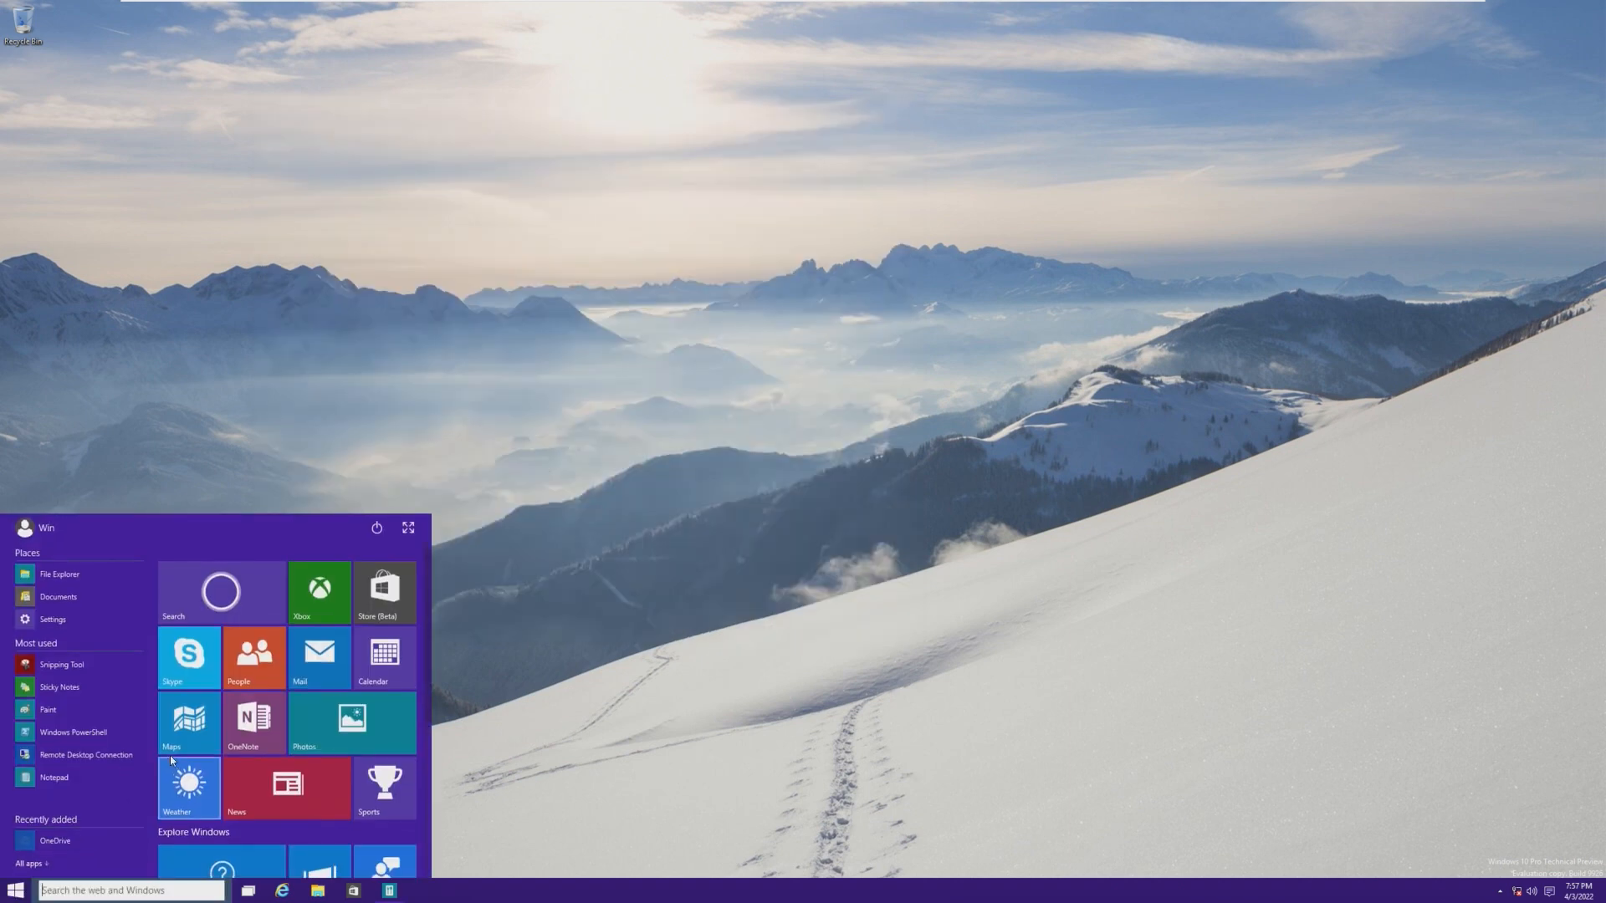
click(72, 731)
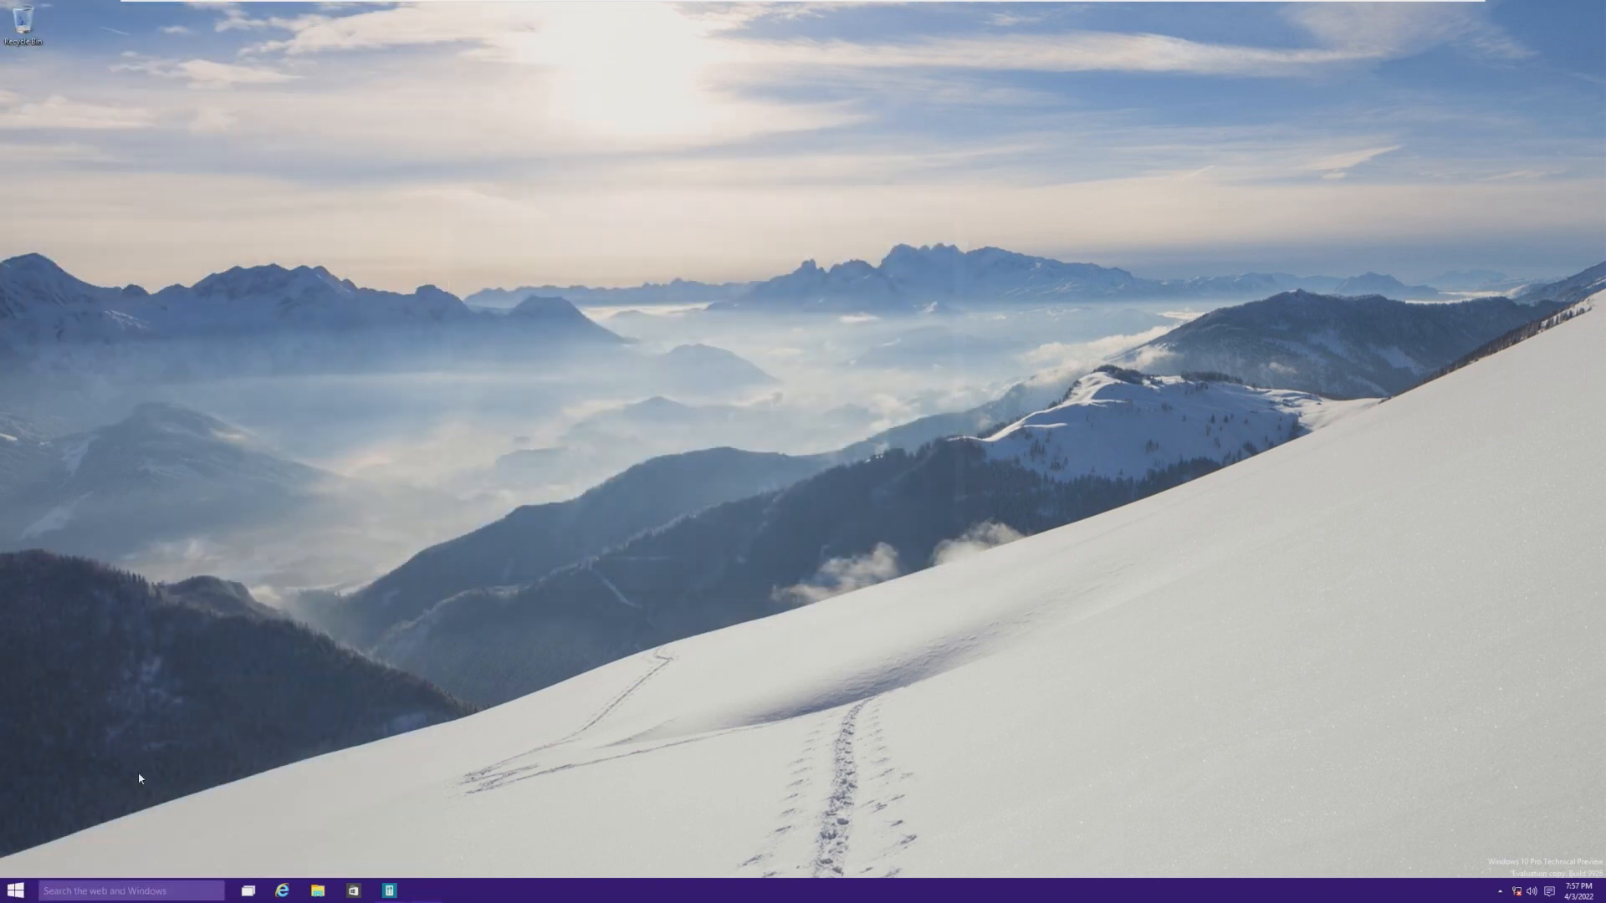
click(15, 890)
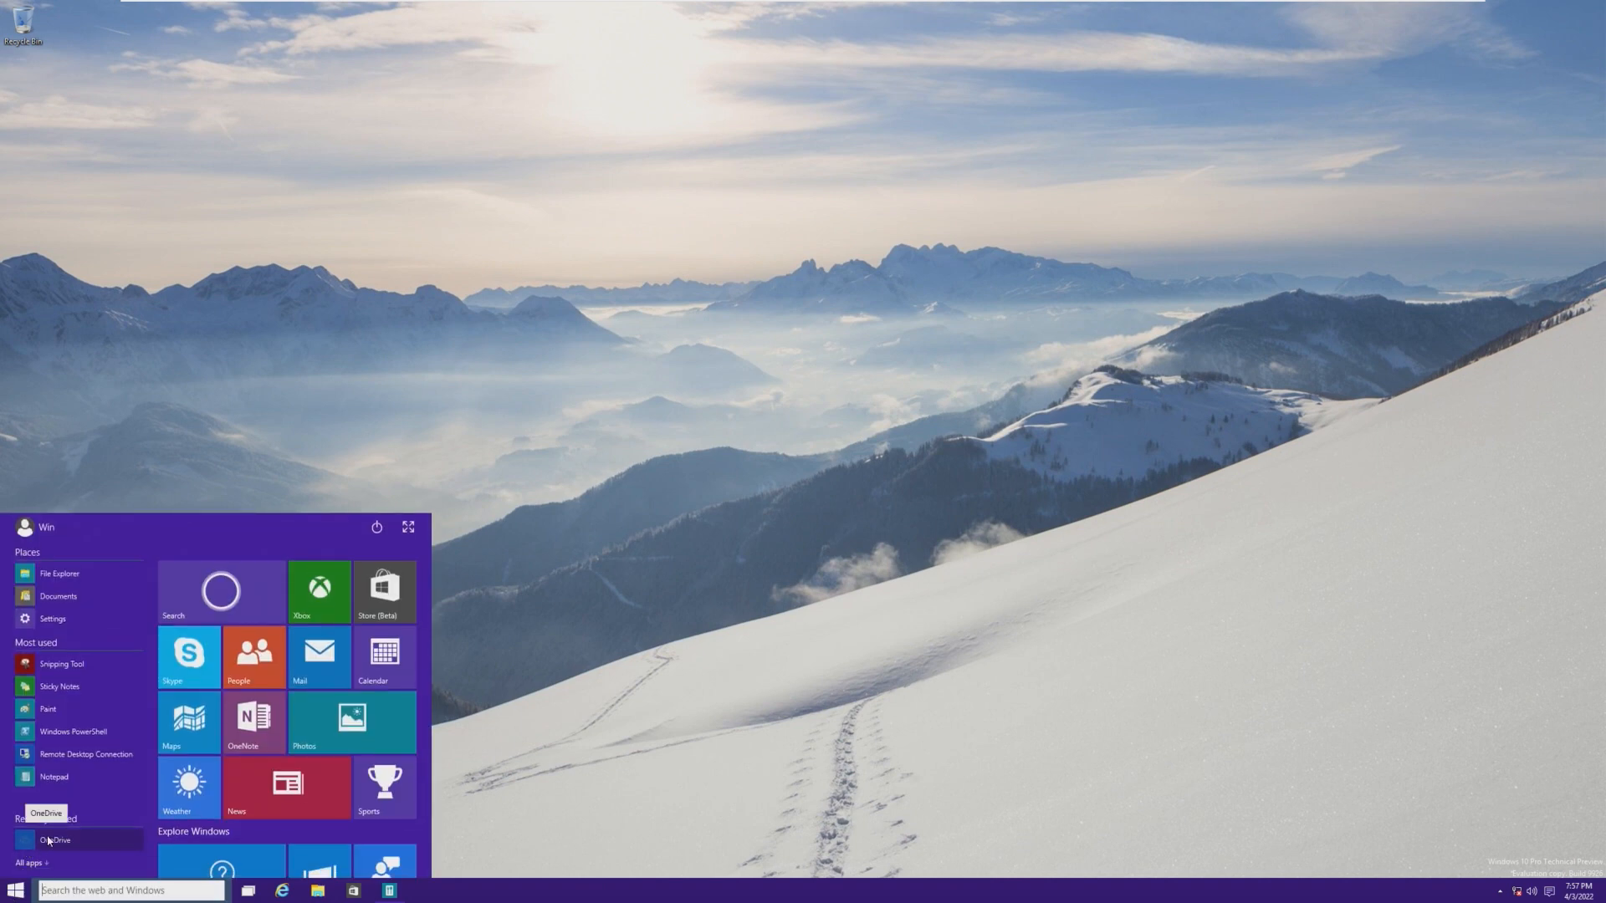
- Run winver to show About Windows (version 10.0 Build 9926) and dismiss it with OK
text(winver)
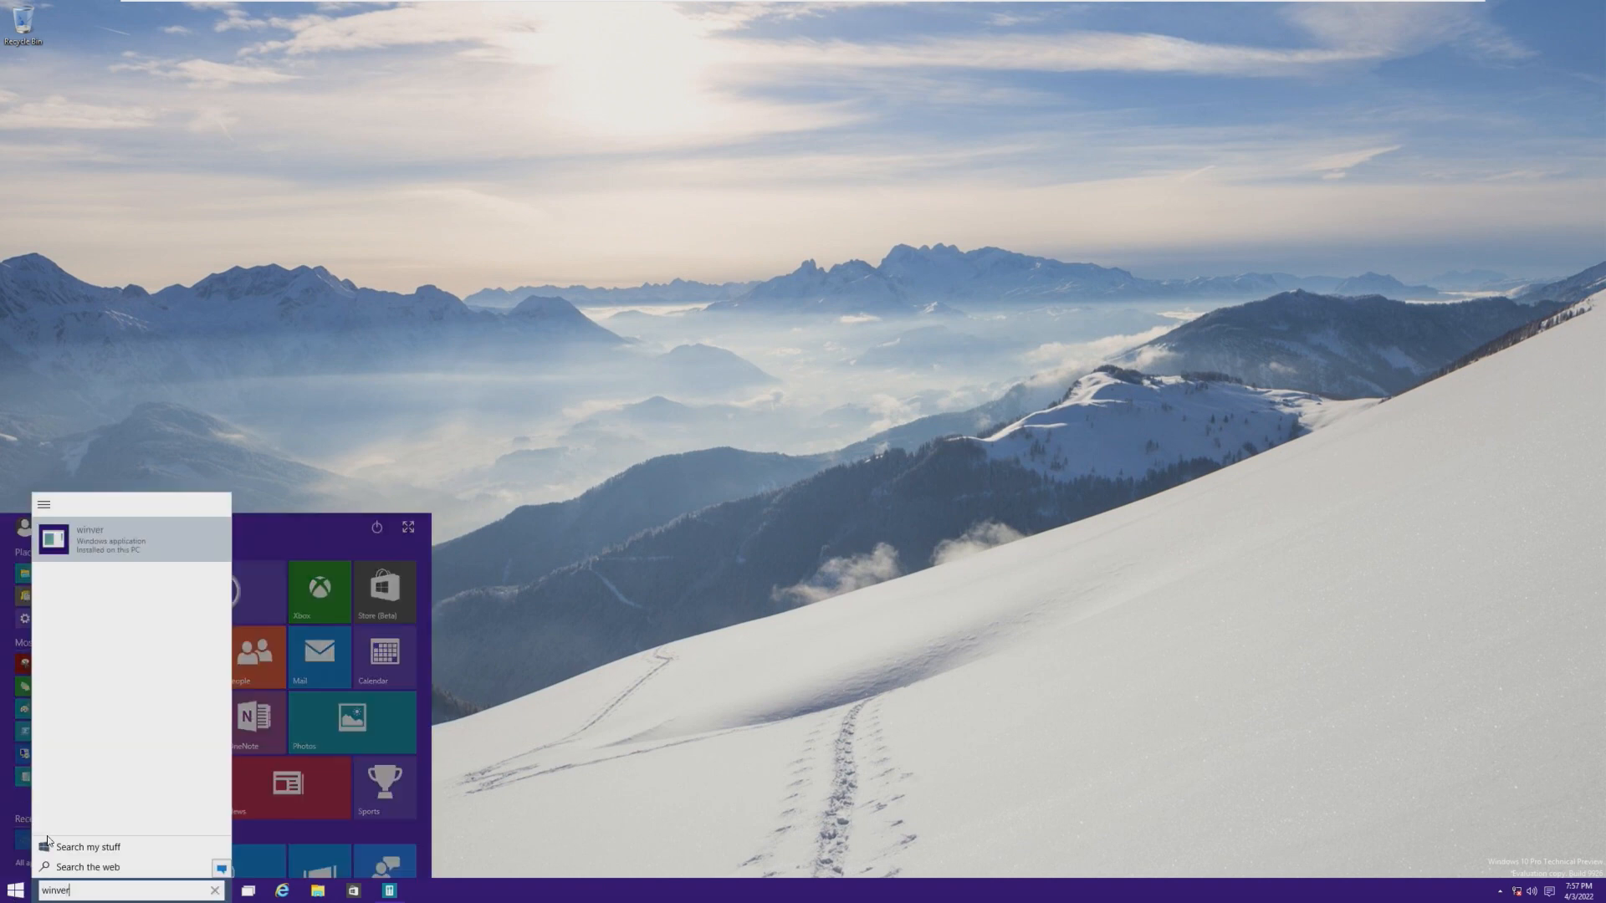
text(n)
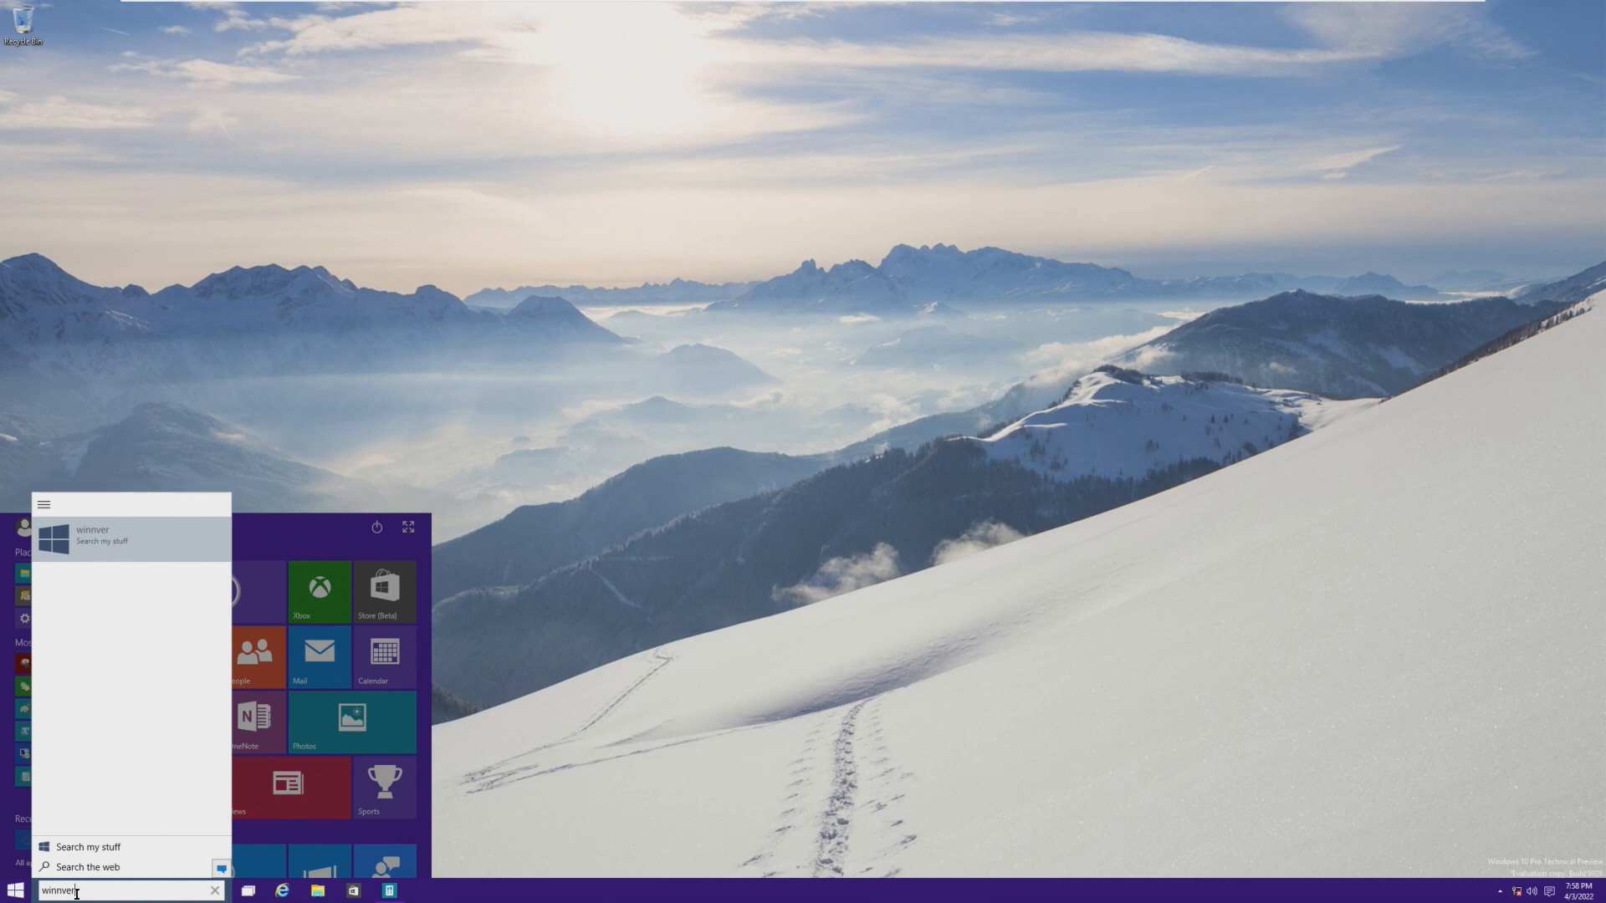
click(214, 889)
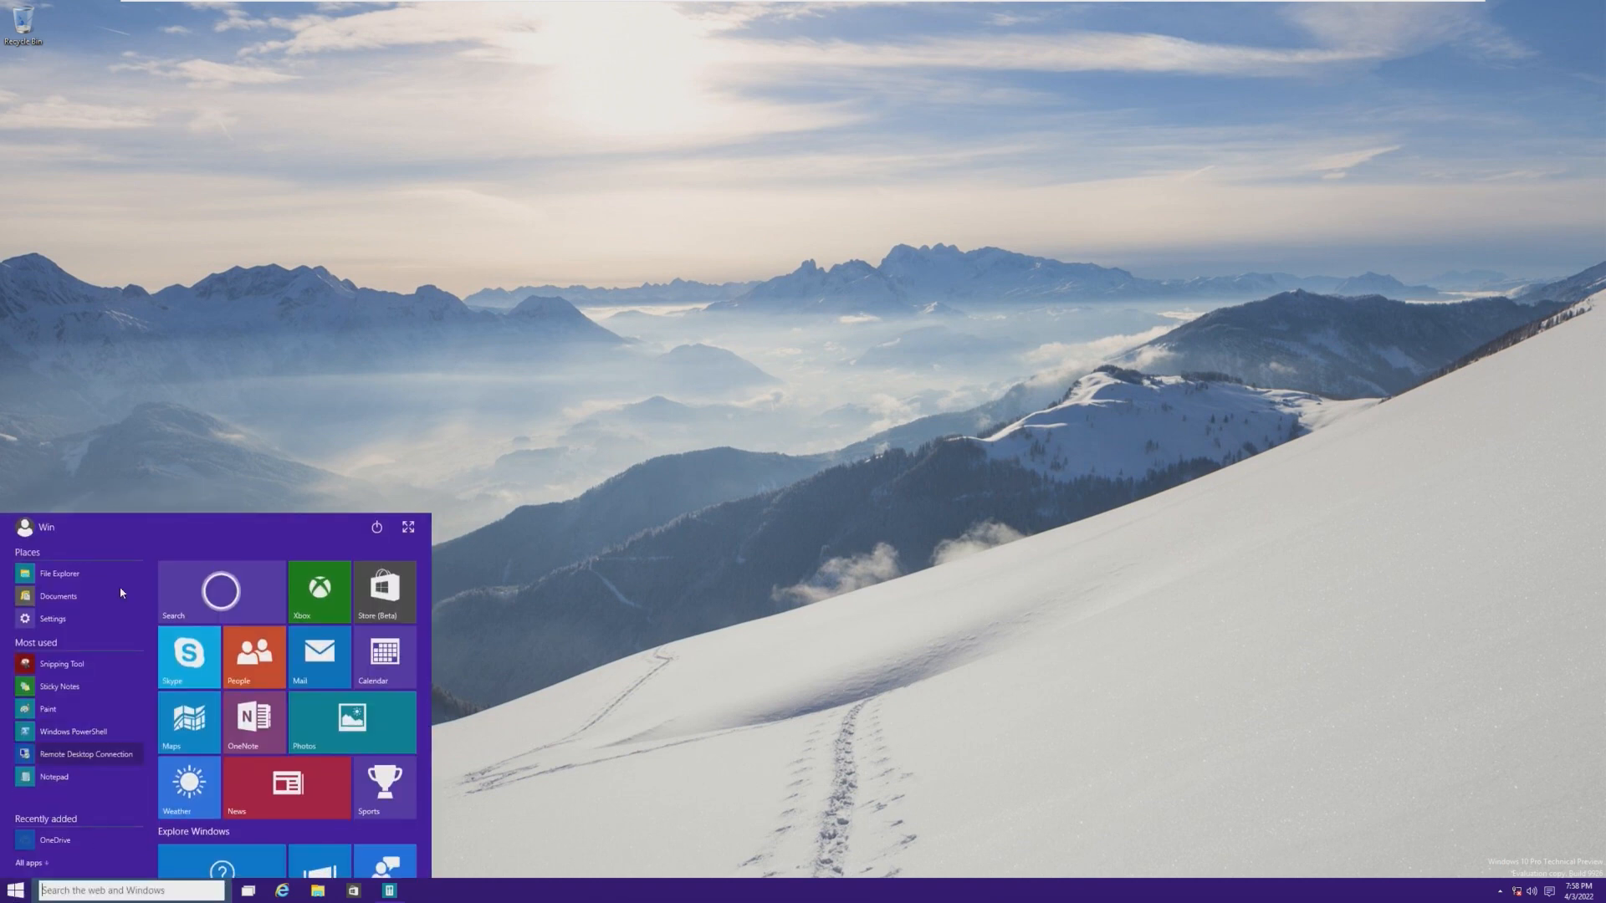
click(221, 591)
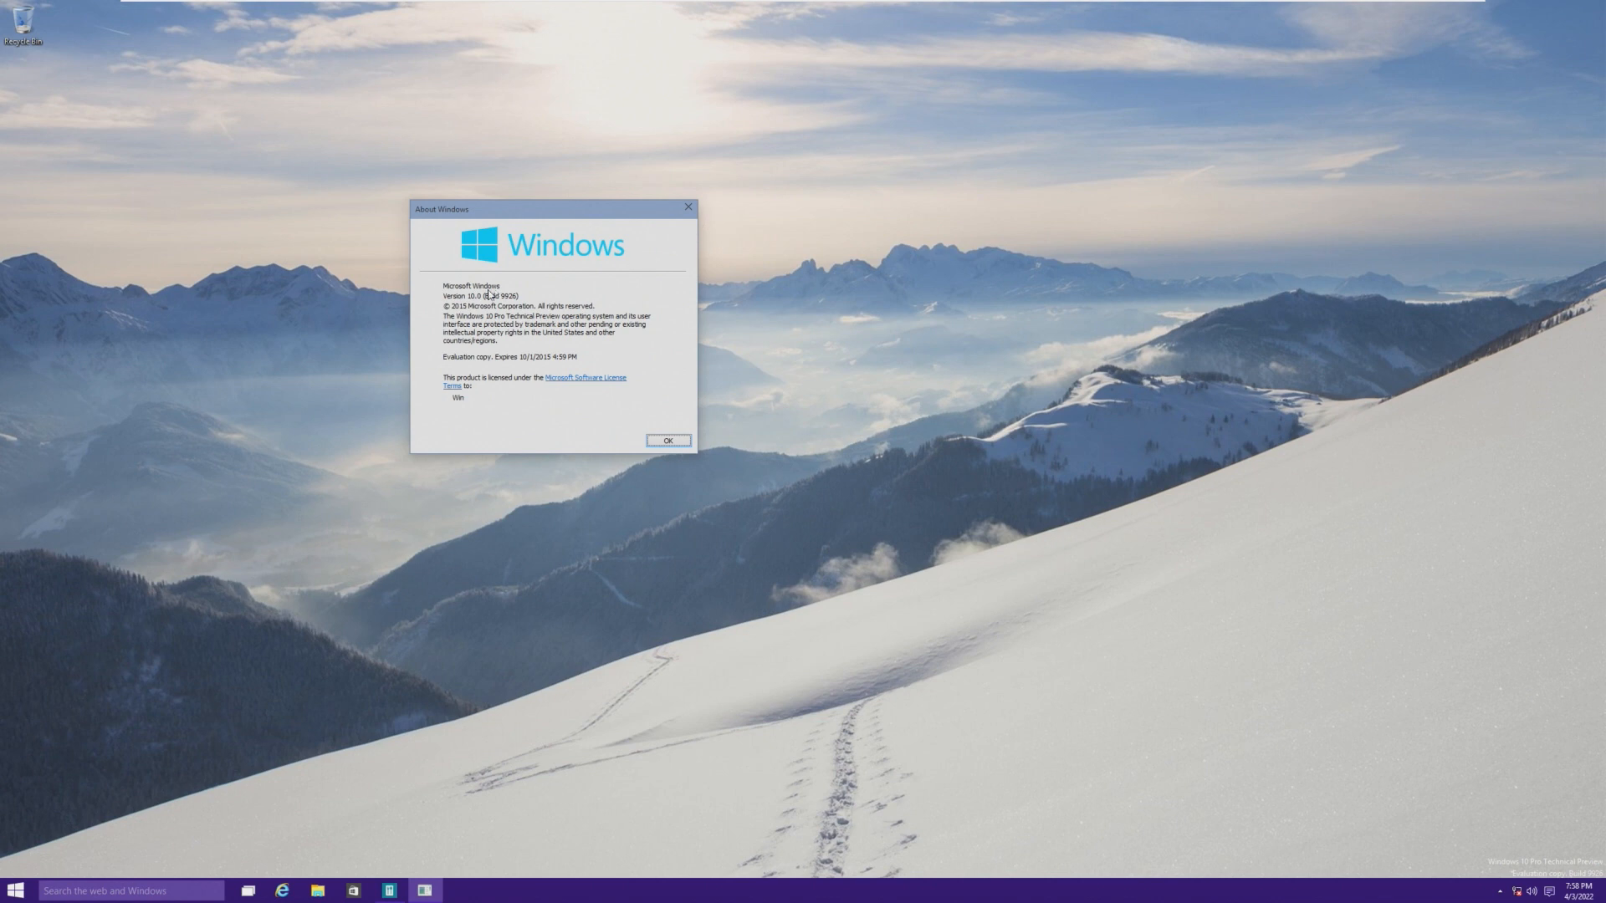
mouse_move(641, 245)
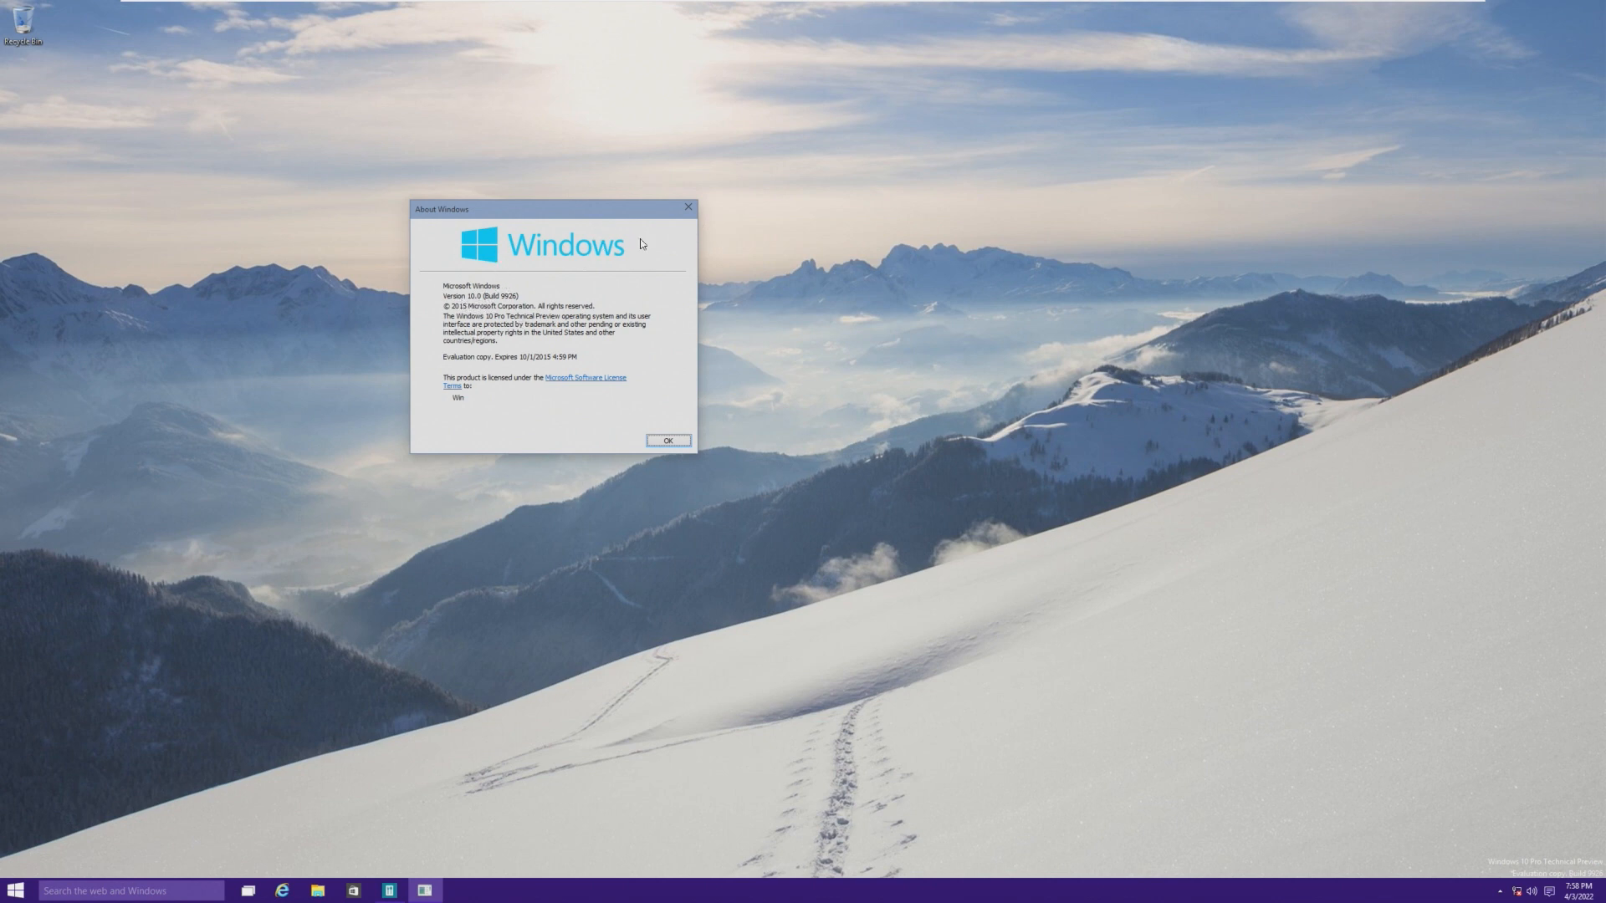
click(668, 440)
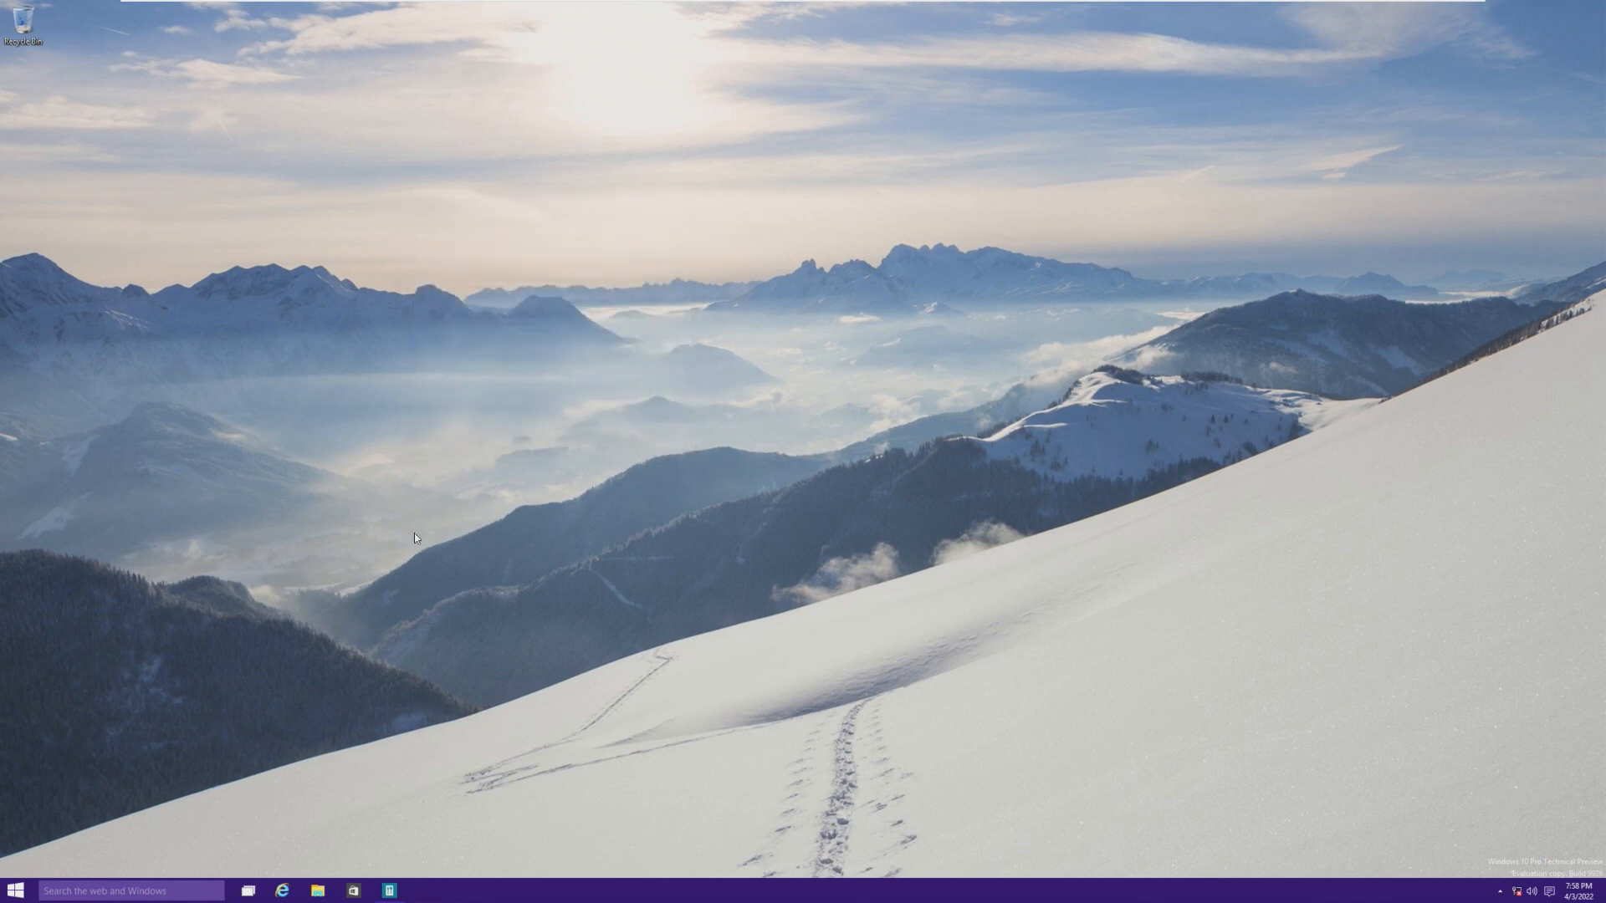
mouse_move(120, 704)
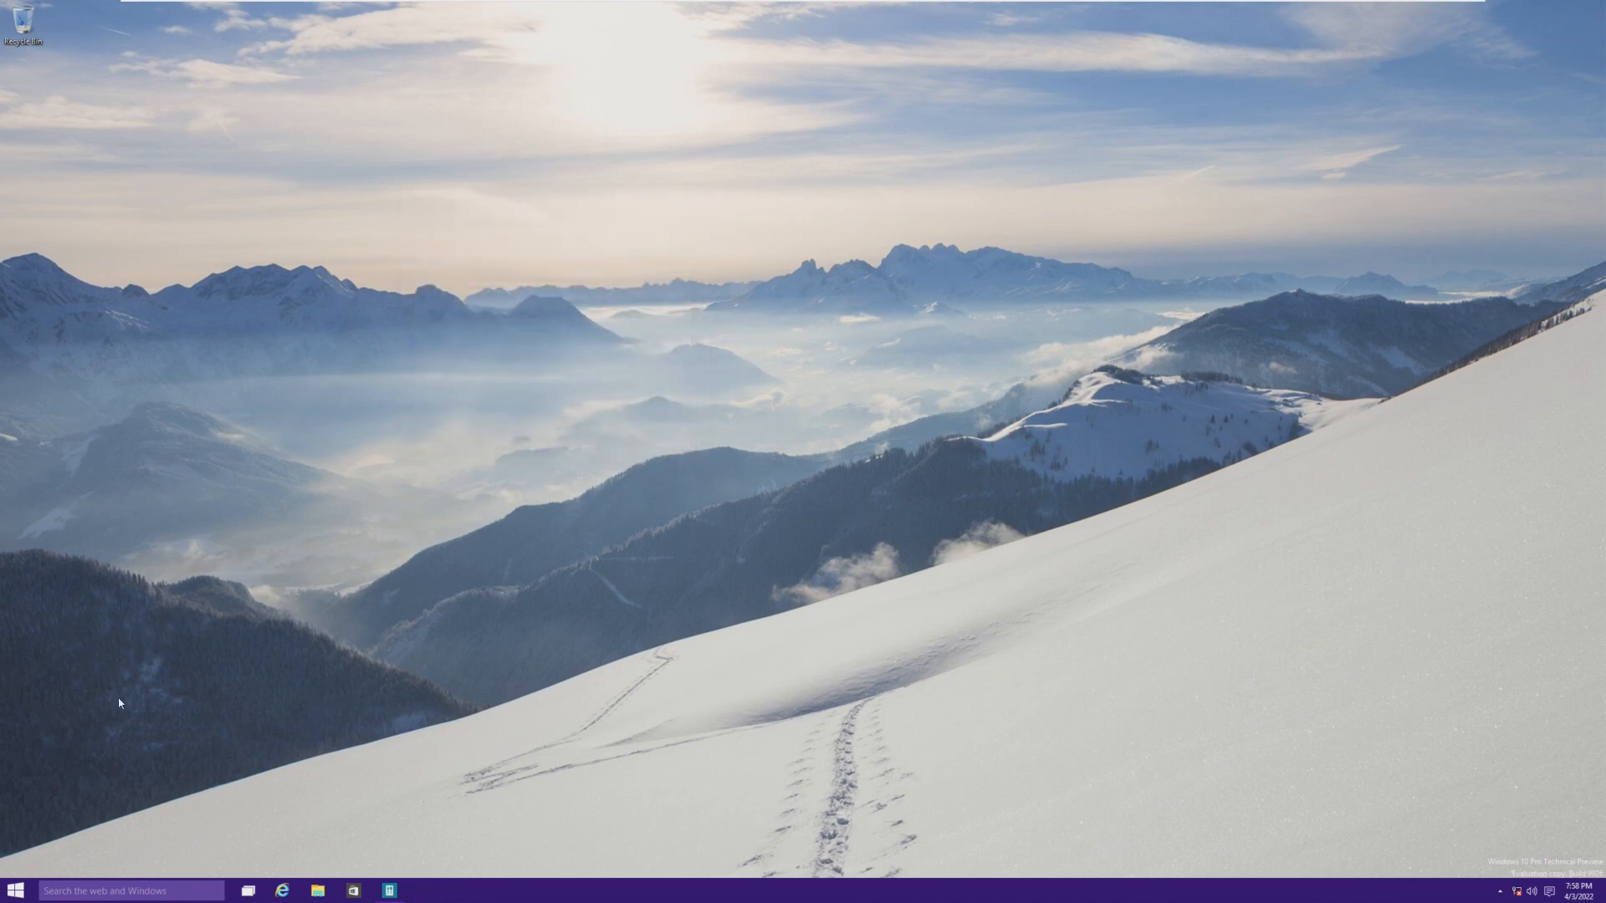
click(14, 890)
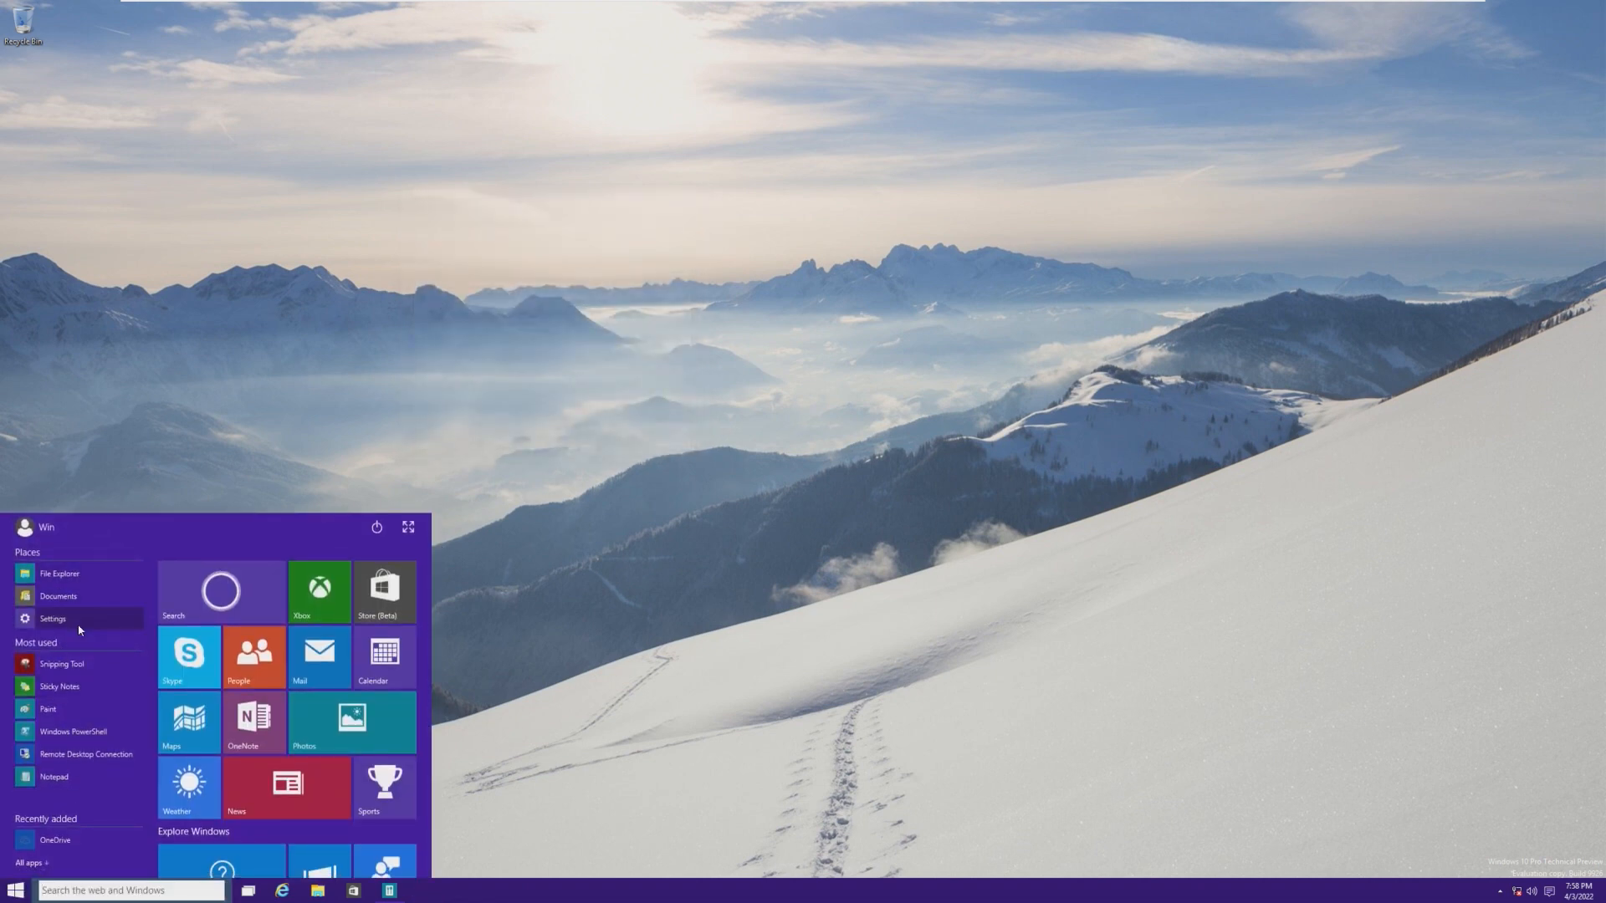
click(52, 619)
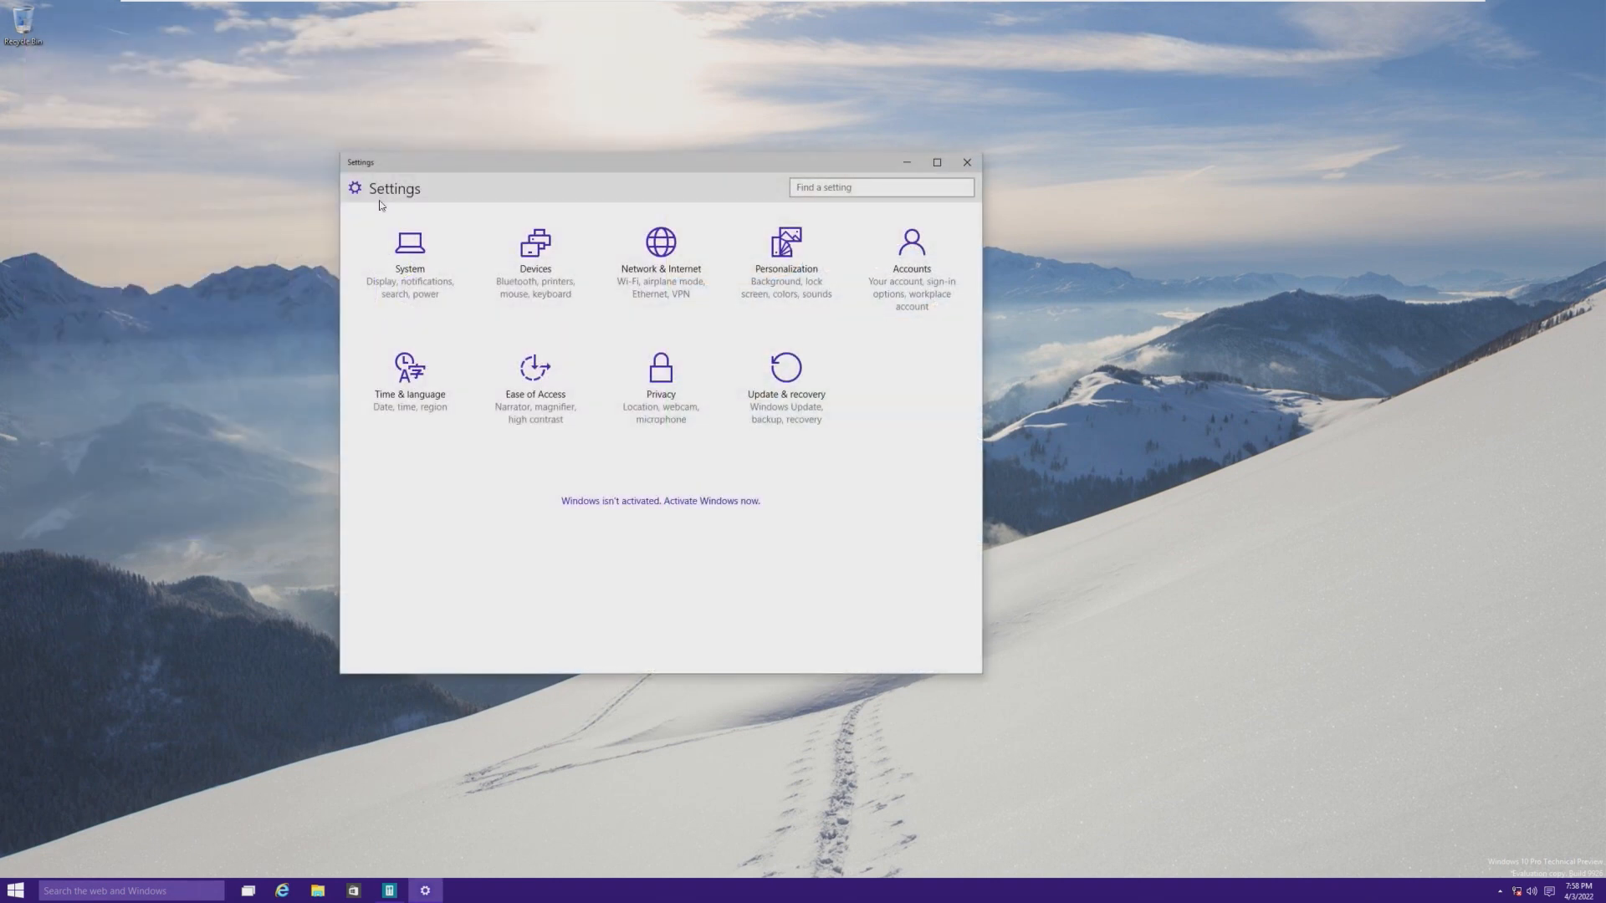
click(879, 186)
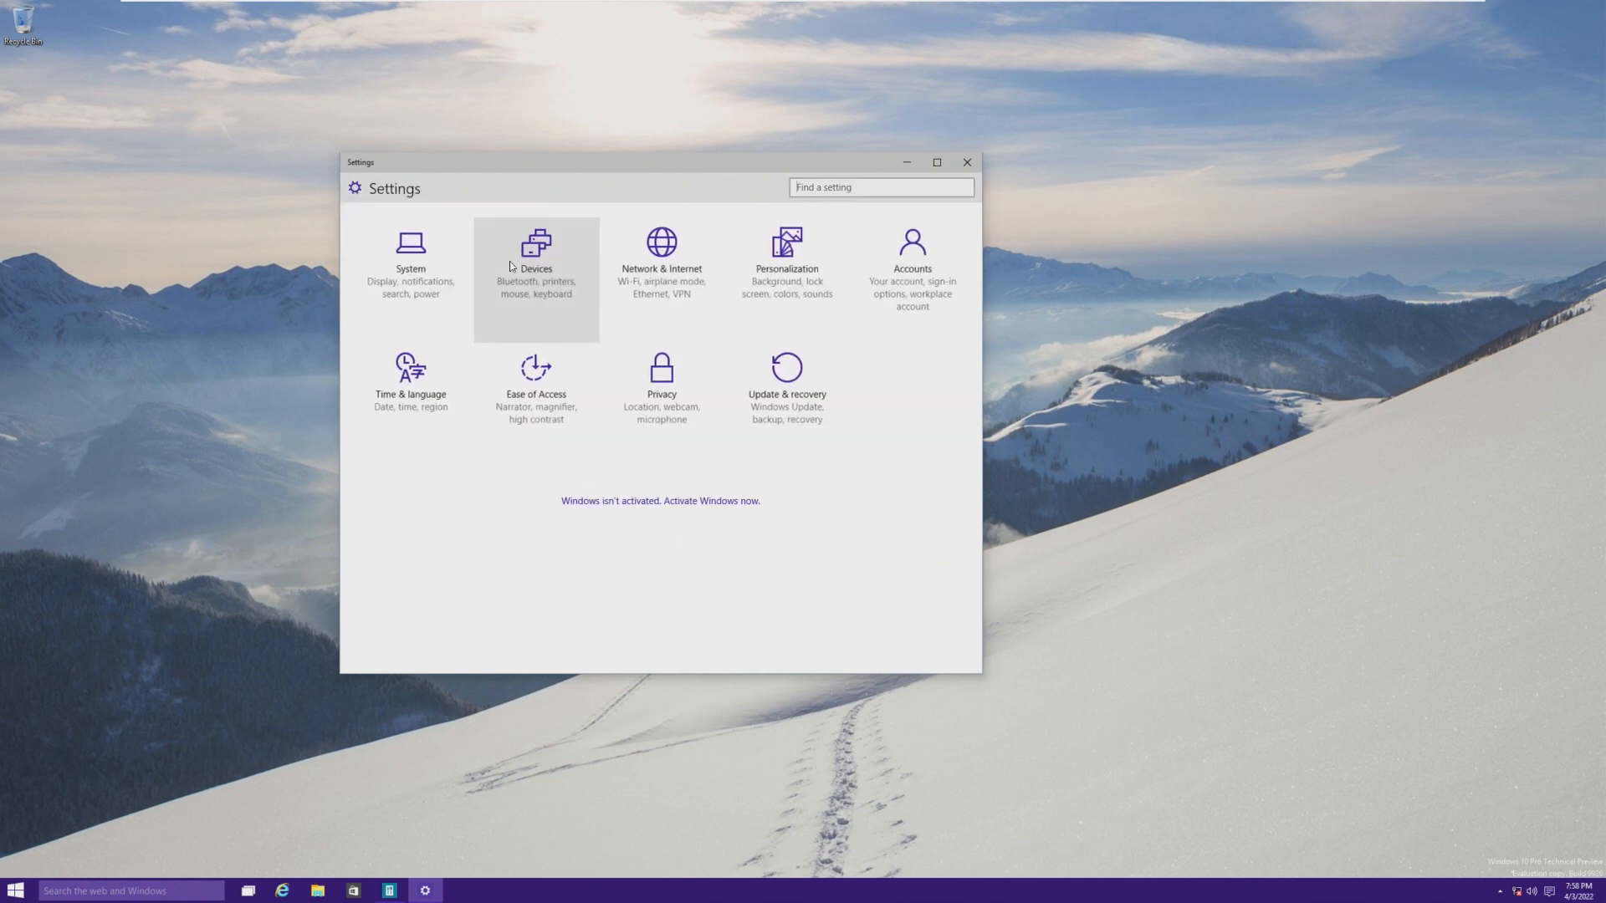
mouse_move(661, 262)
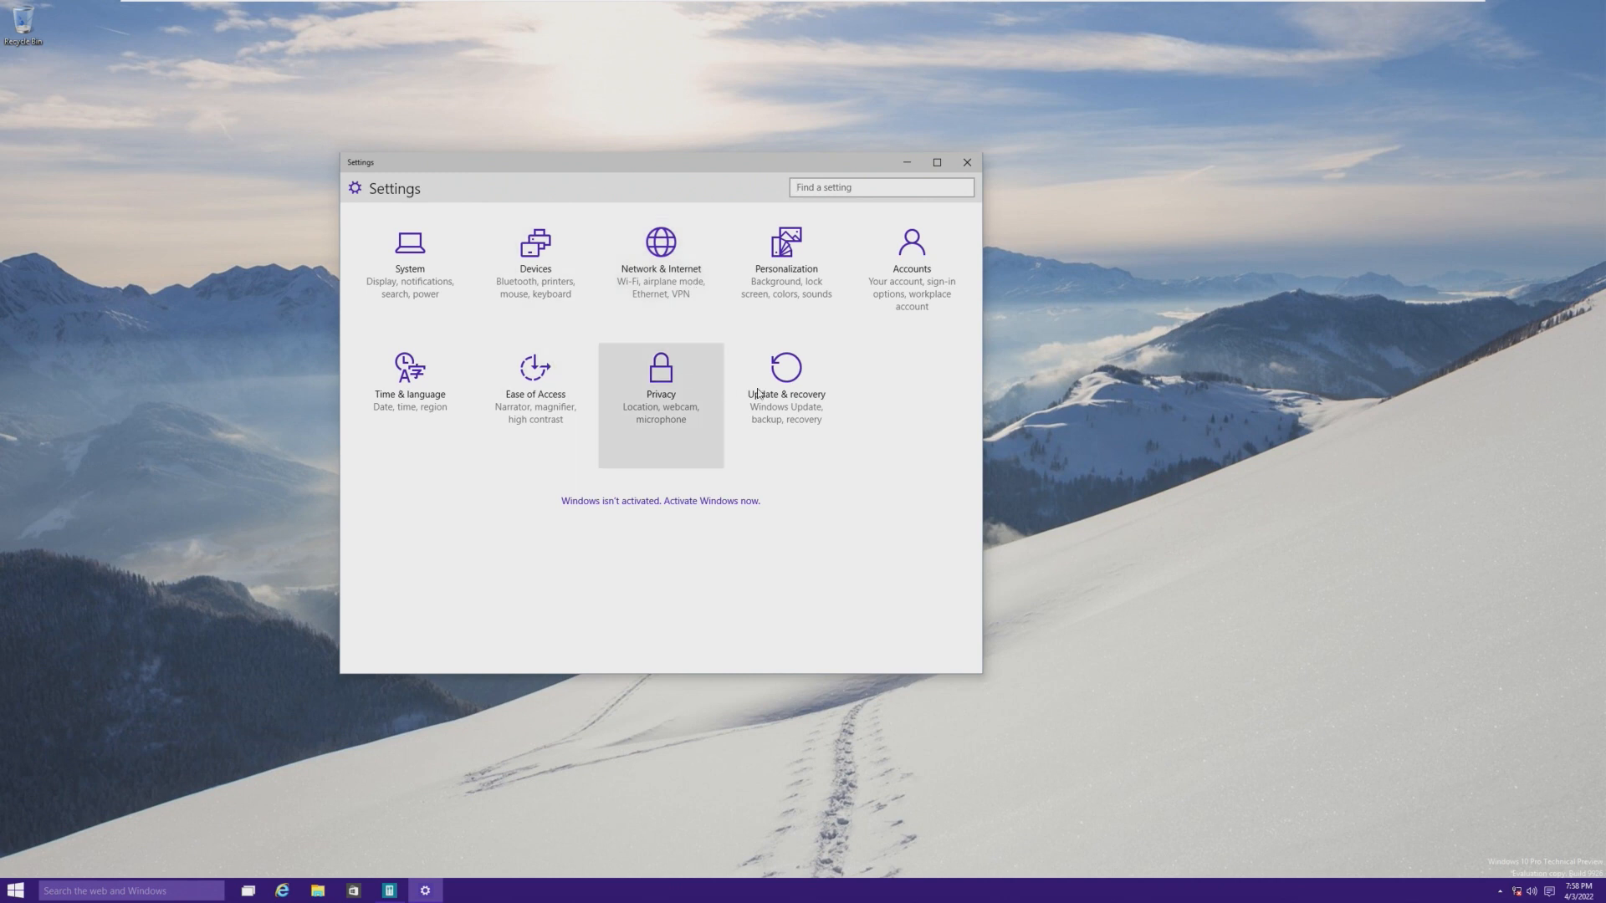
mouse_move(863, 398)
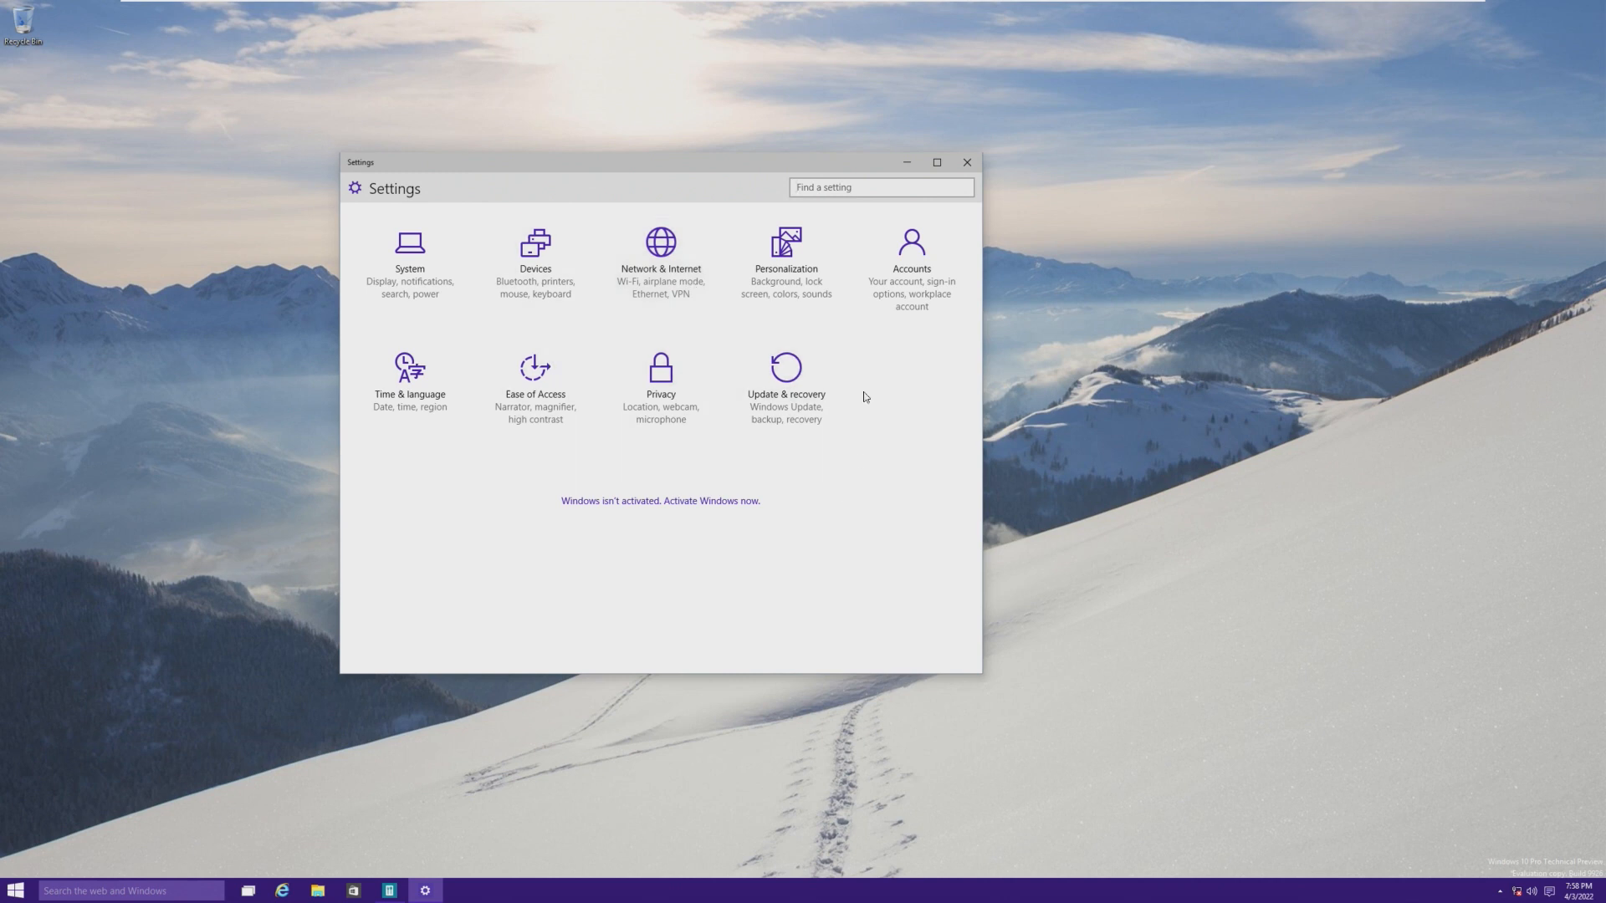
click(786, 380)
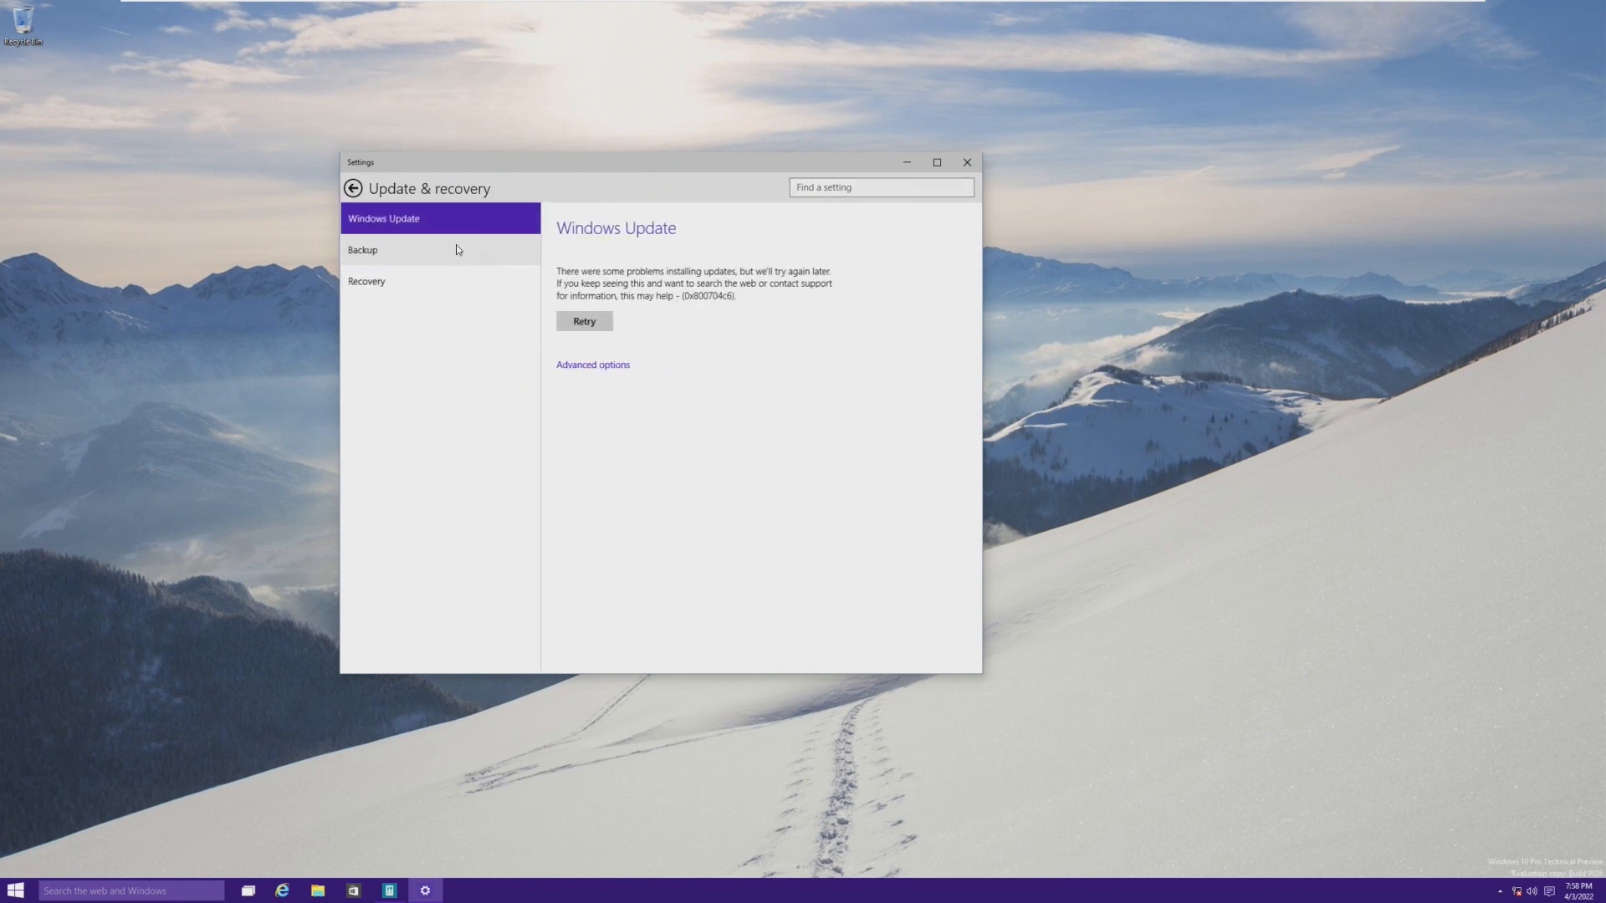
click(353, 189)
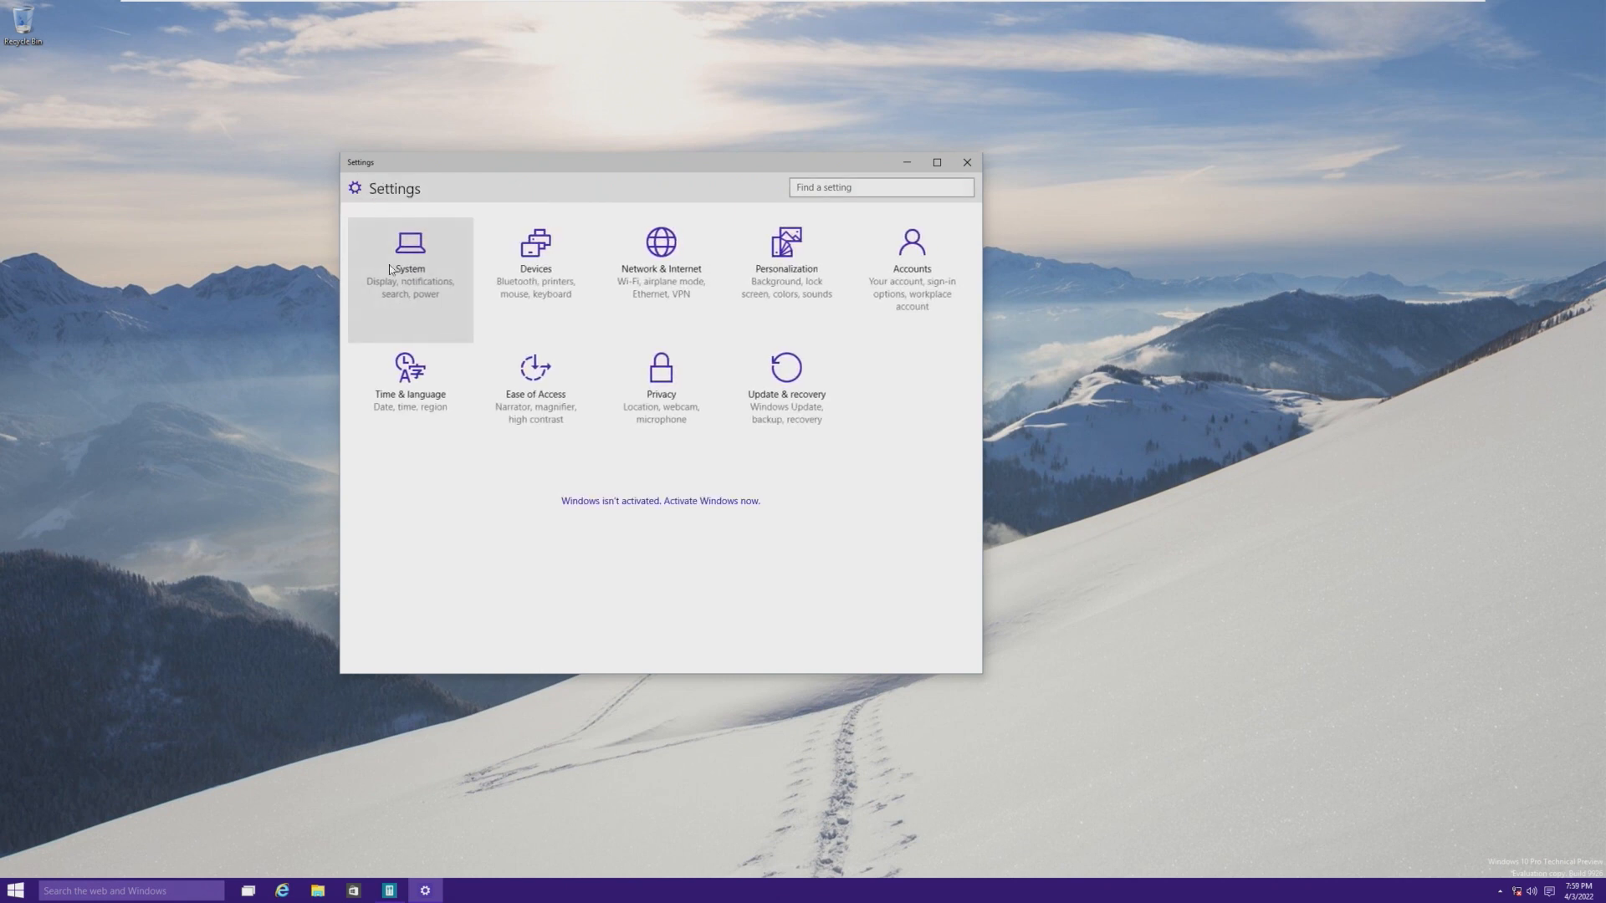
click(963, 163)
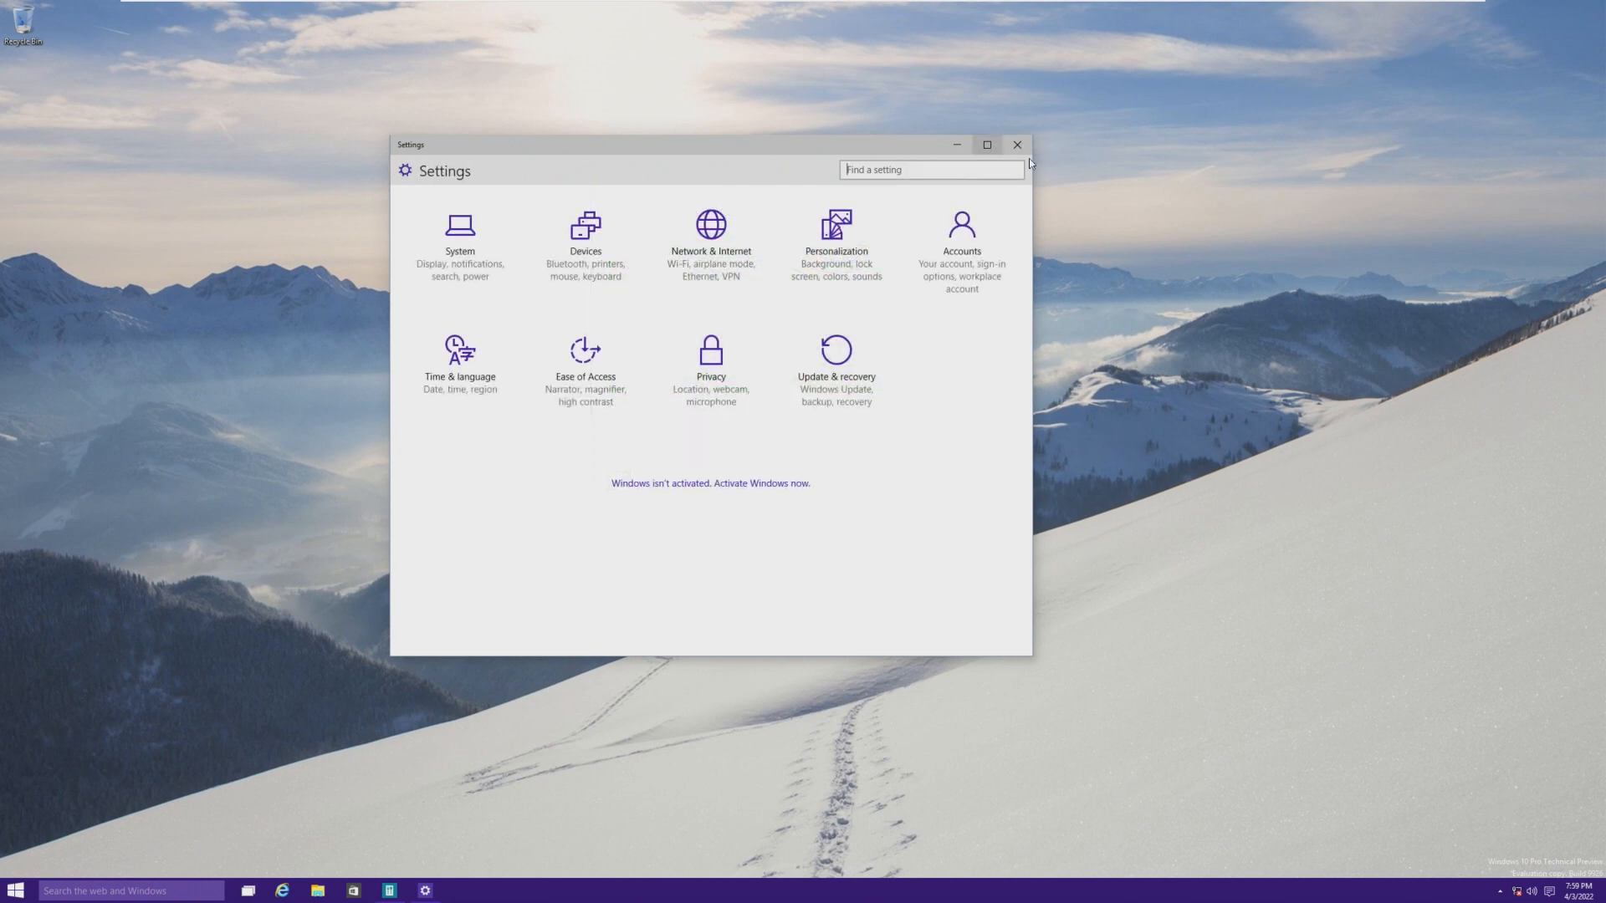
click(1016, 144)
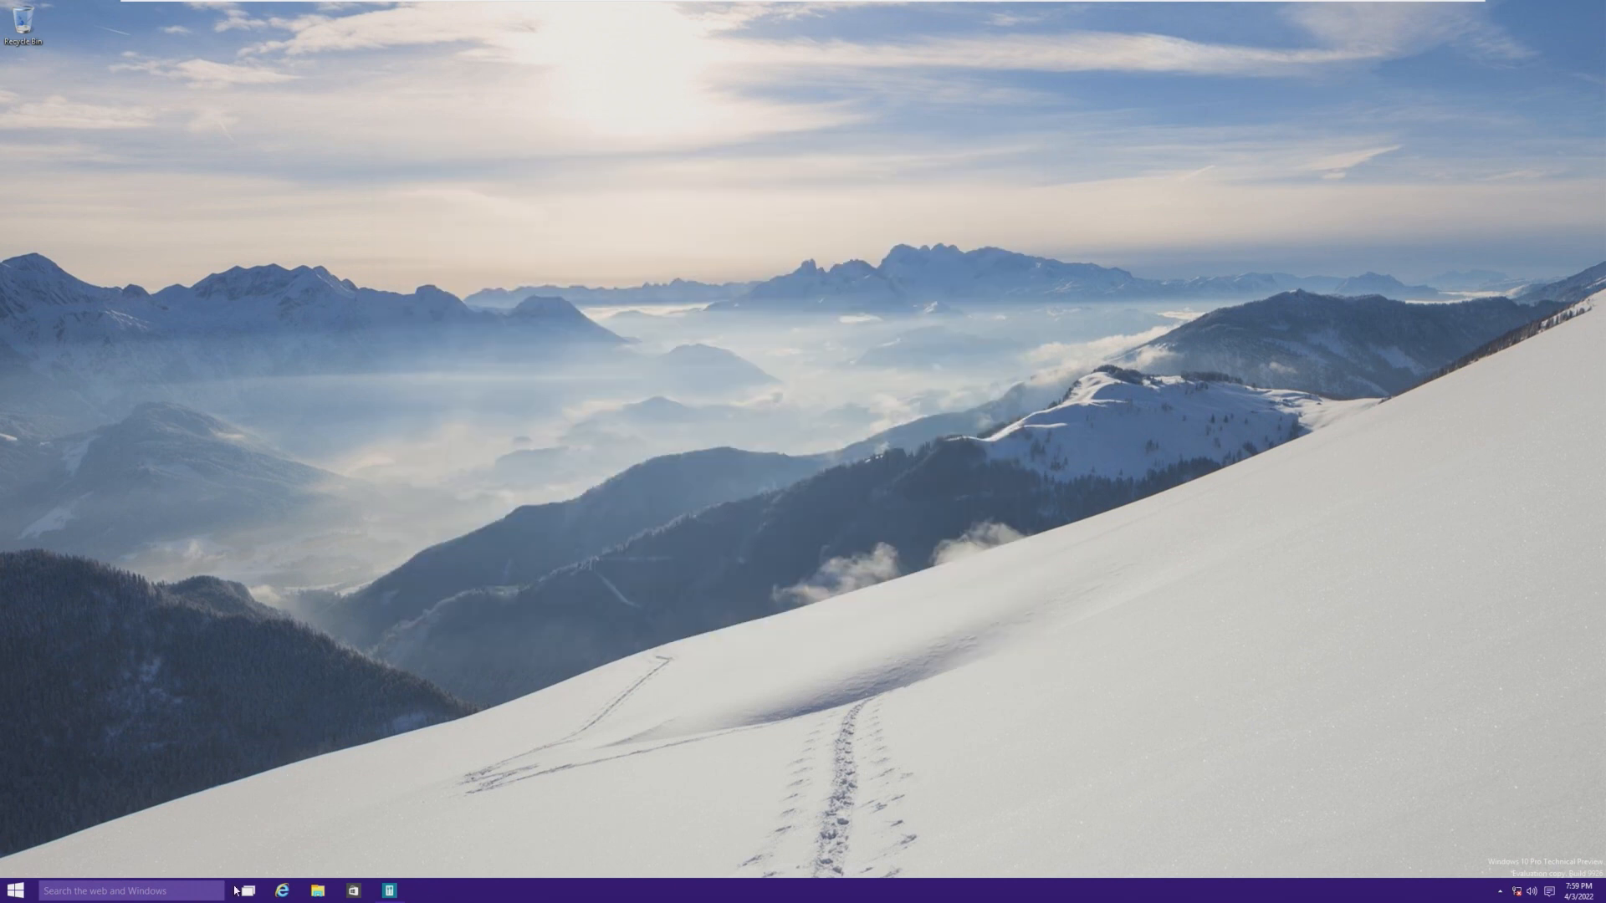
click(318, 890)
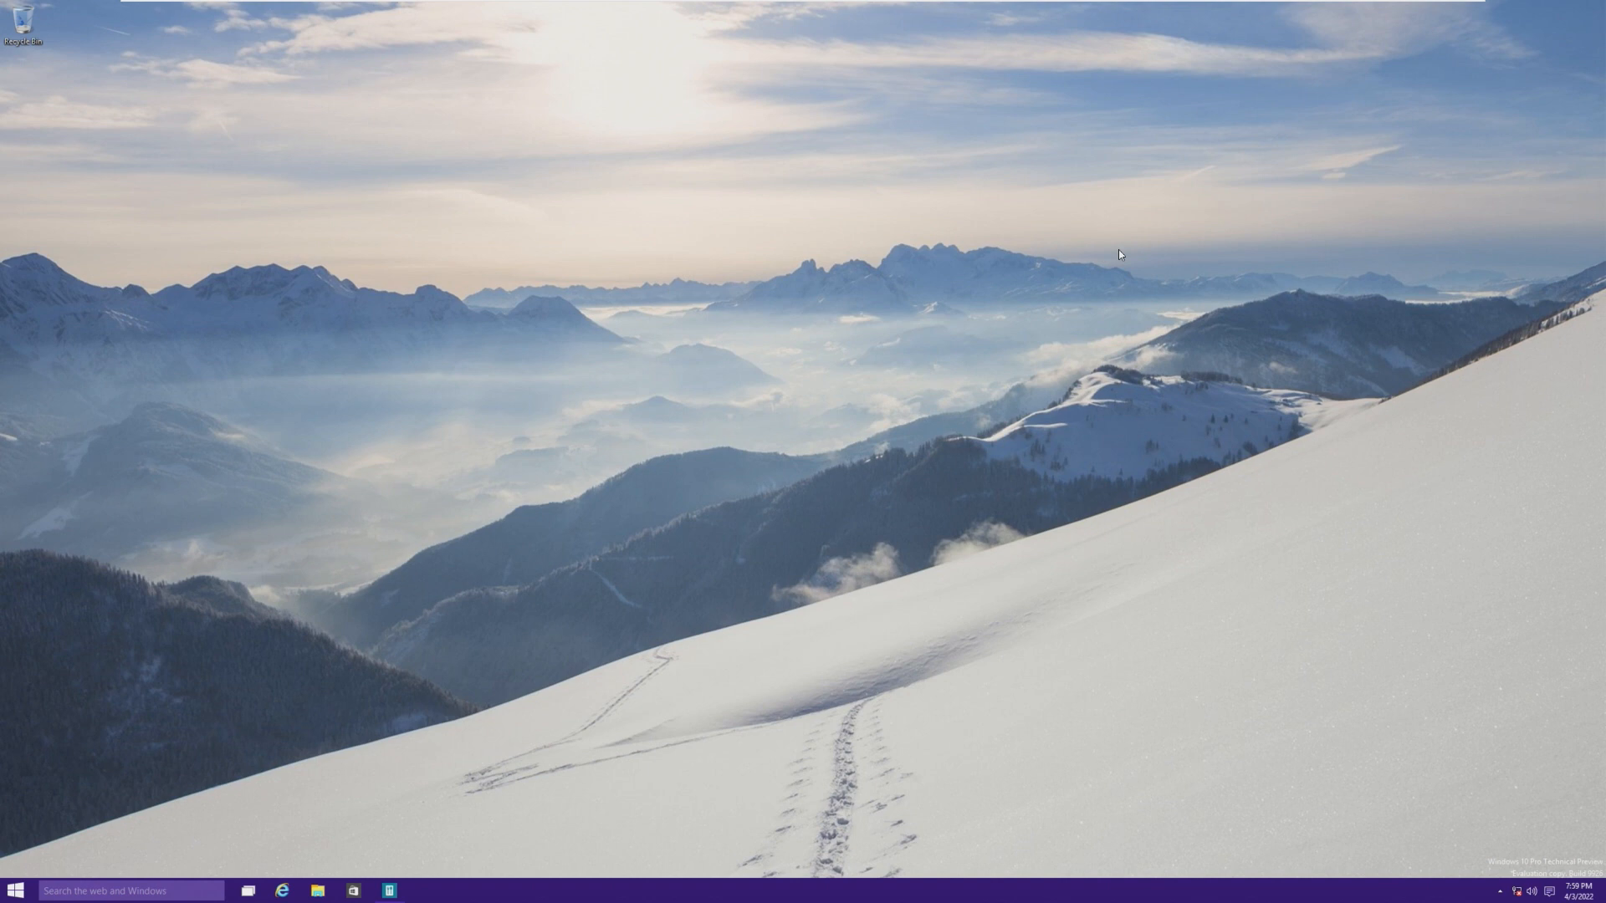
click(15, 890)
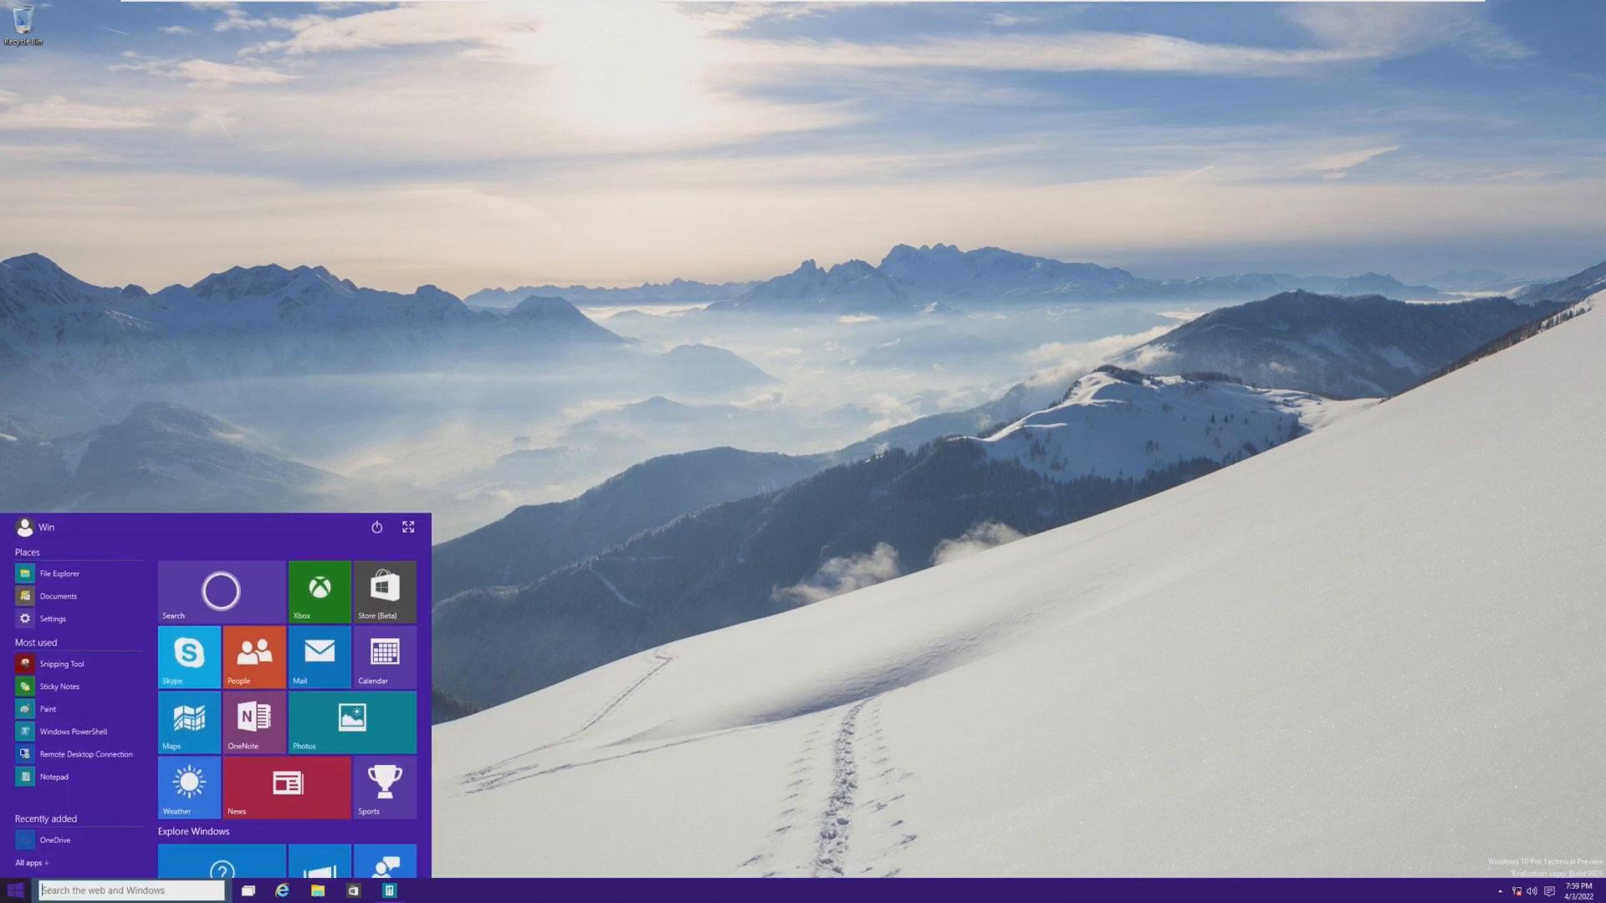
click(15, 888)
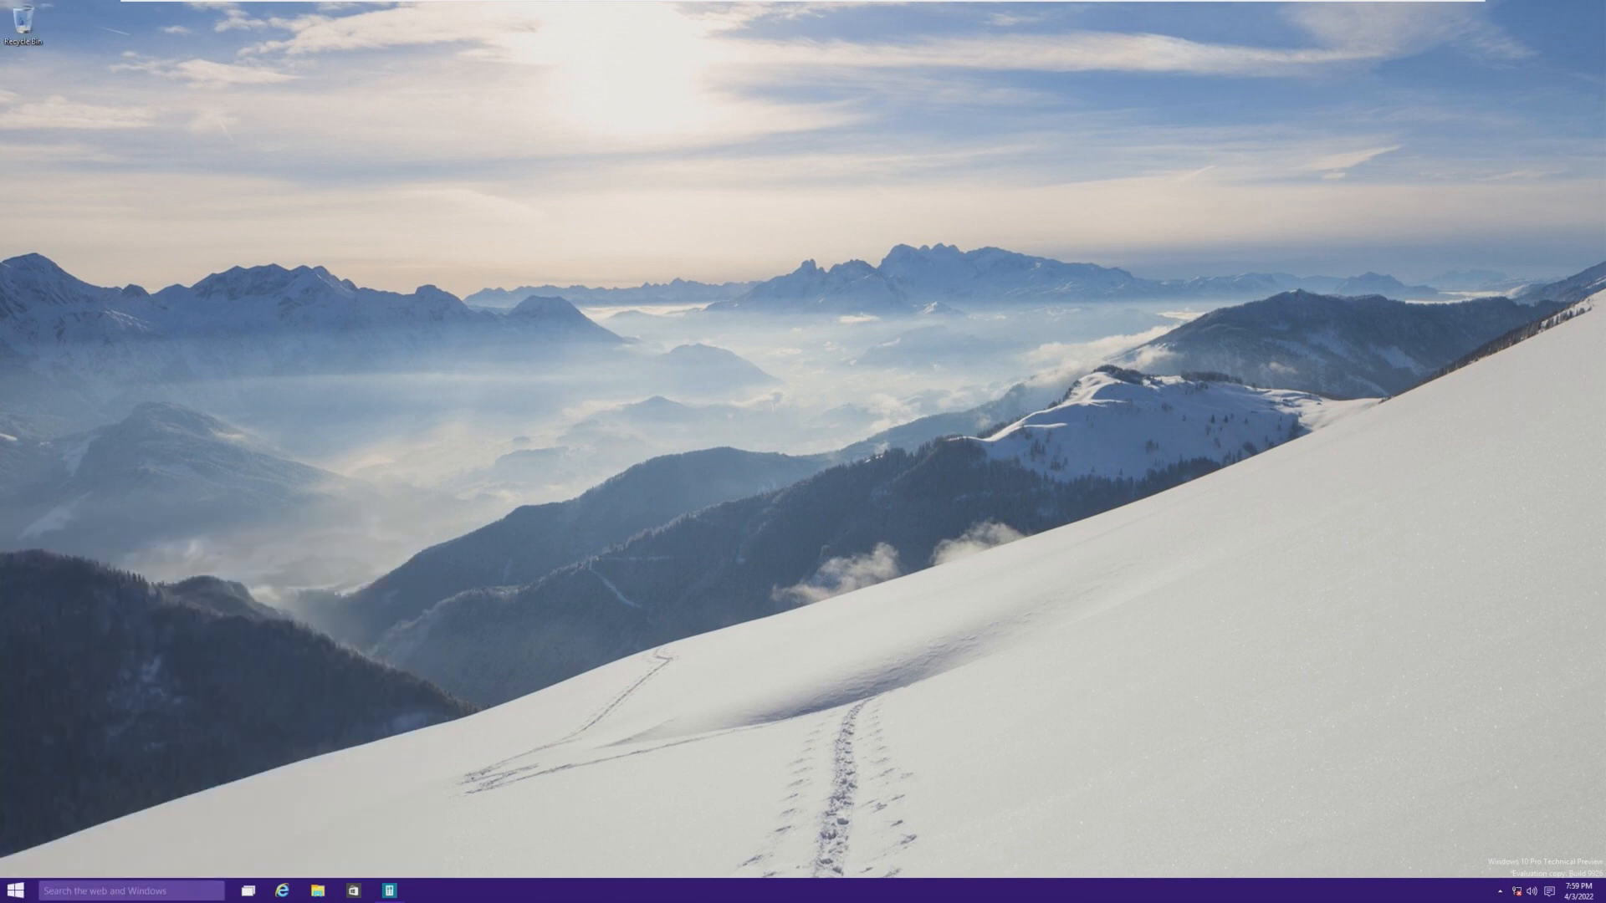
mouse_move(94, 828)
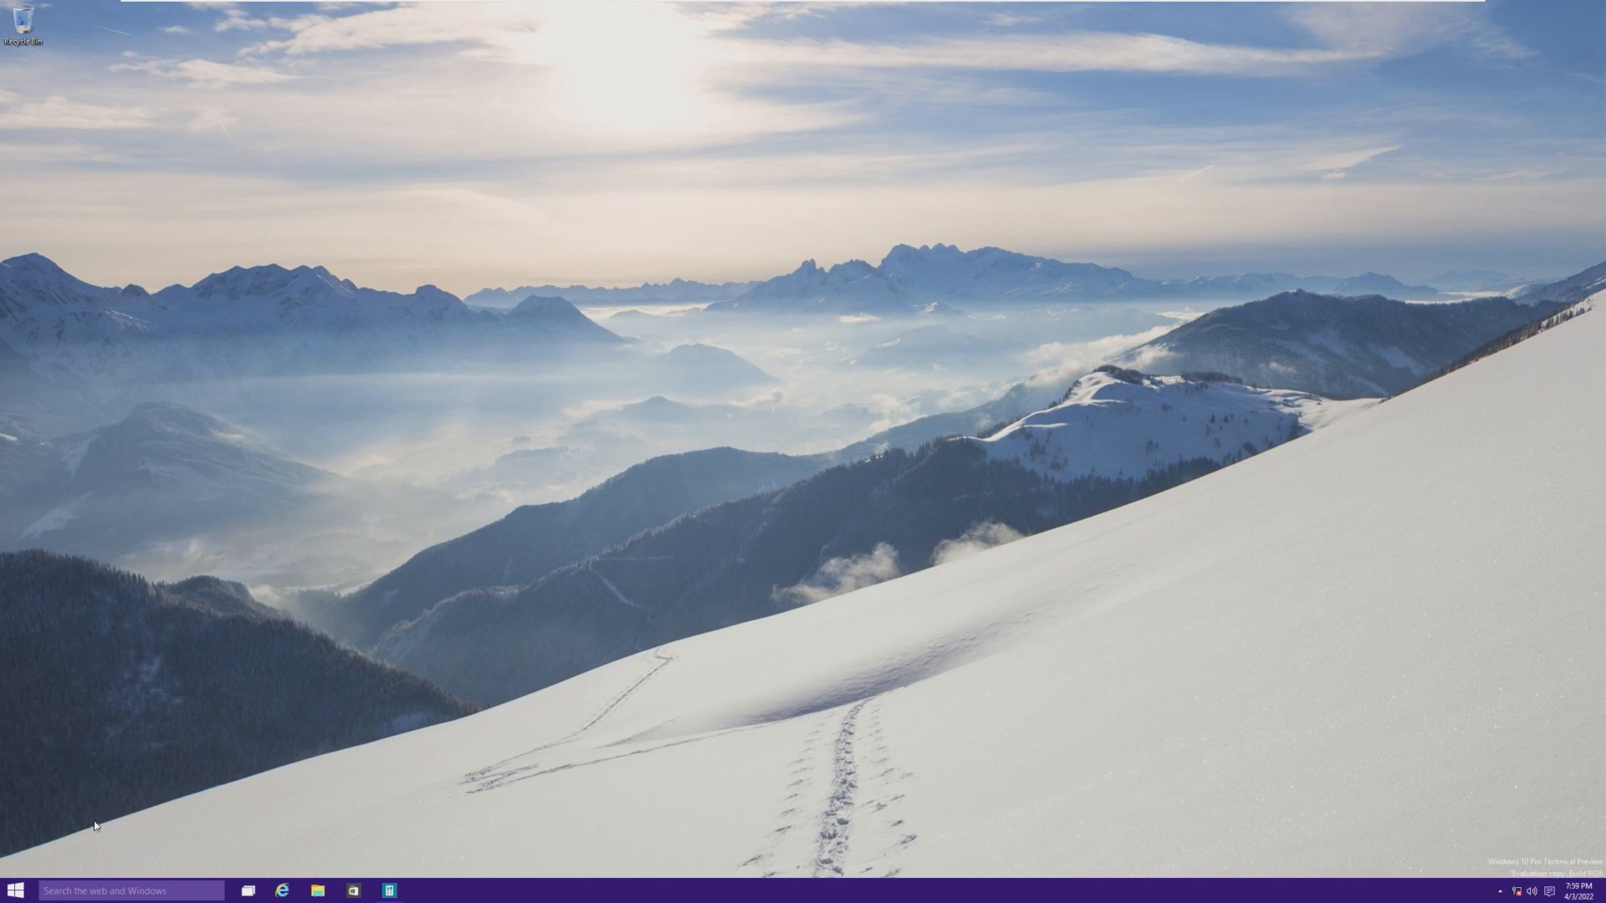
click(13, 889)
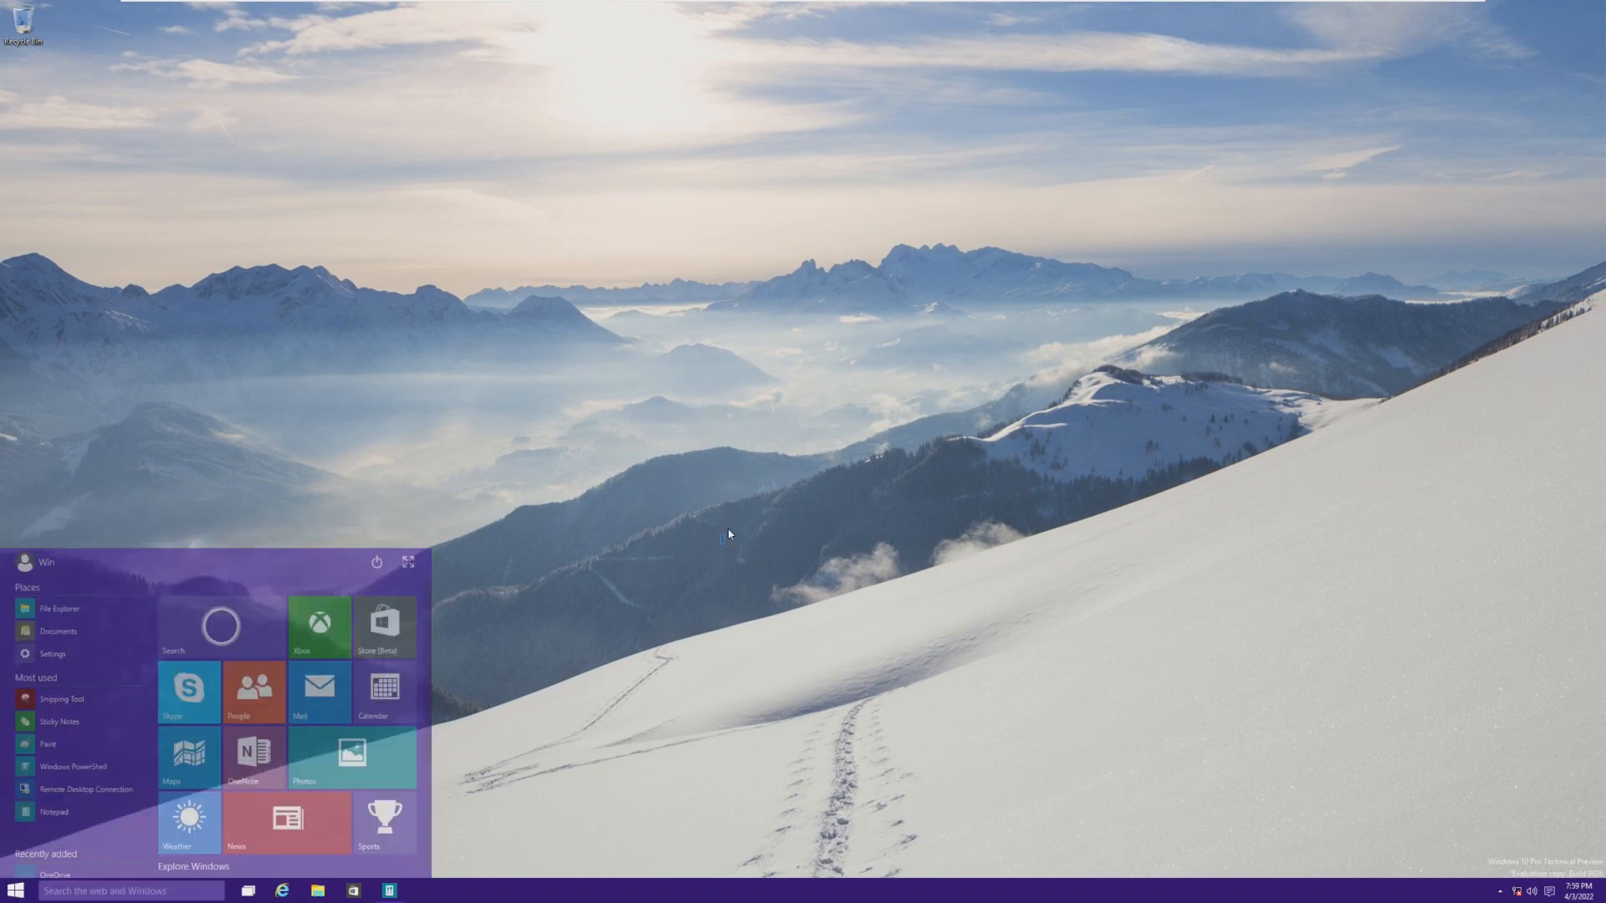
right_click(390, 890)
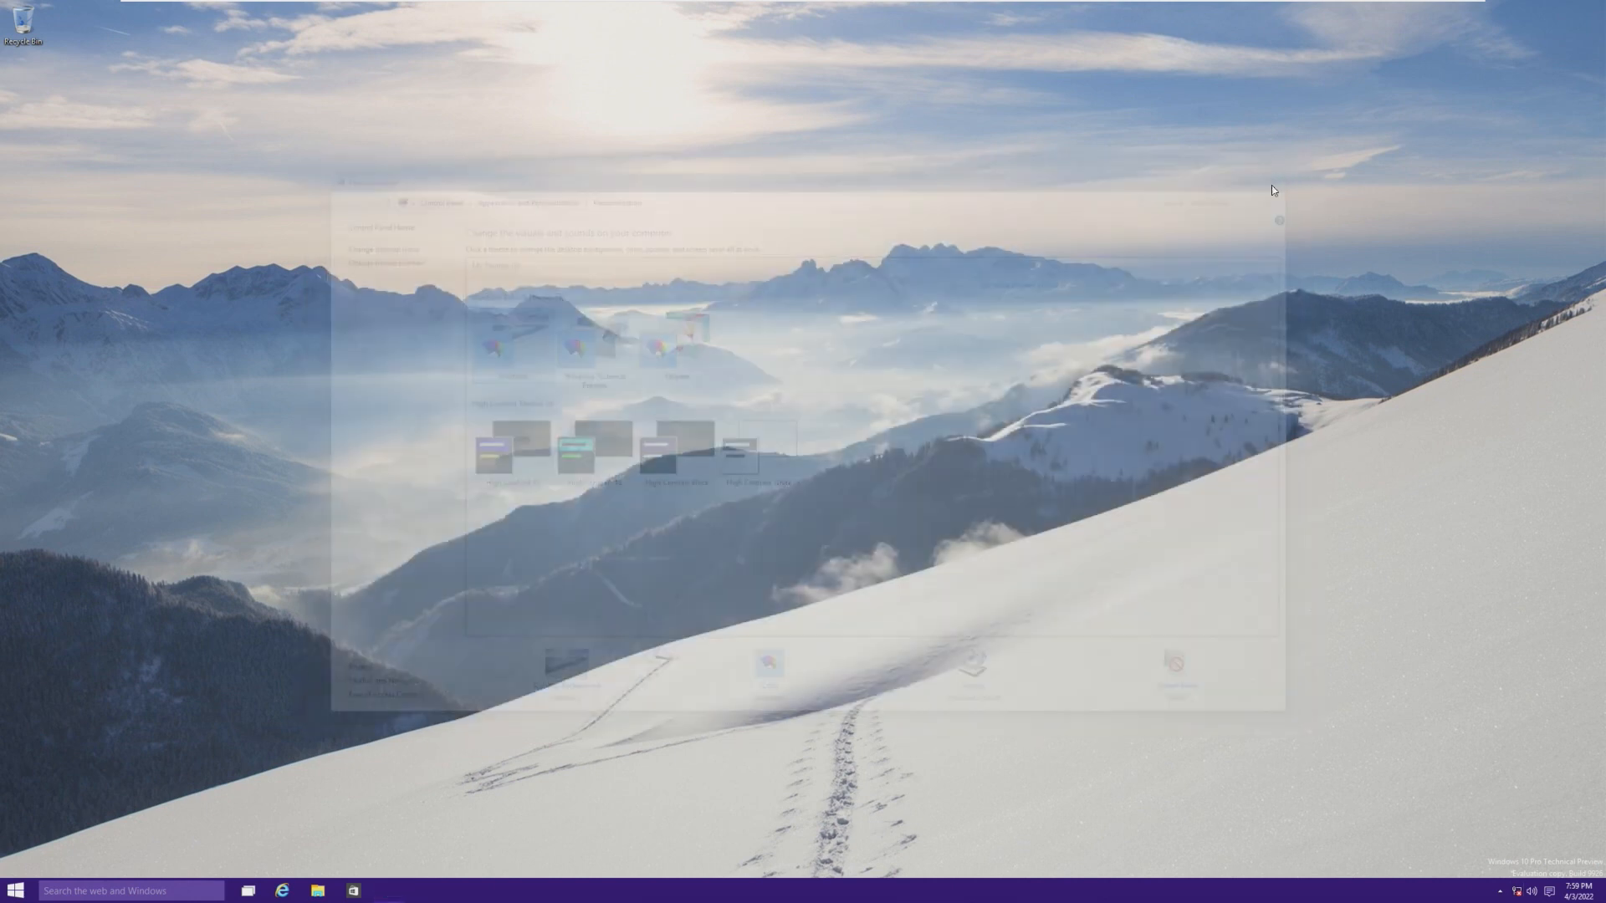
click(15, 890)
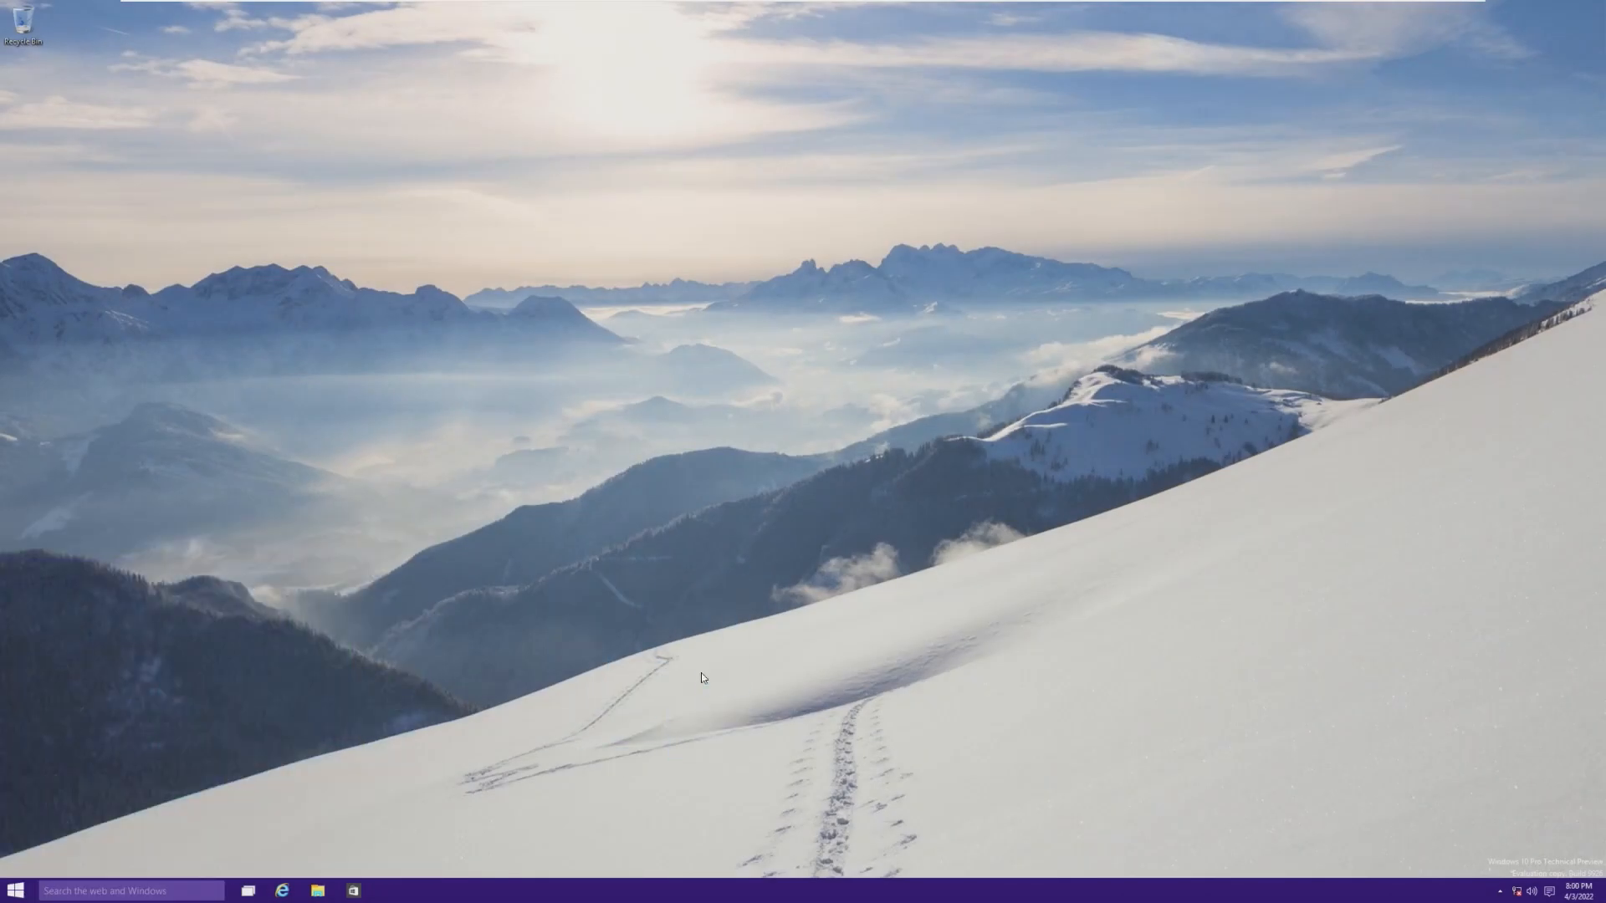
mouse_move(1494, 808)
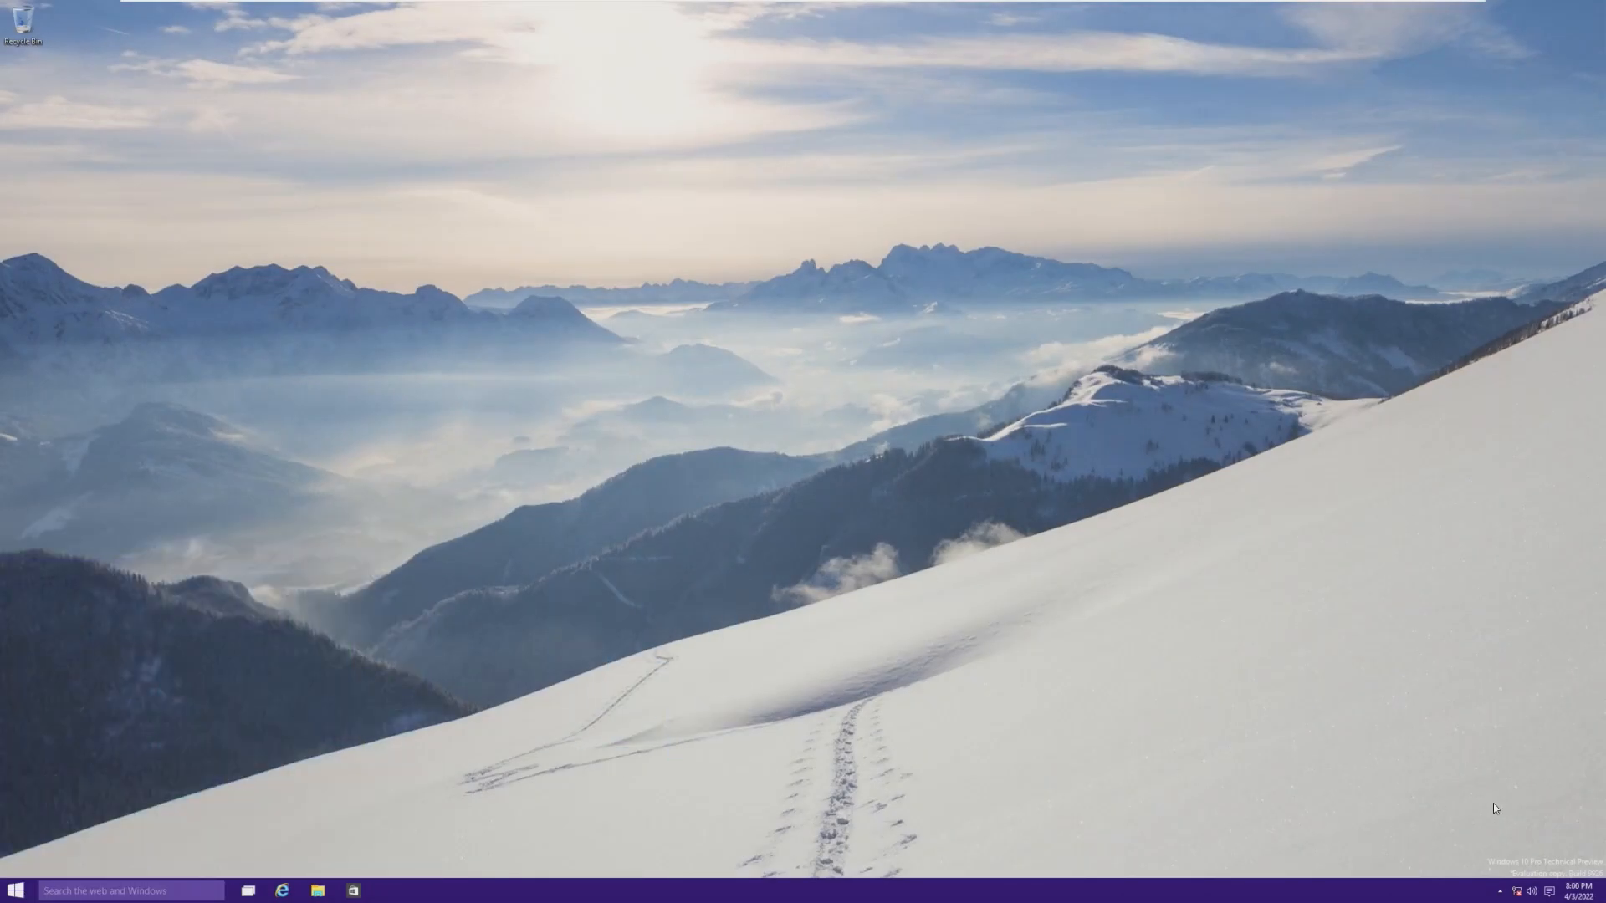
- Launch Weather from Start and dismiss its "This app can't open" error
click(13, 889)
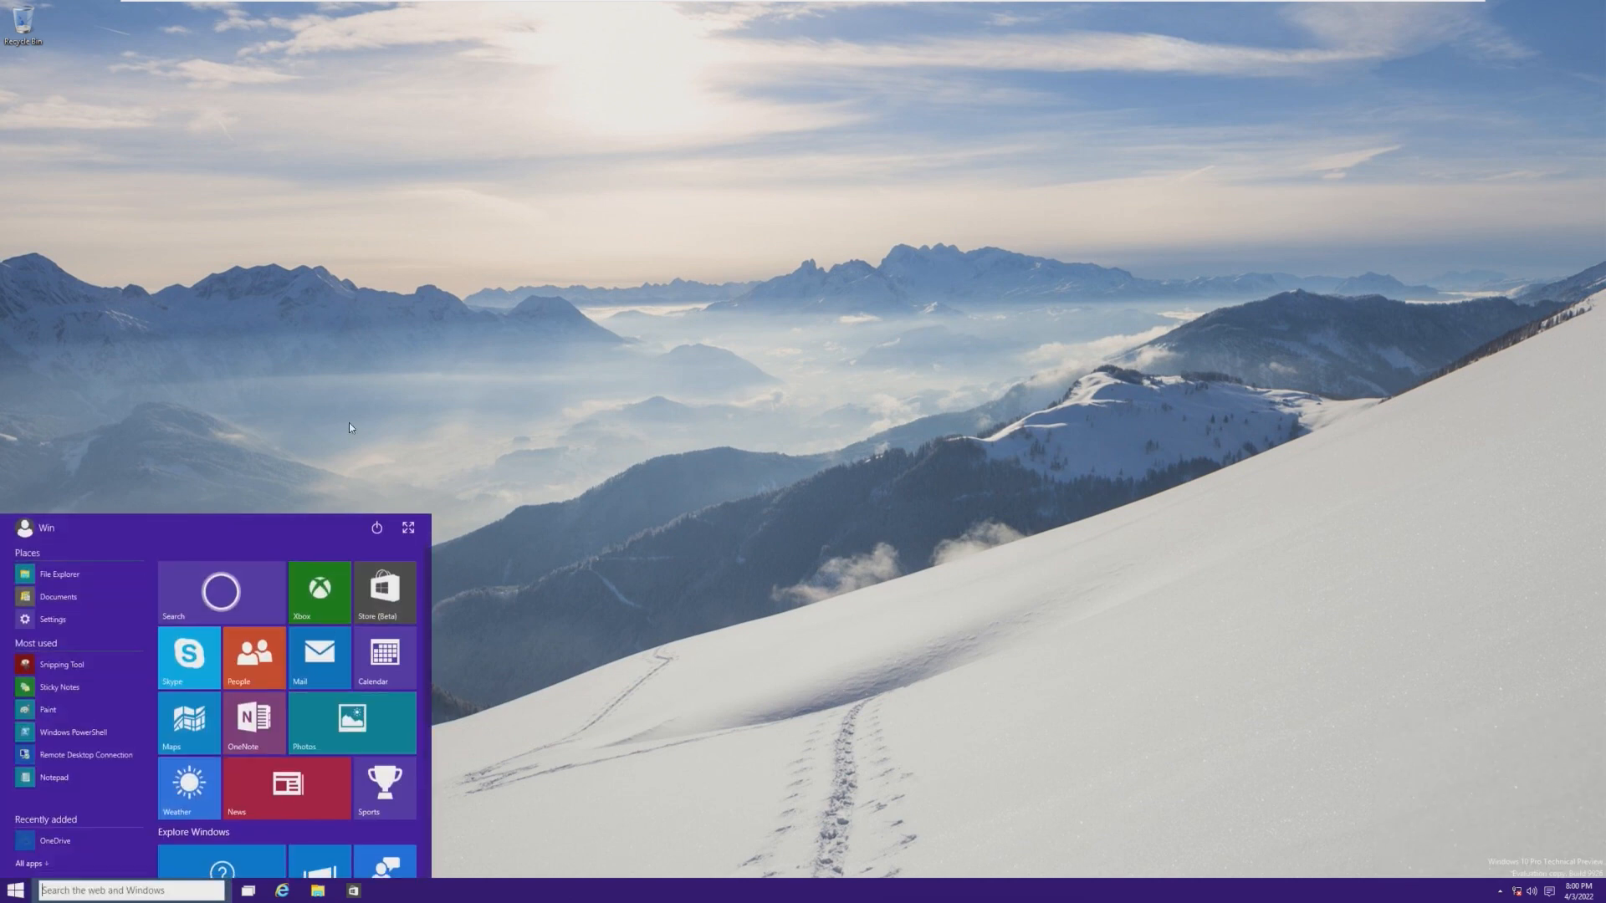
click(189, 787)
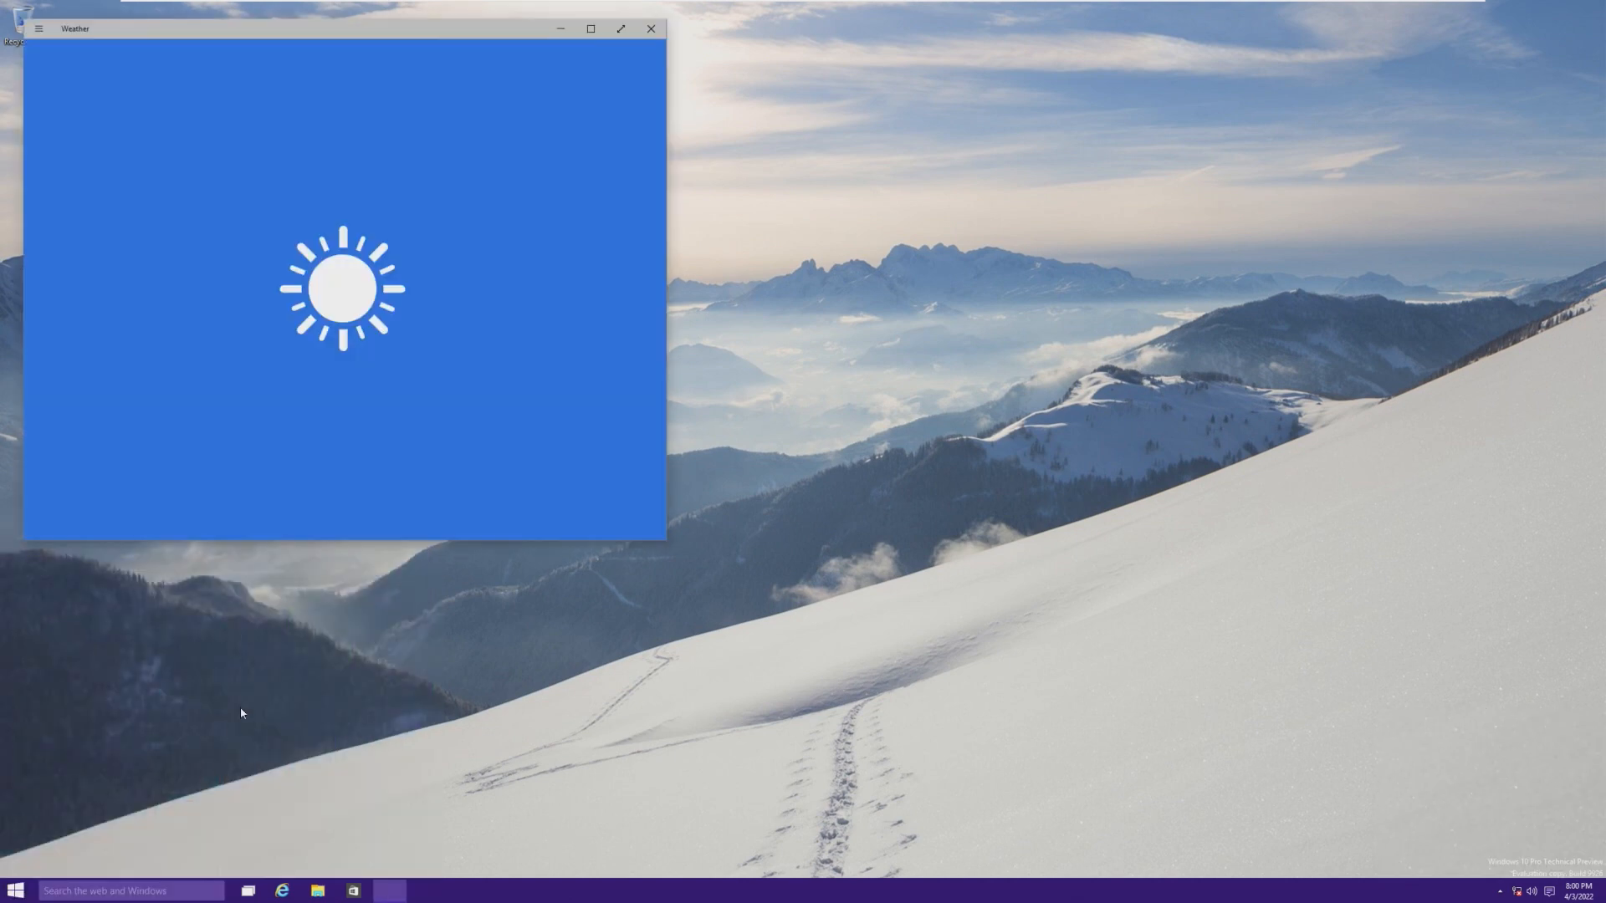
click(651, 28)
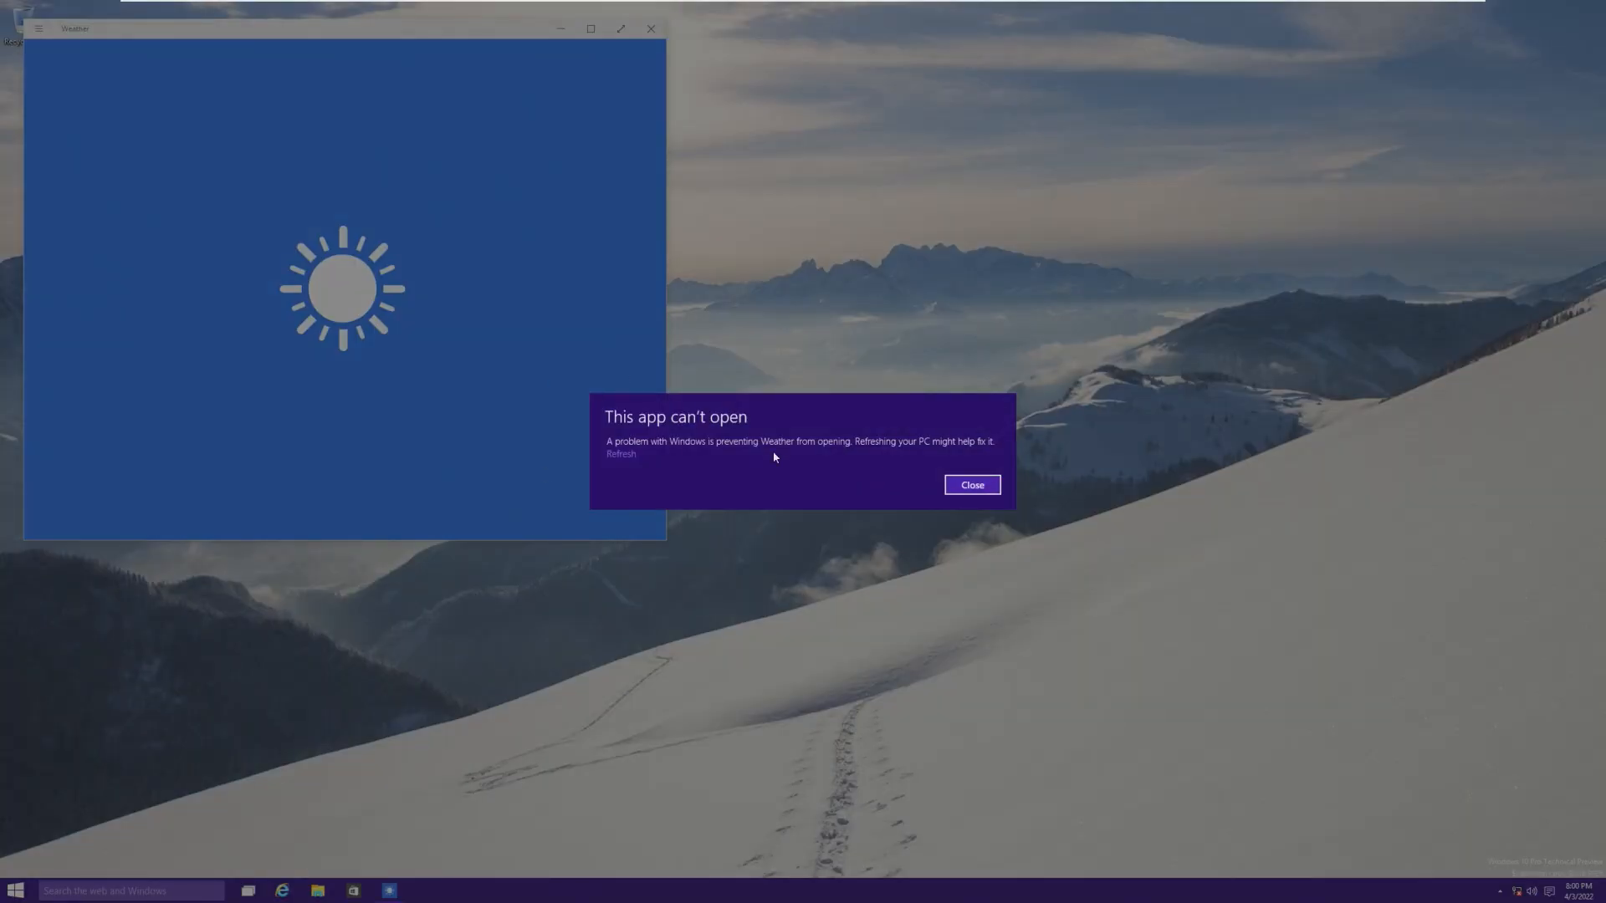
click(970, 485)
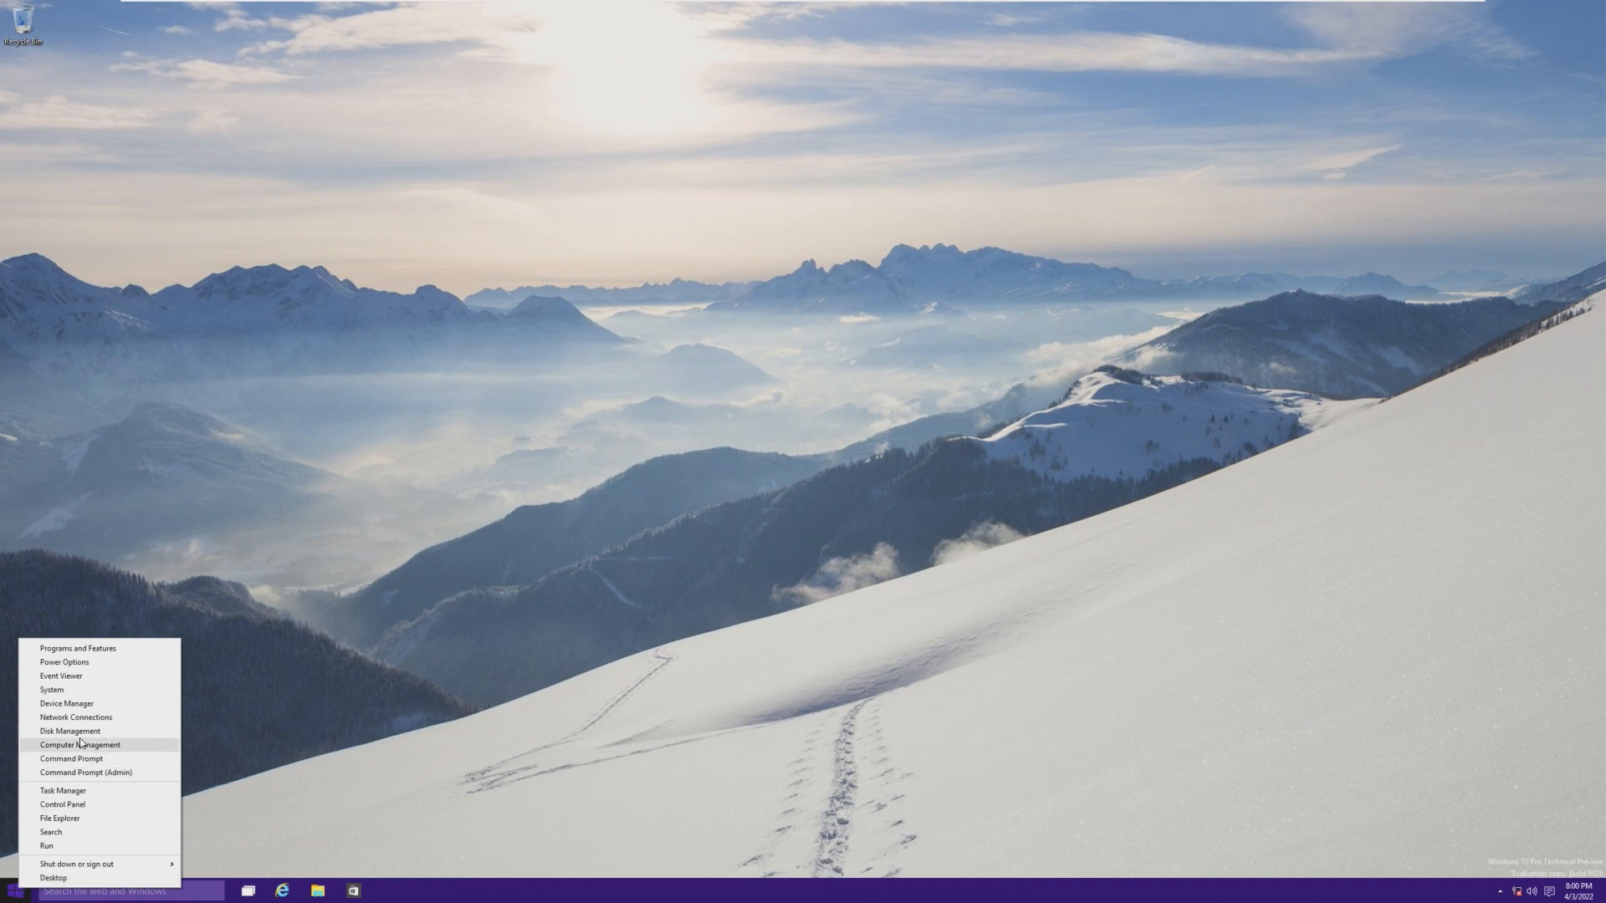
- Check Programs and Features (two programs), then change the desktop background to the glacier picture
click(76, 647)
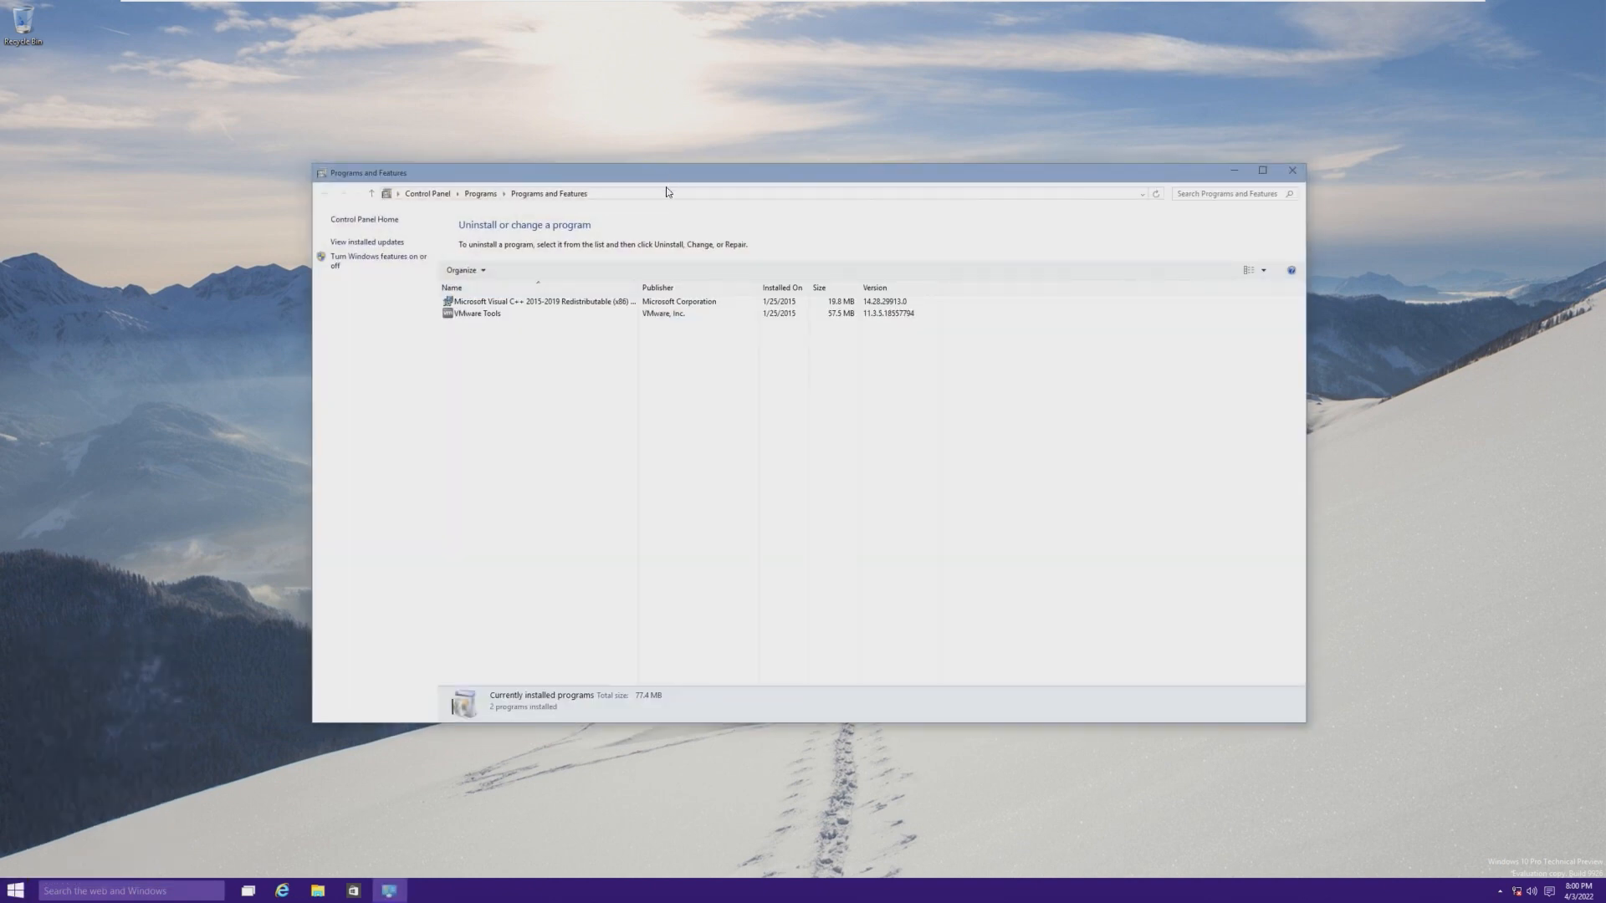
click(1290, 170)
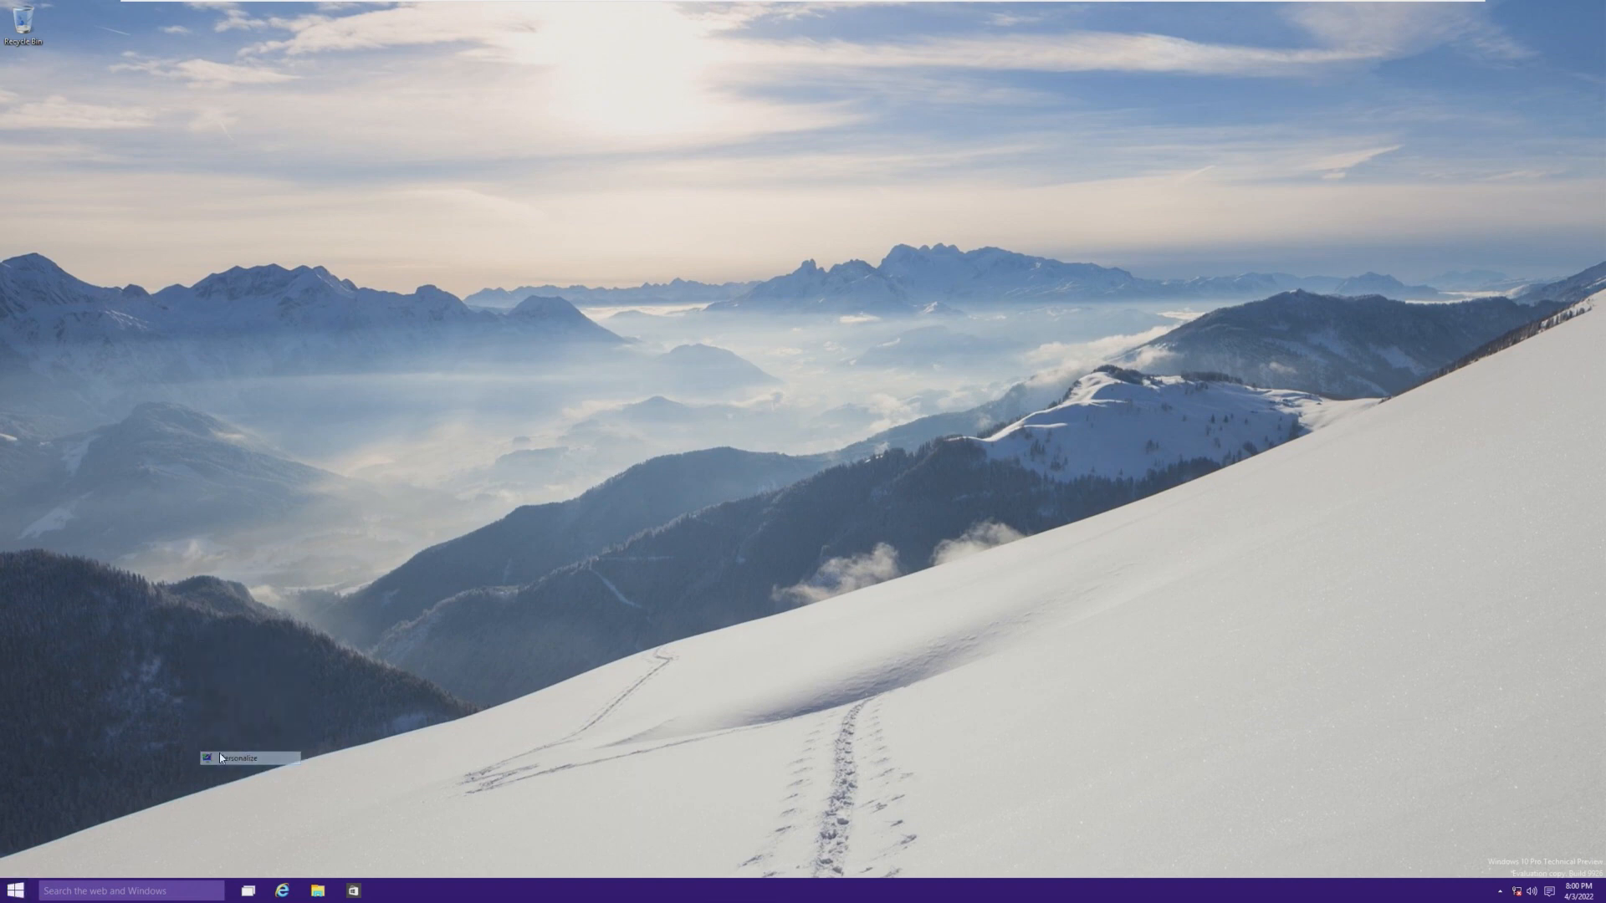
click(241, 758)
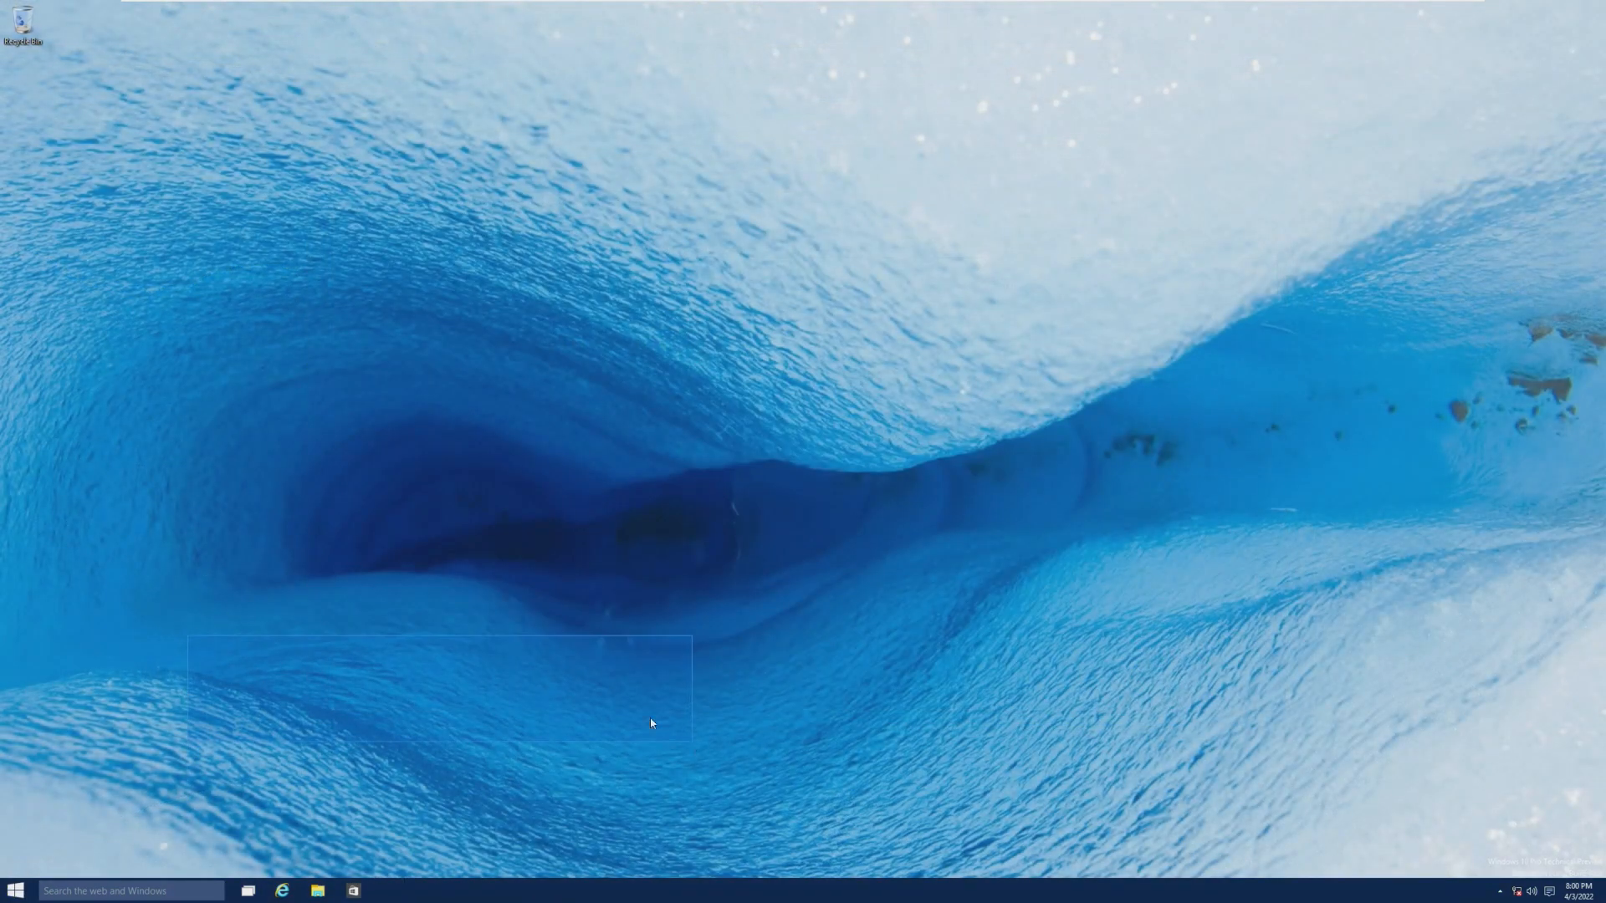
- From Start, glance at the power options and launch the Settings app
click(15, 890)
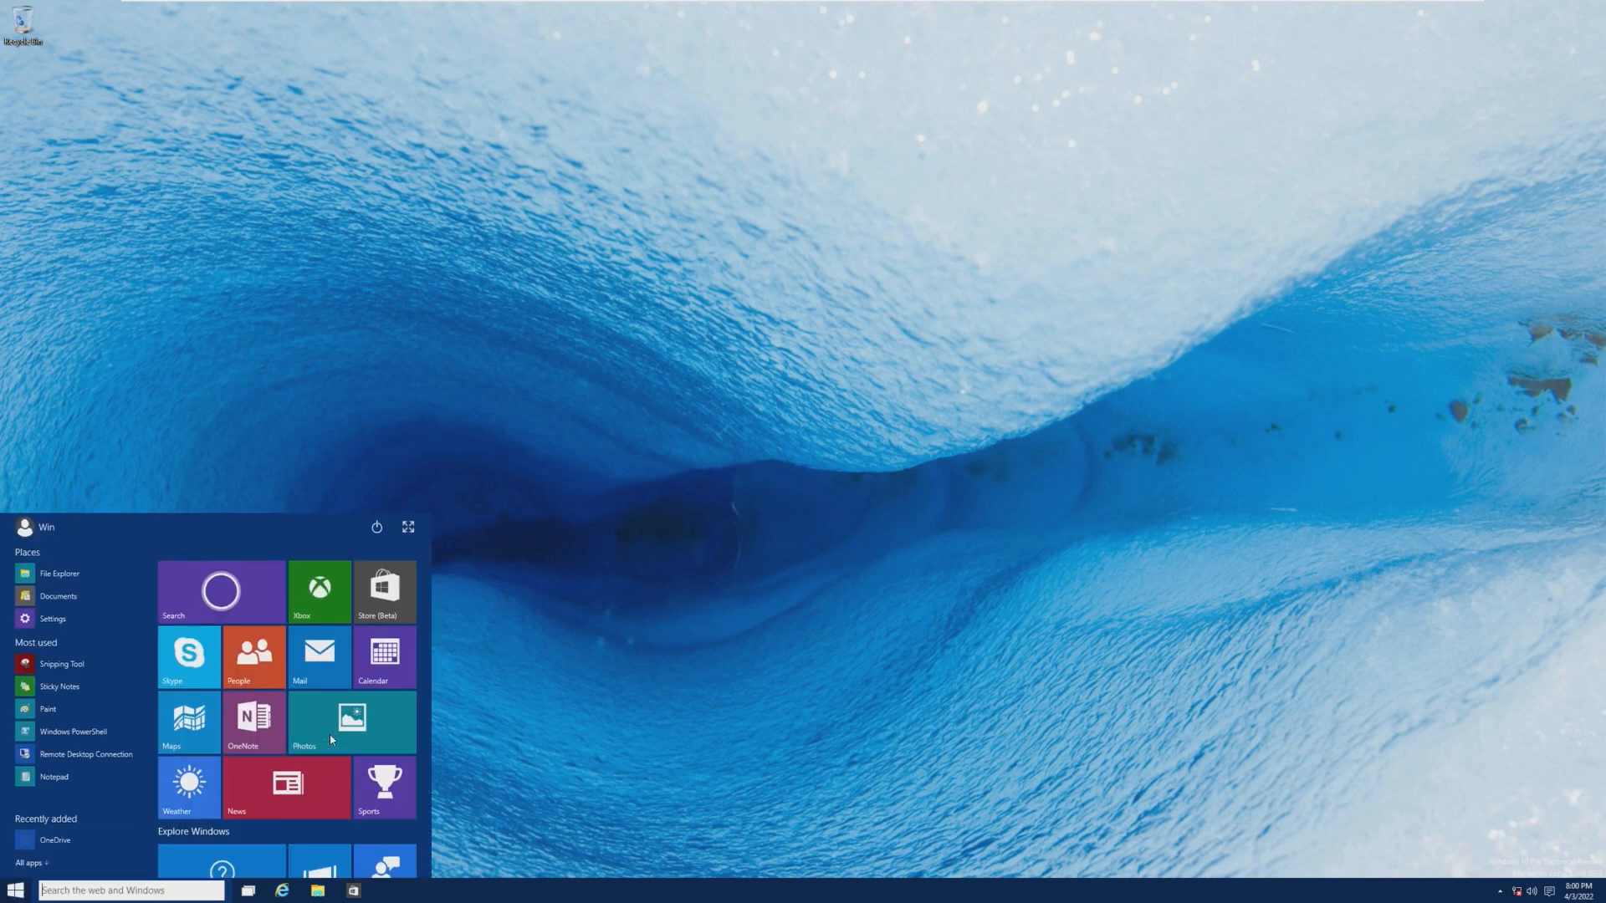
click(377, 527)
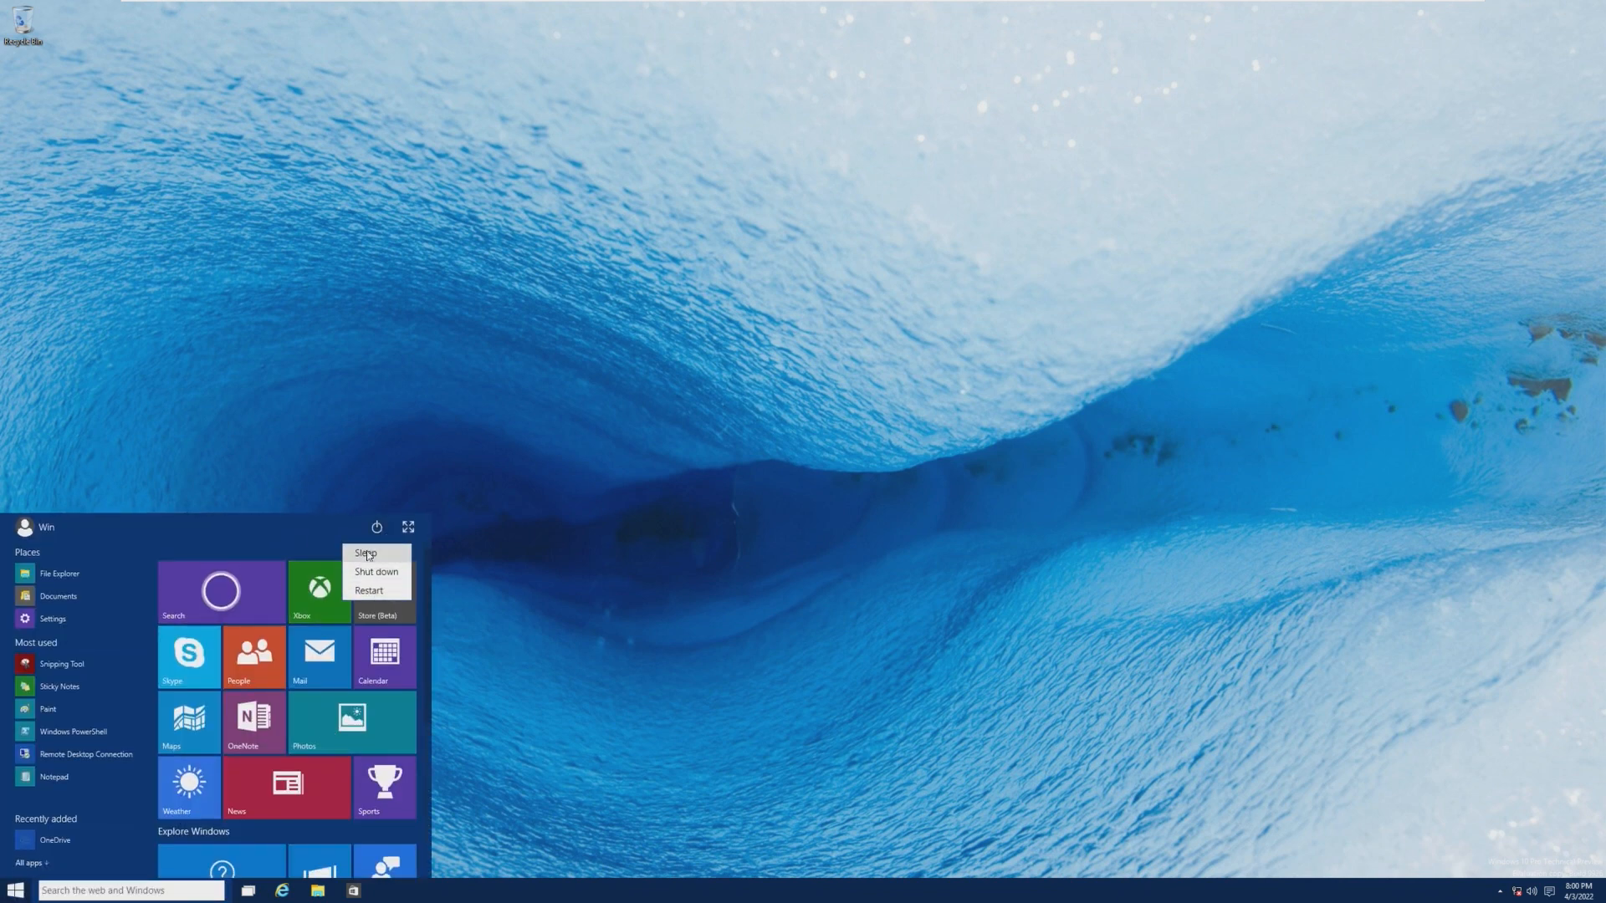
click(52, 619)
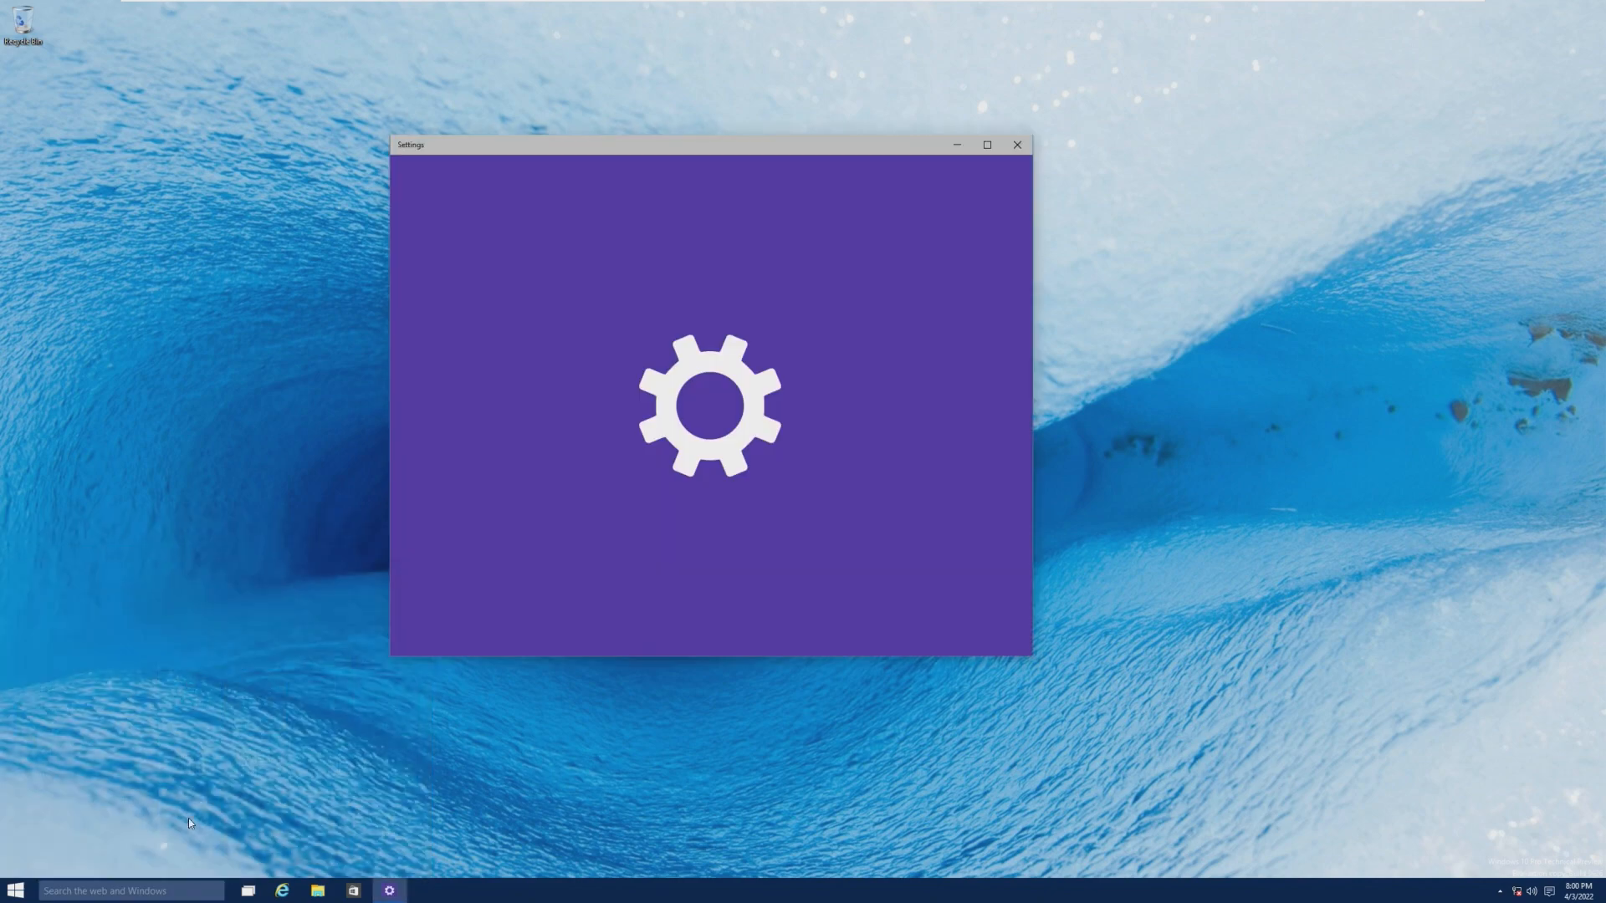